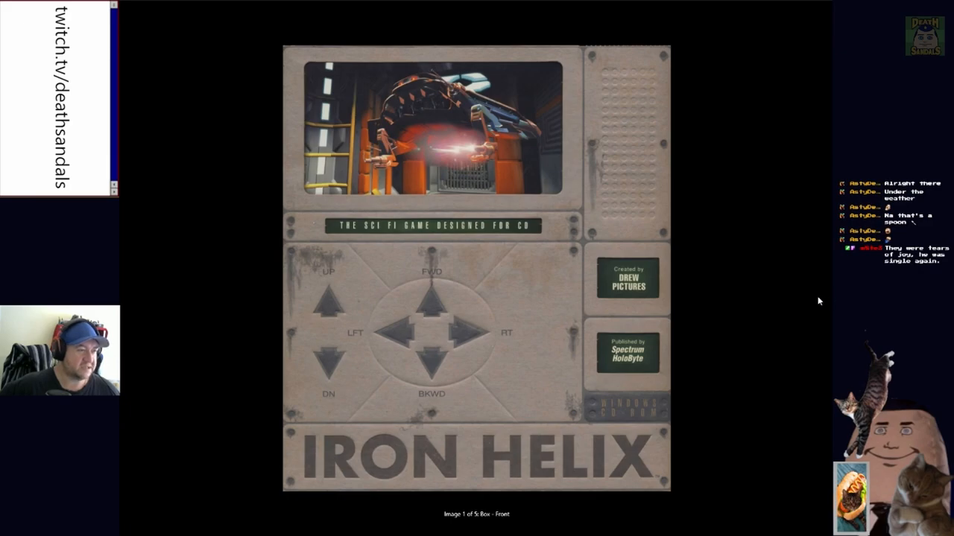
mouse_move(824, 322)
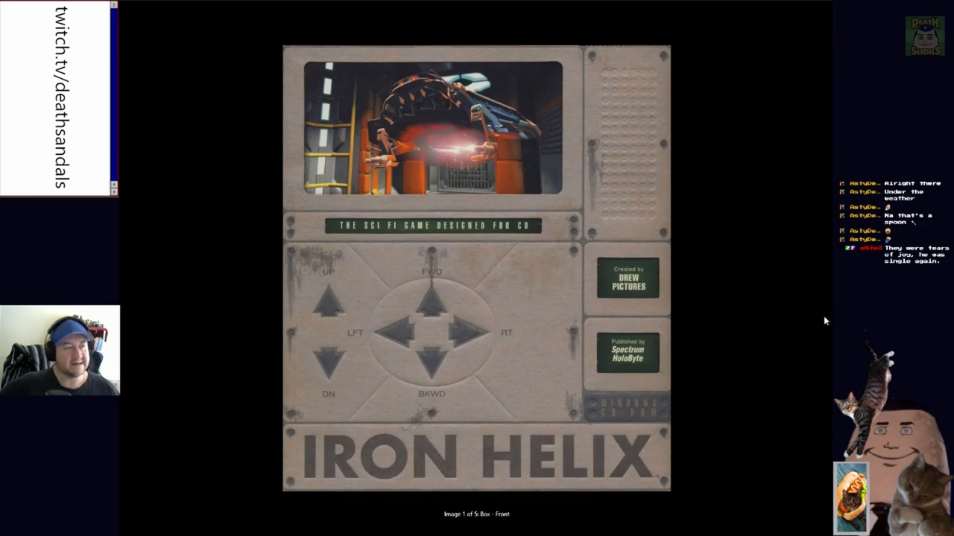
mouse_move(813, 286)
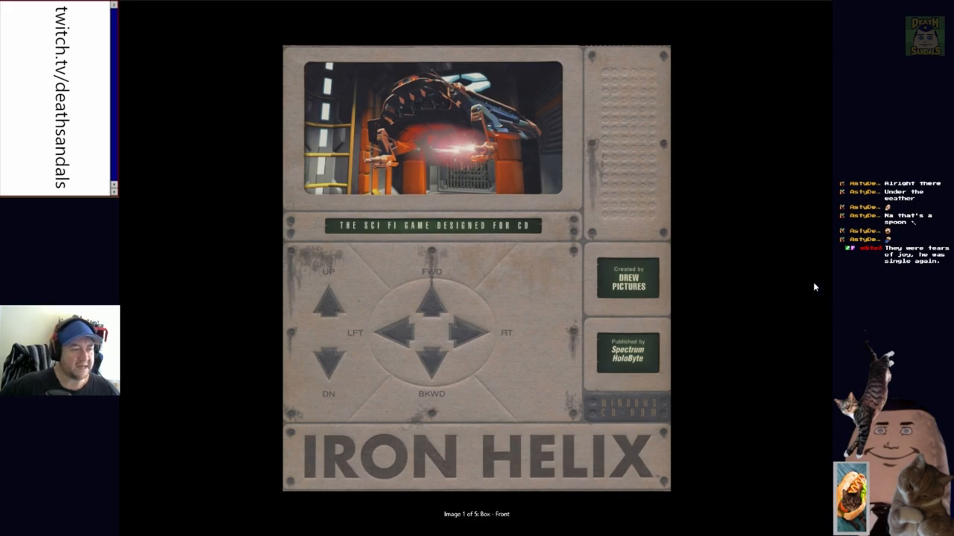
mouse_move(523, 334)
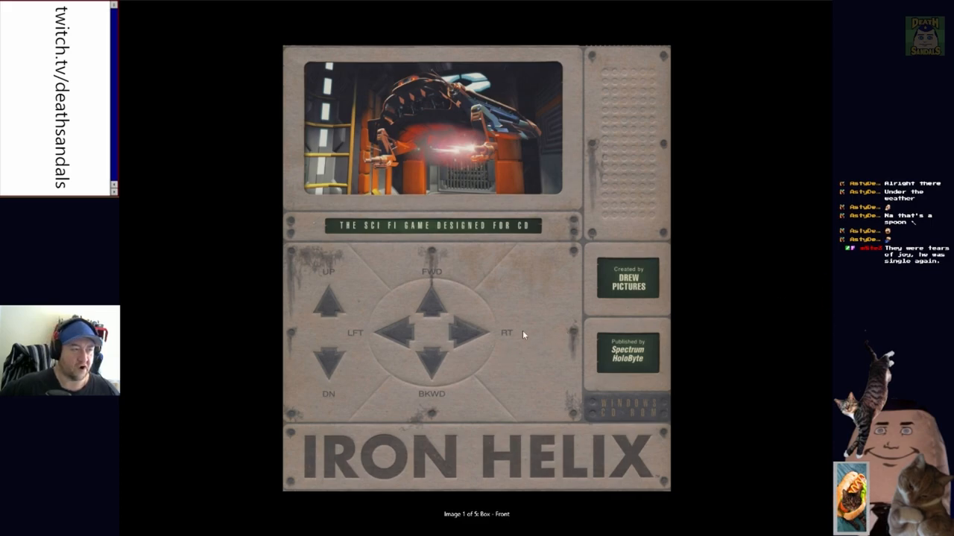
mouse_move(518, 325)
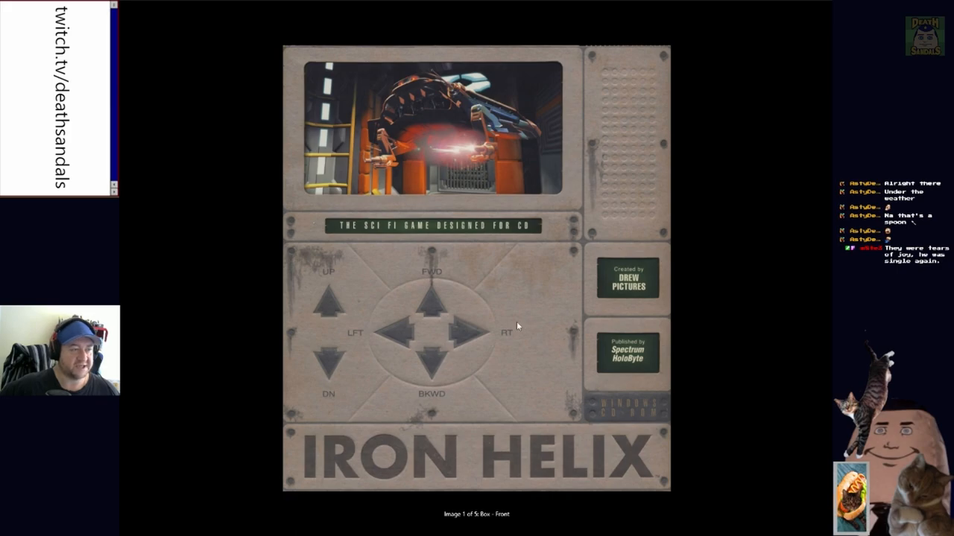
mouse_move(540, 322)
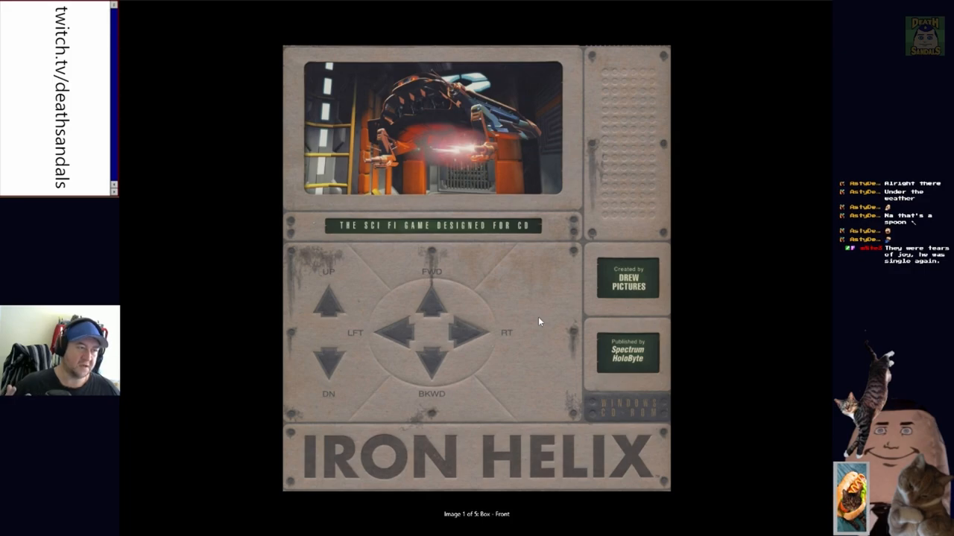
mouse_move(584, 239)
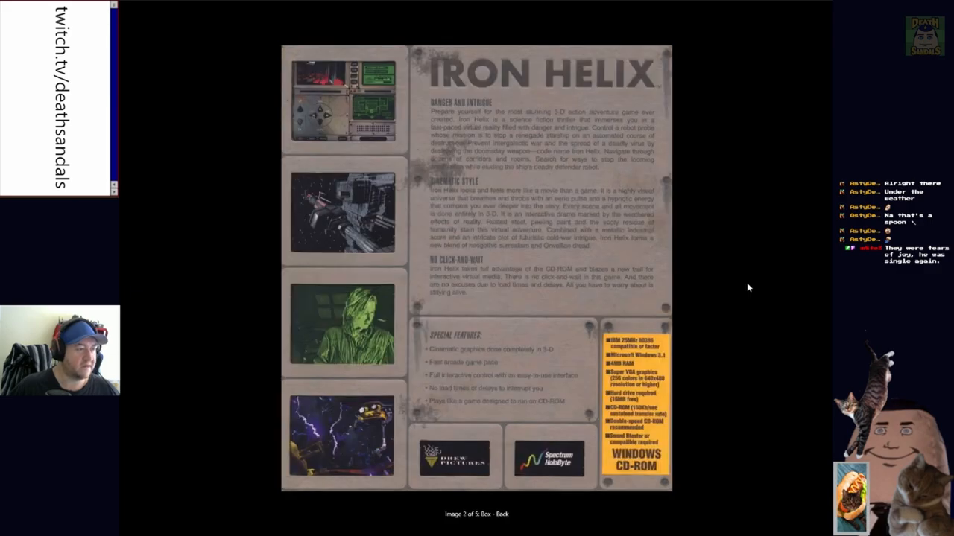
mouse_move(513, 125)
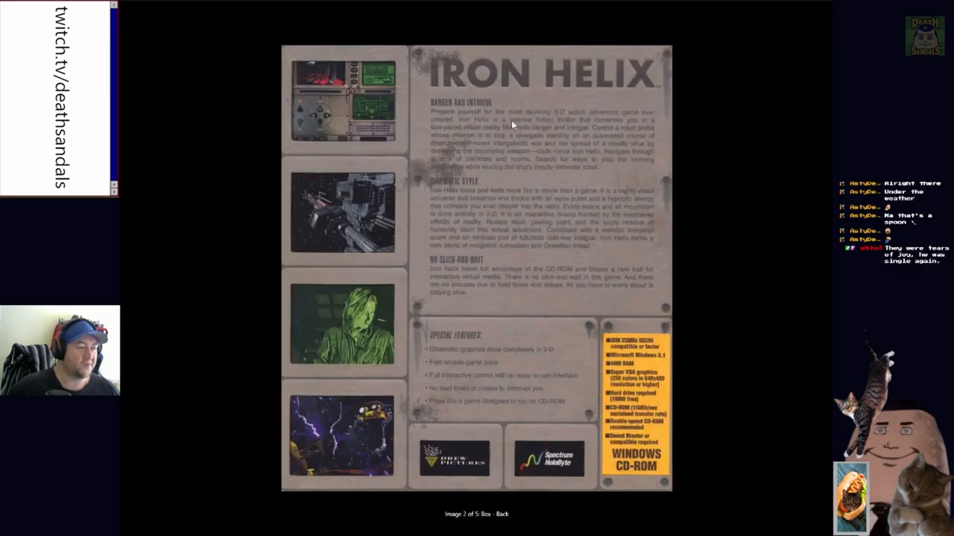
mouse_move(733, 220)
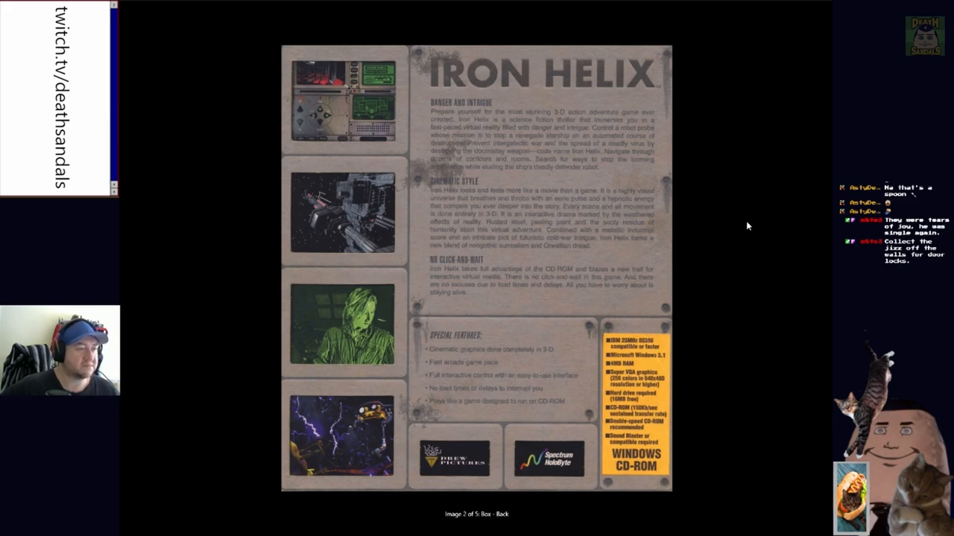
mouse_move(811, 230)
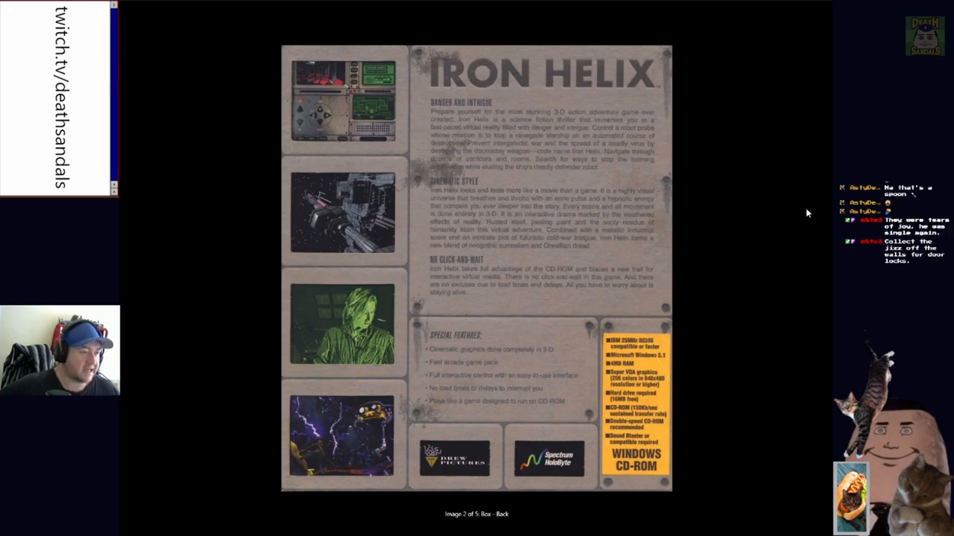
mouse_move(462, 283)
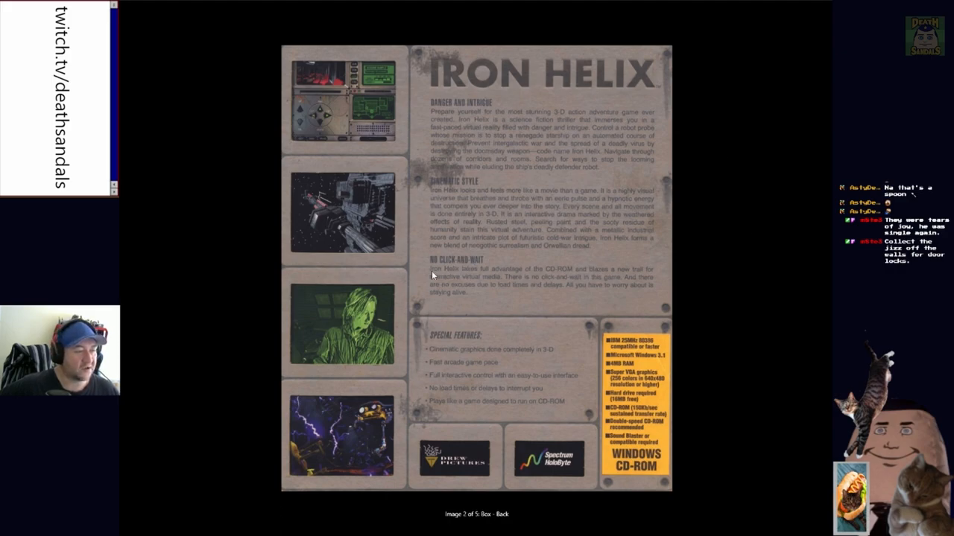
mouse_move(700, 279)
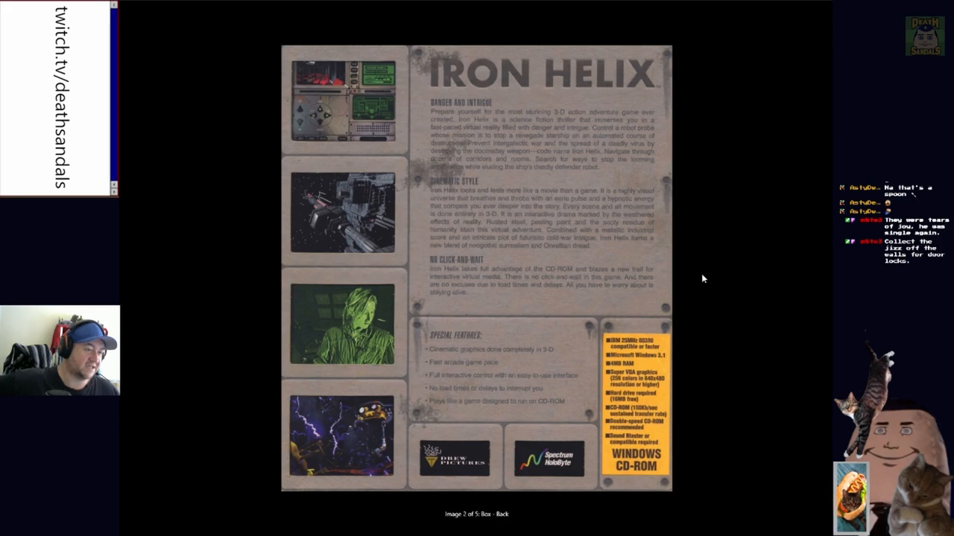
mouse_move(712, 268)
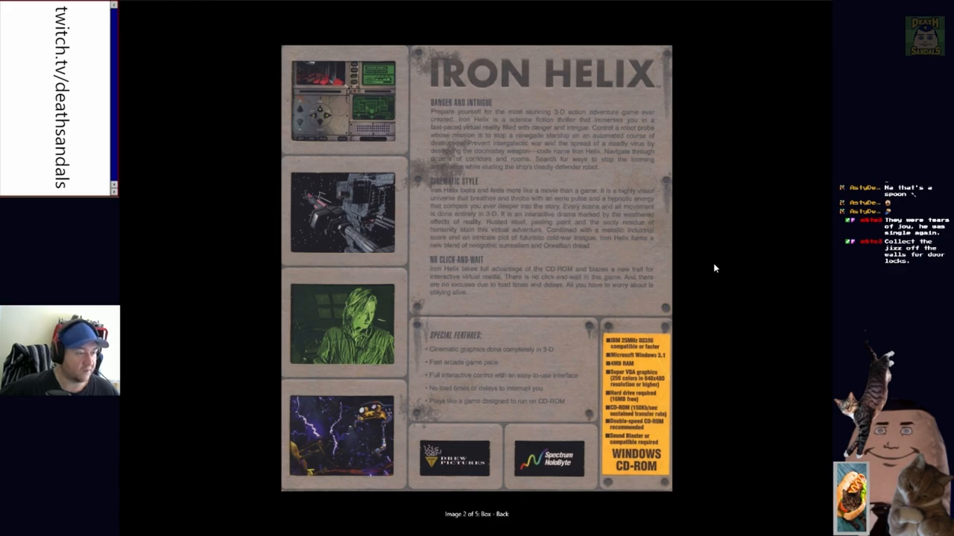
mouse_move(742, 268)
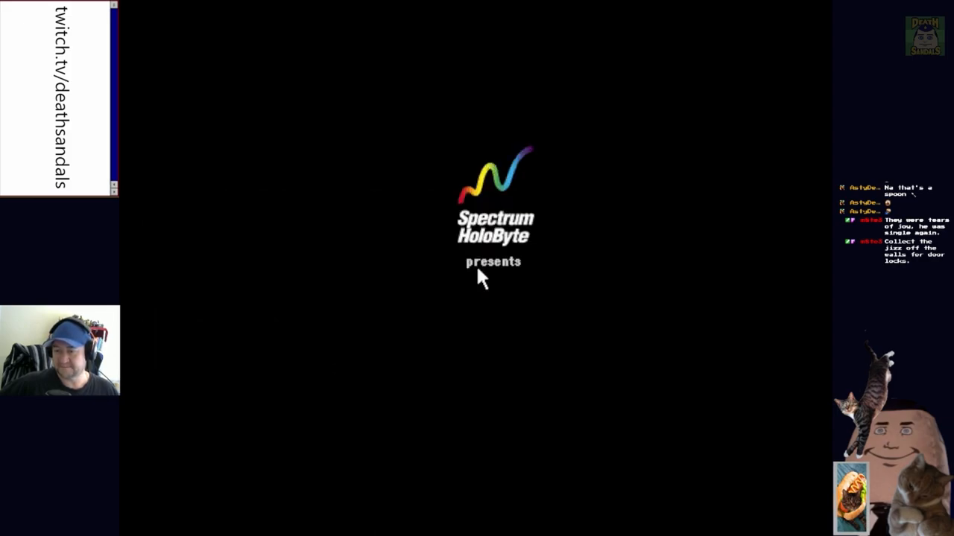
mouse_move(544, 424)
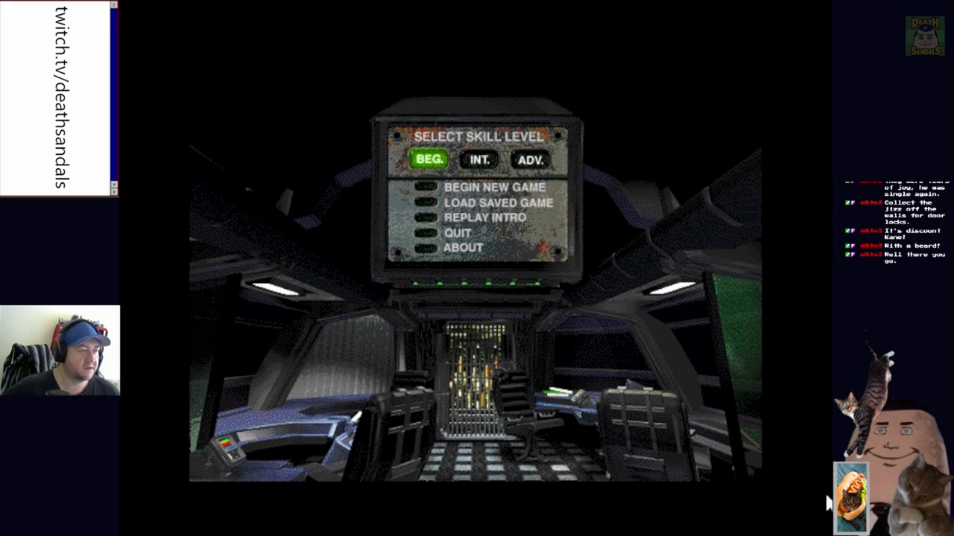
Choose the Intermediate skill level and begin a new game
left_click(480, 159)
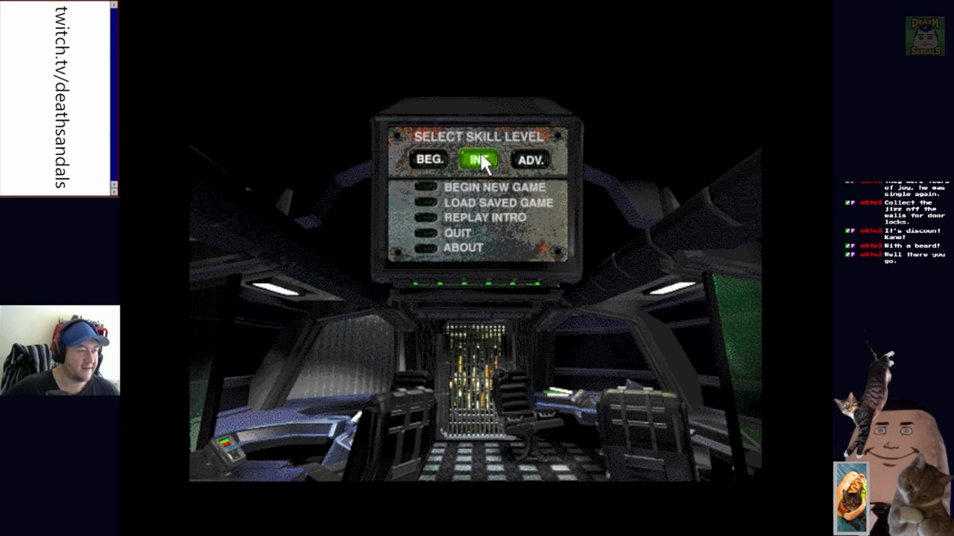
left_click(480, 160)
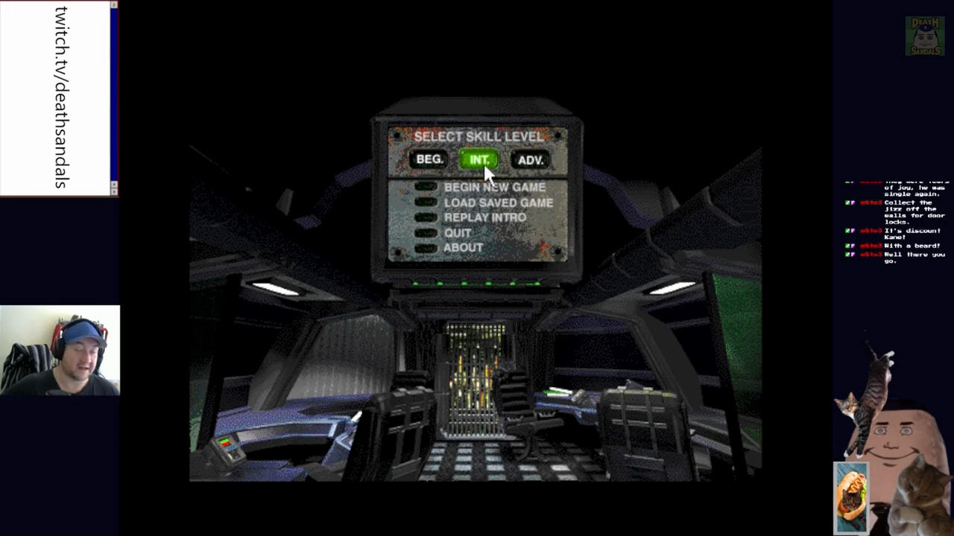
mouse_move(673, 275)
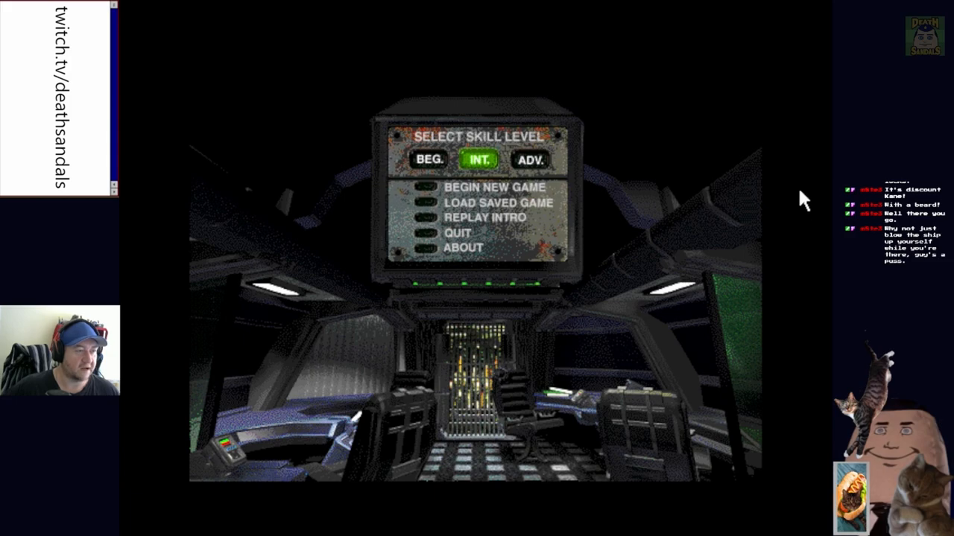
left_click(495, 188)
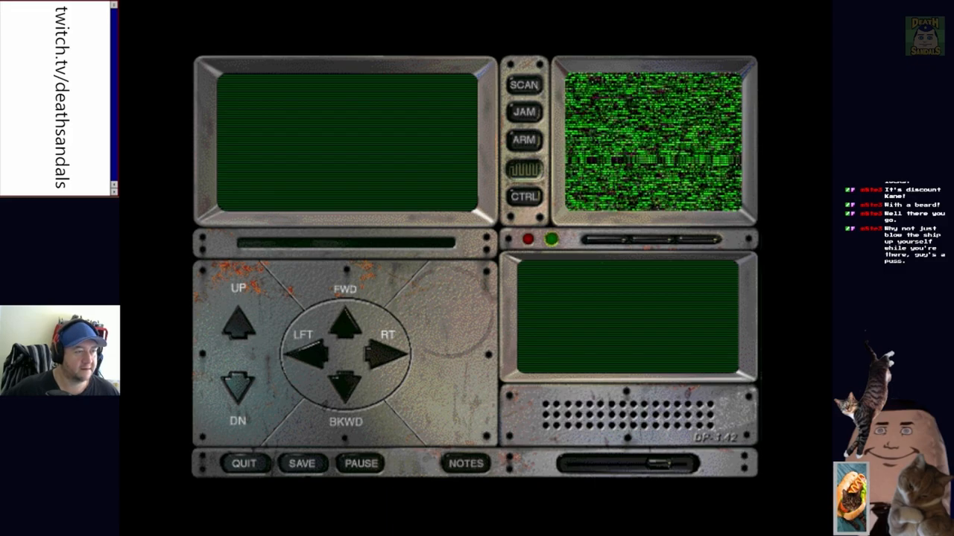
Skip past the static screen and the intro corridor video to reach the Deck 4 console
left_click(524, 83)
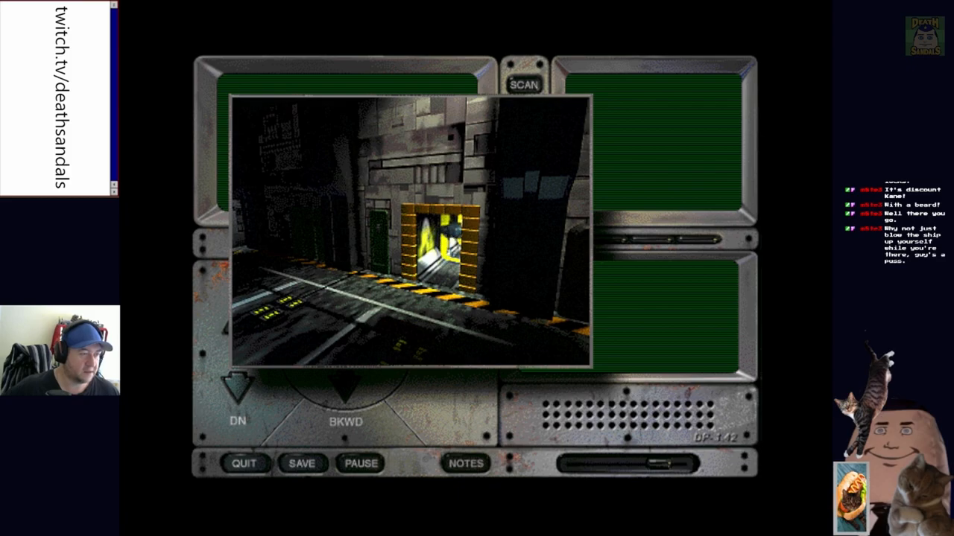
left_click(524, 83)
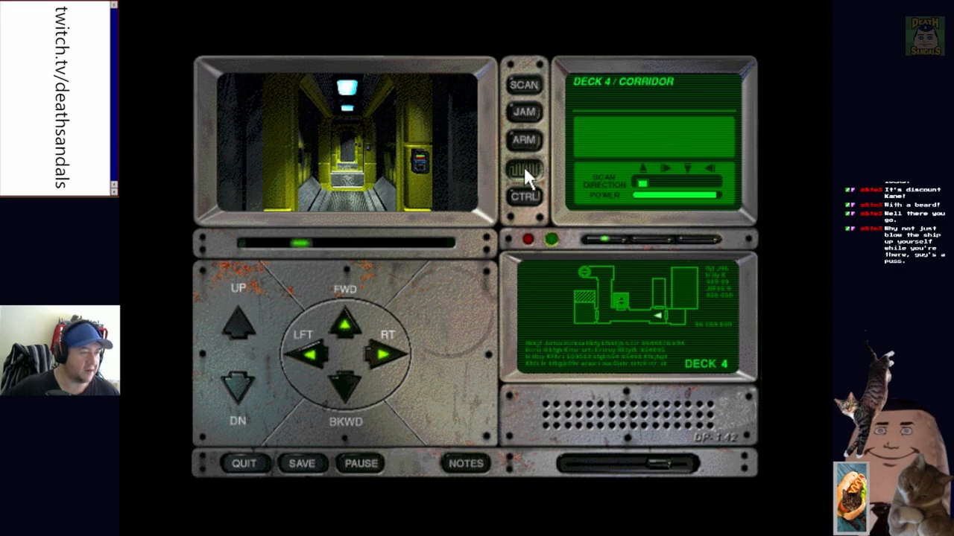
left_click(525, 140)
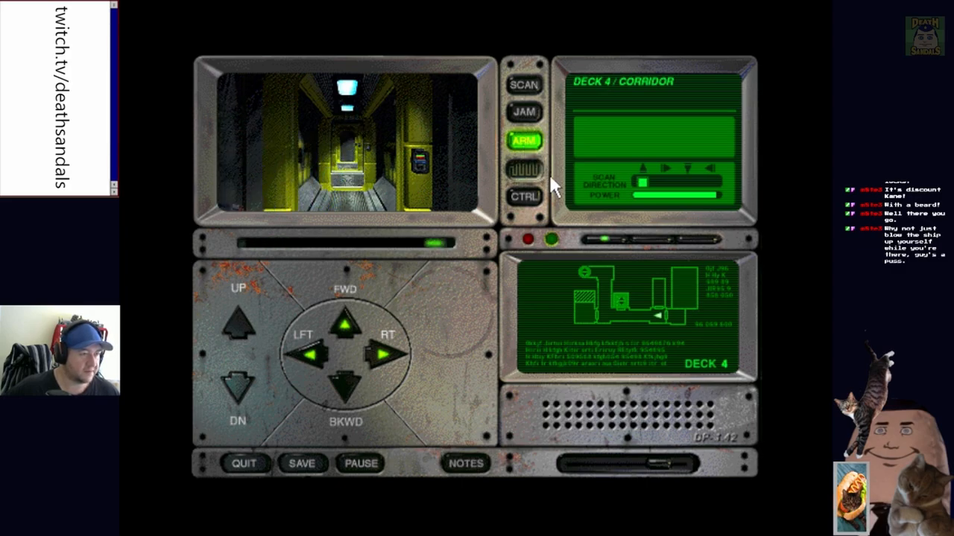
left_click(525, 196)
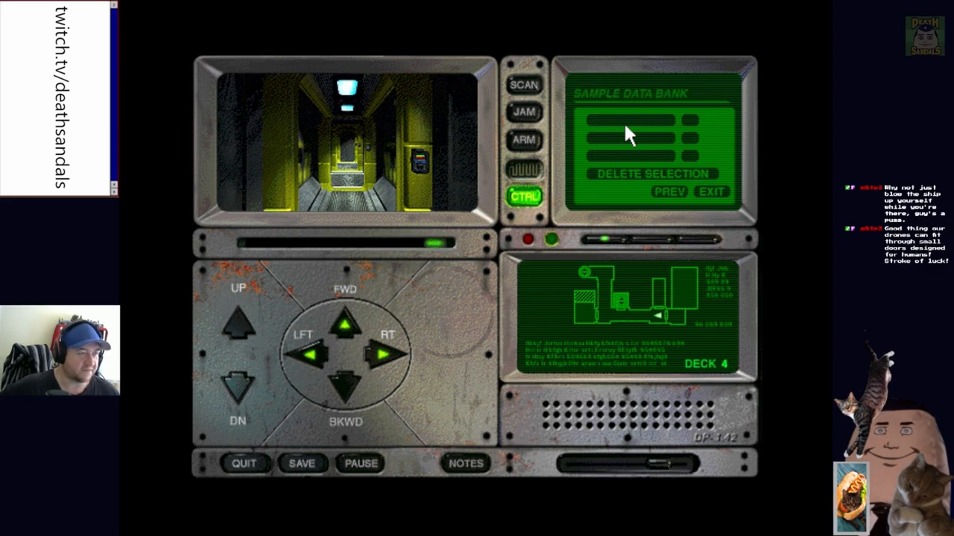
left_click(711, 192)
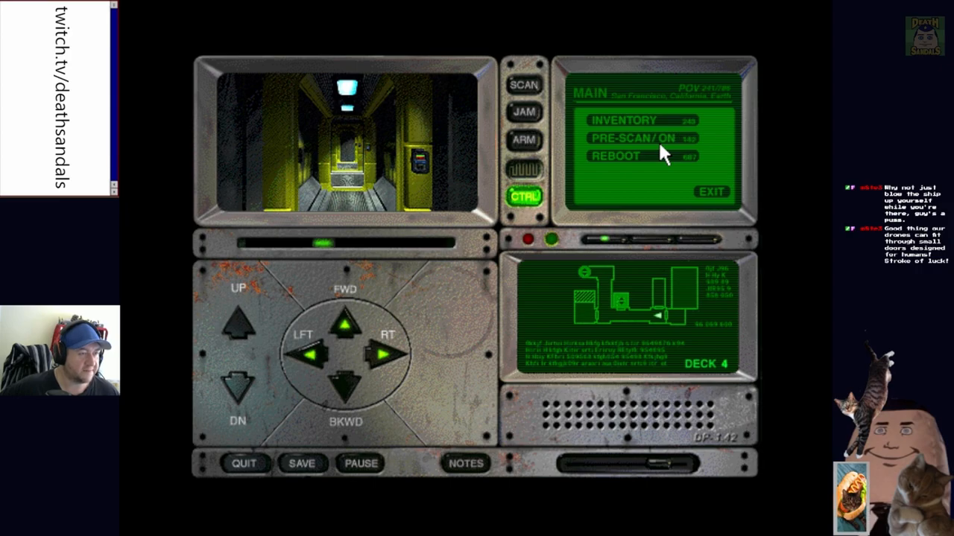
mouse_move(644, 173)
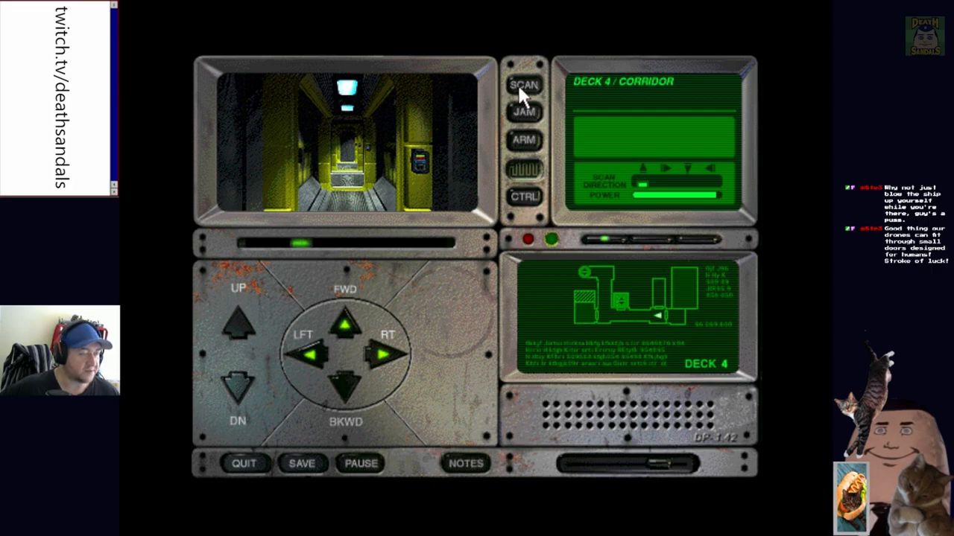
left_click(345, 322)
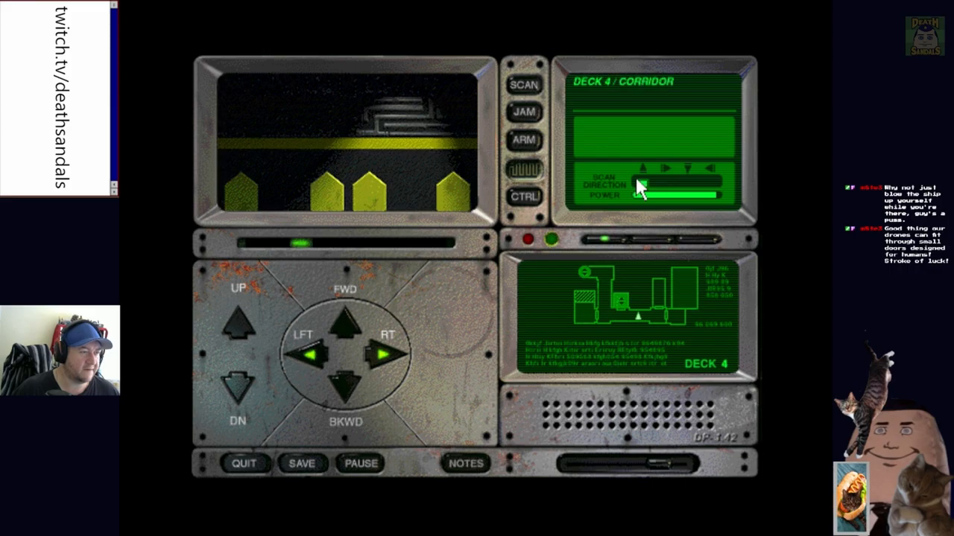
Scan the corridor's organic material, note the Non-Human DNA result, and exit the scanner
left_click(525, 83)
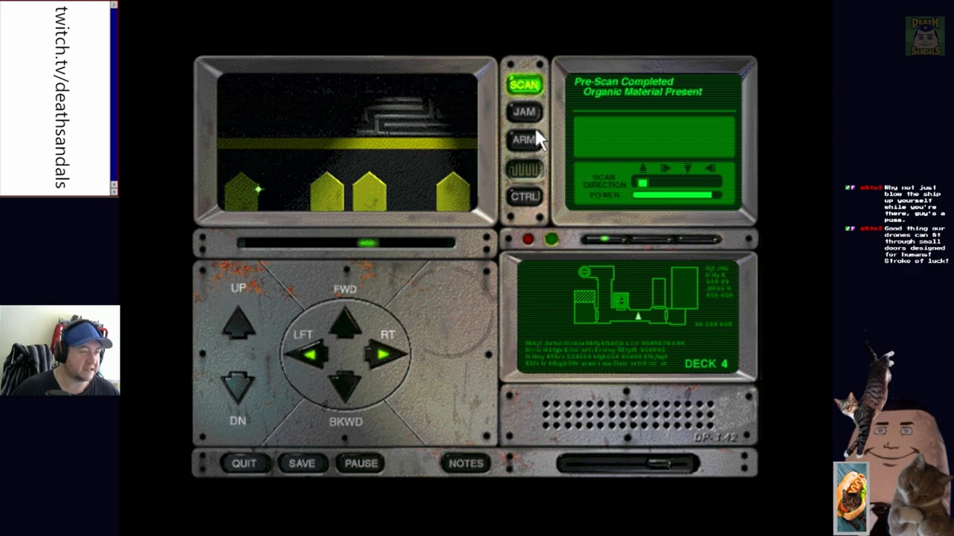
mouse_move(256, 187)
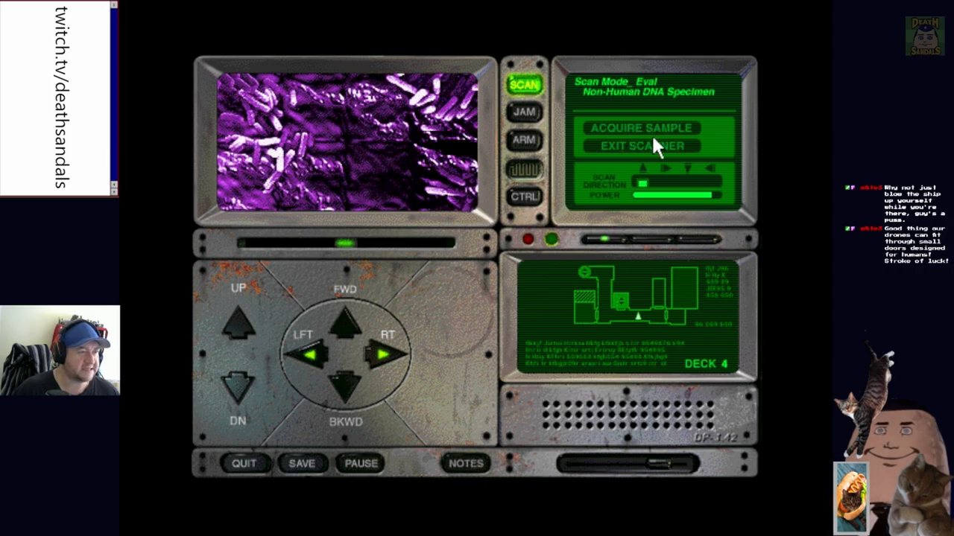
left_click(638, 146)
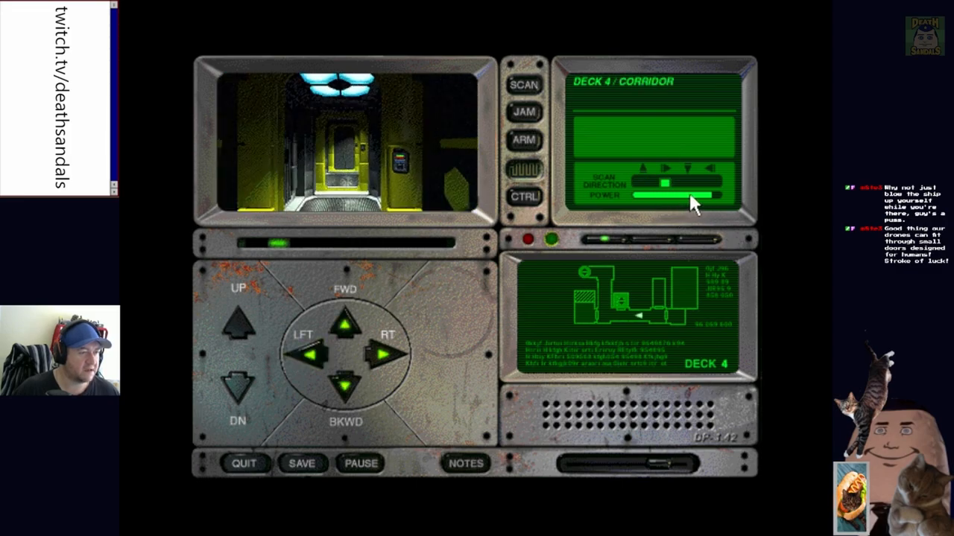
Move the probe forward to the Deck 4 door reporting zero pressure
left_click(345, 322)
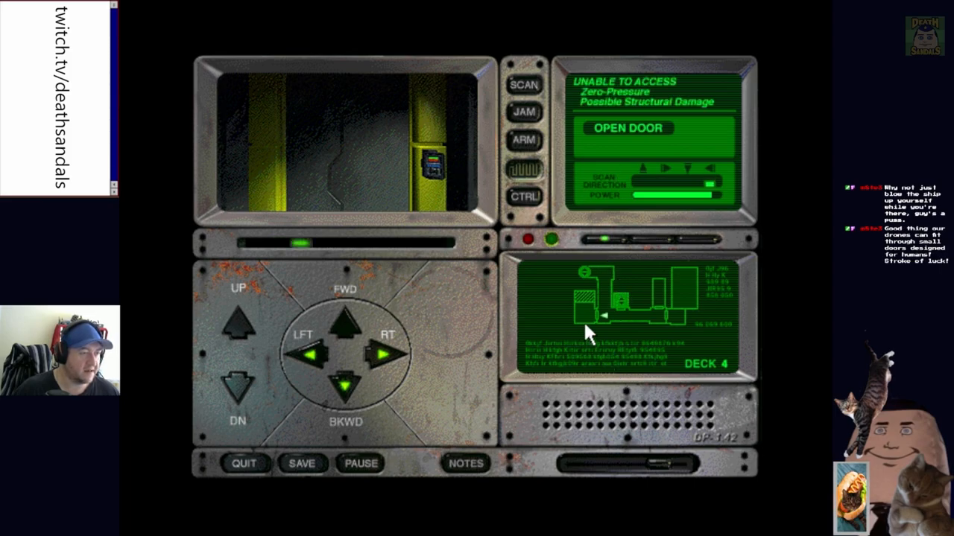
mouse_move(641, 301)
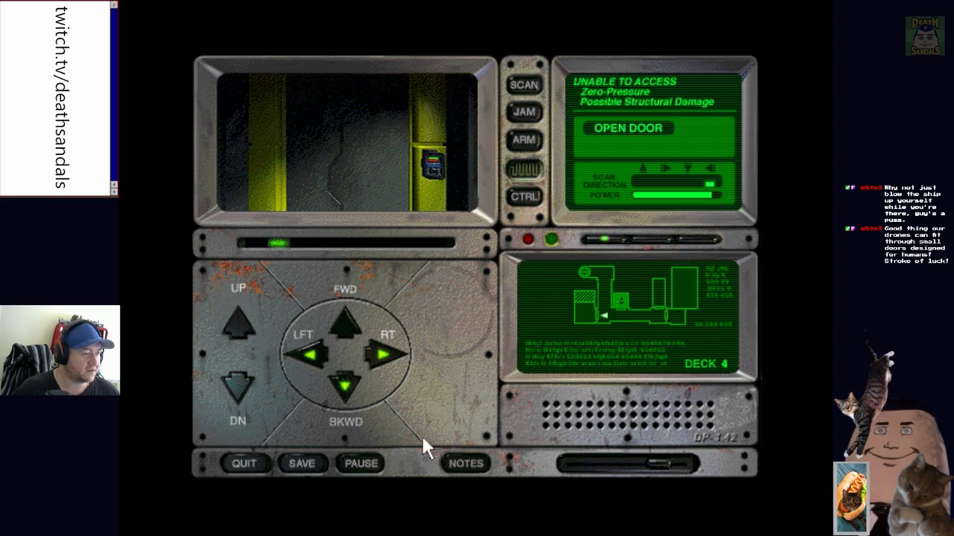
mouse_move(525, 261)
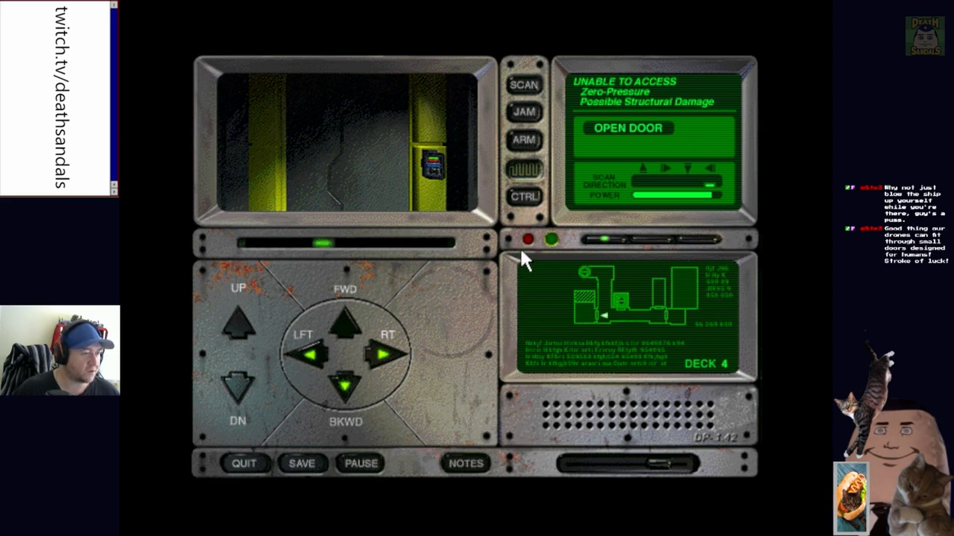
Turn the probe from the sealed door to face the grated alcove and start the scanner
left_click(346, 328)
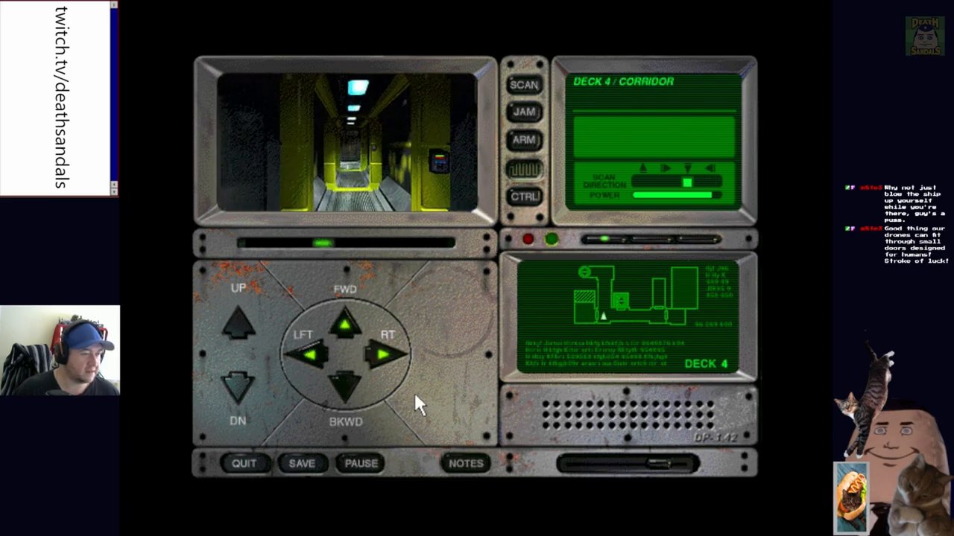
left_click(344, 324)
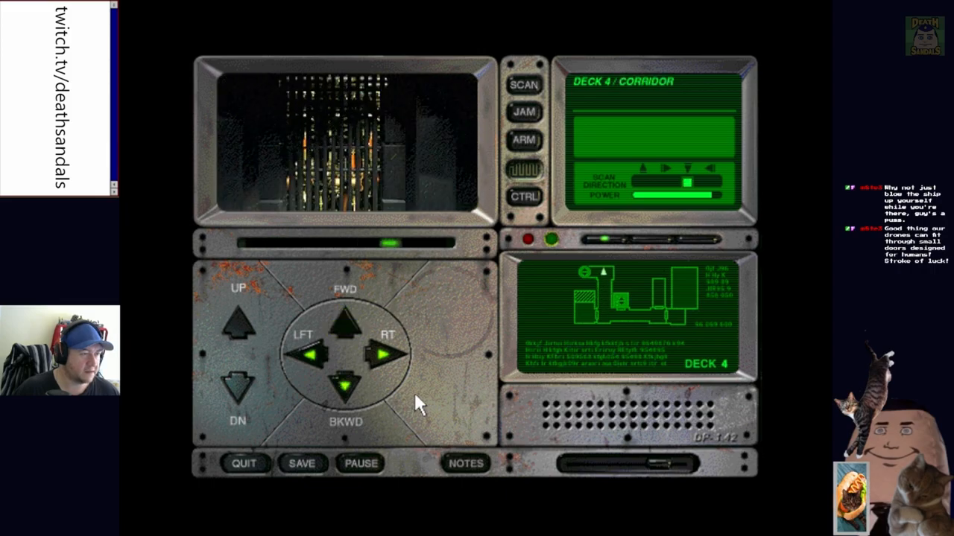
left_click(386, 355)
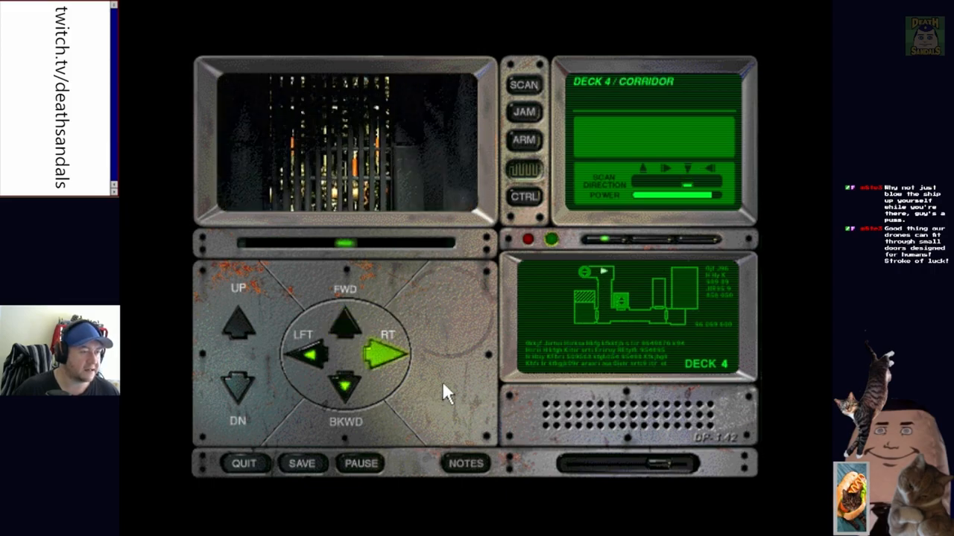
left_click(344, 327)
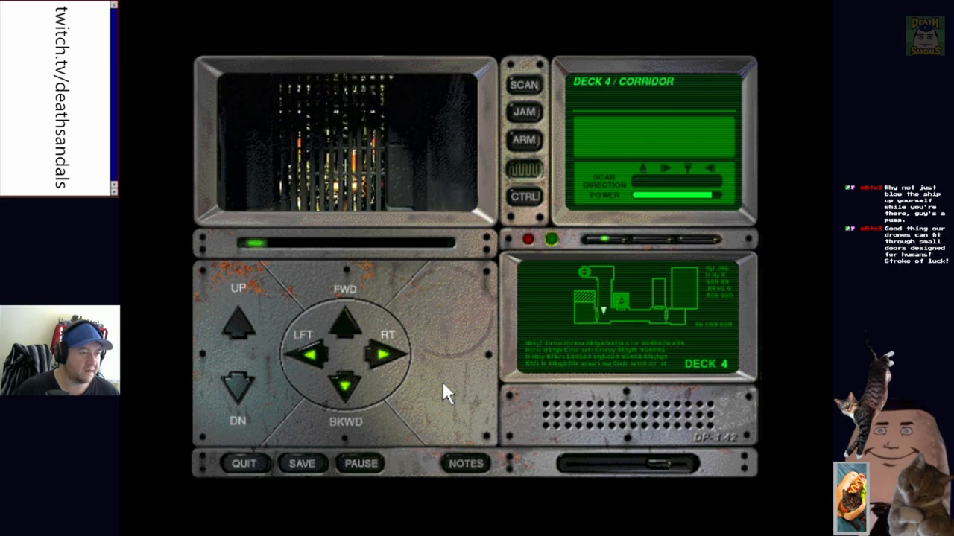
left_click(525, 84)
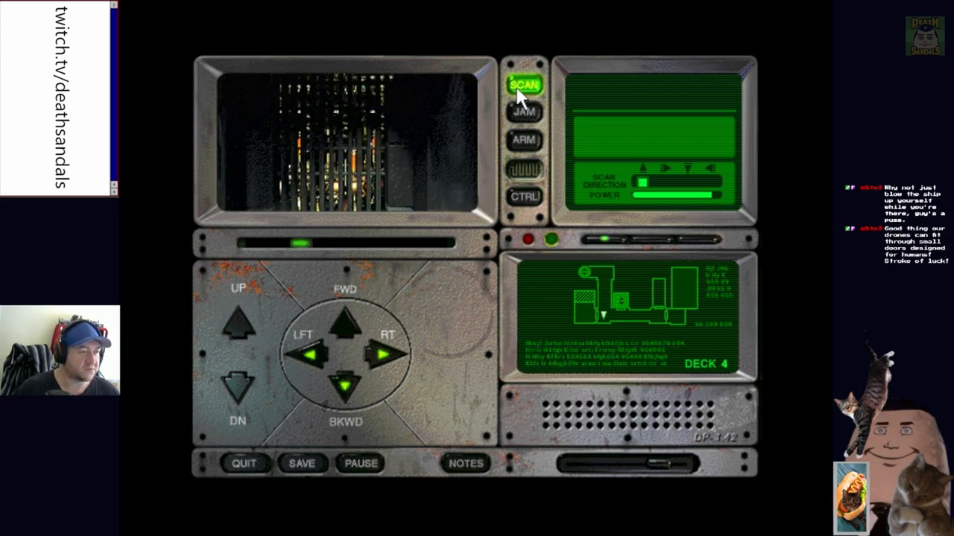
Evaluate the material behind the grating as Non-Human DNA and leave the scanner without sampling
left_click(524, 85)
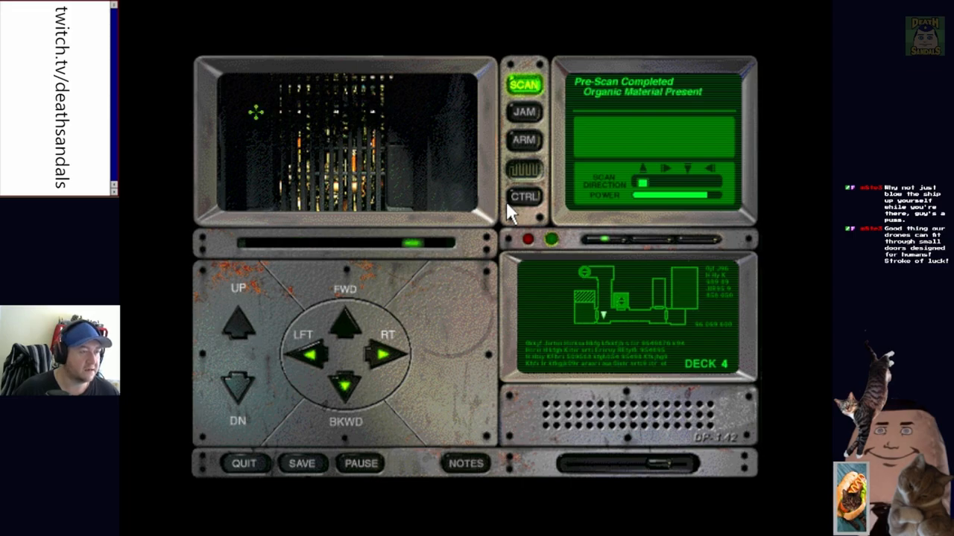
mouse_move(260, 119)
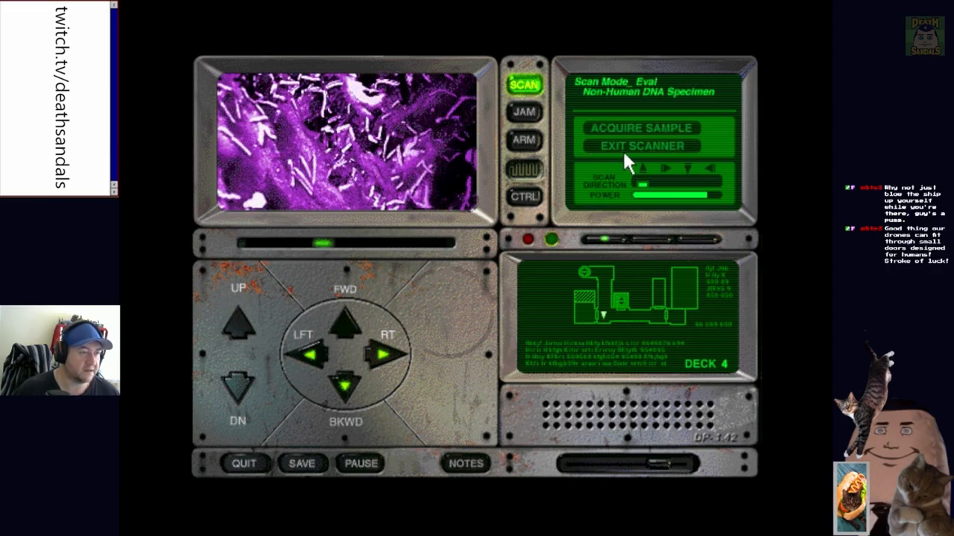
left_click(641, 146)
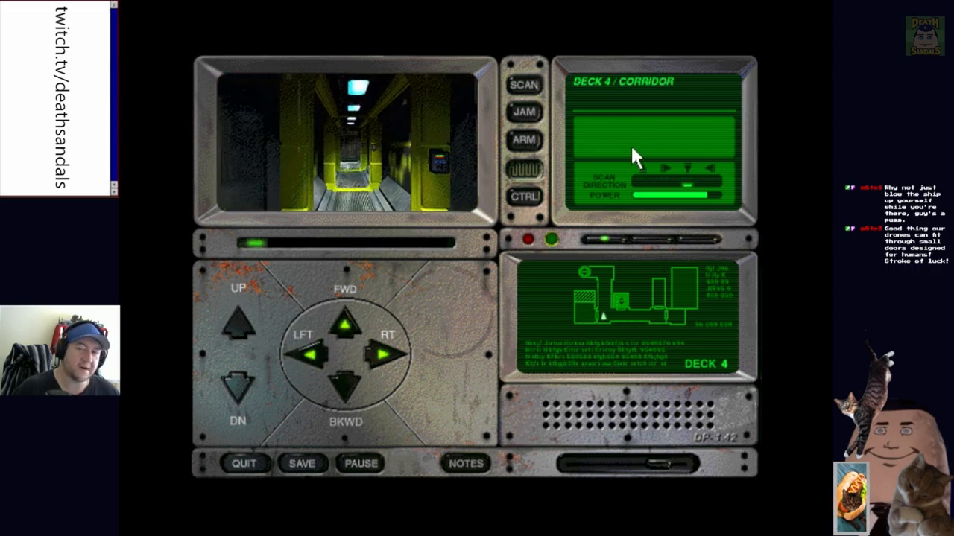
Drive the probe forward along the Deck 4 corridor to the ladder leading up
left_click(346, 327)
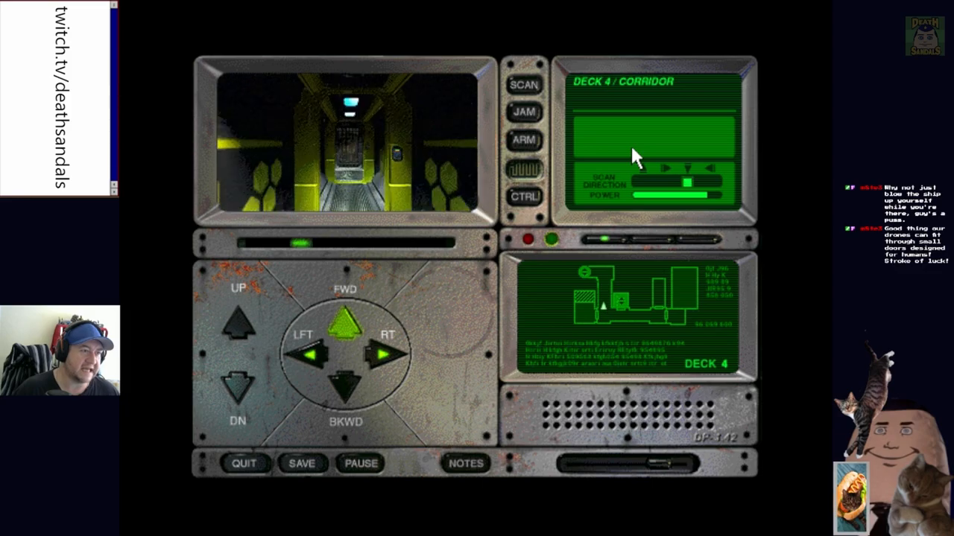
left_click(344, 319)
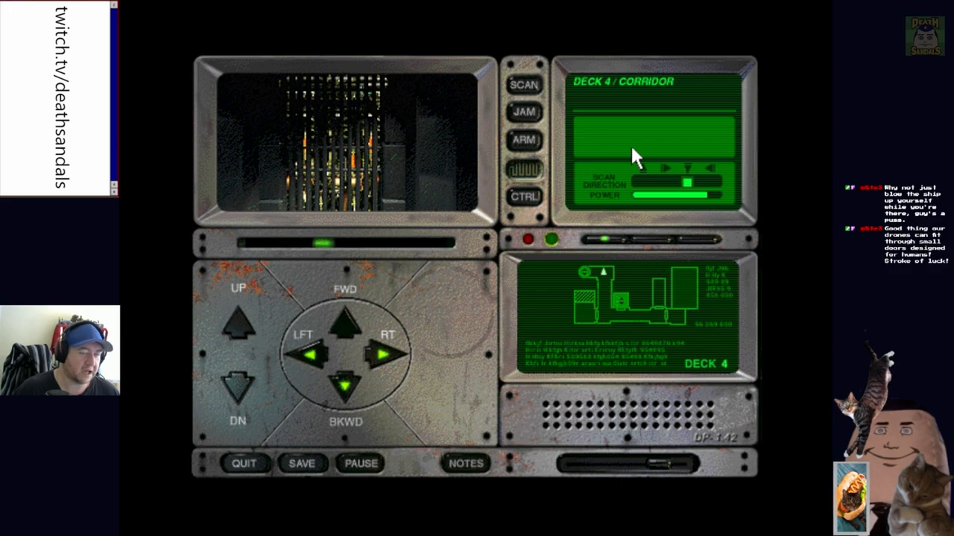
left_click(344, 322)
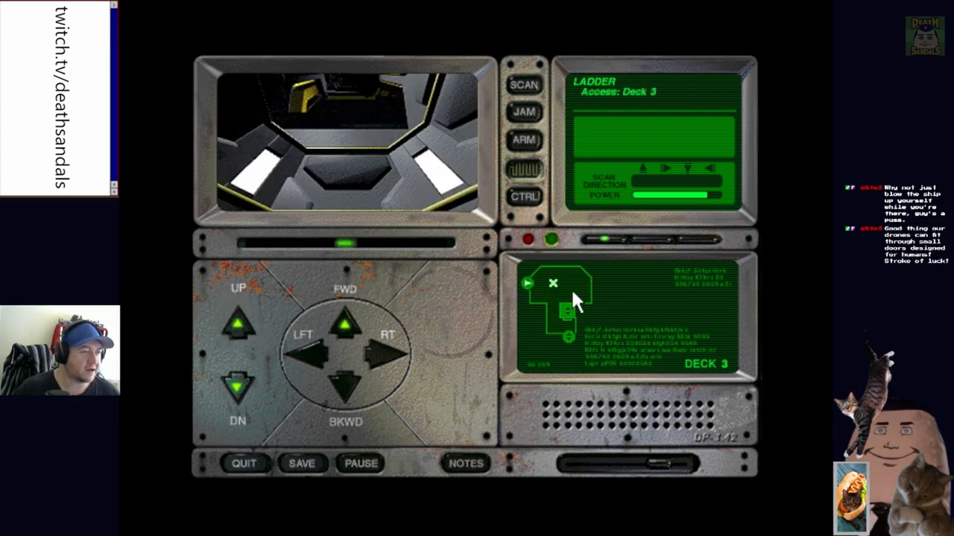
Climb the ladder up to Deck 2 and advance through the bulkhead into the corridor
left_click(237, 321)
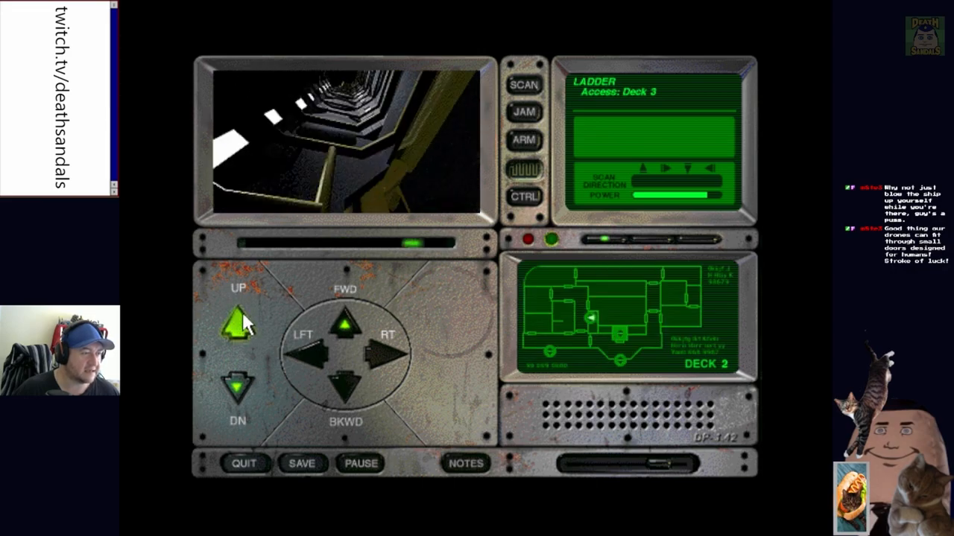
left_click(237, 316)
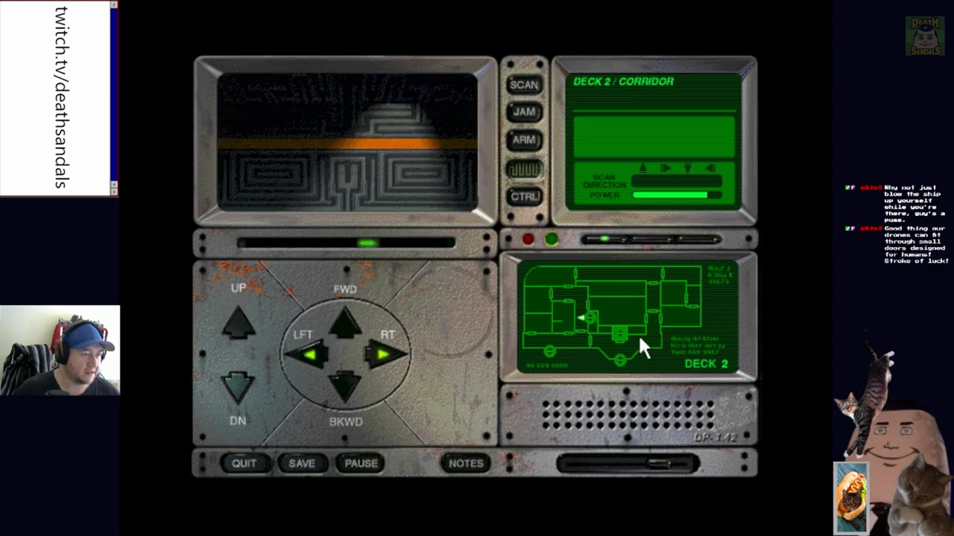
left_click(346, 325)
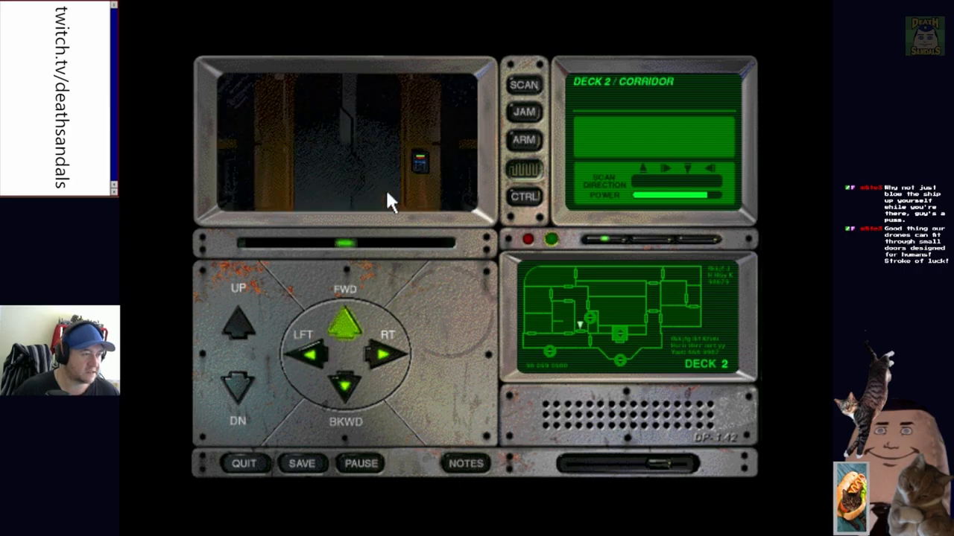
left_click(346, 322)
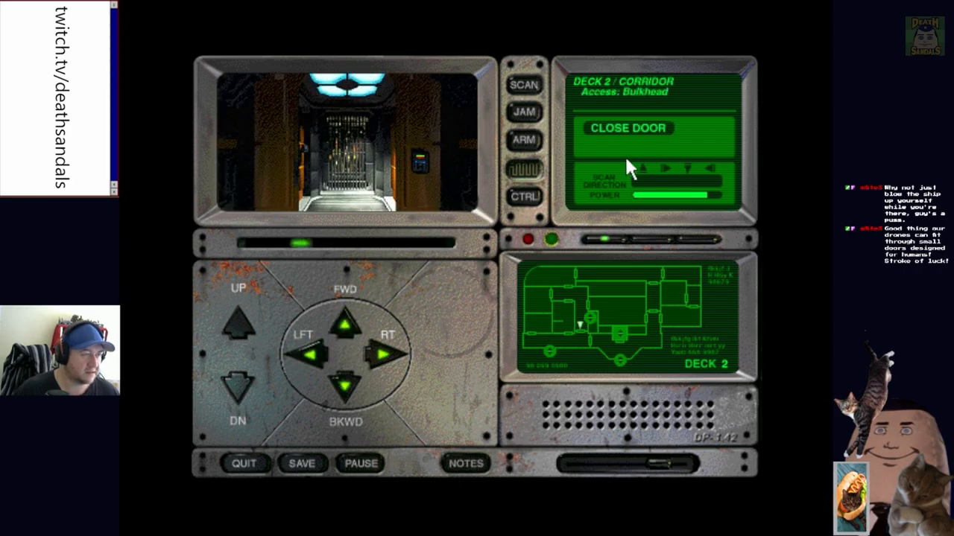
left_click(346, 322)
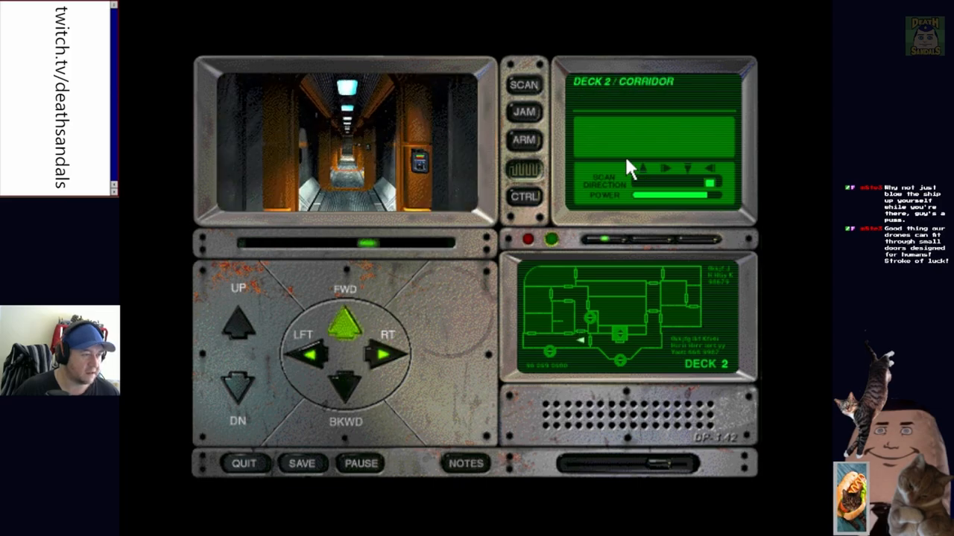
Continue along the Deck 2 corridor, face the restroom door and open it
left_click(346, 320)
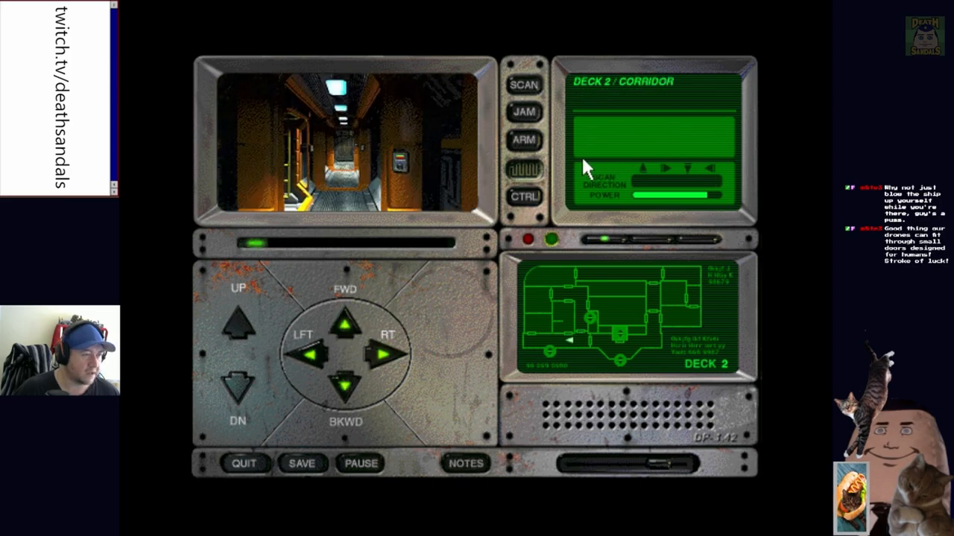
left_click(344, 323)
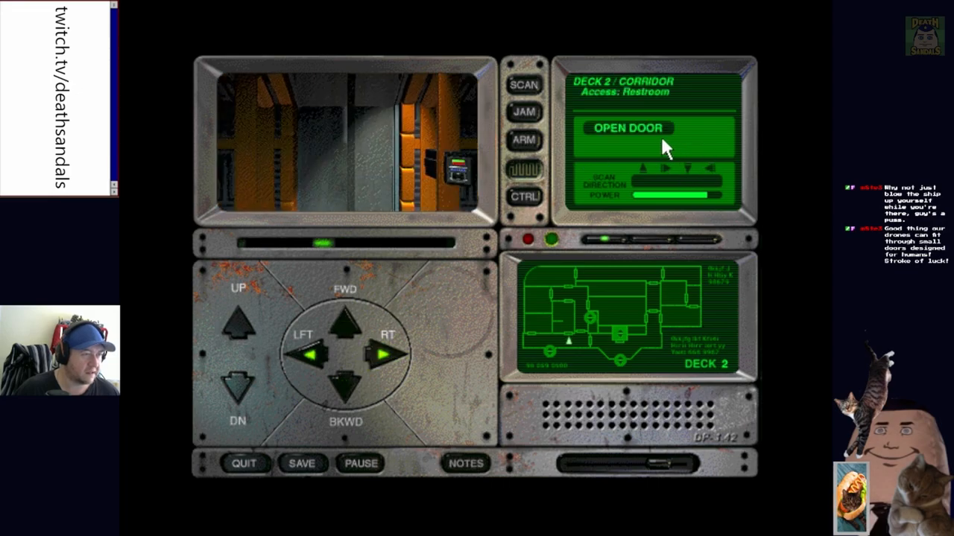
left_click(629, 128)
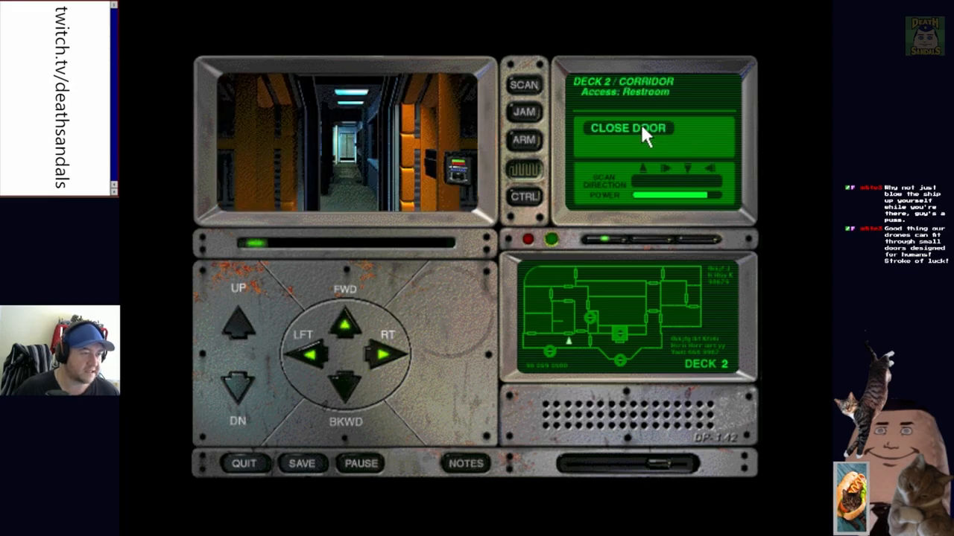
left_click(627, 128)
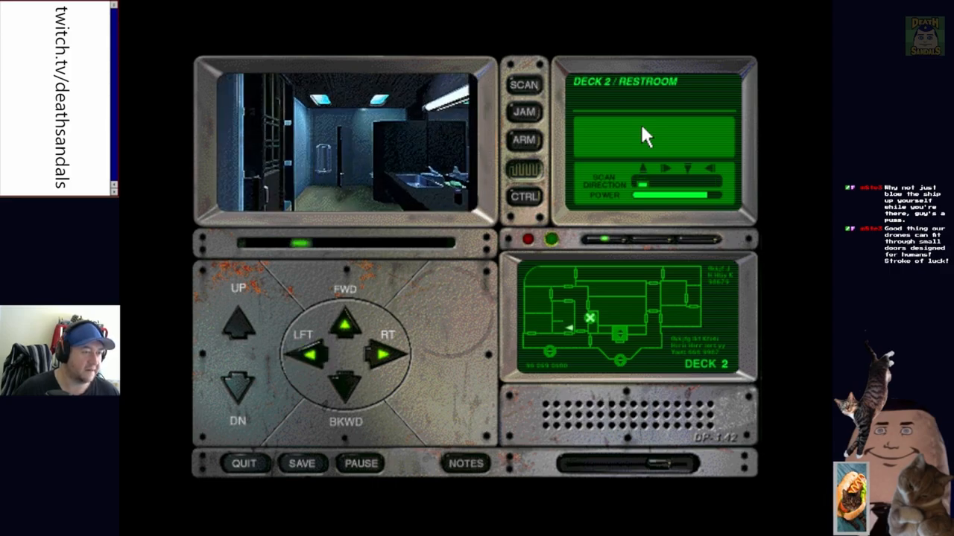
Move the probe forward into the Deck 2 restroom toward the organic material
left_click(344, 322)
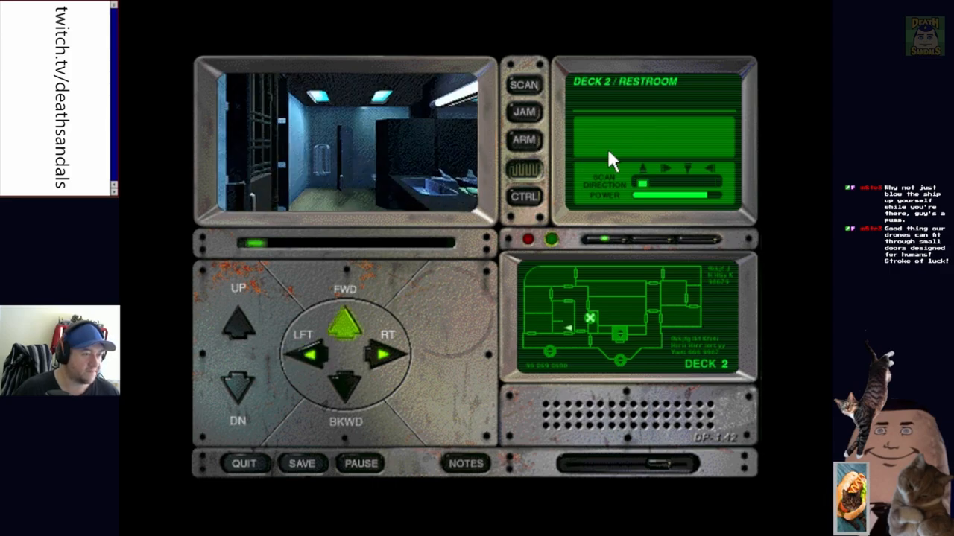
left_click(346, 321)
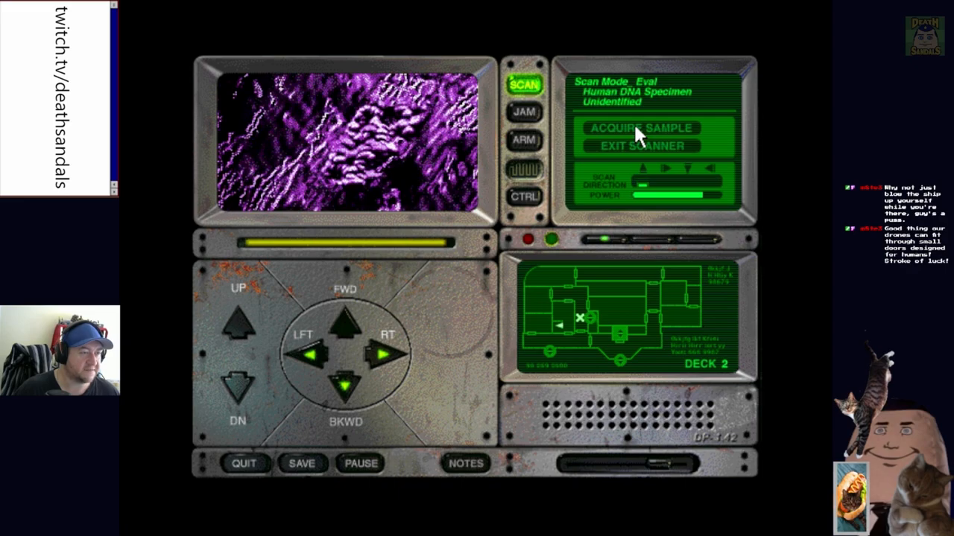
Acquire the human DNA sample into the data bank, exit the scanner and turn to look around the restroom
left_click(639, 128)
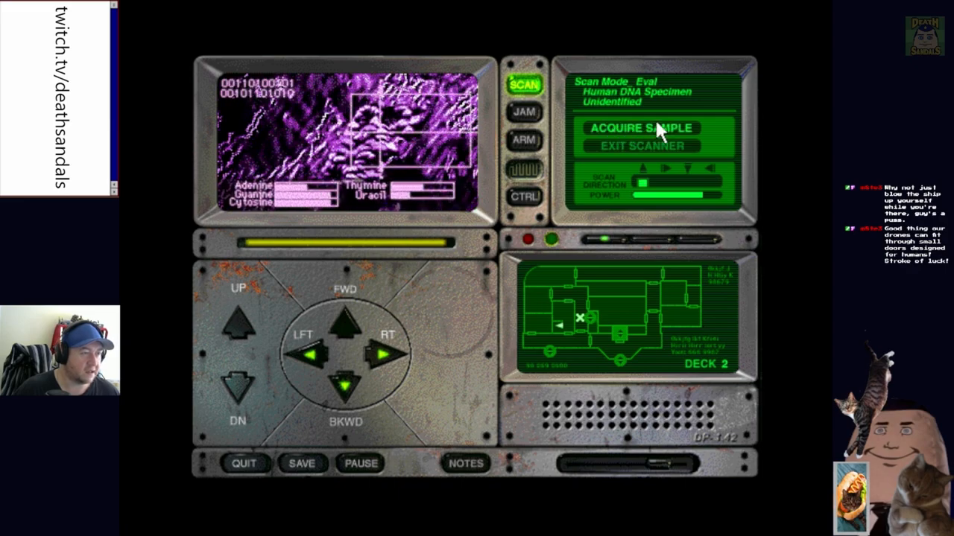
left_click(639, 128)
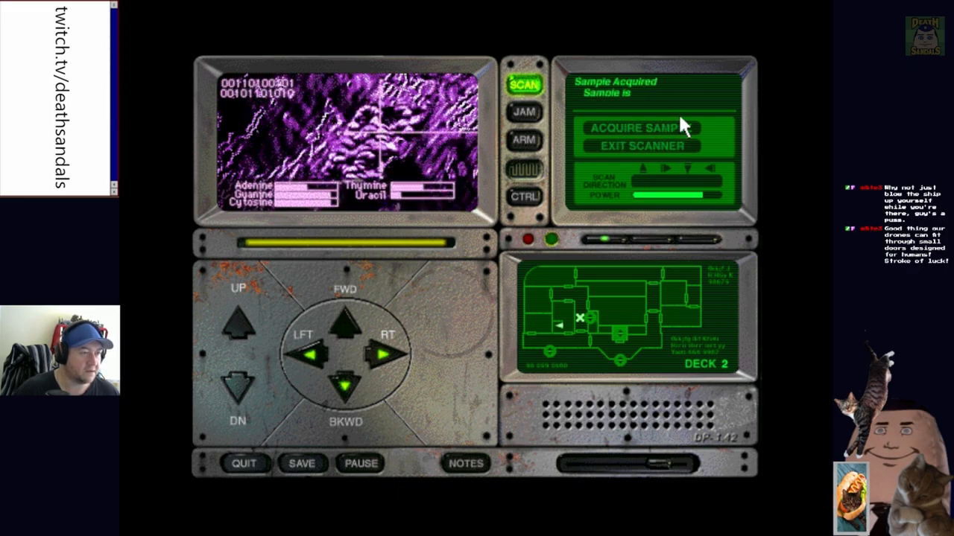
left_click(642, 128)
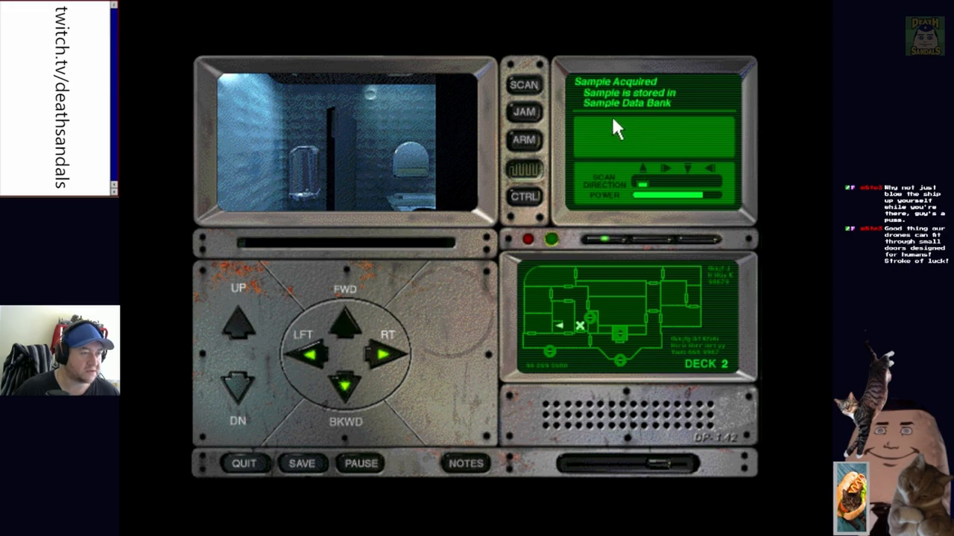
left_click(384, 354)
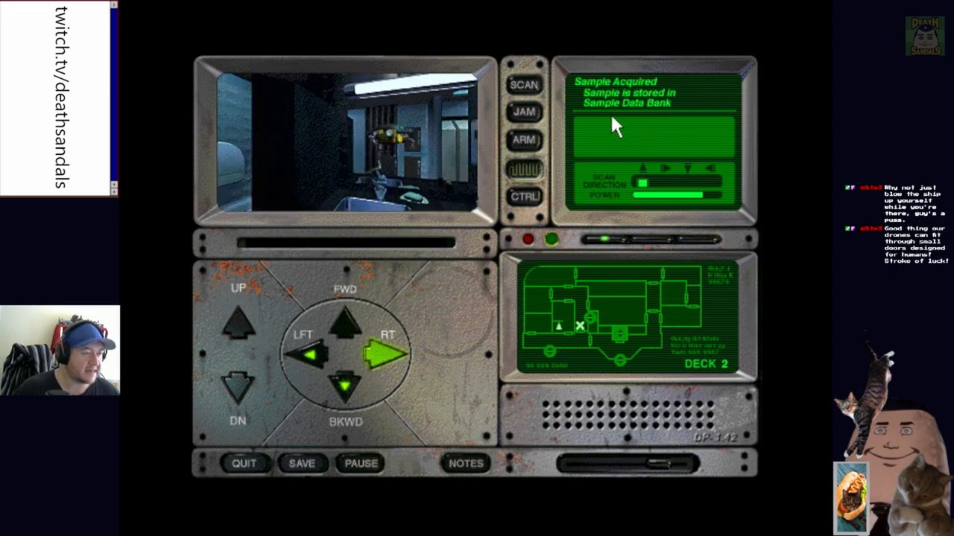
left_click(346, 321)
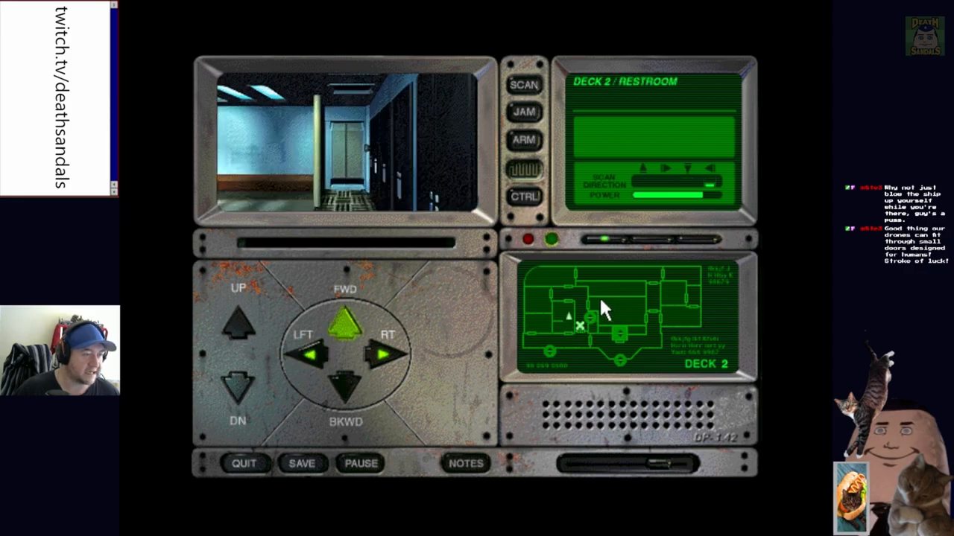
Pass through the showers door into the Deck 2 dining lounge and face the starry window
left_click(346, 316)
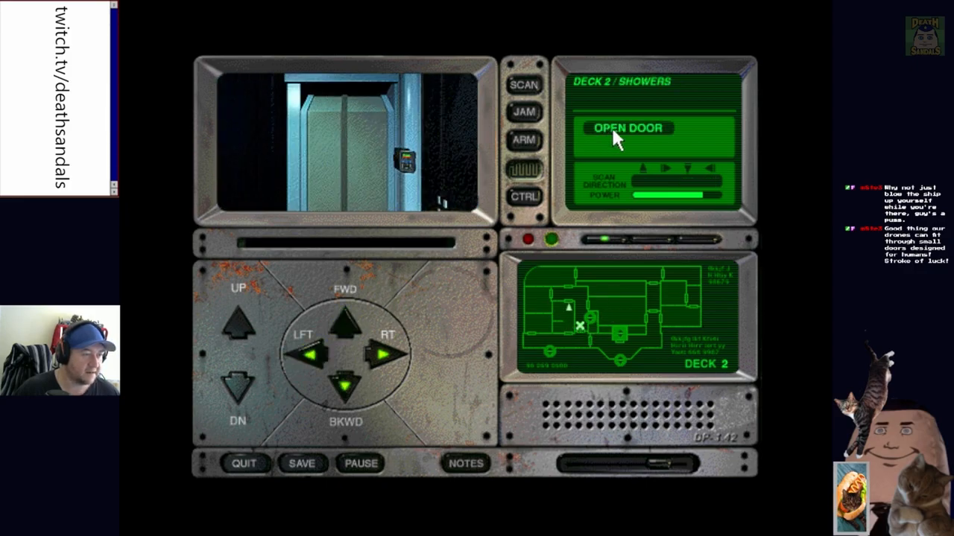
left_click(626, 129)
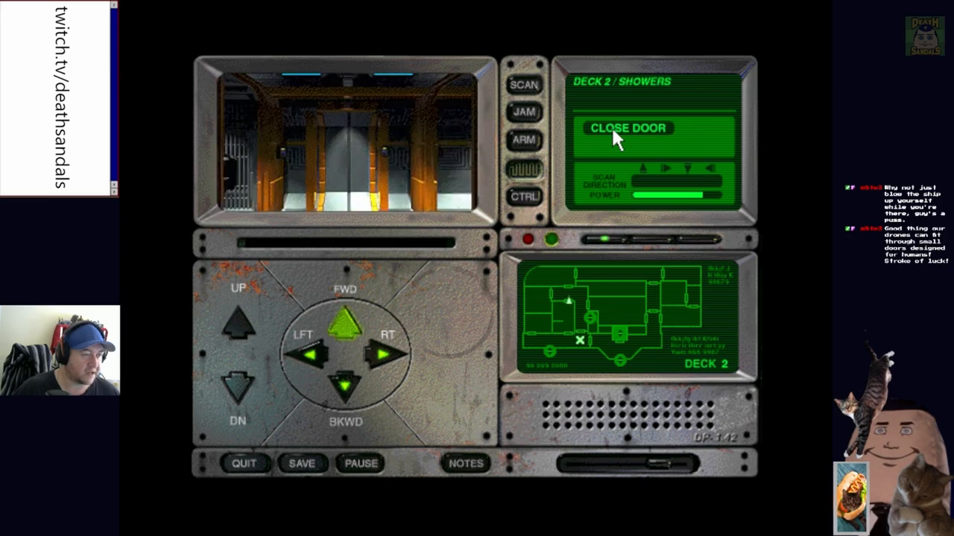
left_click(346, 321)
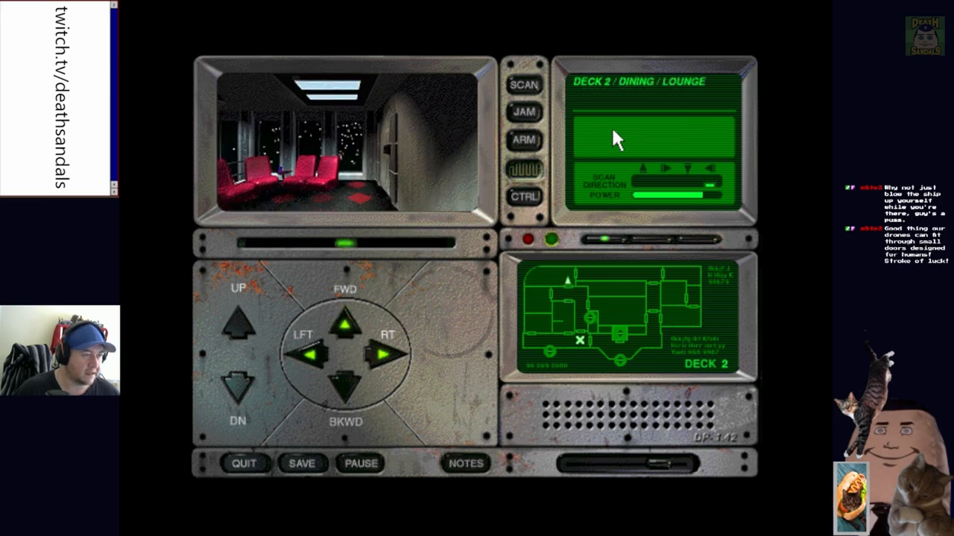
left_click(346, 325)
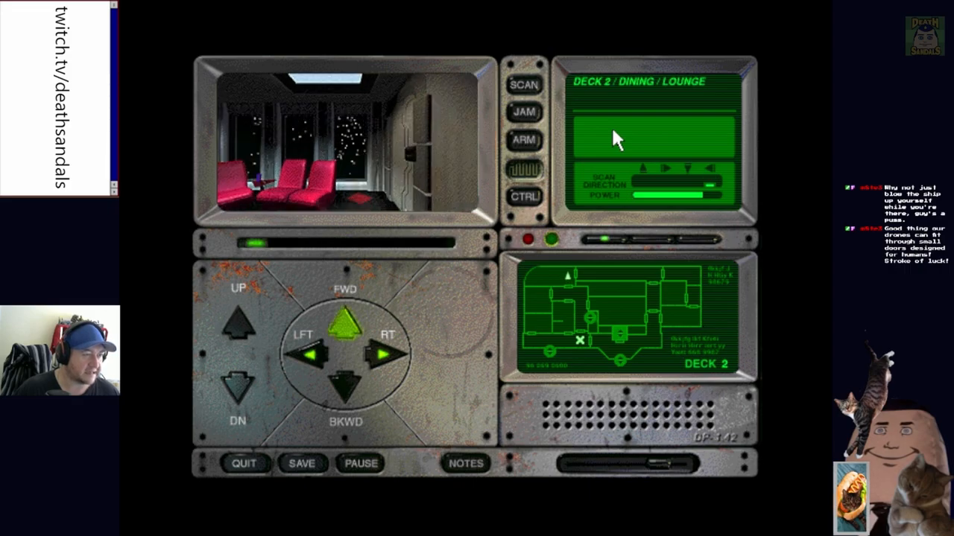
left_click(346, 321)
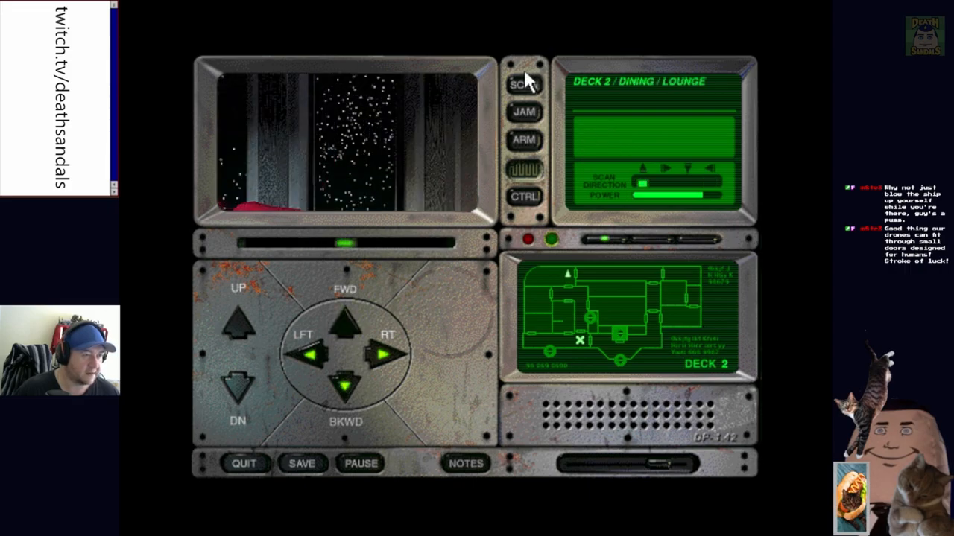
Scan the dining lounge and acquire Zyzinski's human DNA sample into the data bank
left_click(525, 84)
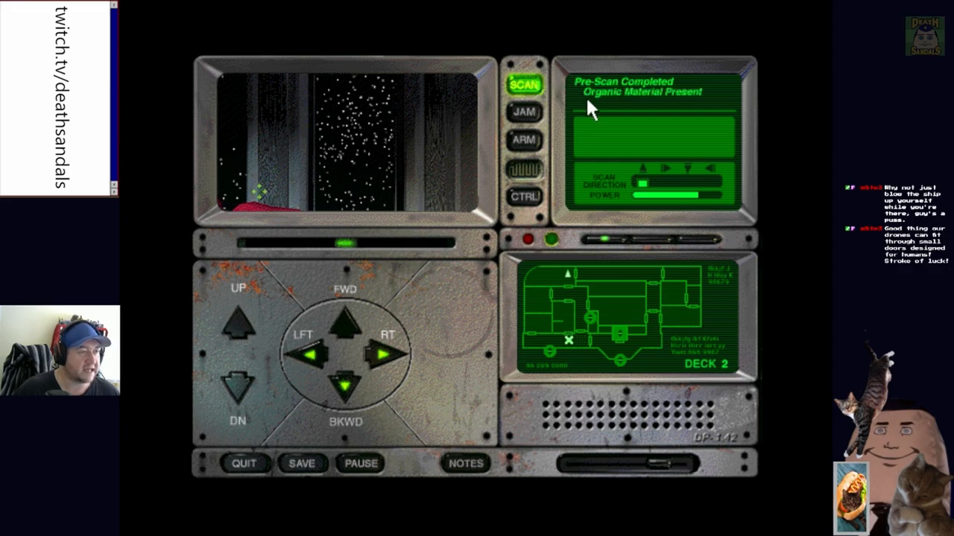
mouse_move(267, 202)
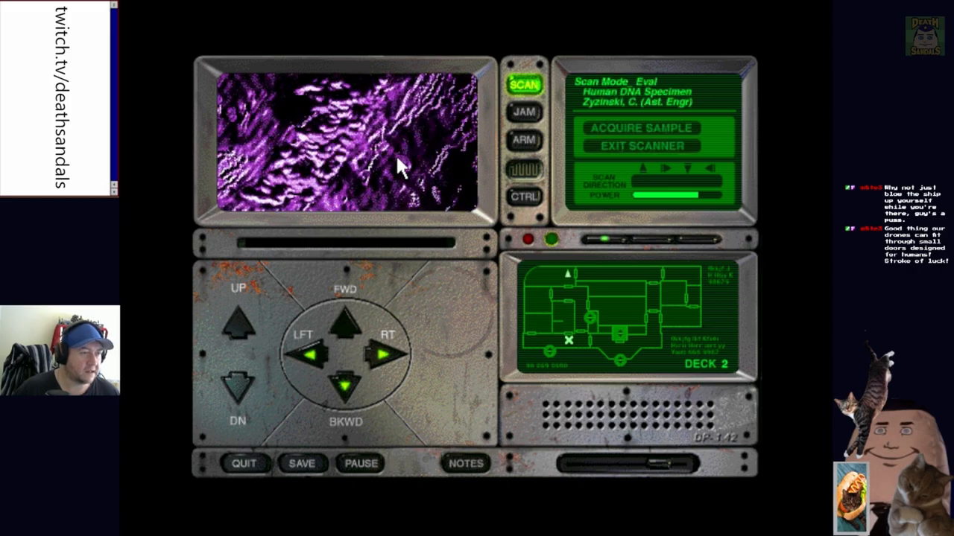
mouse_move(637, 127)
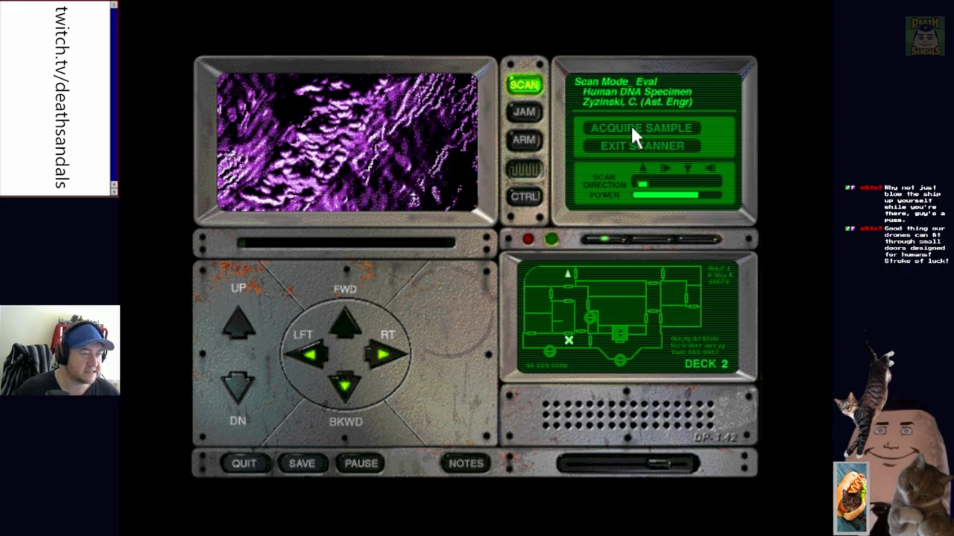
left_click(638, 128)
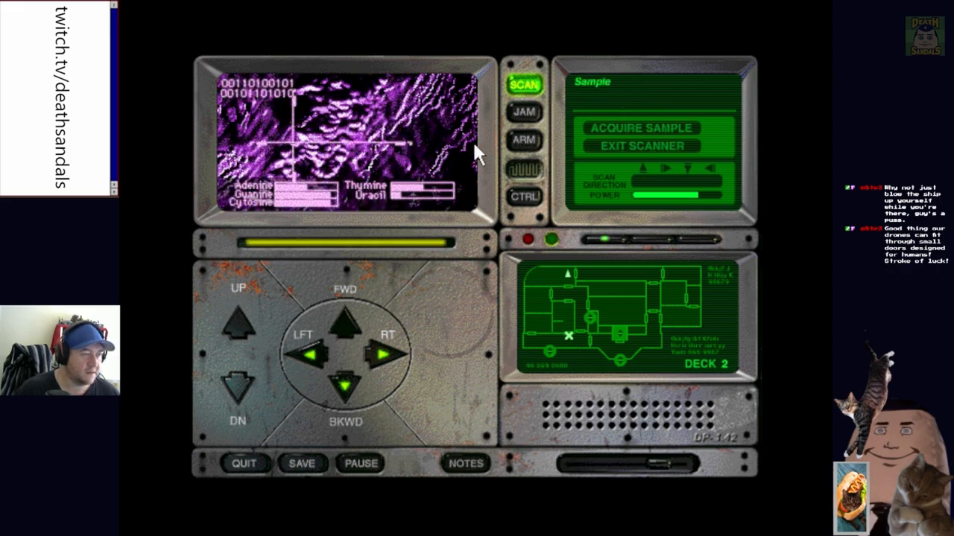
left_click(638, 128)
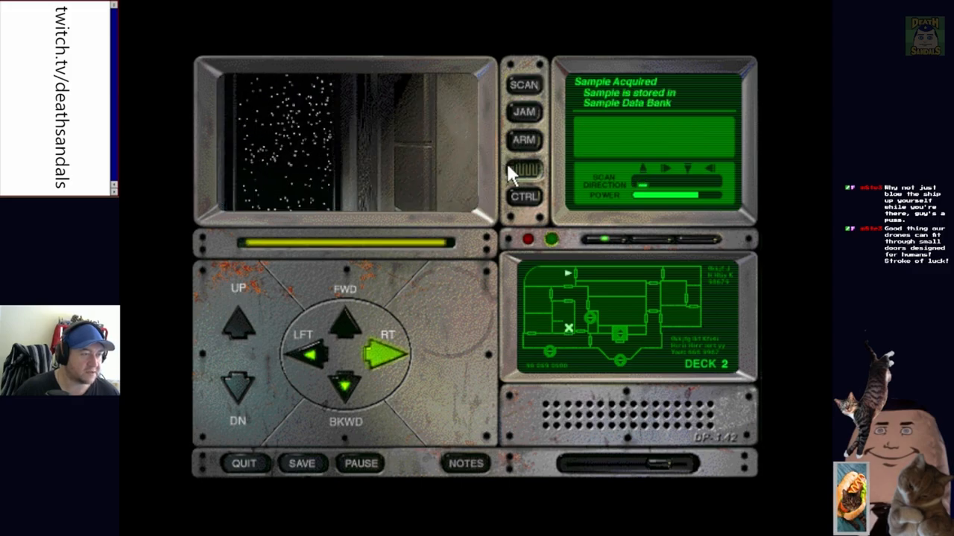
left_click(524, 197)
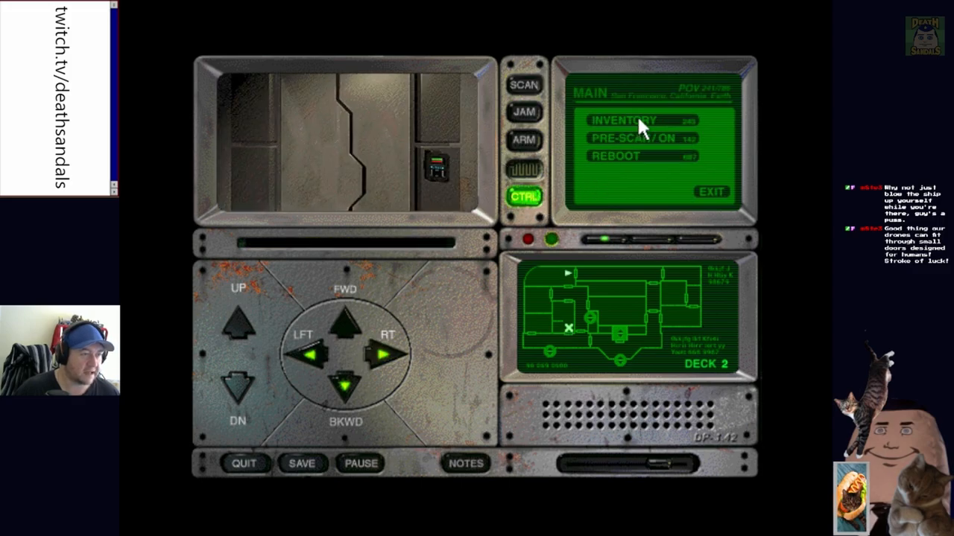
left_click(624, 119)
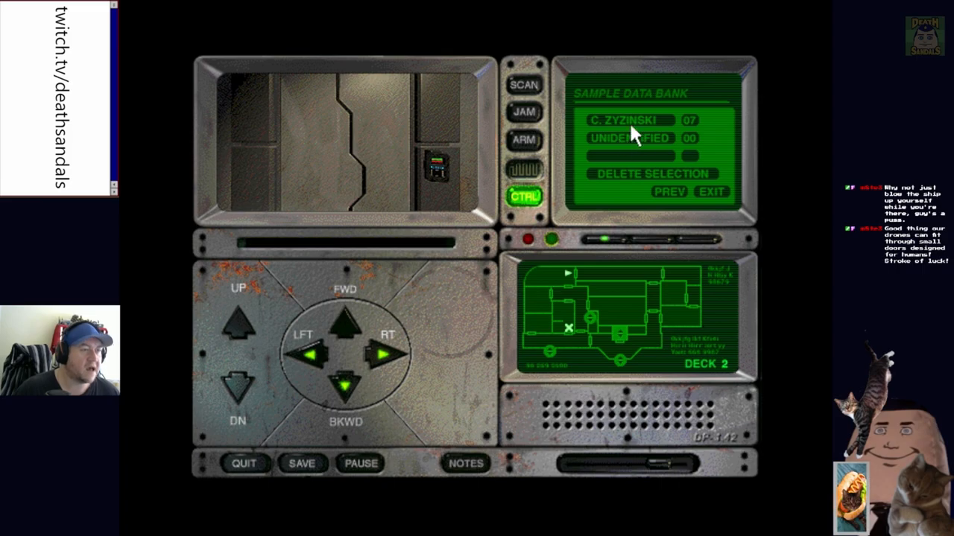
left_click(685, 137)
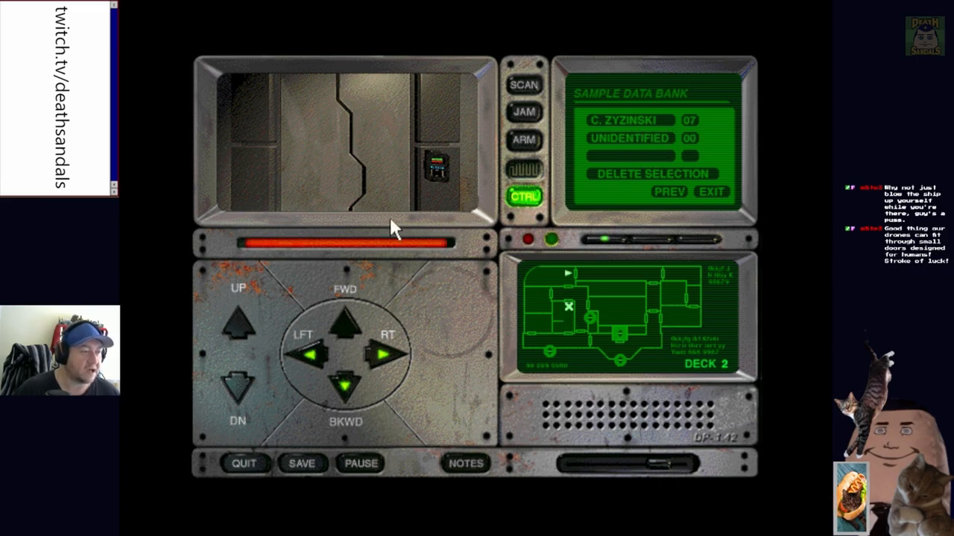
mouse_move(373, 108)
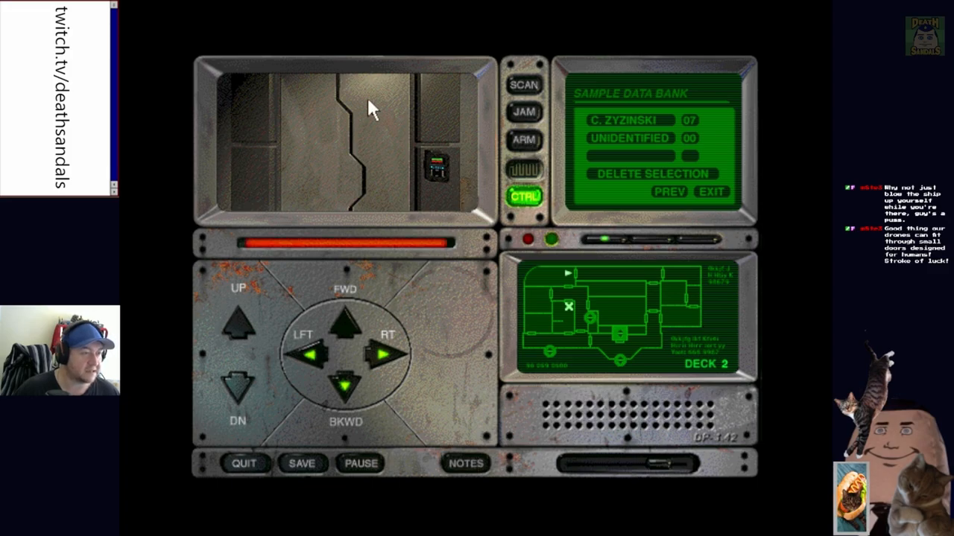
left_click(525, 197)
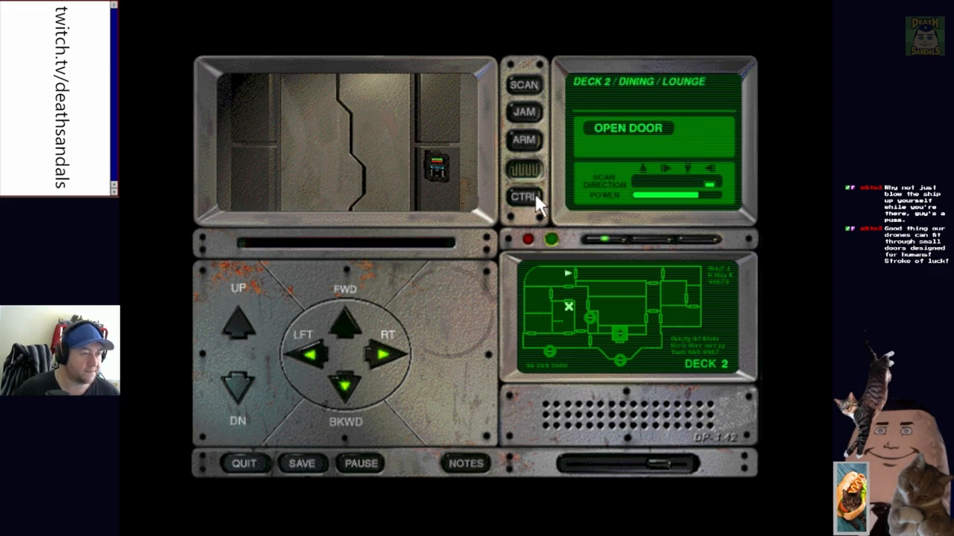
Leave the lounge, walk the Deck 2 corridor to the bulkhead door and extend the arm
left_click(387, 355)
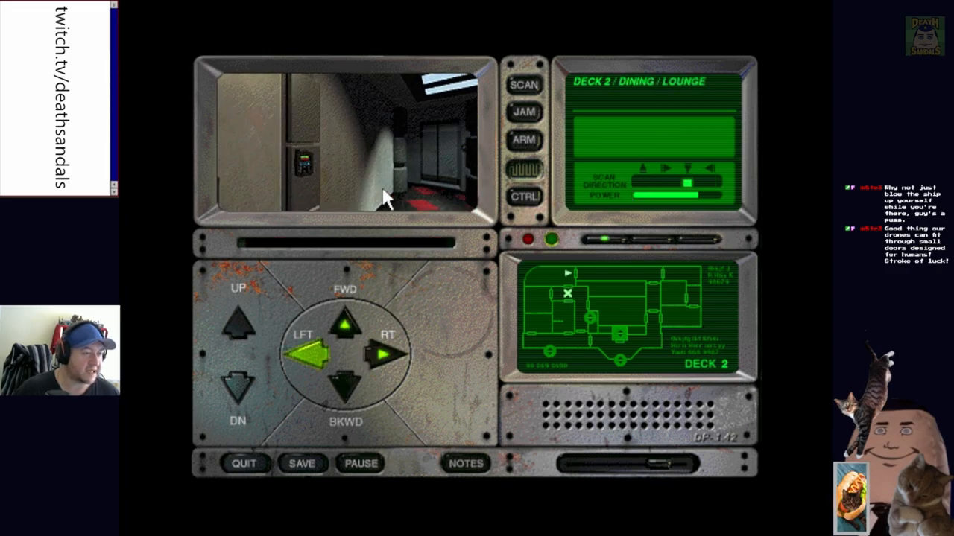
left_click(346, 322)
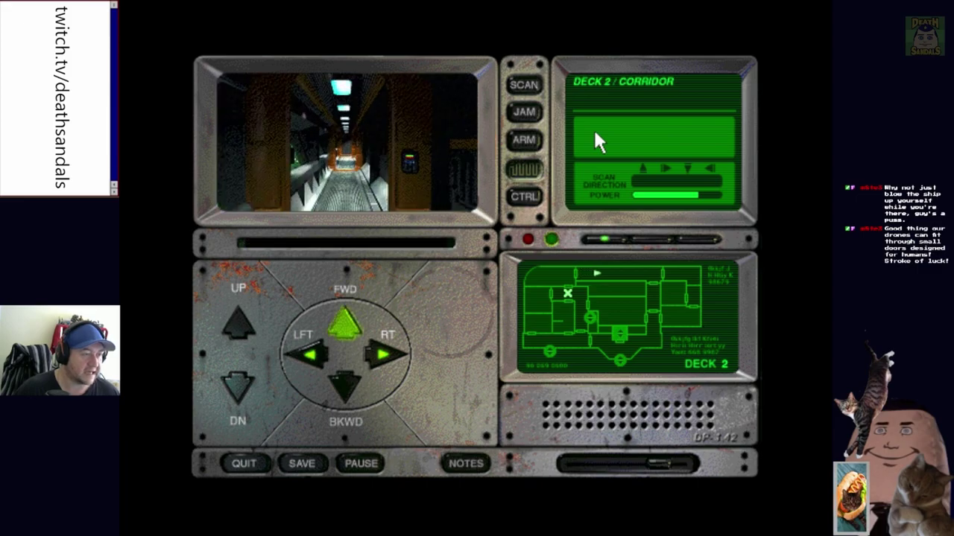
left_click(346, 384)
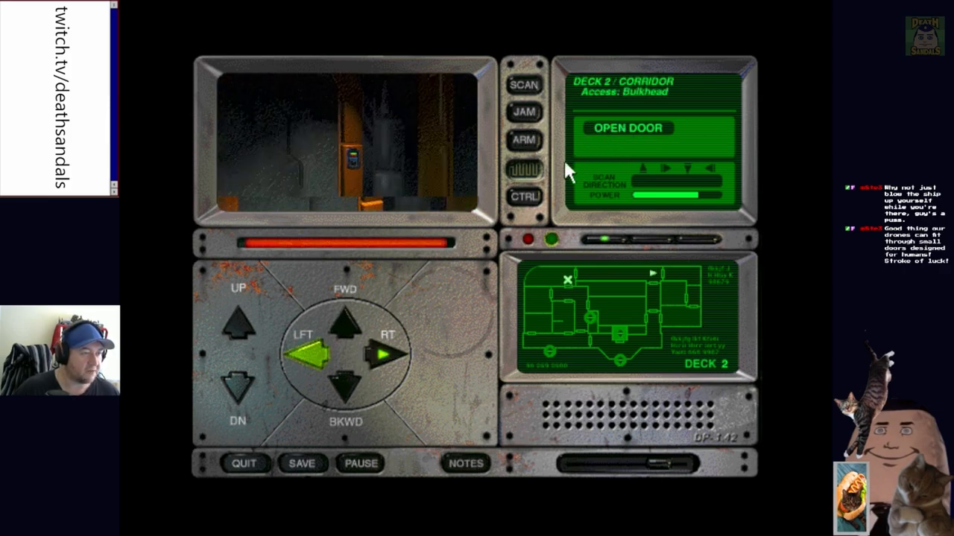
left_click(524, 140)
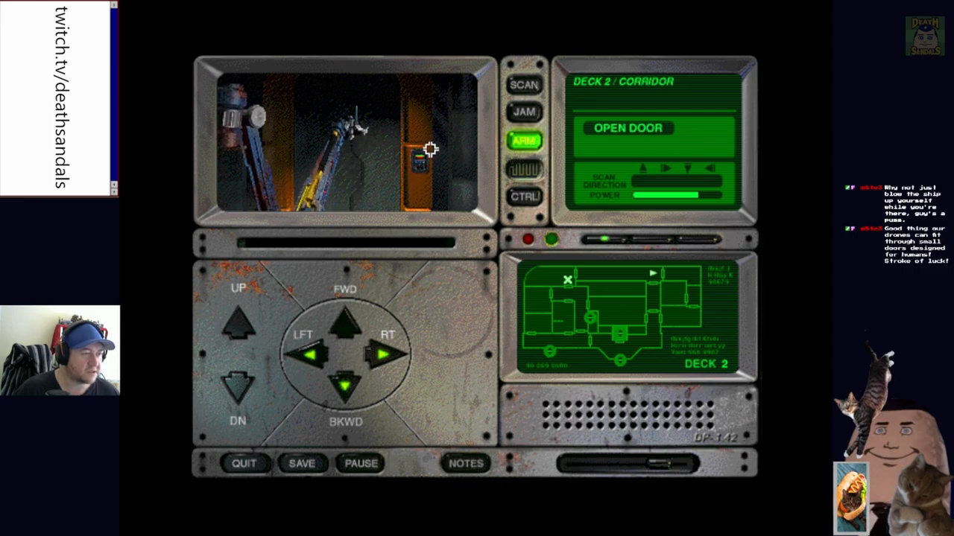
Retract the arm, open the bulkhead and advance down the corridor to the next door
left_click(345, 322)
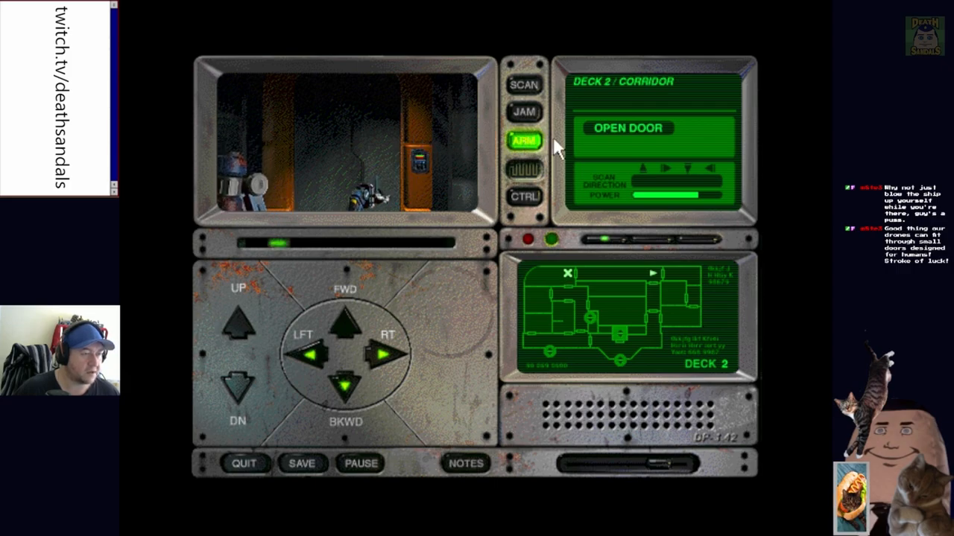
left_click(382, 354)
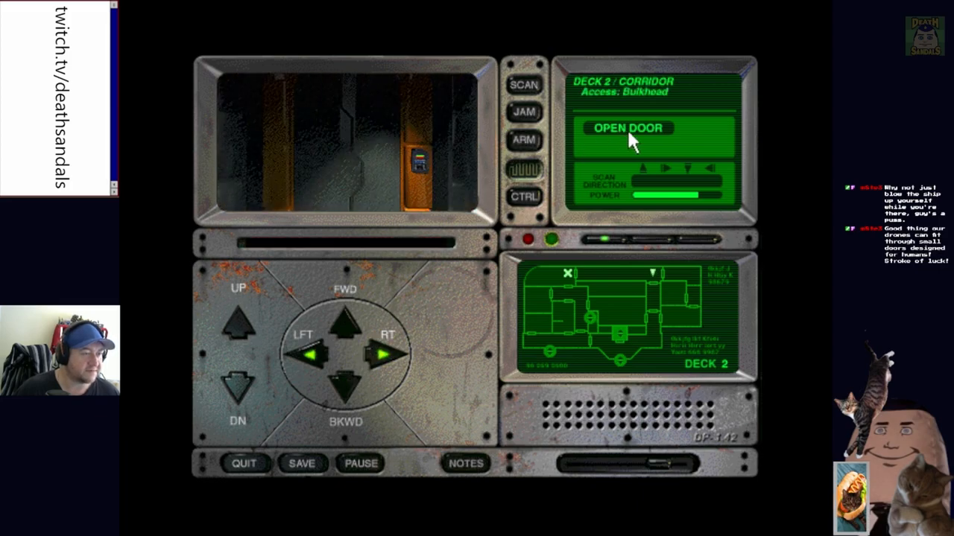
left_click(626, 128)
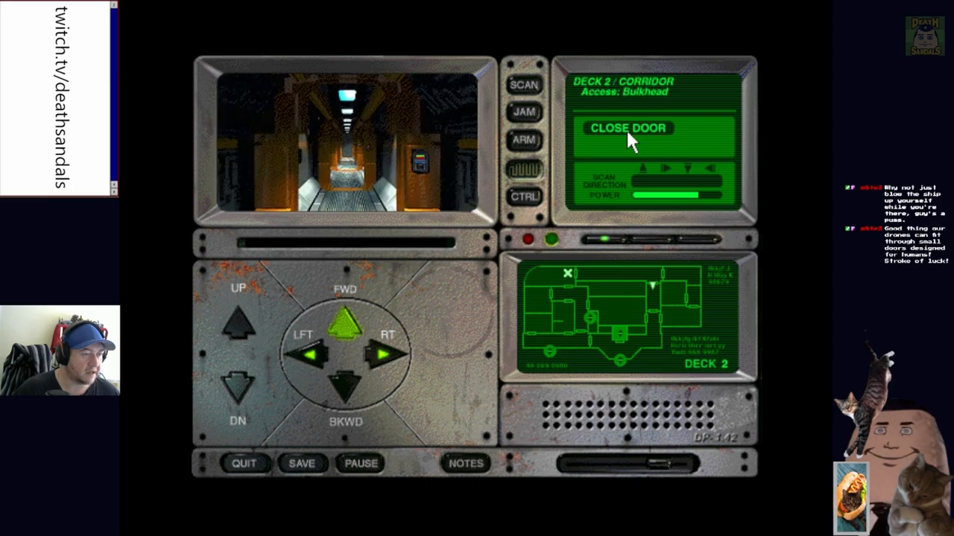
left_click(626, 129)
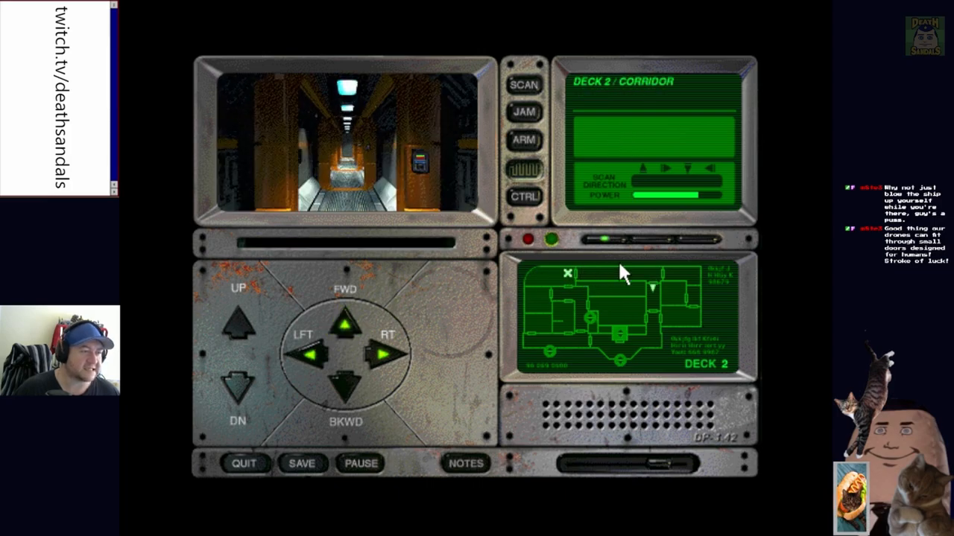
left_click(346, 325)
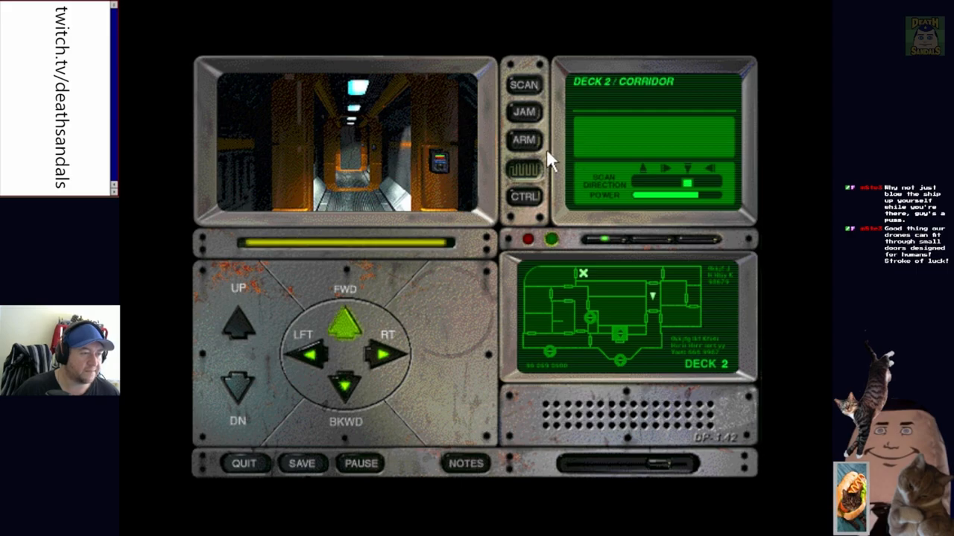
left_click(345, 320)
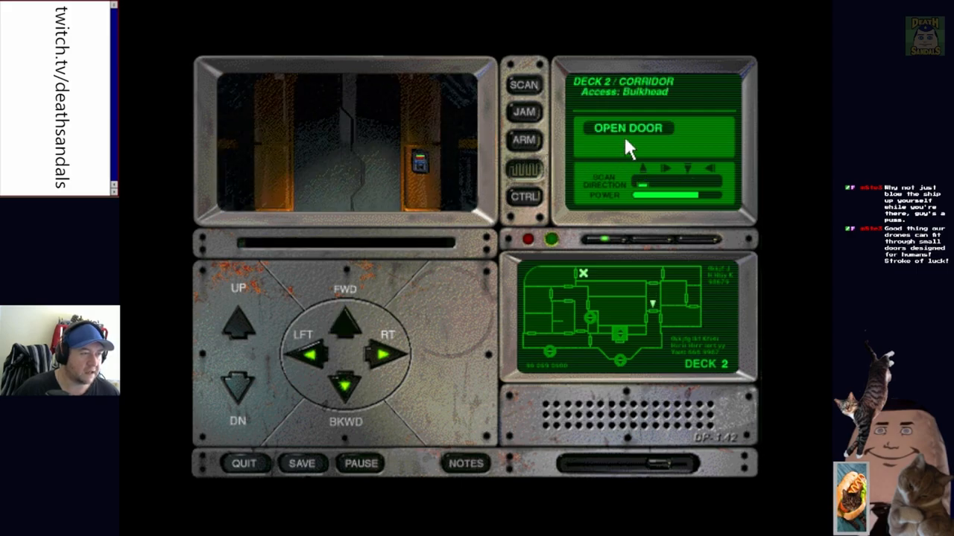
Look toward the Science Lab door, then continue forward to the Ladder 1-3
left_click(626, 128)
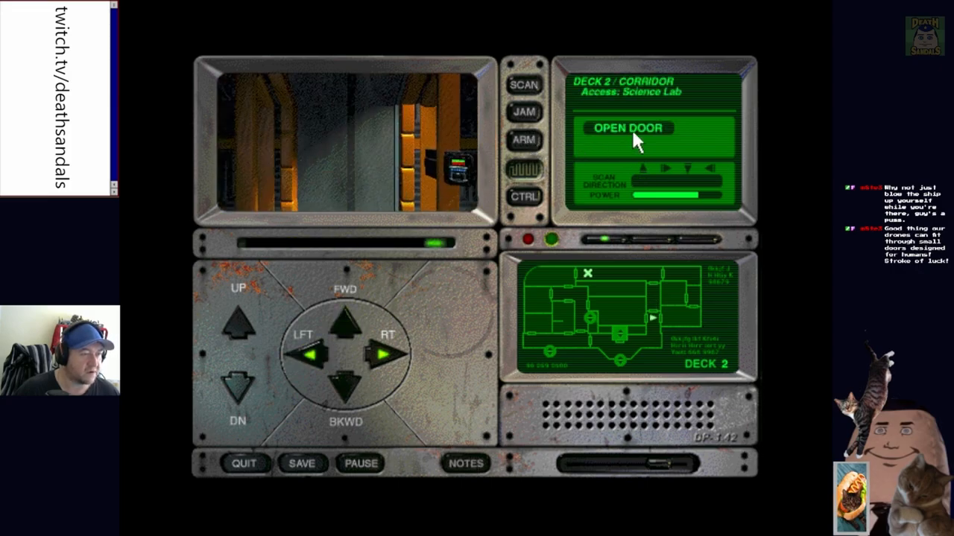
left_click(627, 128)
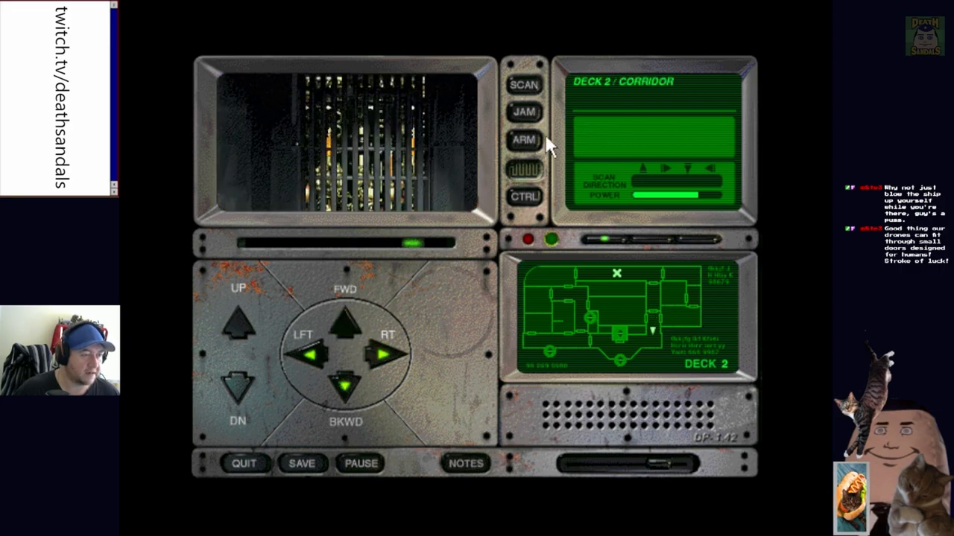
left_click(342, 321)
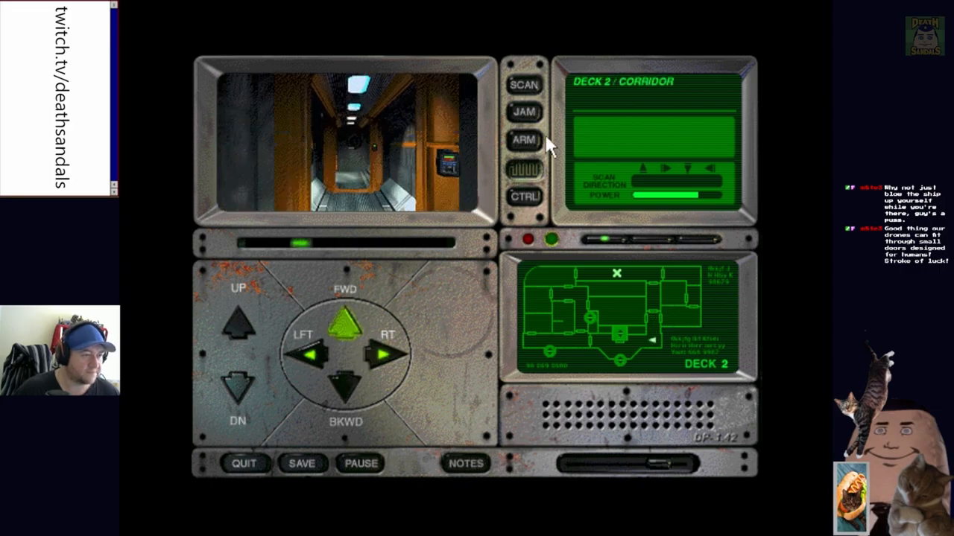
left_click(310, 355)
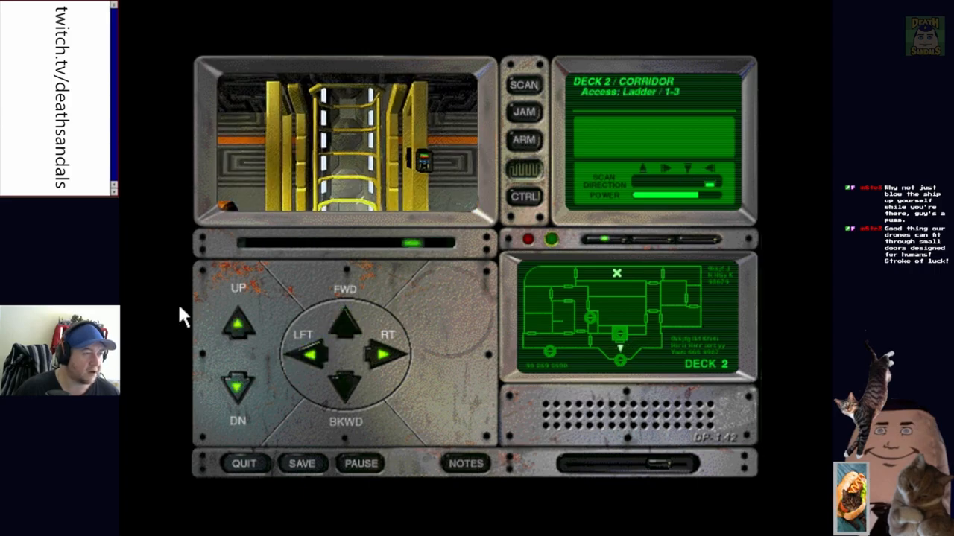
Climb to Deck 1, reach the corridor bulkhead, pre-scan it and open the door
left_click(236, 325)
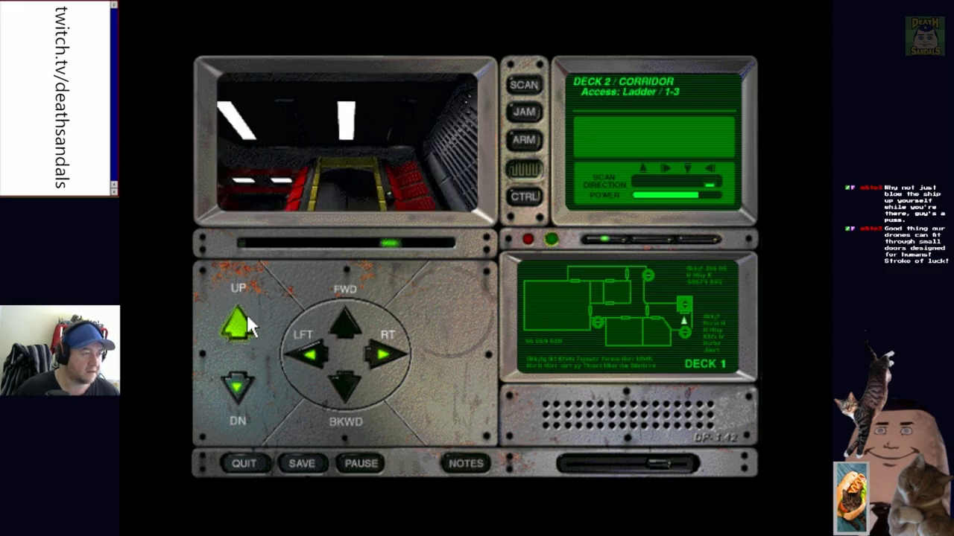
left_click(237, 324)
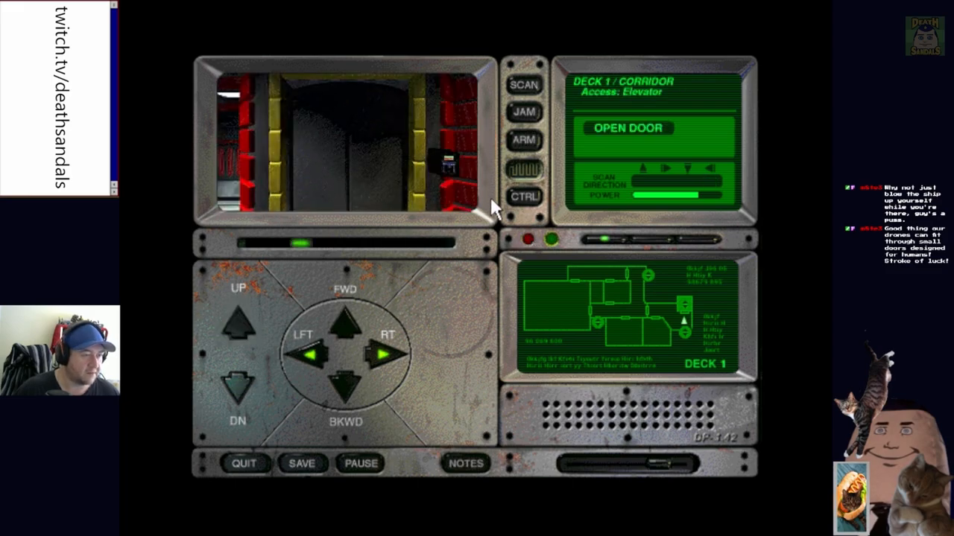
left_click(345, 316)
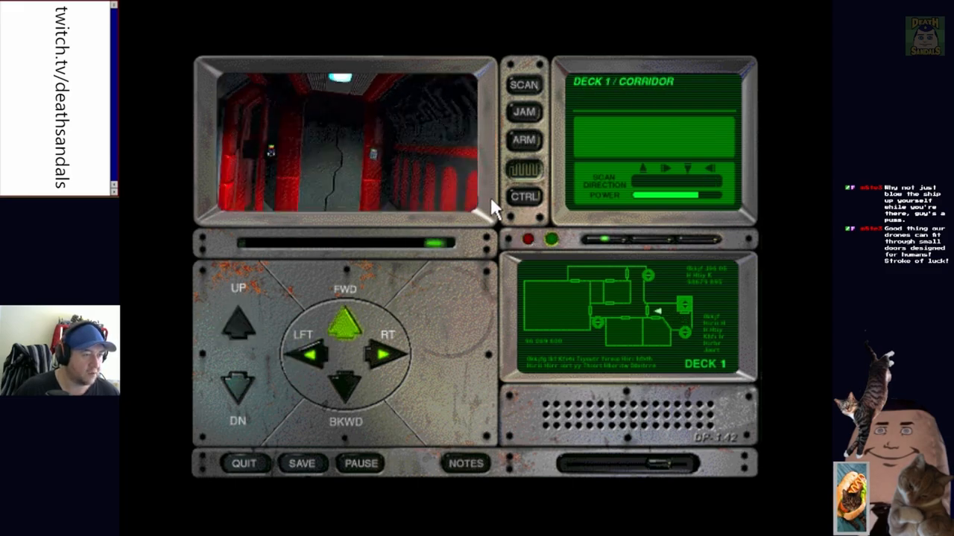
left_click(381, 355)
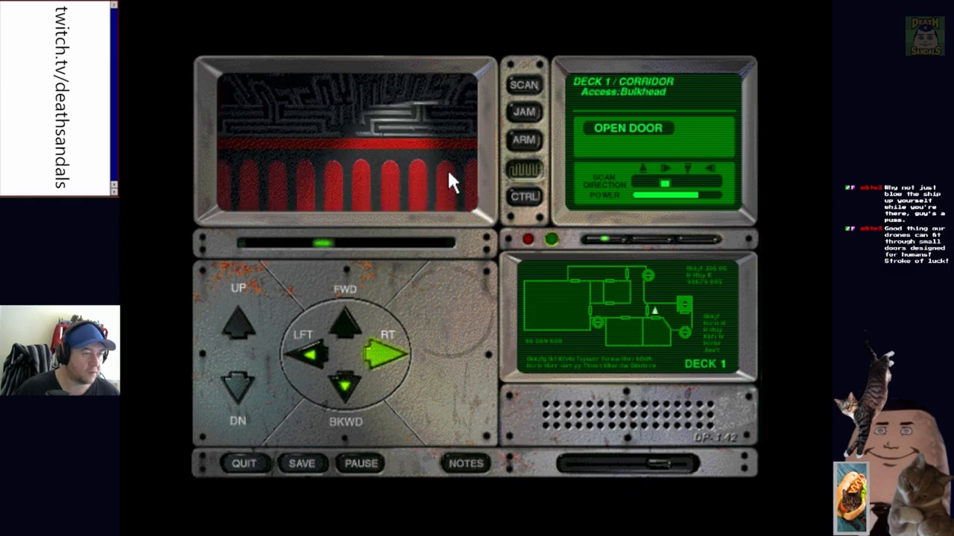
left_click(524, 83)
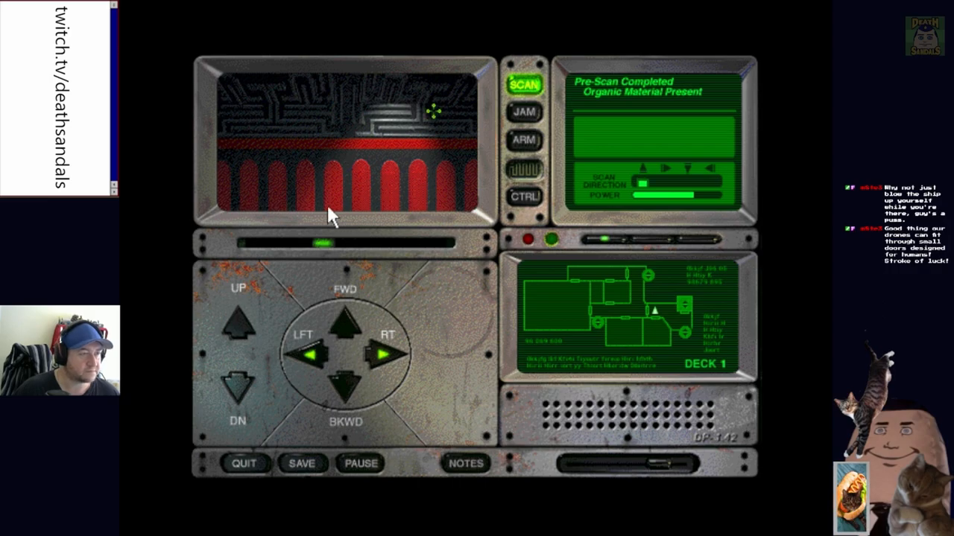
mouse_move(434, 112)
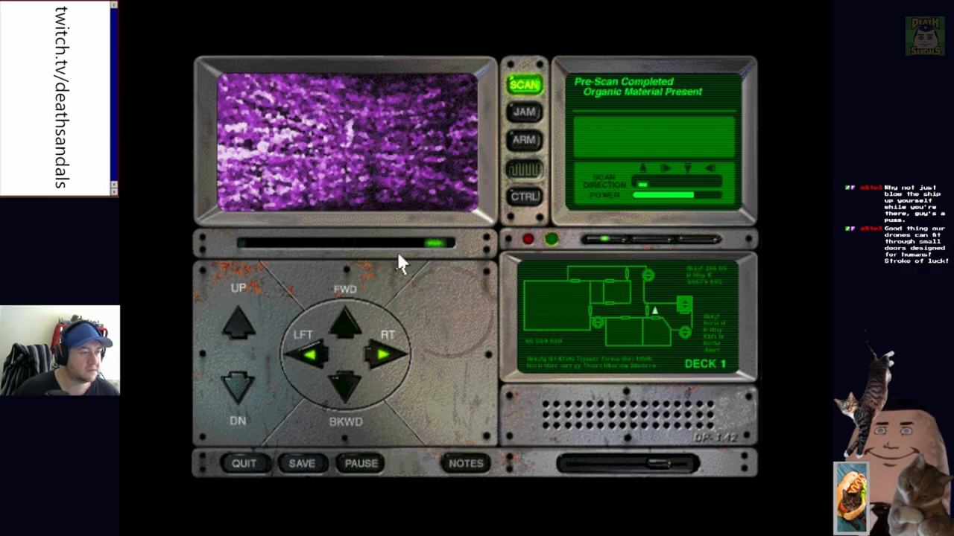
left_click(306, 355)
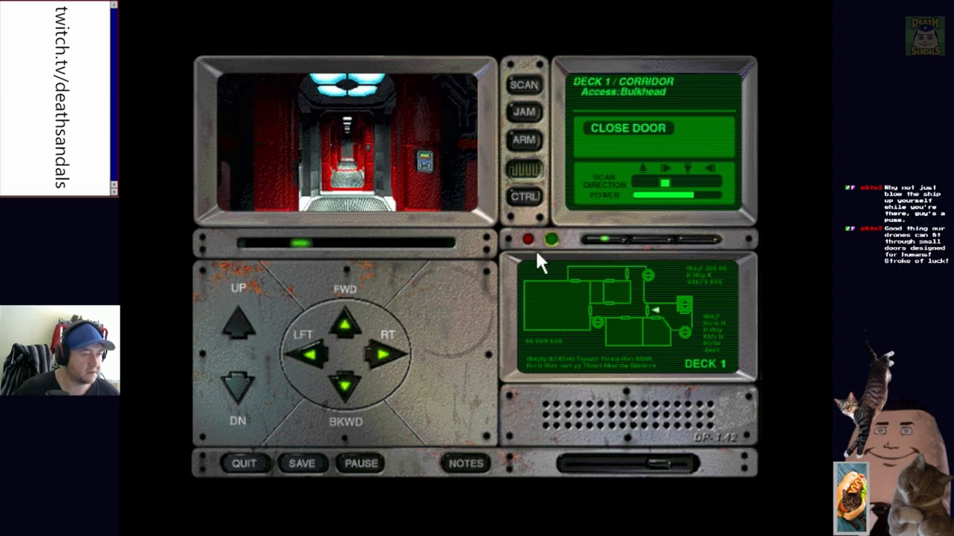
Travel the Deck 1 corridor past the command bridge door
left_click(345, 322)
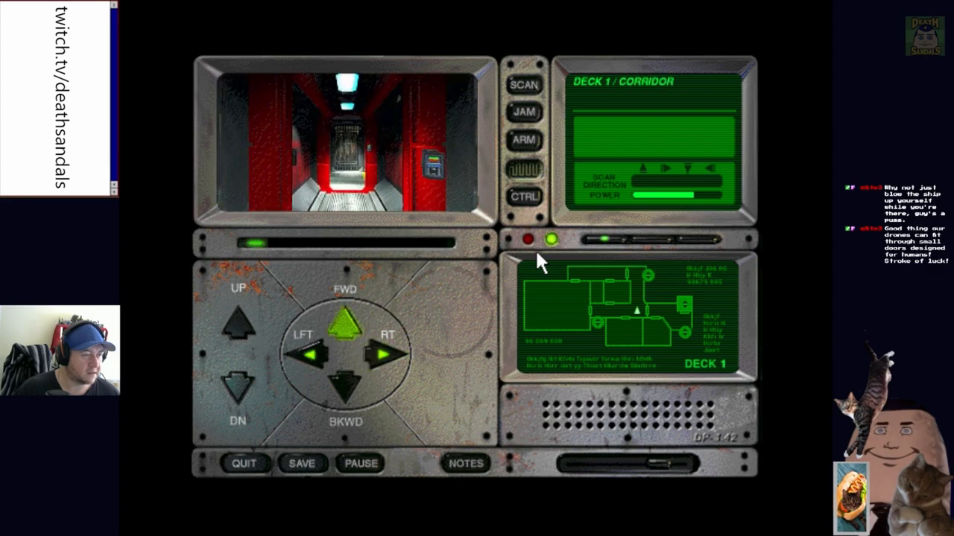
left_click(305, 355)
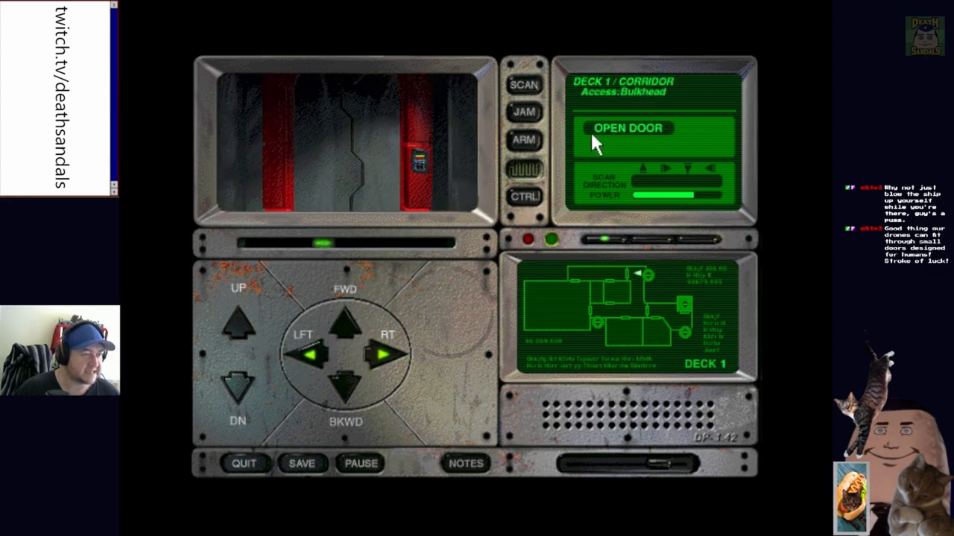
left_click(626, 128)
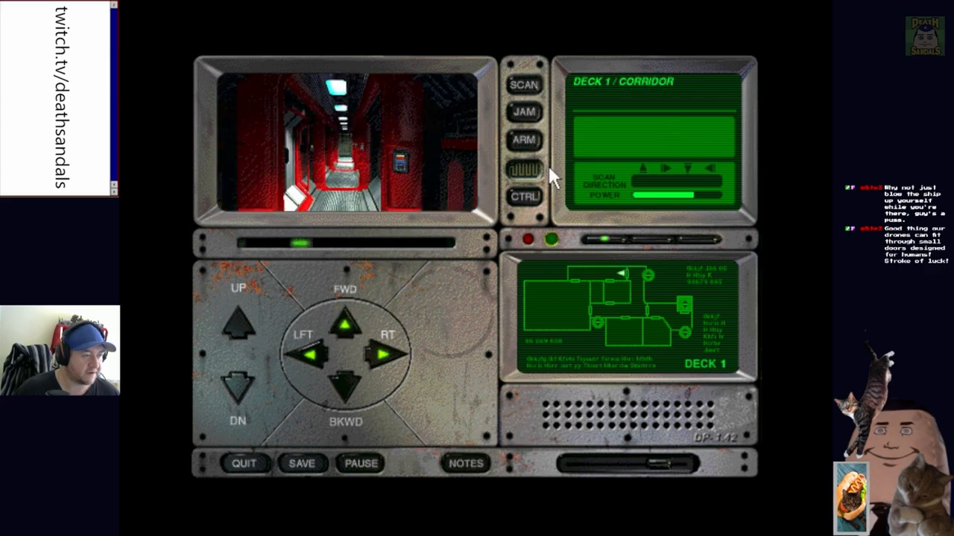
left_click(346, 327)
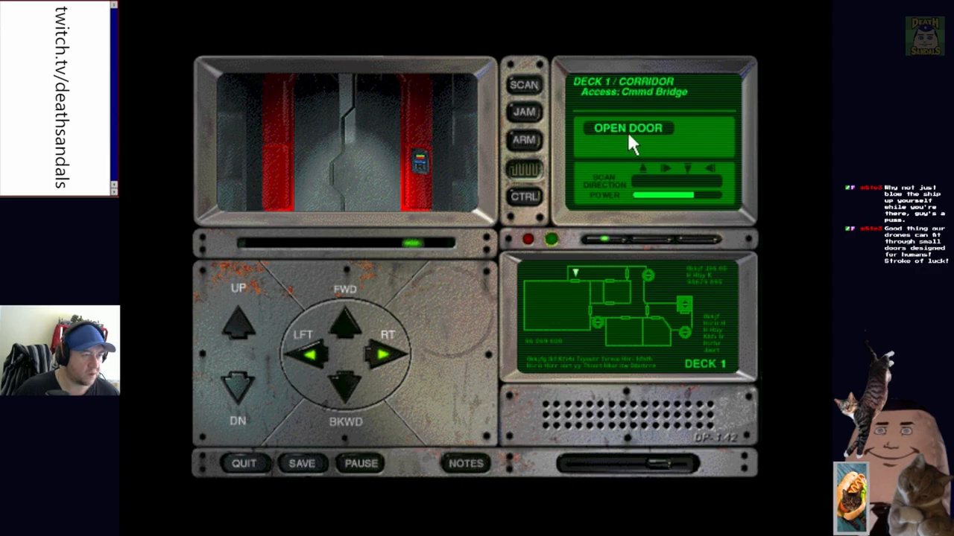
left_click(628, 128)
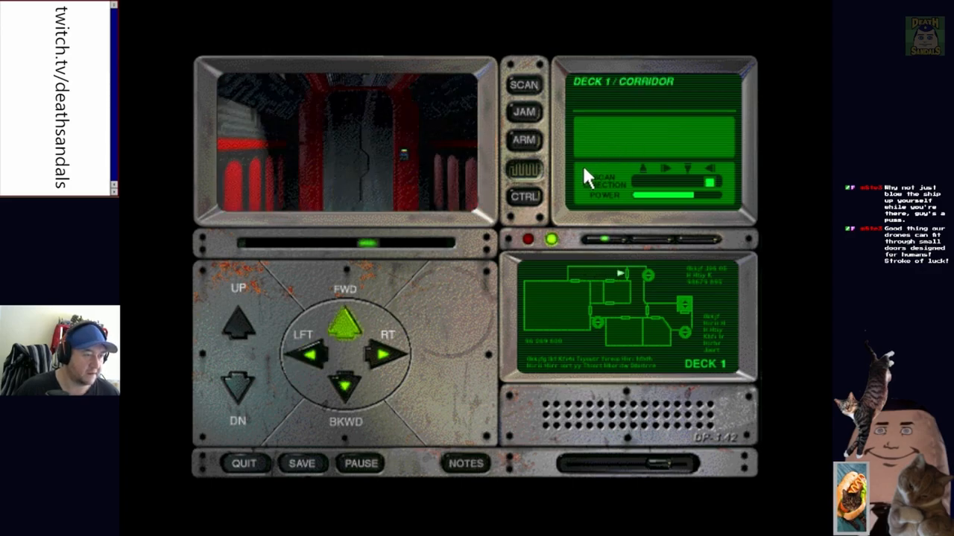
Reach the restroom door, open it and move the probe inside
left_click(344, 319)
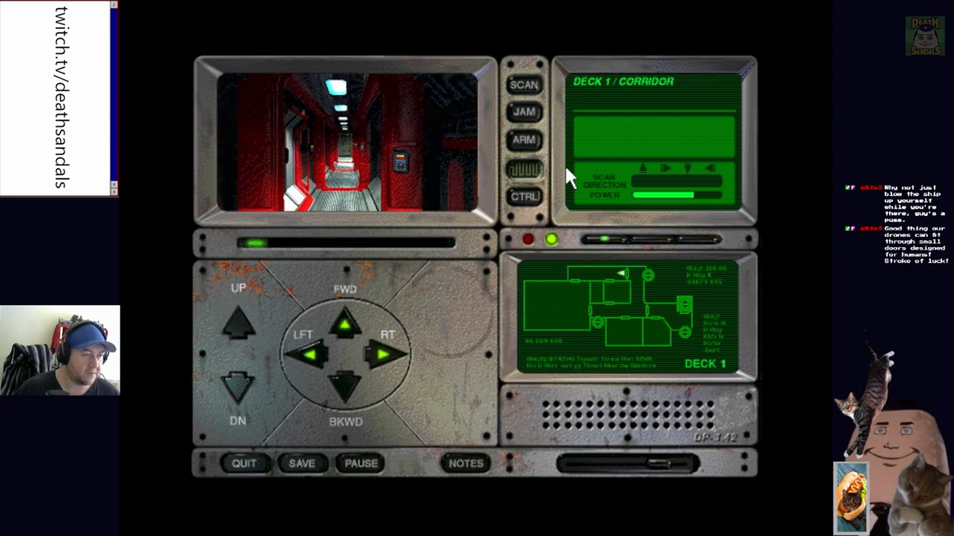
left_click(345, 322)
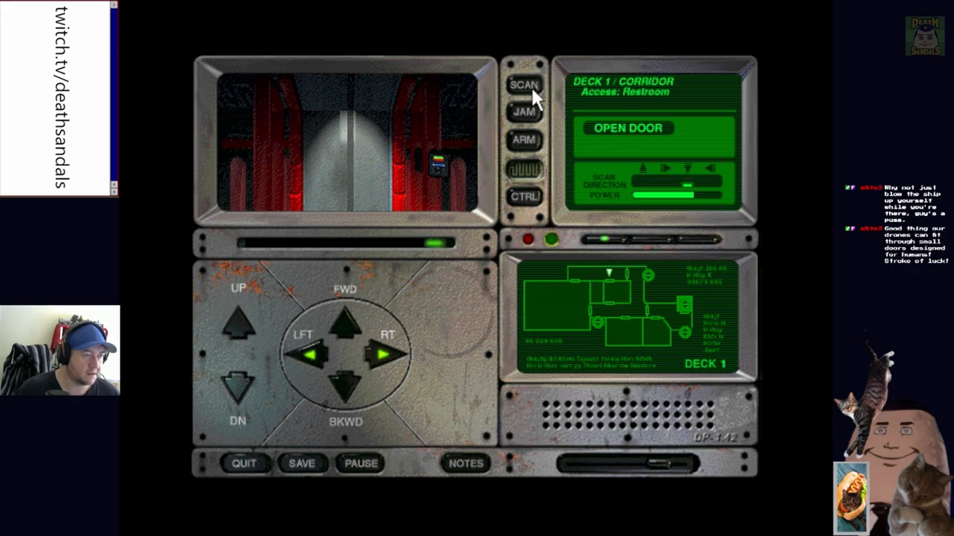
left_click(525, 84)
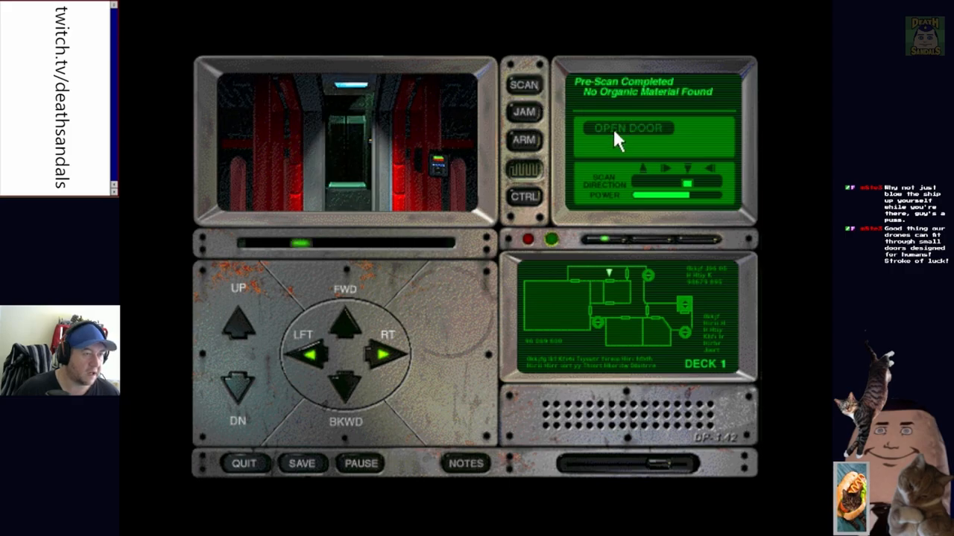
left_click(626, 128)
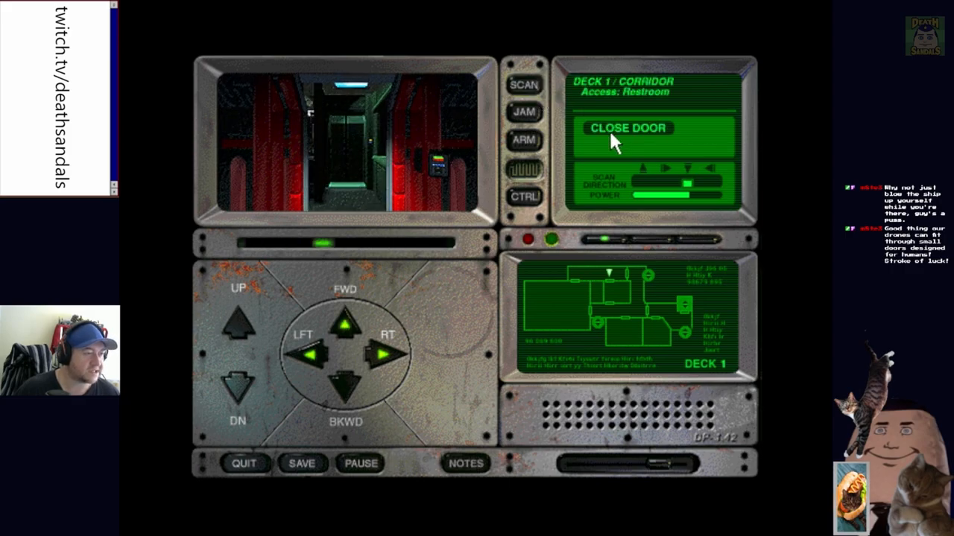
left_click(625, 128)
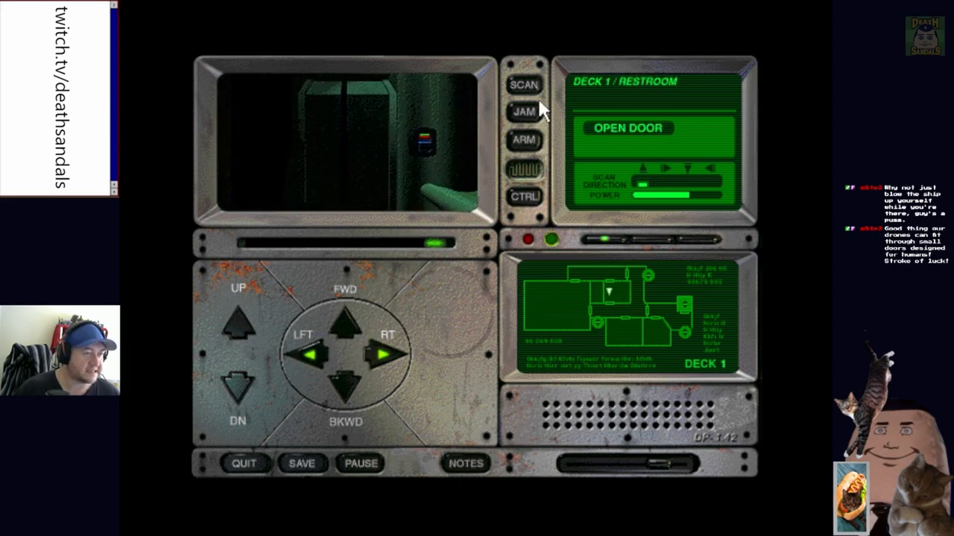
Scan the restroom and acquire the non-human DNA specimen found there
left_click(524, 83)
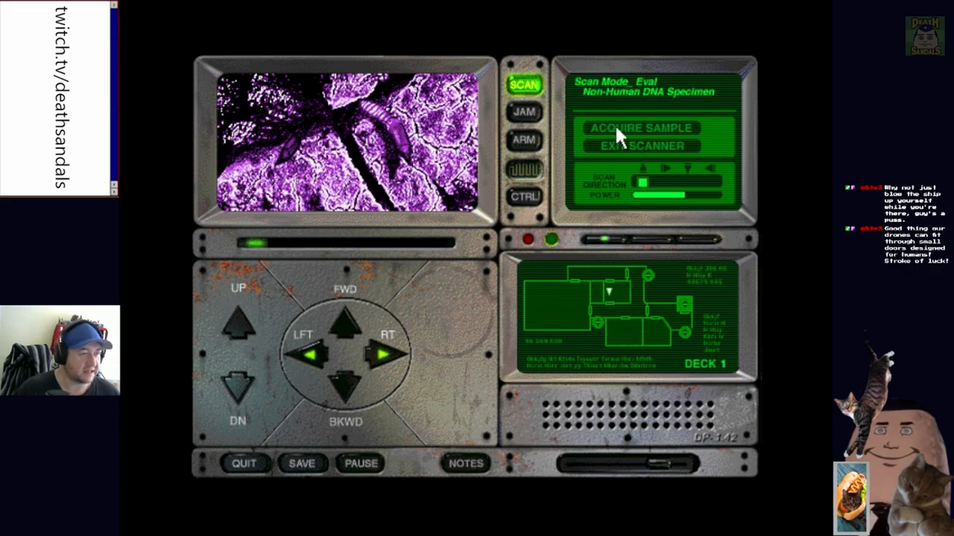
left_click(638, 147)
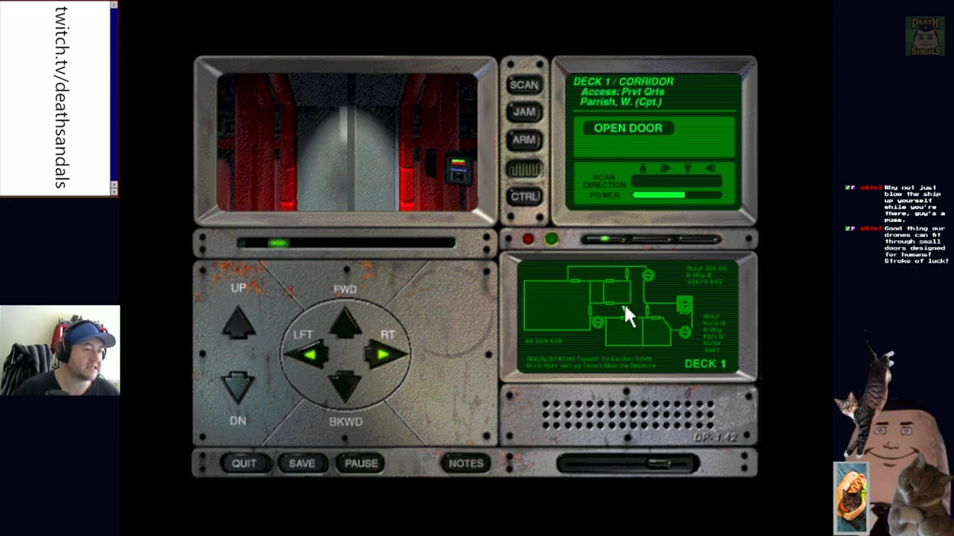
Move past the private quarters and bulkhead doors until the Defender destroys the probe
left_click(313, 355)
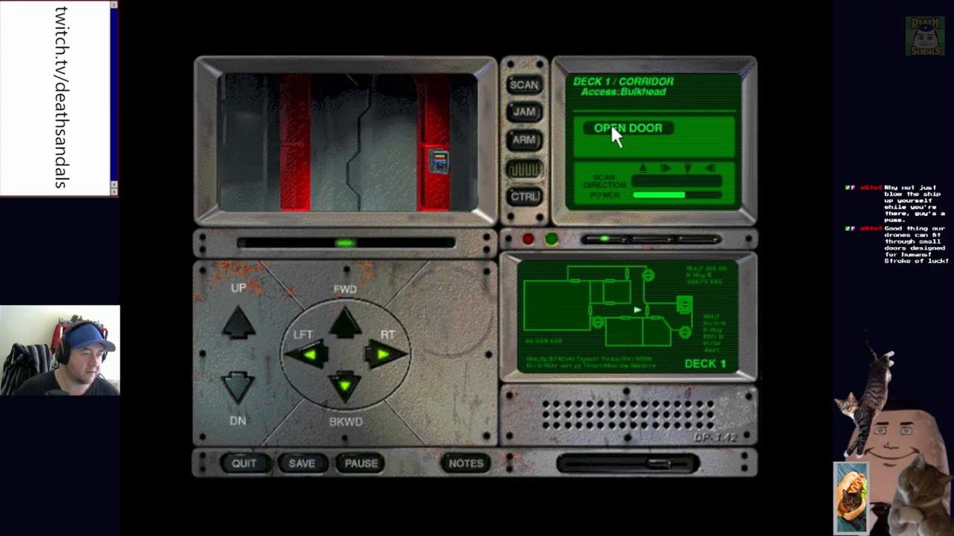
left_click(626, 128)
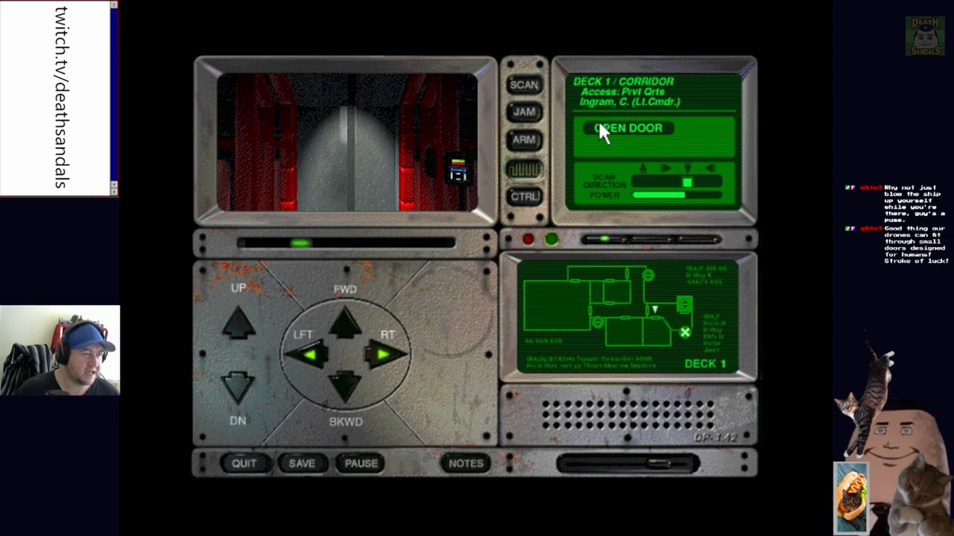
left_click(629, 128)
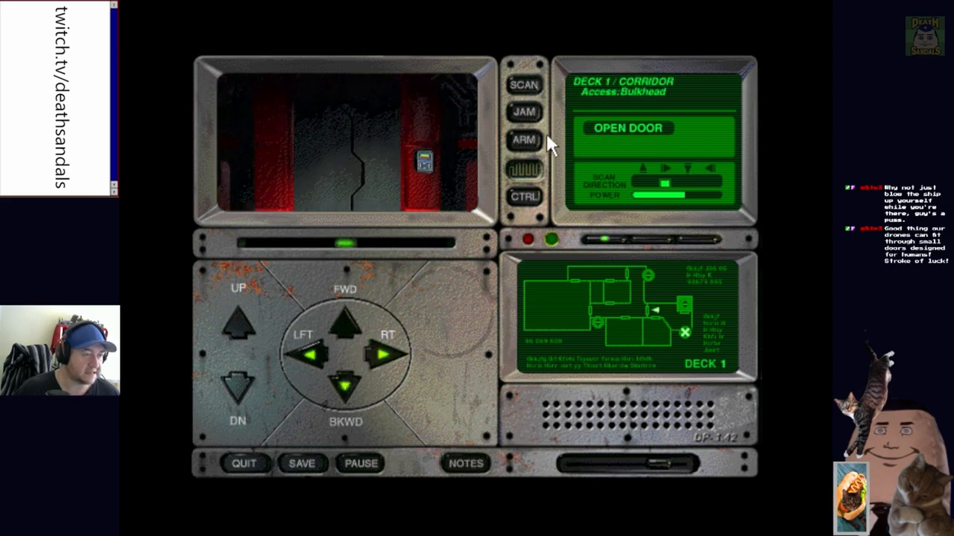
left_click(303, 355)
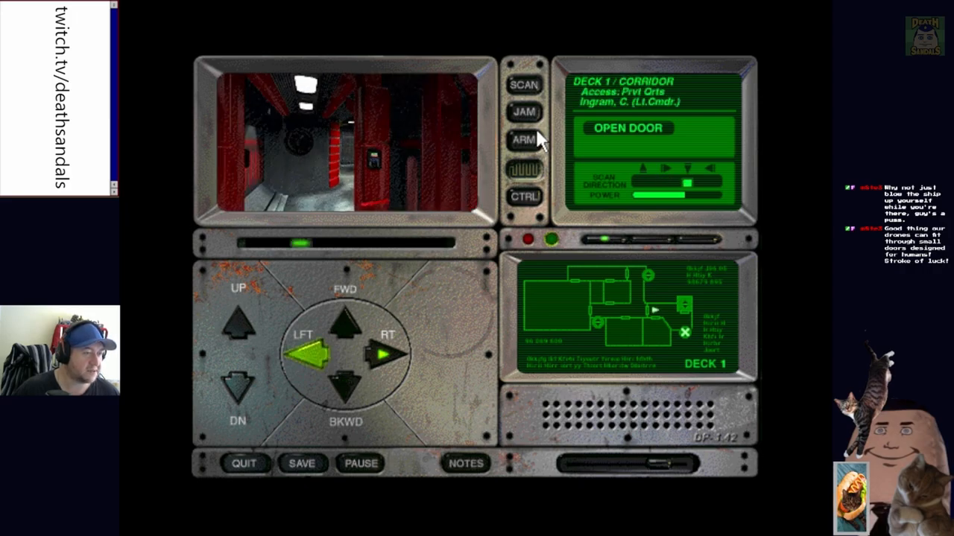
left_click(343, 313)
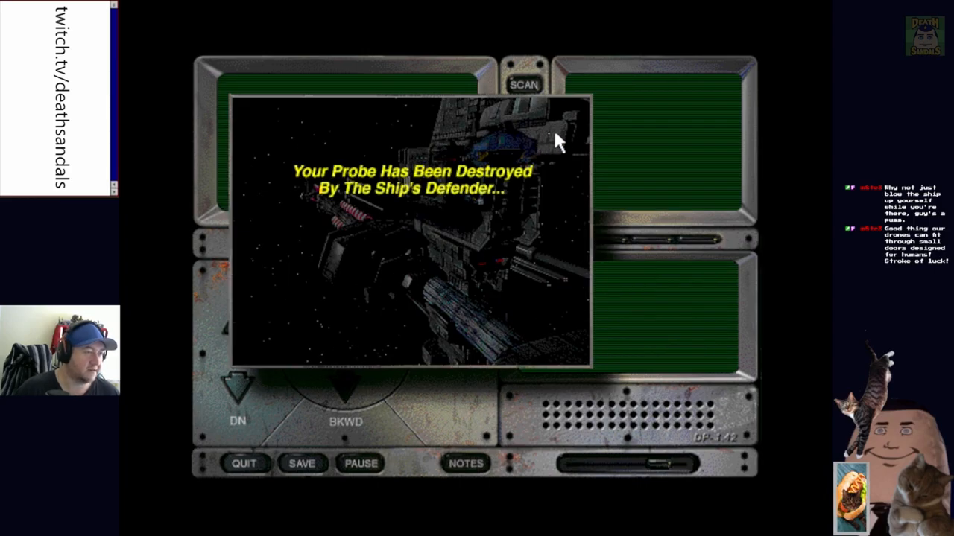
mouse_move(499, 231)
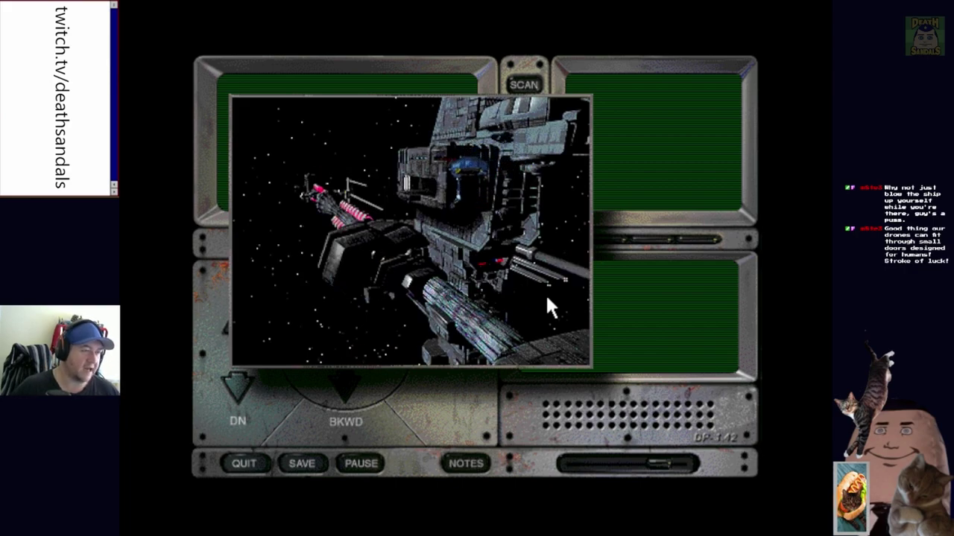
mouse_move(465, 308)
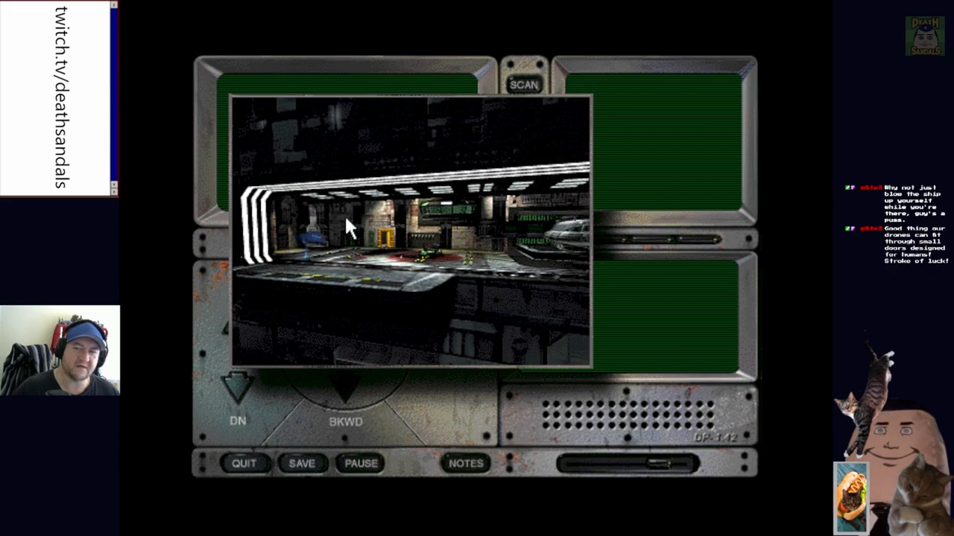
mouse_move(474, 320)
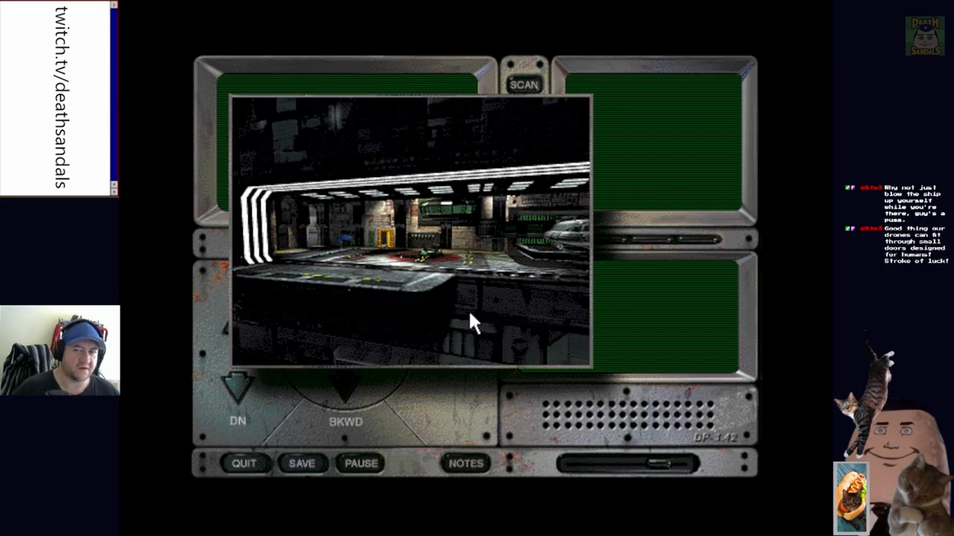
mouse_move(462, 327)
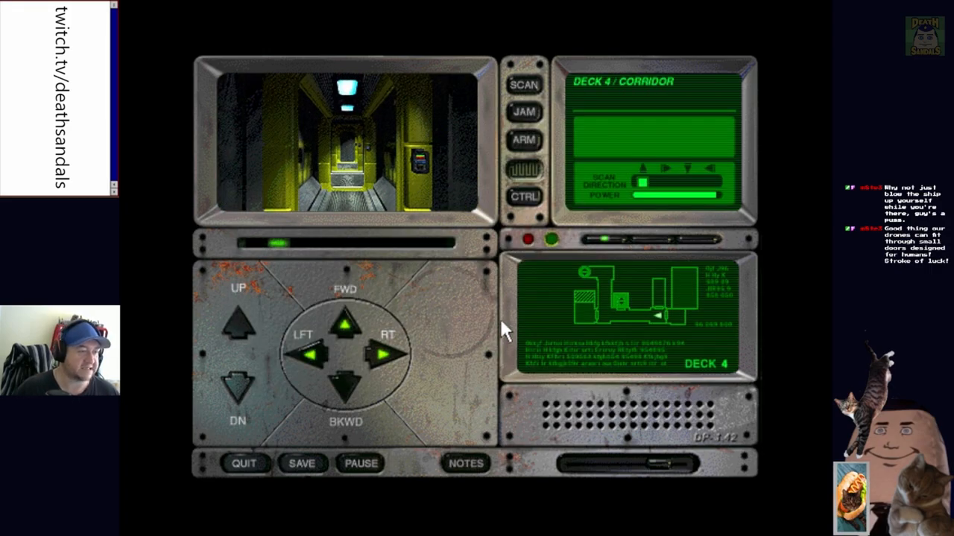
Check the control menu, then try a Deck 4 door and turn back down the corridor
left_click(387, 354)
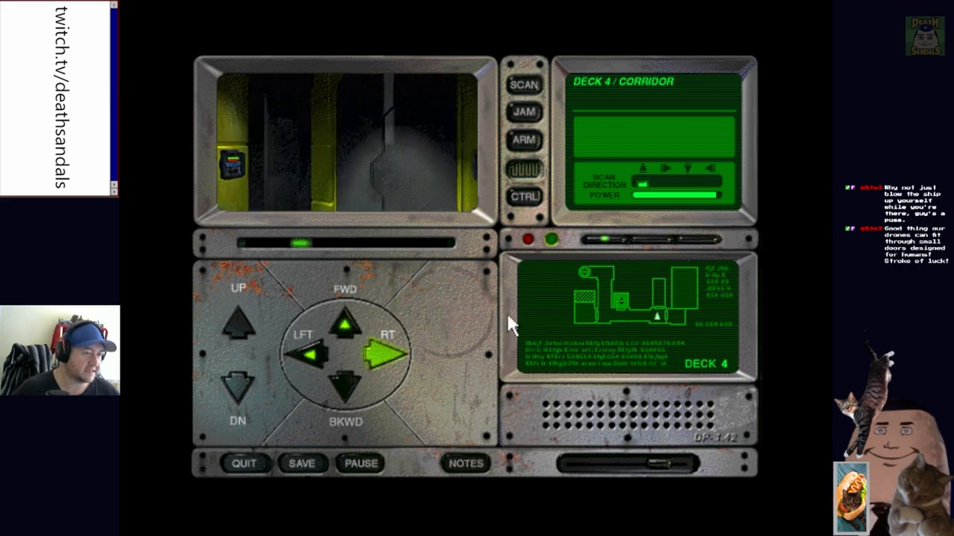
left_click(524, 197)
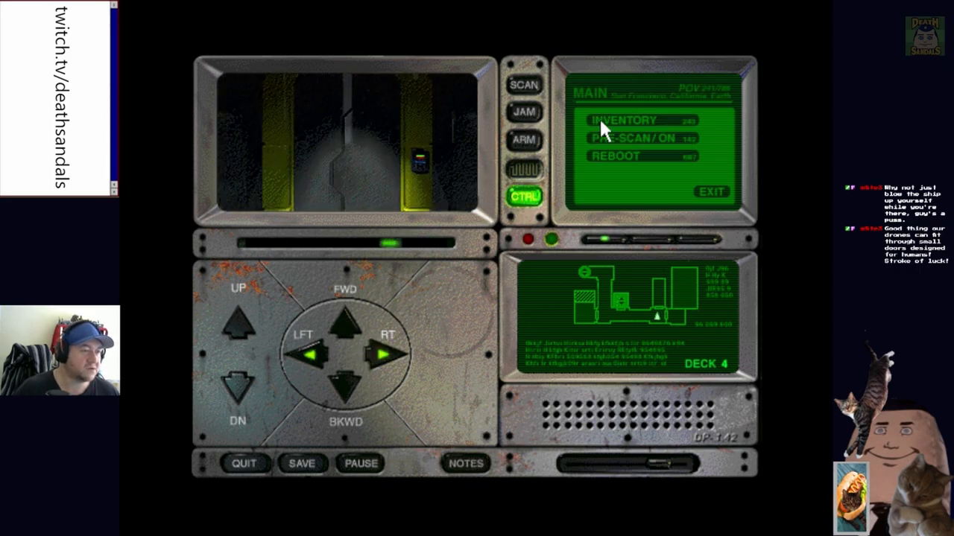
left_click(623, 120)
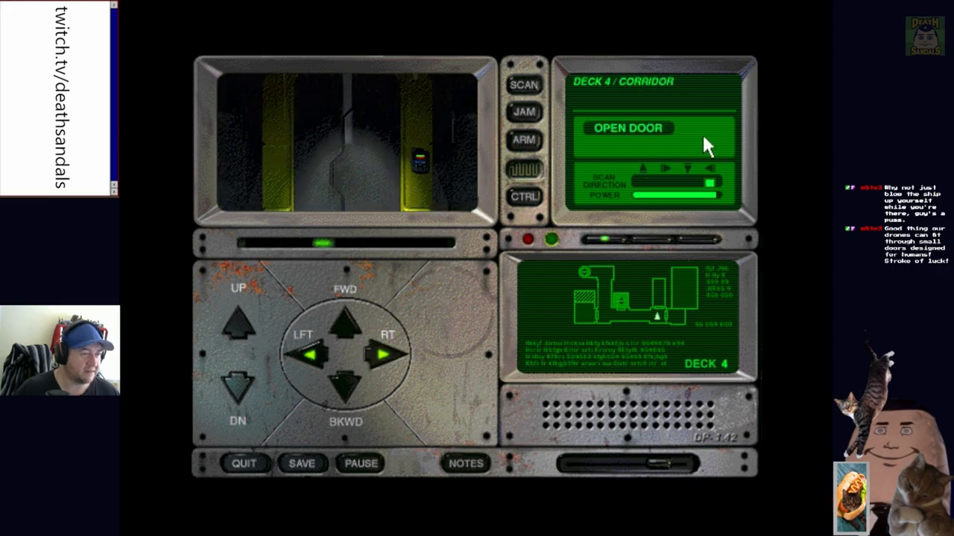
left_click(626, 128)
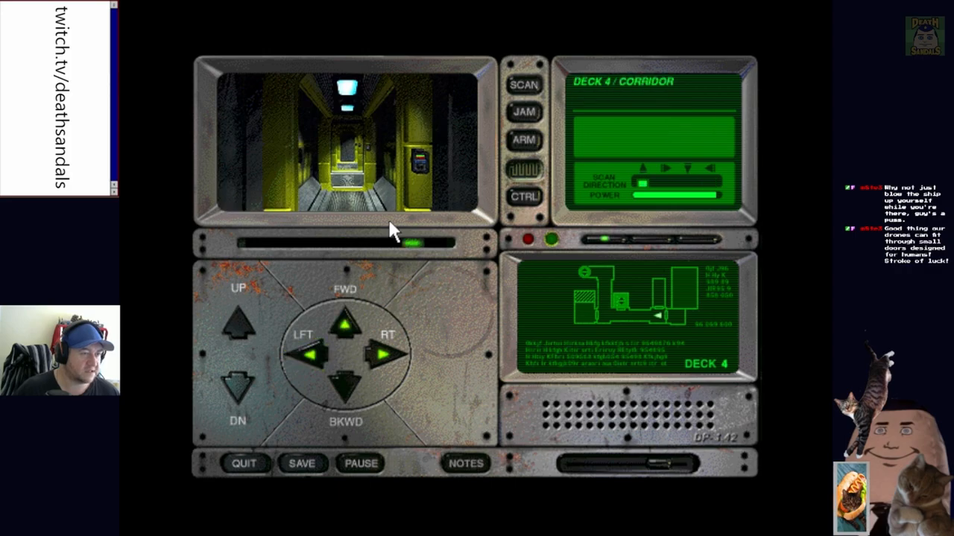
left_click(346, 322)
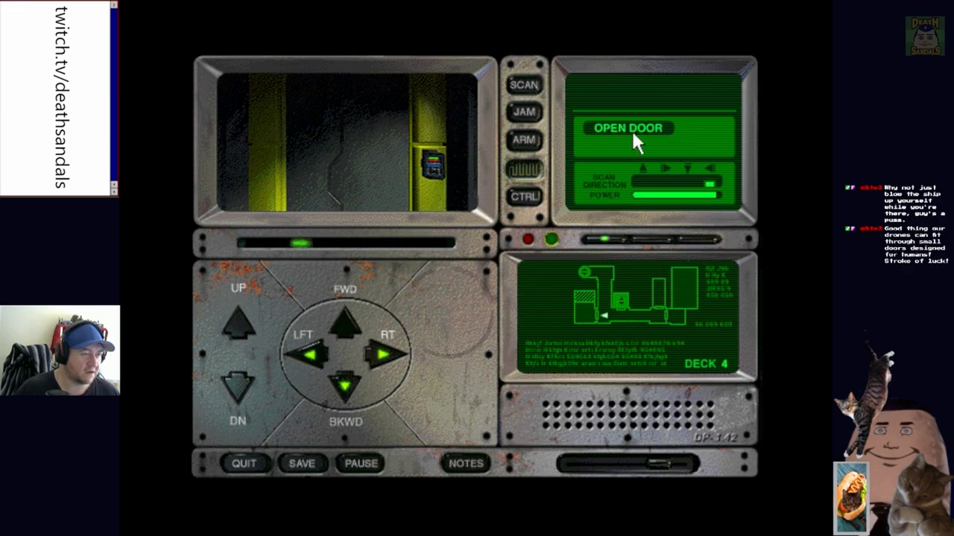
left_click(629, 128)
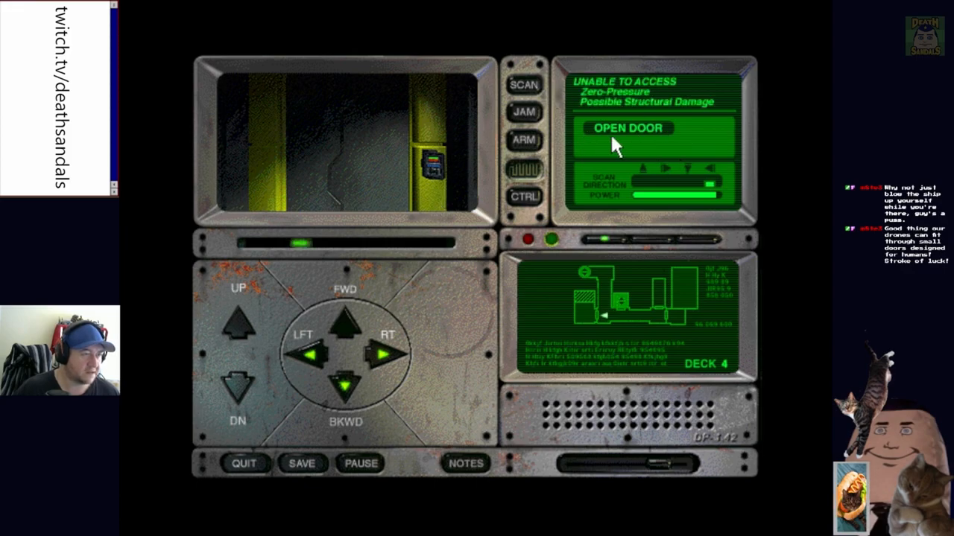
left_click(627, 128)
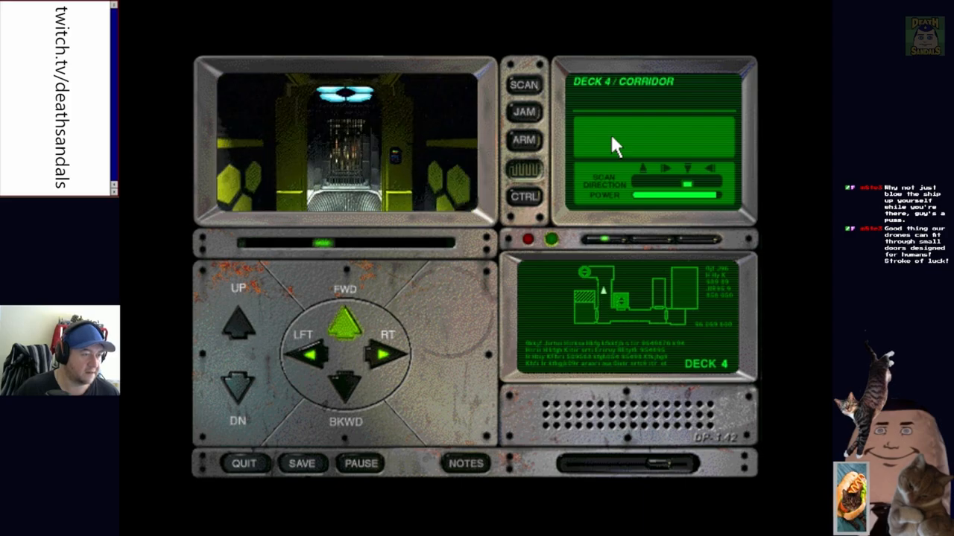
Descend the ladder to Deck 5, try the Weapon Center door, which refuses access, and turn back
left_click(346, 322)
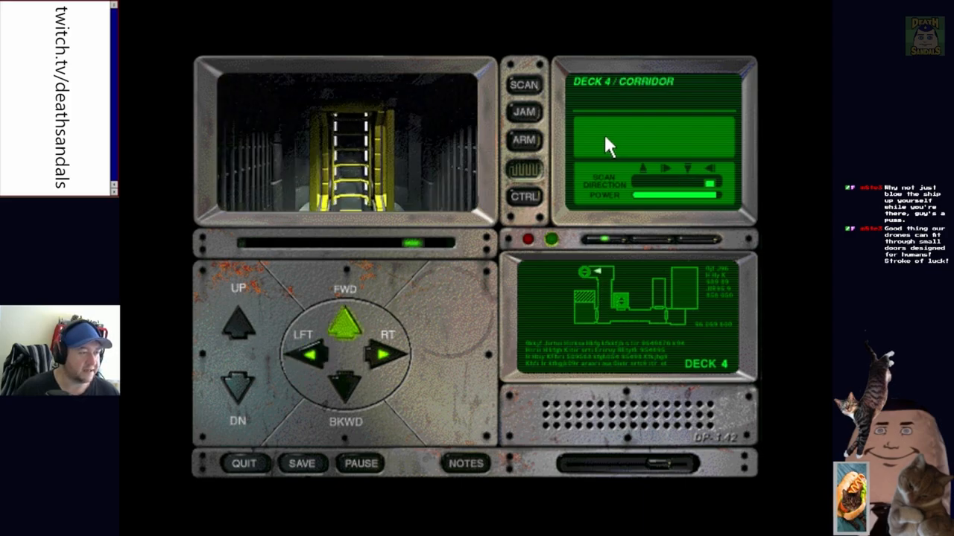
left_click(237, 386)
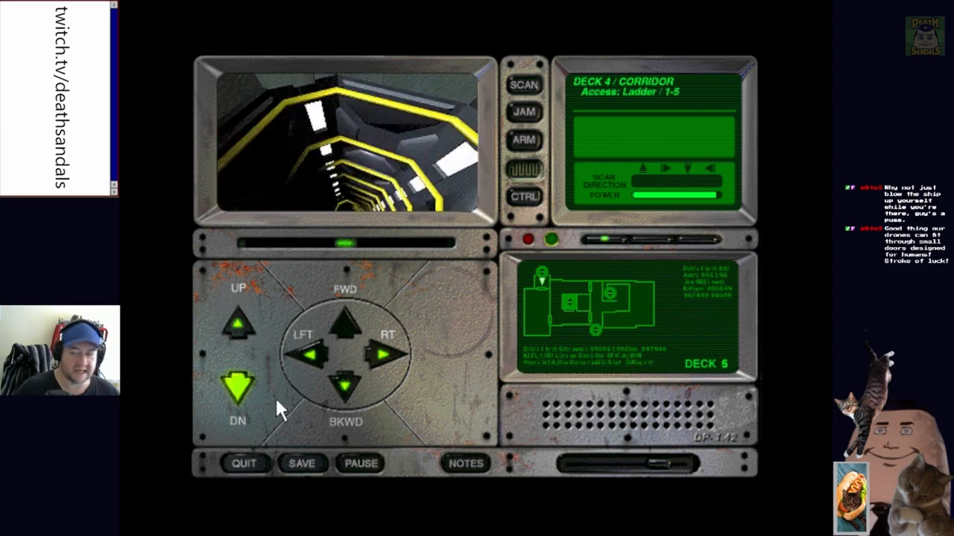
left_click(237, 388)
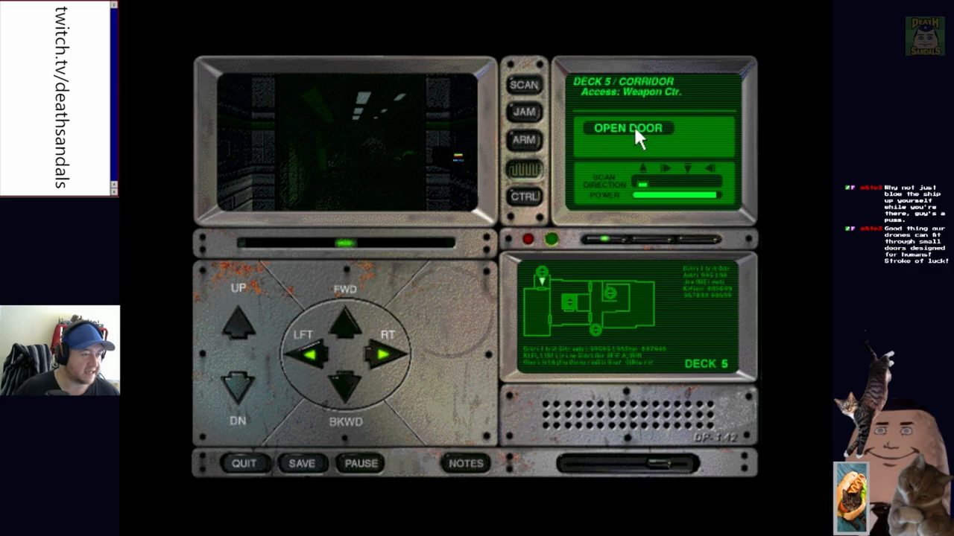
left_click(629, 128)
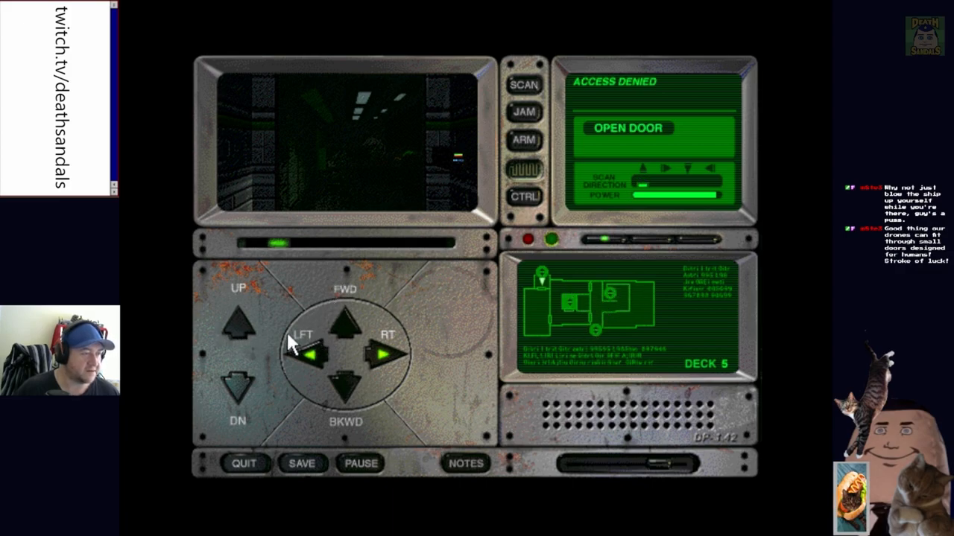
left_click(239, 326)
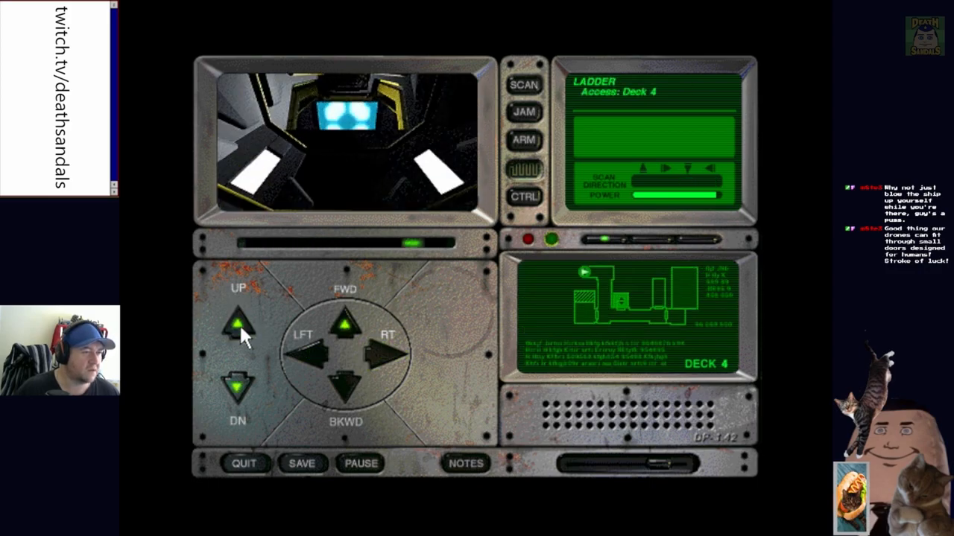
Climb to Deck 3, glance into Shuttle Control, then take the ladder up to Deck 2
left_click(237, 320)
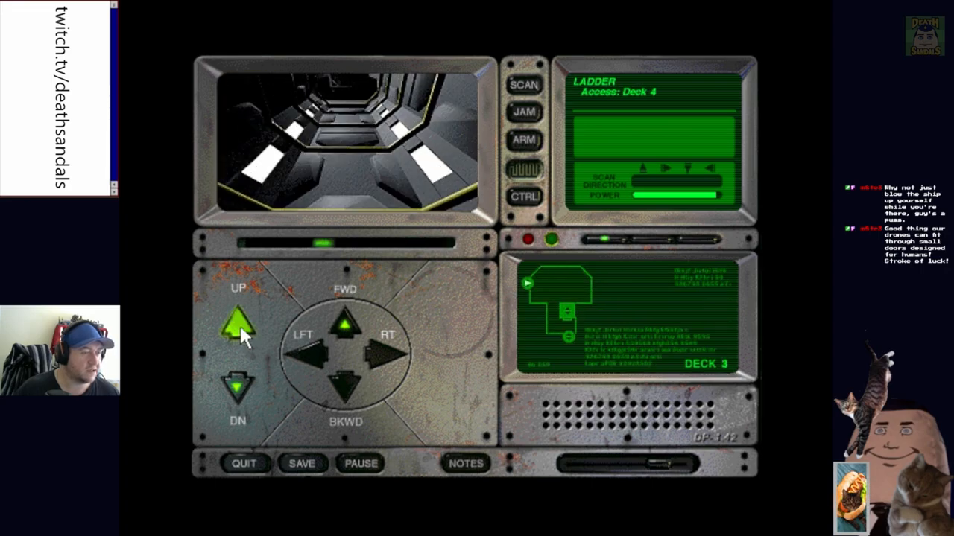
left_click(237, 322)
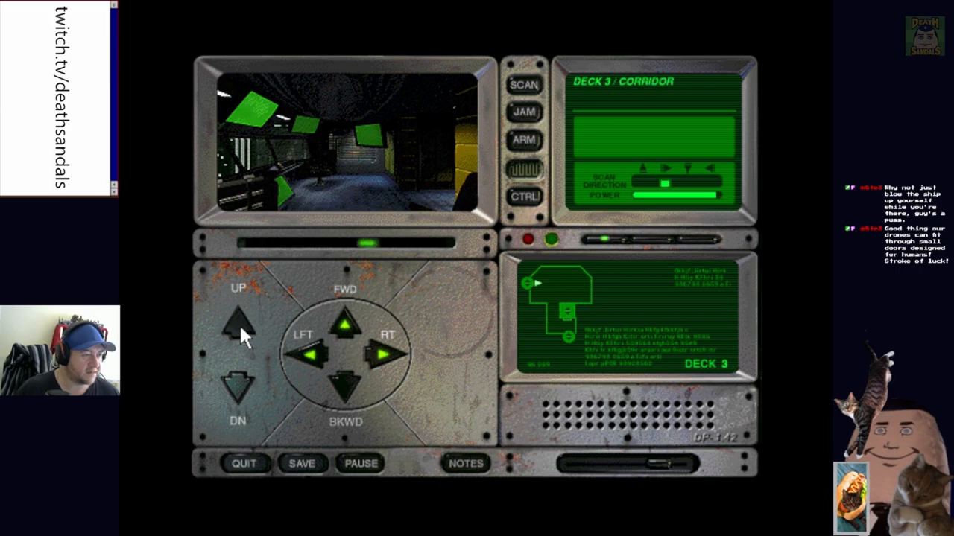
left_click(381, 356)
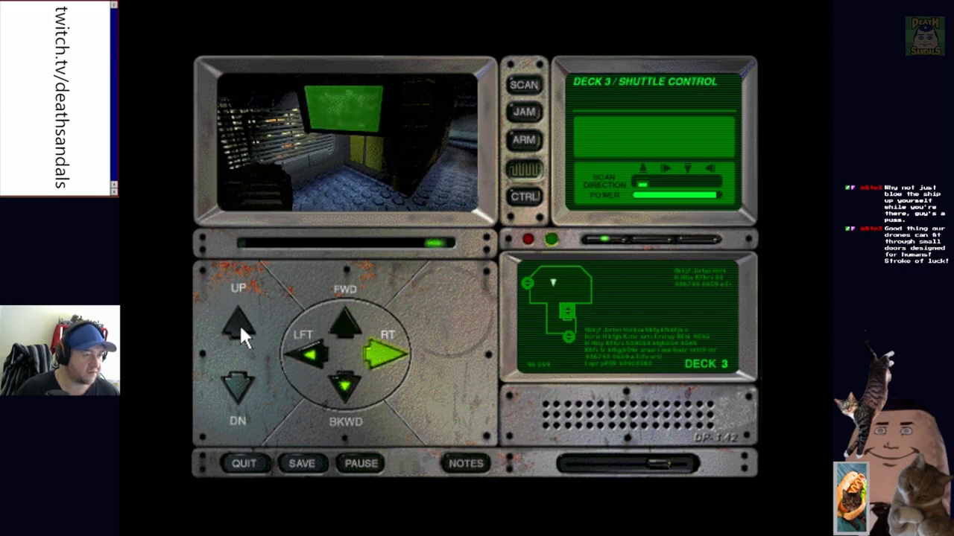
left_click(344, 319)
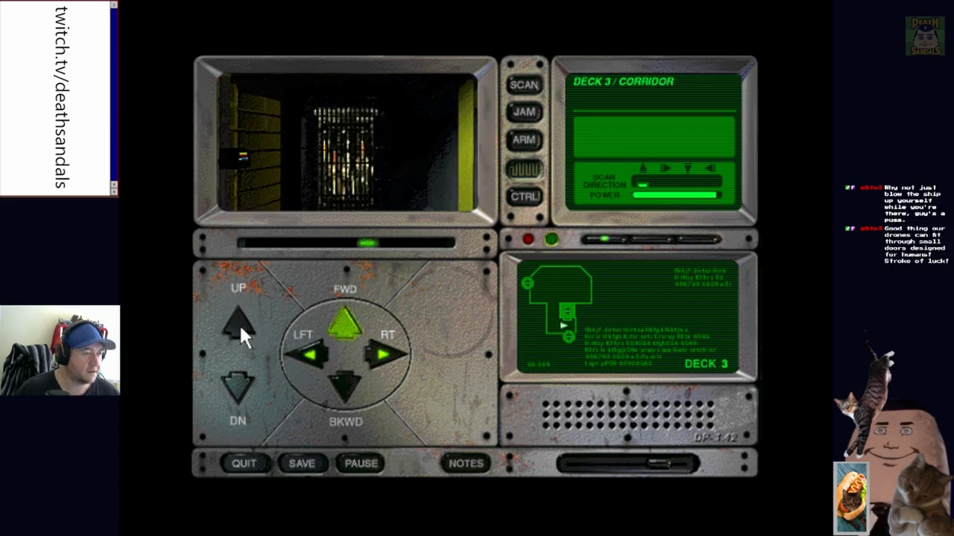
left_click(237, 320)
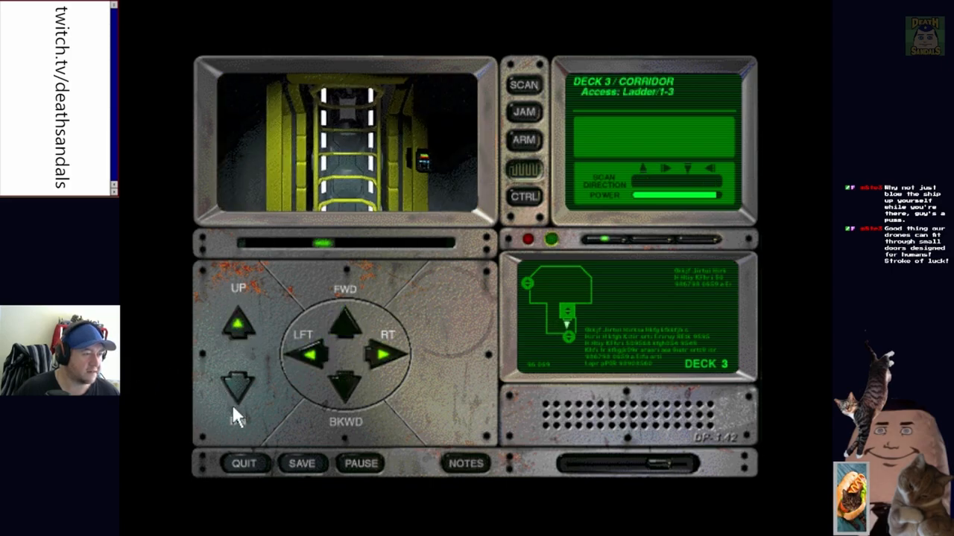
left_click(238, 320)
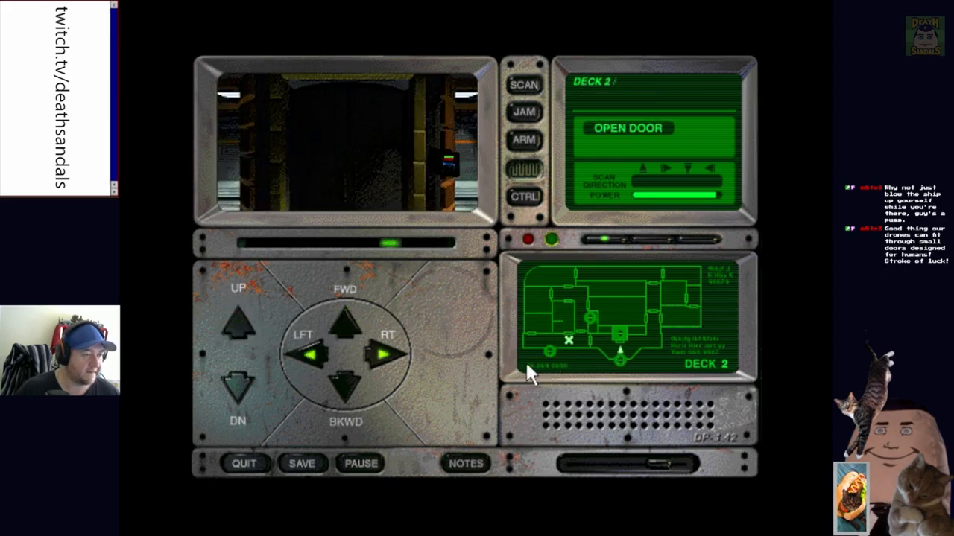
Walk the Deck 2 corridor, open the Aux. Engineering door and move inside
left_click(346, 320)
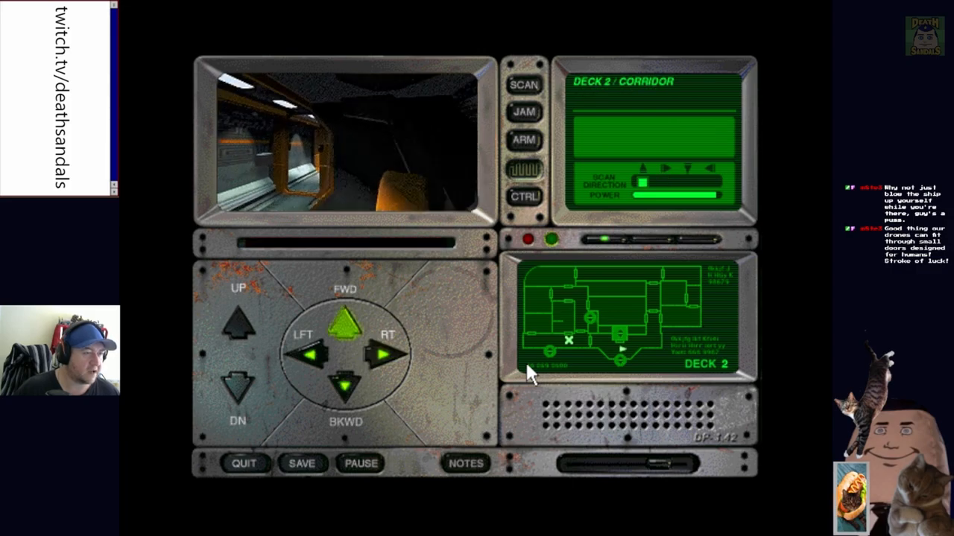
left_click(310, 355)
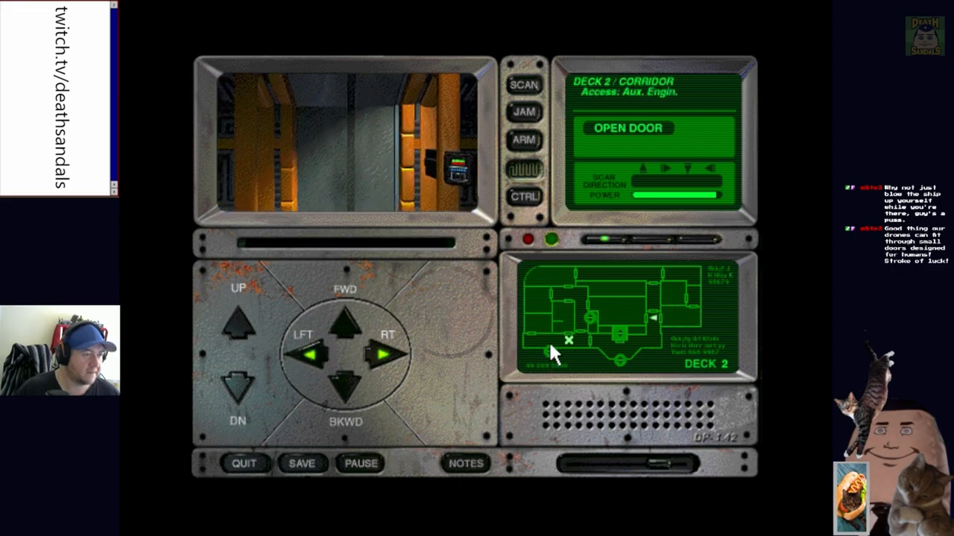
left_click(626, 129)
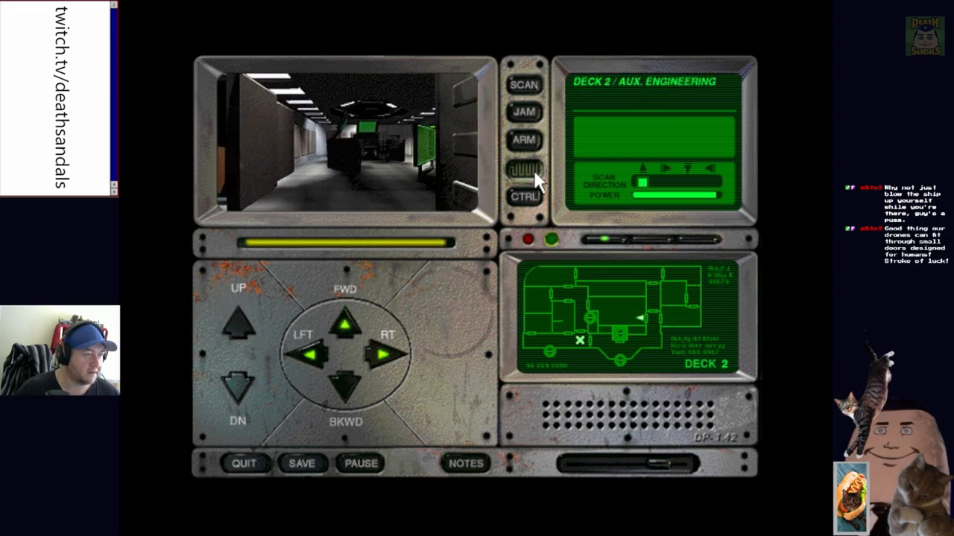
left_click(346, 320)
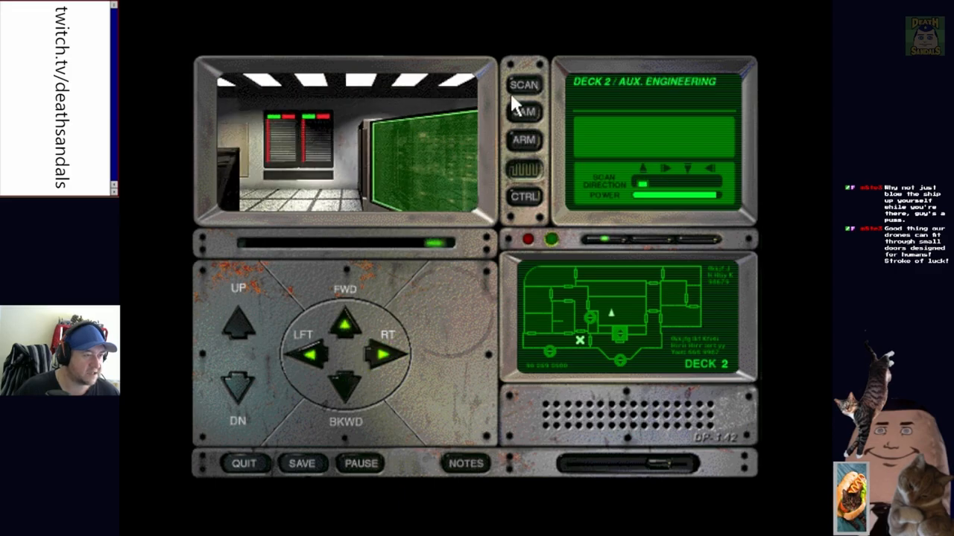
Run a pre-scan detecting organic material in Auxiliary Engineering, then turn left twice to face the exit door
left_click(524, 84)
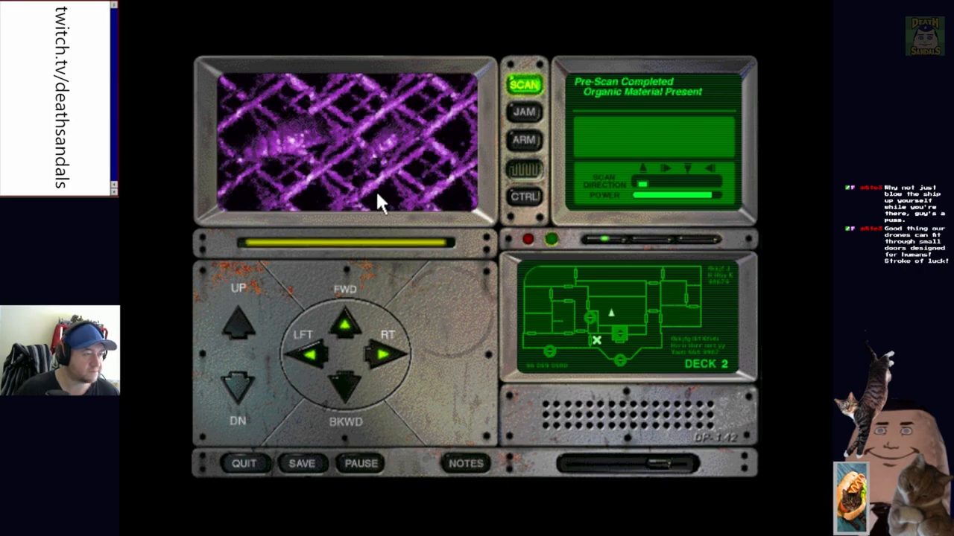
left_click(525, 83)
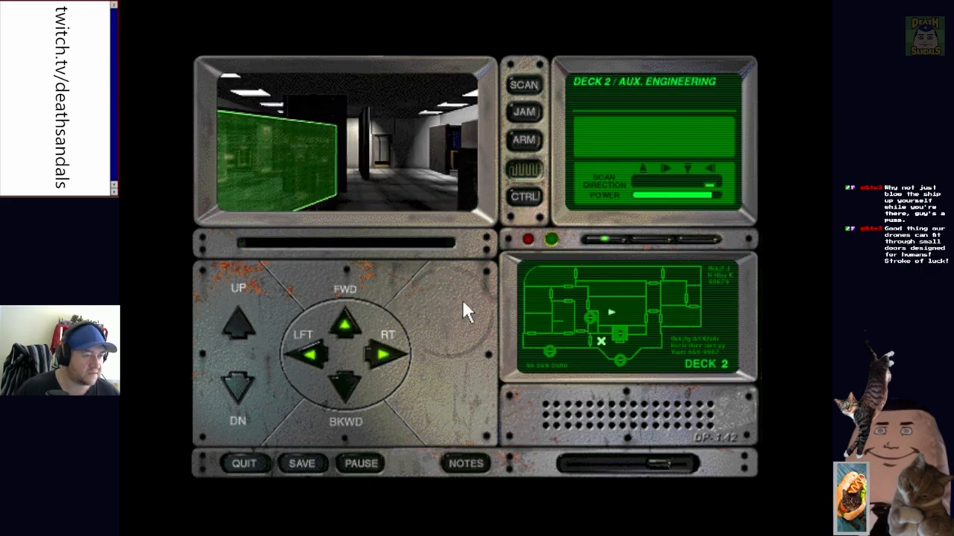
left_click(310, 354)
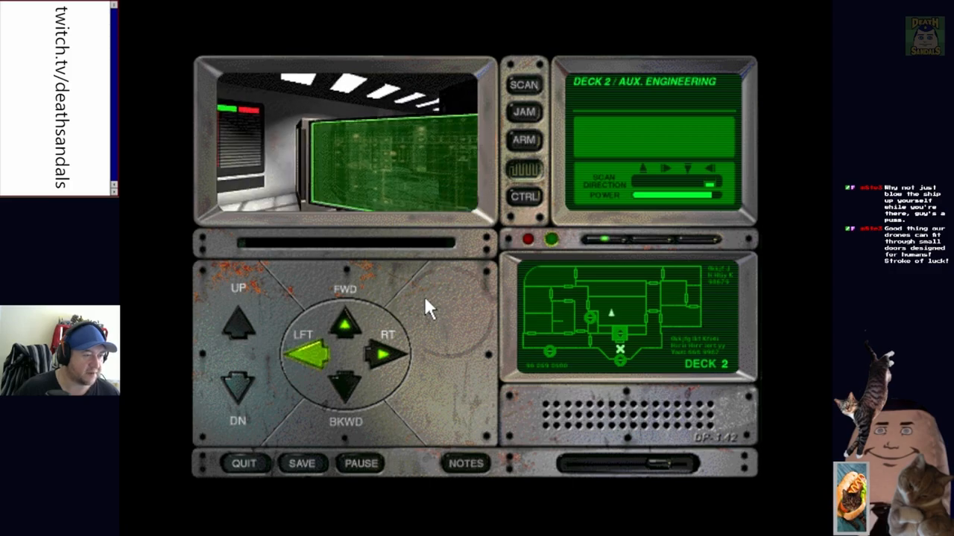
left_click(344, 384)
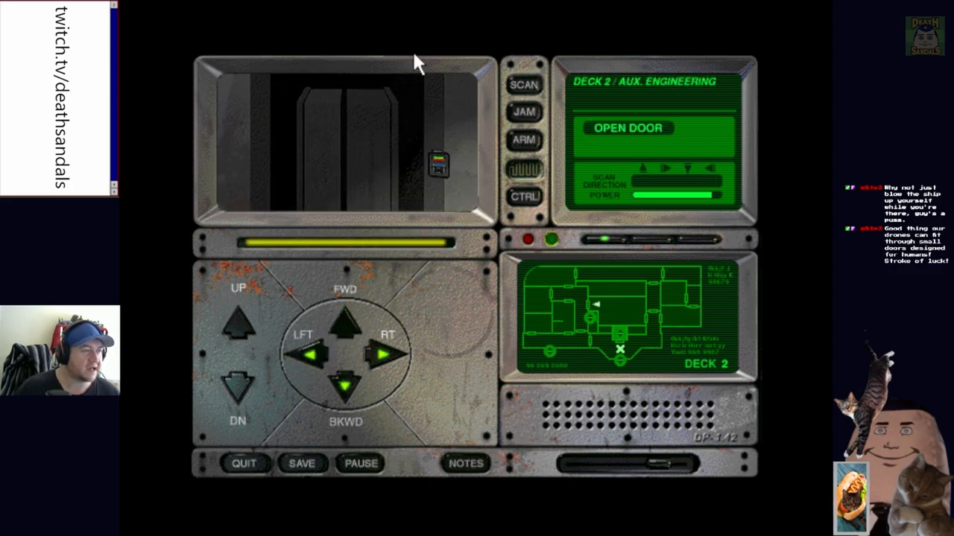
Return to the corridor, enter the Deck 2 showers and continue into the restroom
left_click(627, 128)
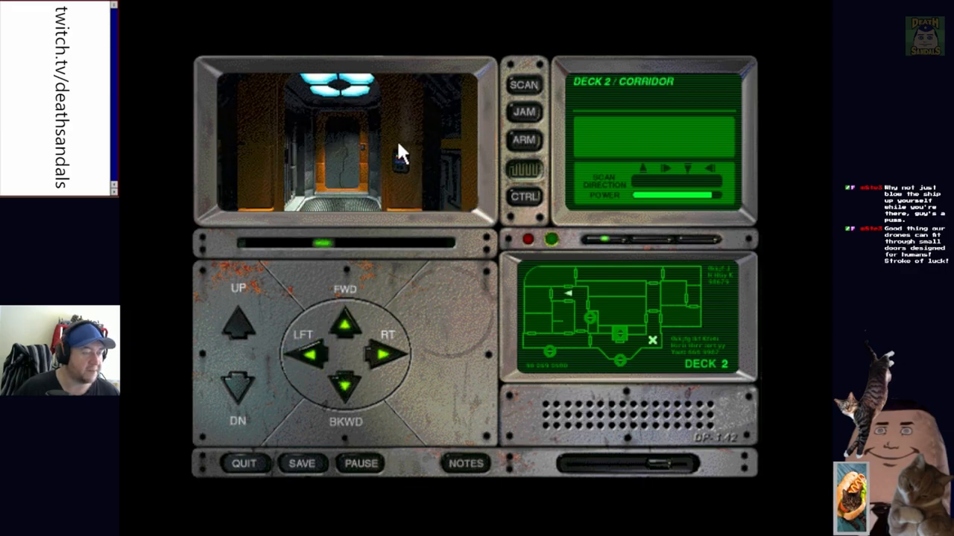
left_click(346, 322)
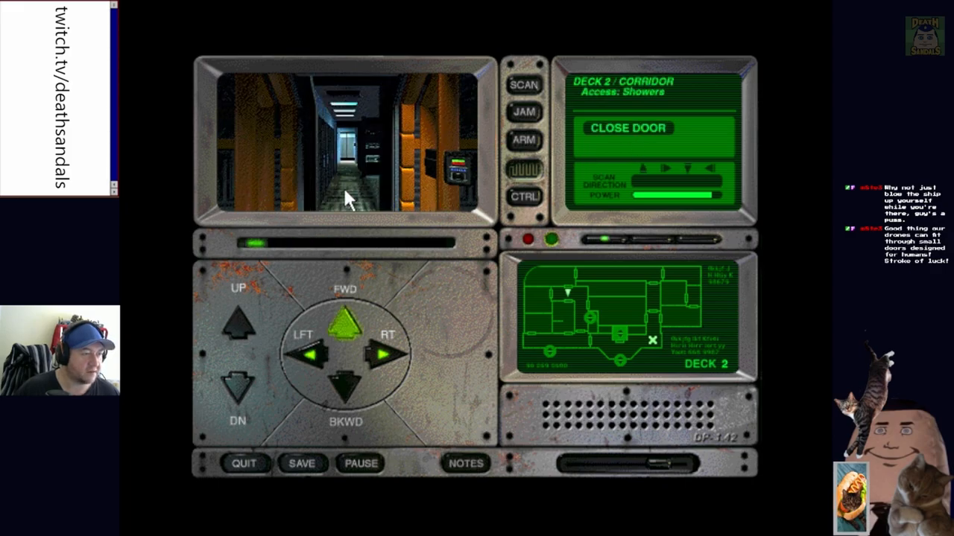
left_click(345, 316)
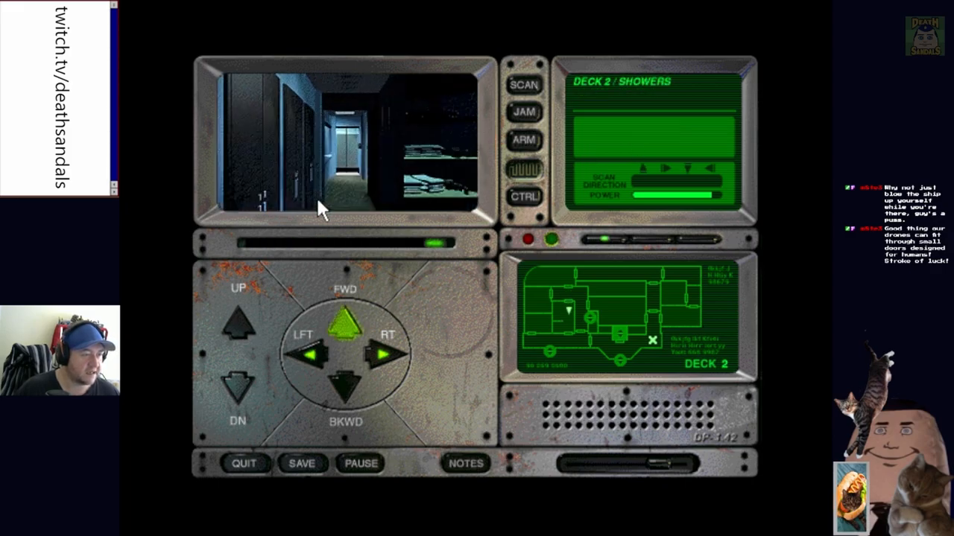
left_click(346, 319)
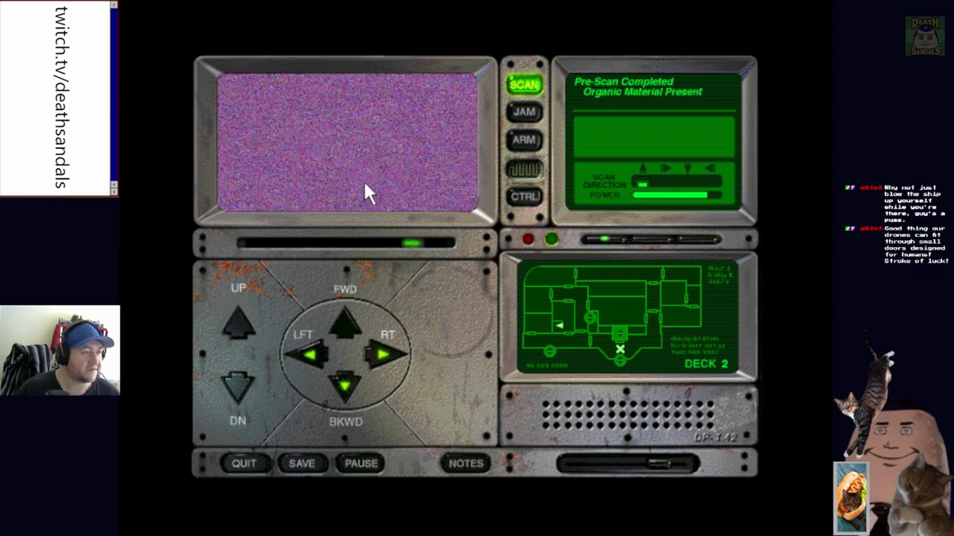
Scan the restroom's organic material, close the scanner and turn back to the showers door
left_click(524, 83)
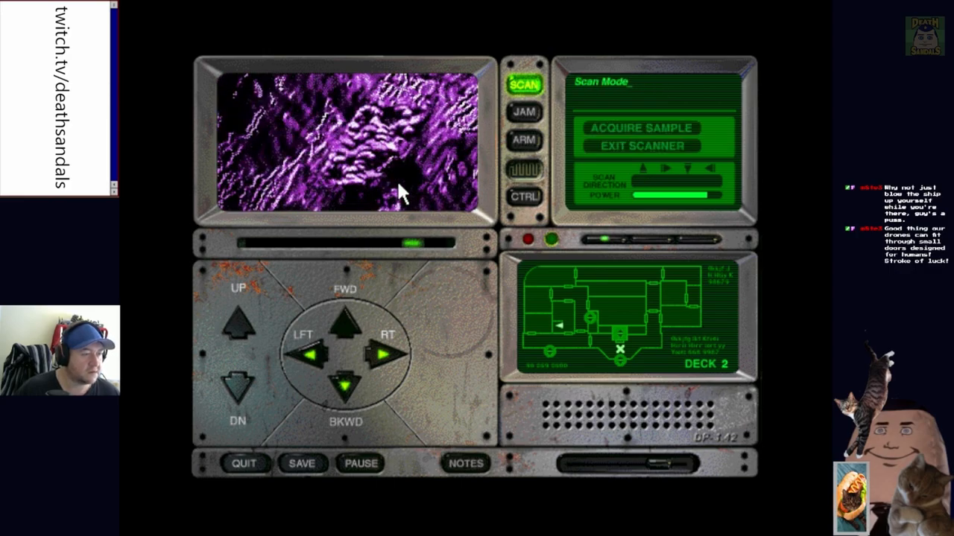
left_click(640, 146)
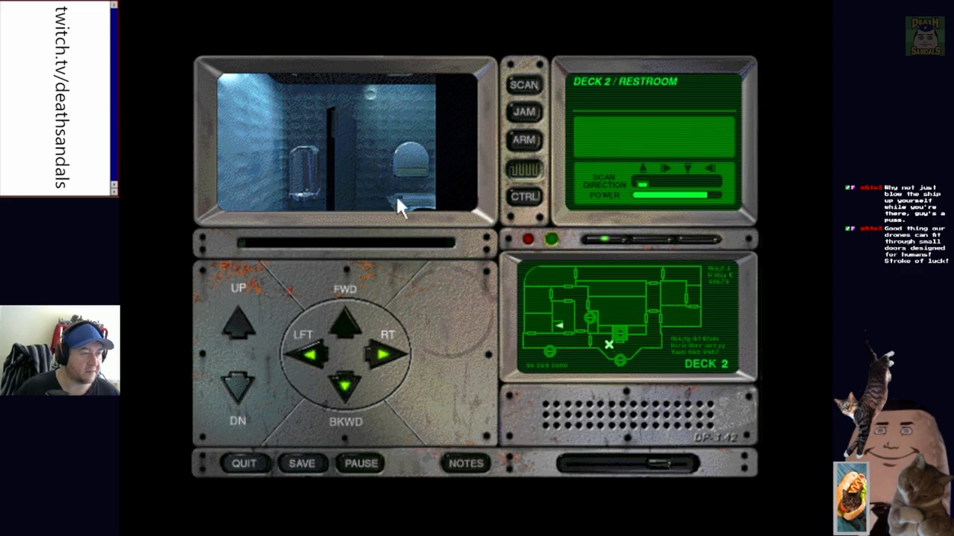
left_click(383, 355)
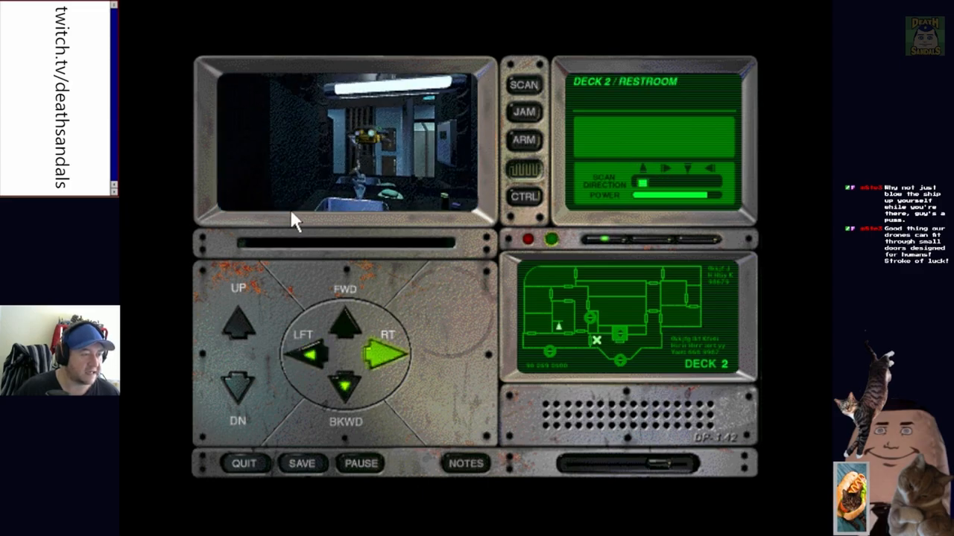
left_click(305, 350)
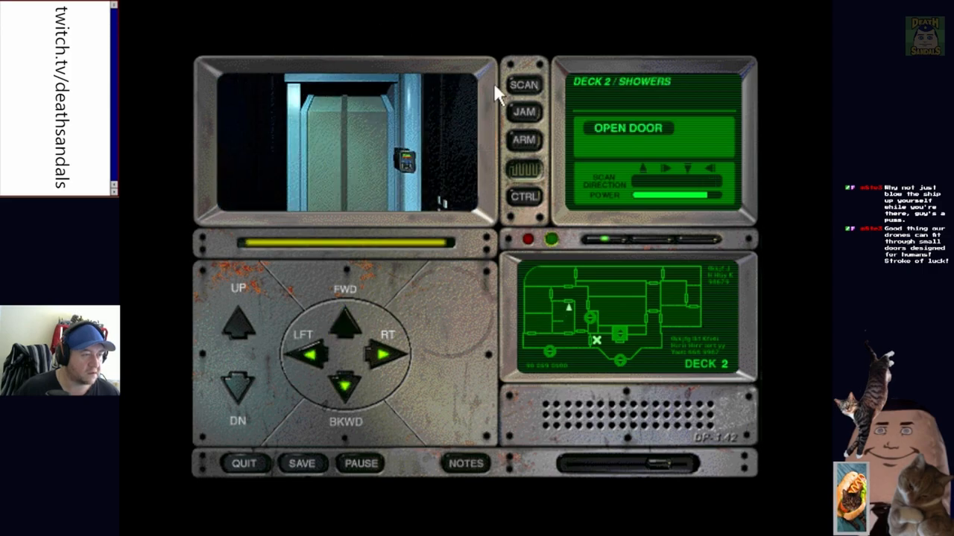
Exit to the Deck 2 corridor, get denied at Crew Quarters, and extend the arm to the door terminal
left_click(626, 128)
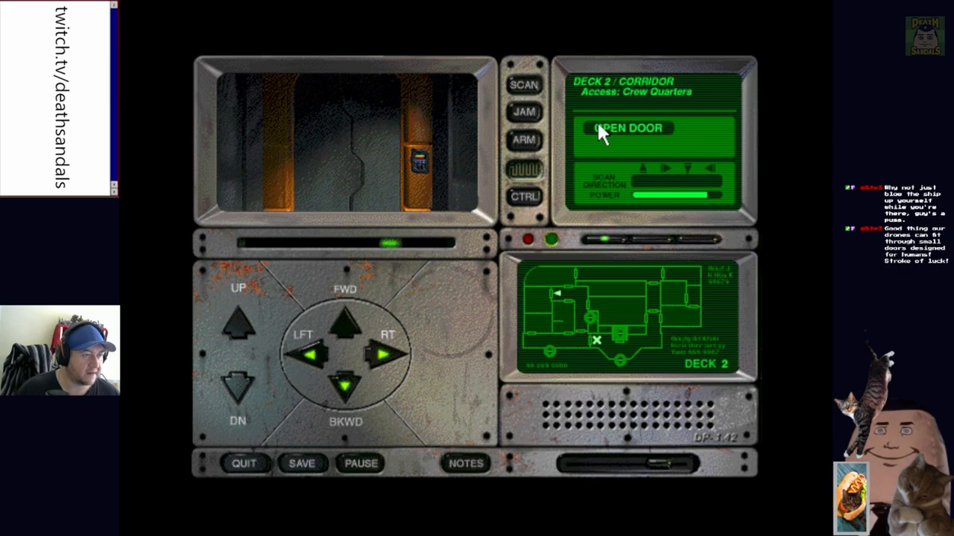
left_click(627, 128)
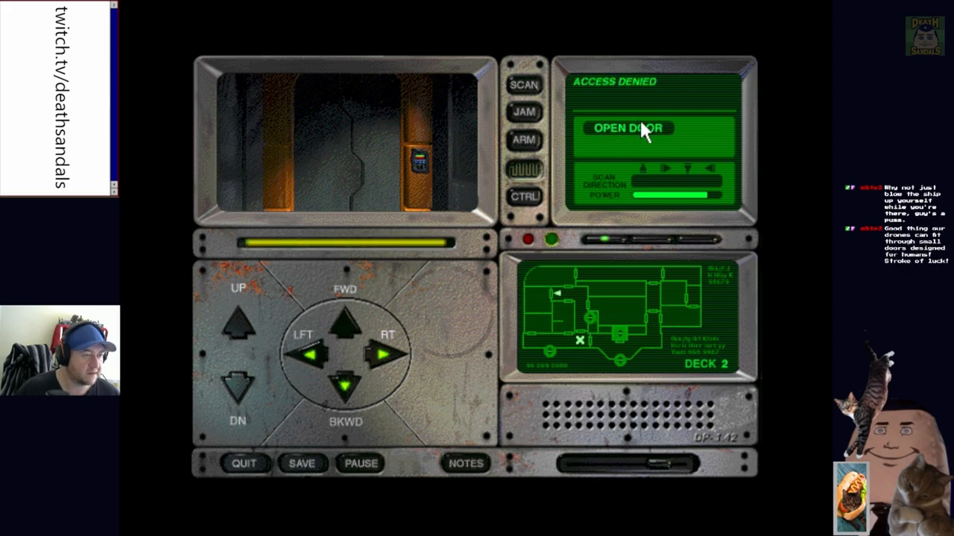
left_click(629, 128)
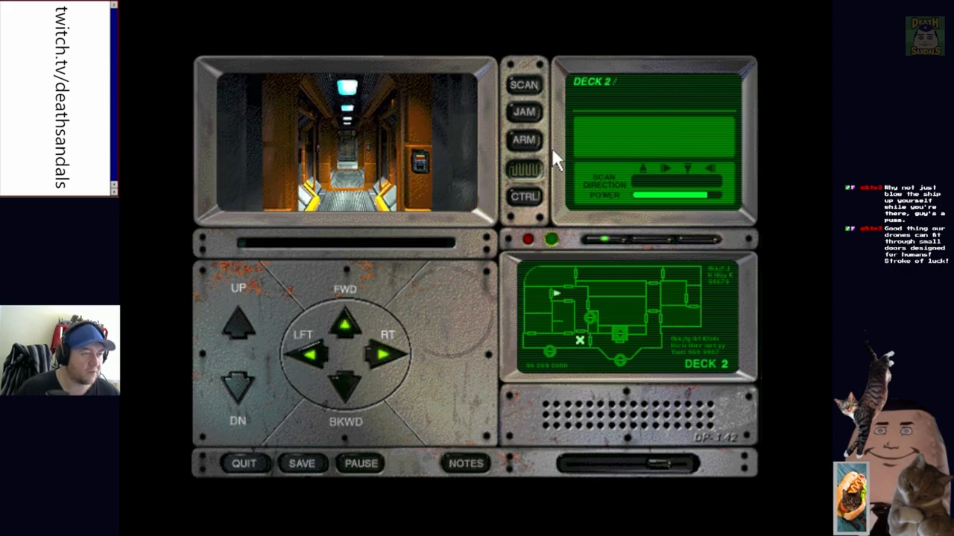
left_click(525, 141)
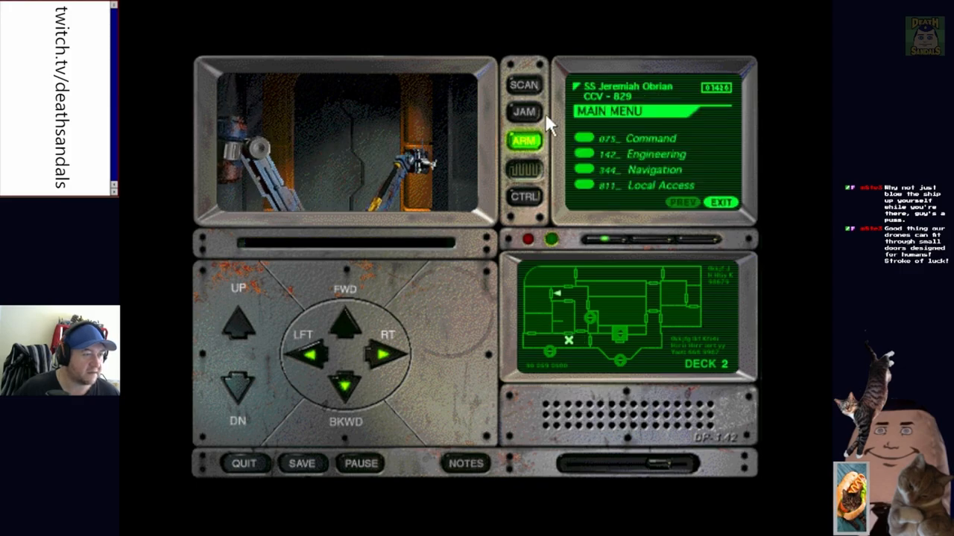
mouse_move(584, 157)
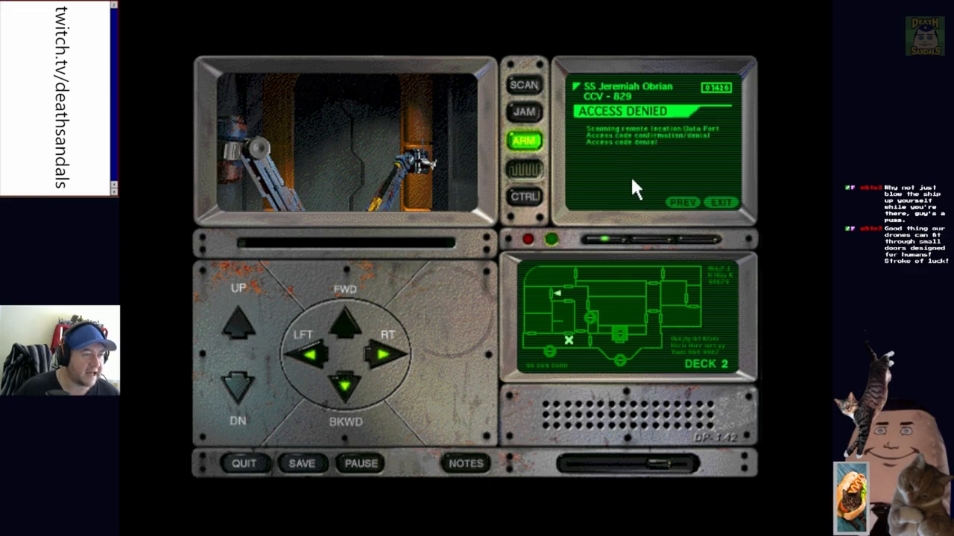
Request local access on Obrian's terminal, get ACCESS DENIED, and exit back to the door panel
left_click(679, 203)
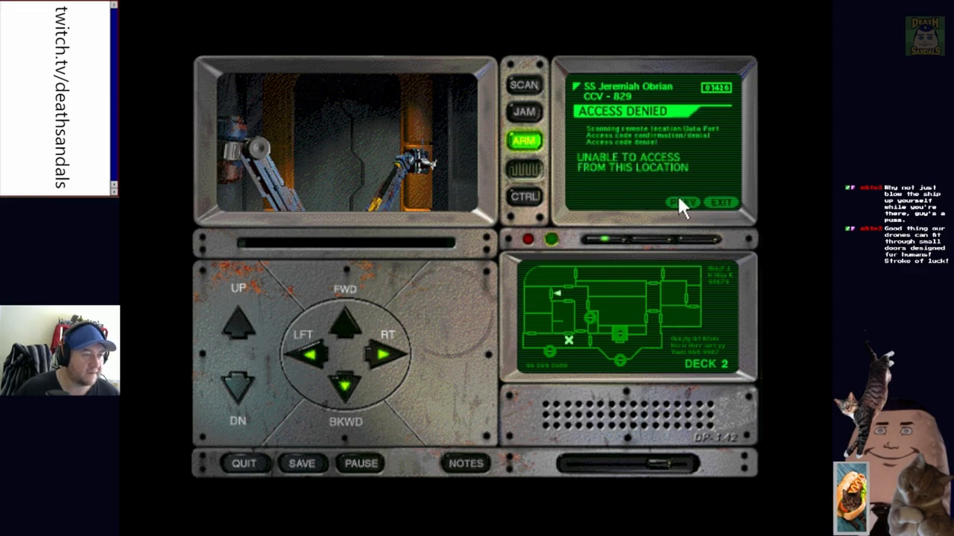
left_click(682, 202)
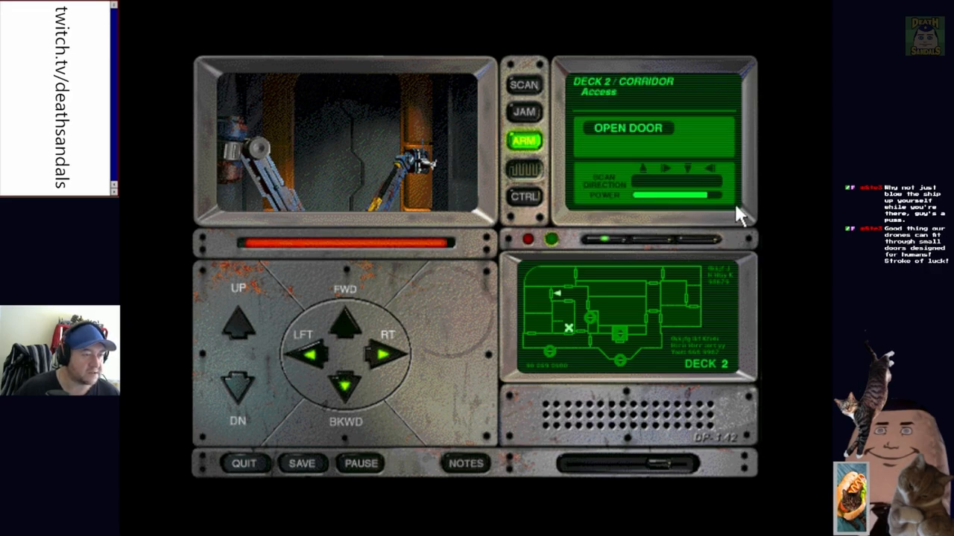
Retract the arm, advance down the corridor and look into the Deck 2 dining lounge
left_click(346, 321)
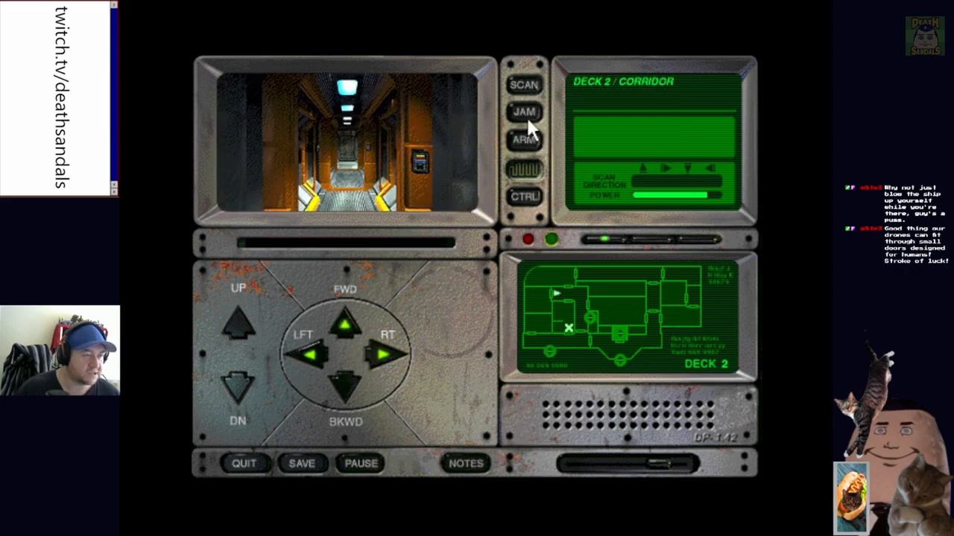
left_click(346, 322)
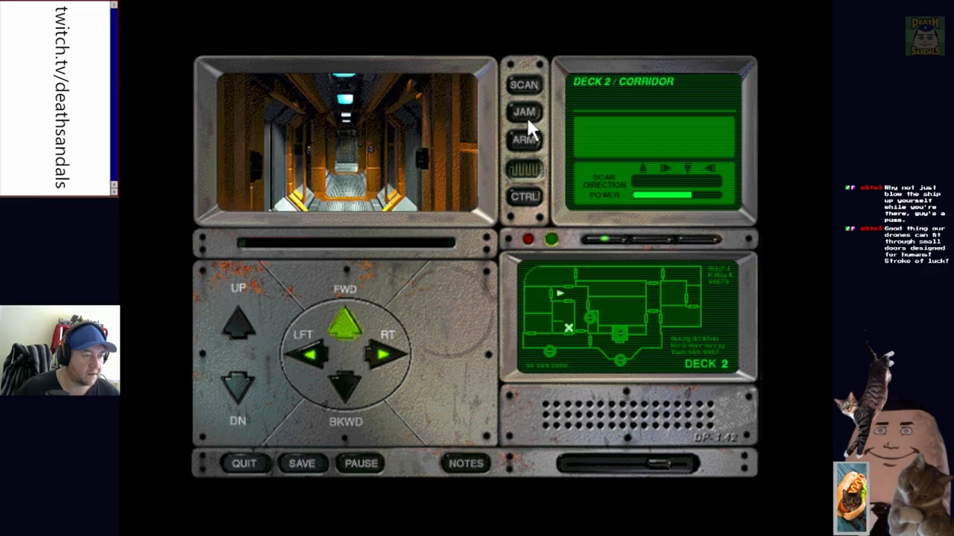
left_click(346, 322)
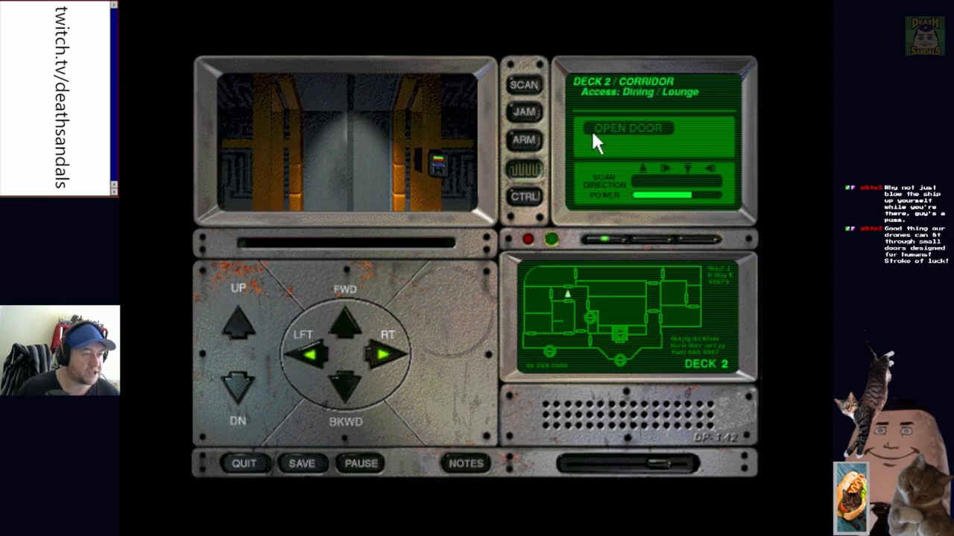
left_click(629, 129)
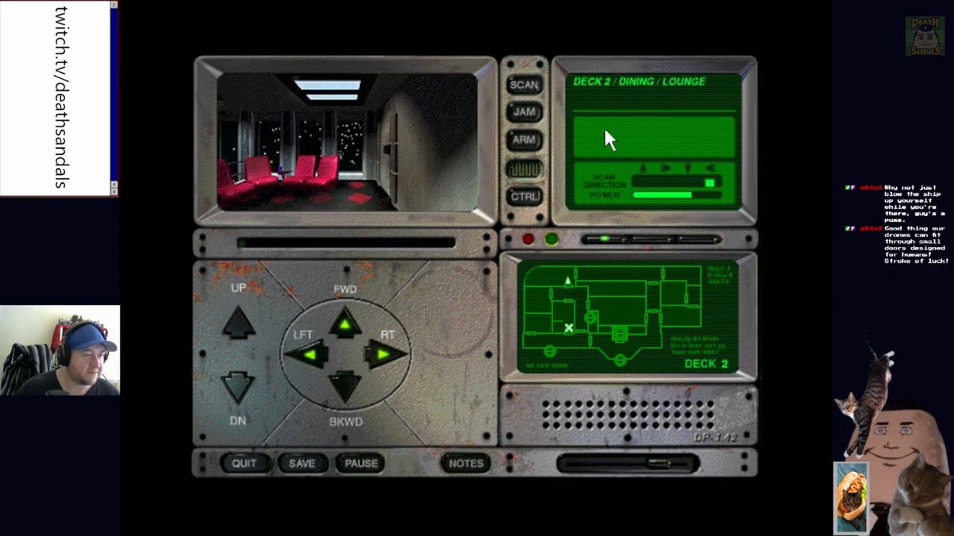
left_click(310, 355)
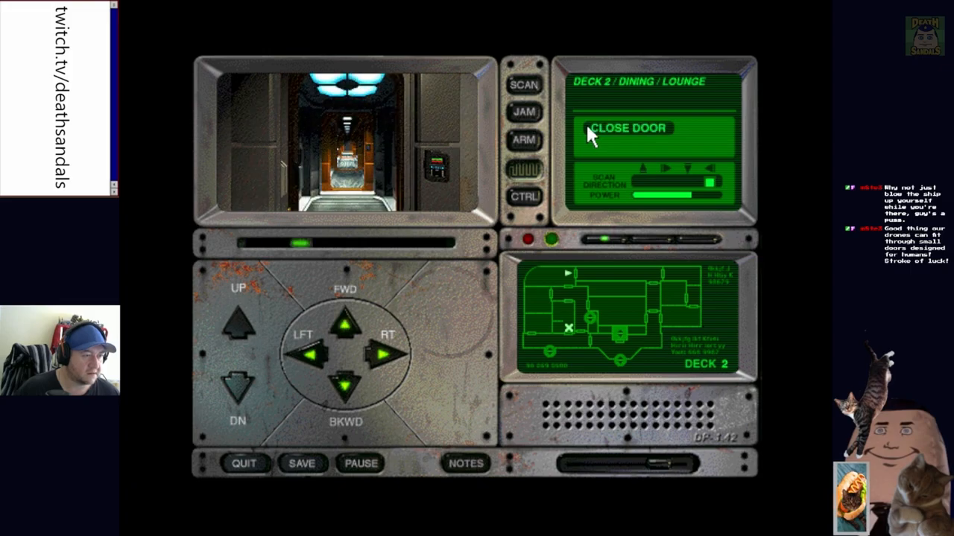
Return to the corridor, advance to the next door and get denied access there
left_click(346, 322)
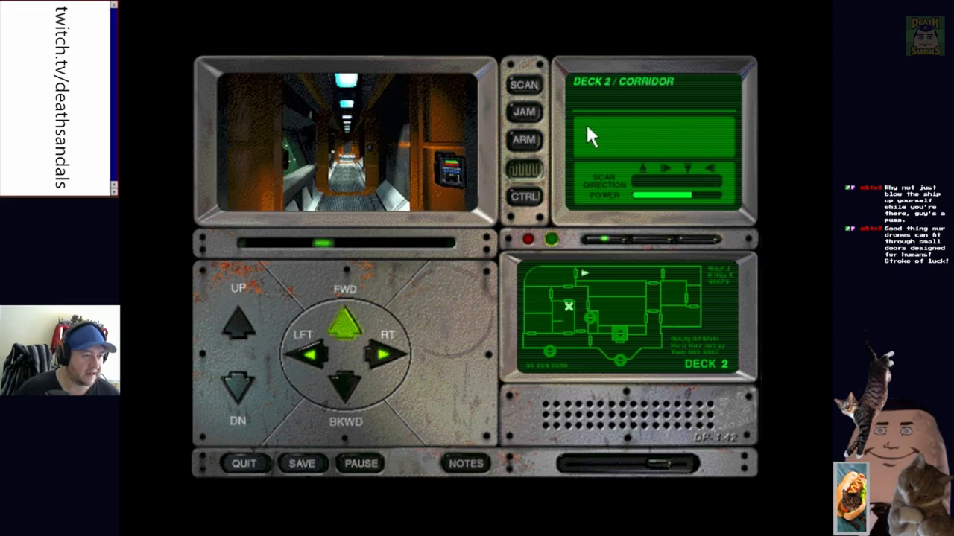
left_click(345, 321)
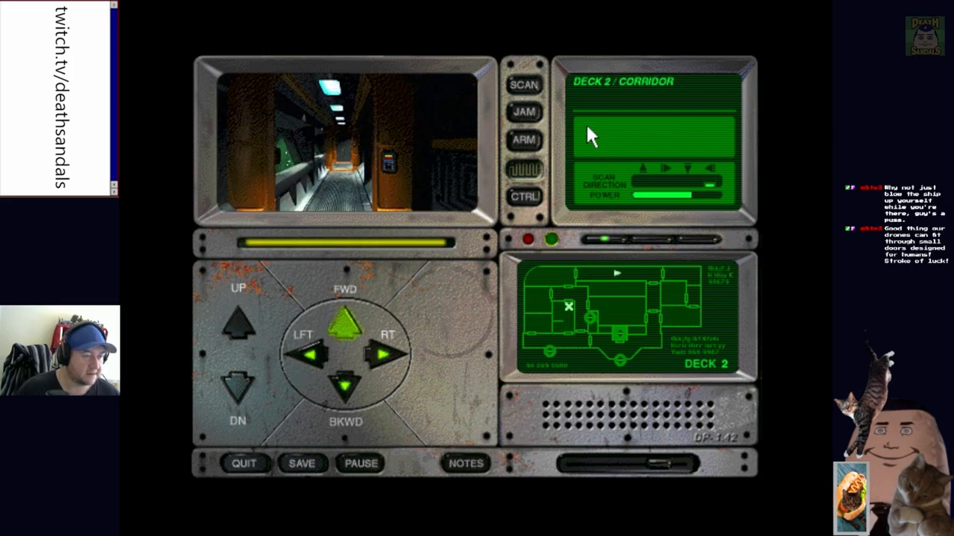
left_click(345, 320)
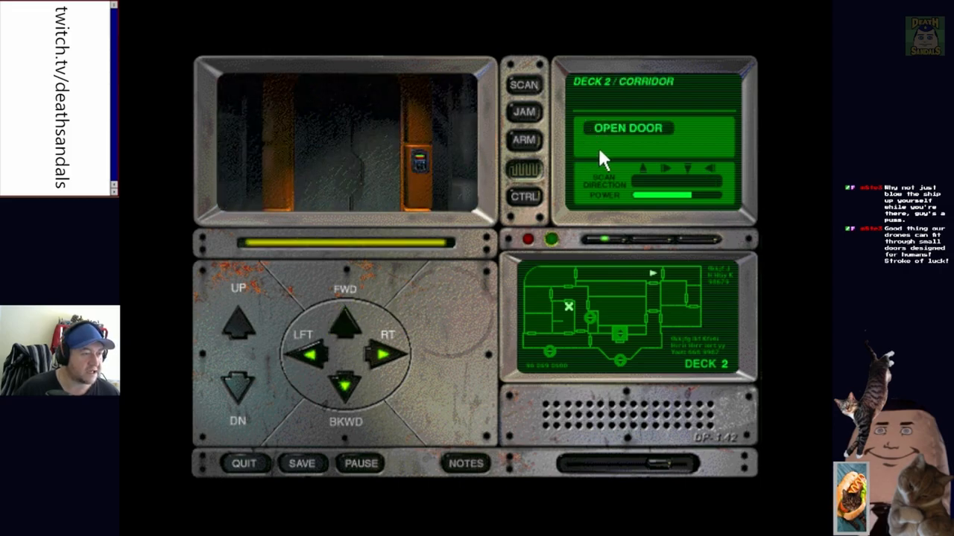
left_click(627, 128)
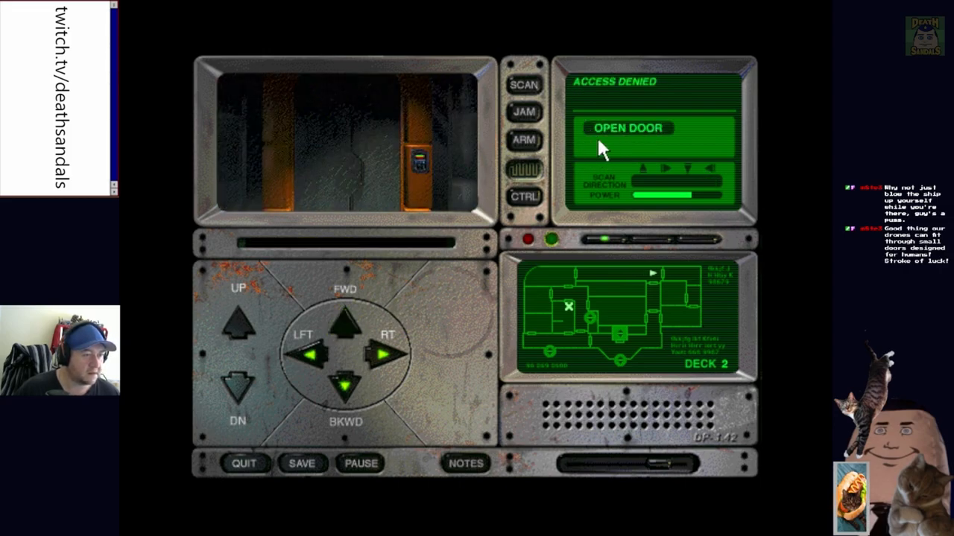
mouse_move(535, 152)
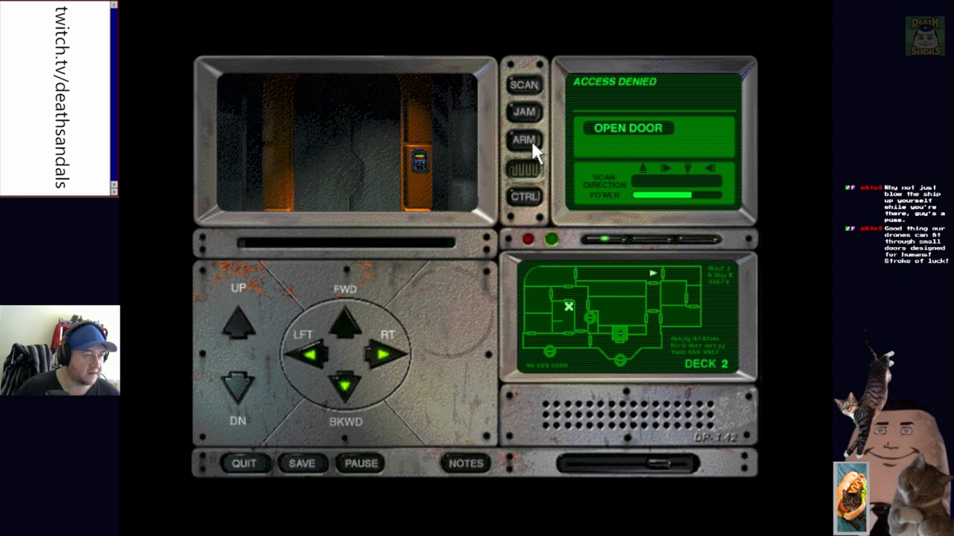
Plug into the door terminal, browse Engineering, request Local Access, and exit after ACCESS DENIED
left_click(525, 140)
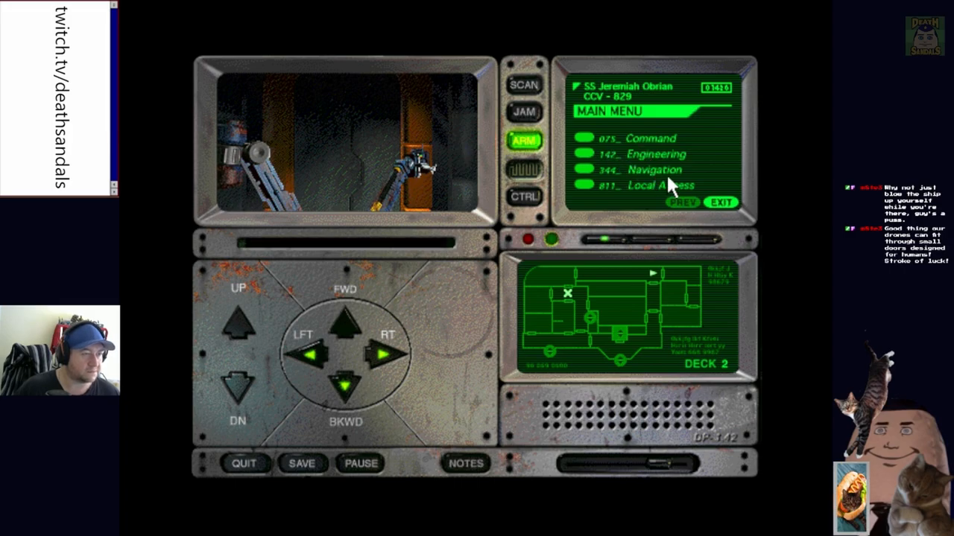
mouse_move(584, 161)
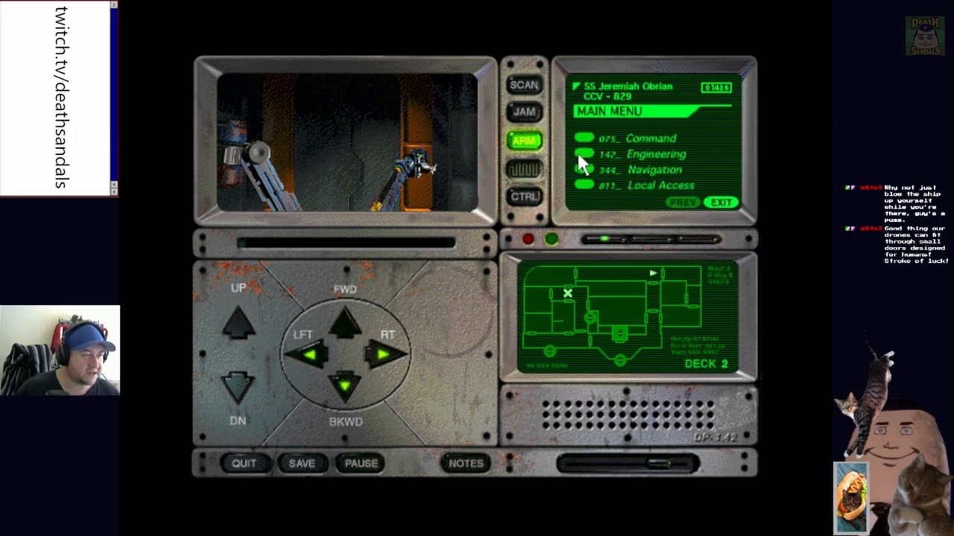
left_click(655, 154)
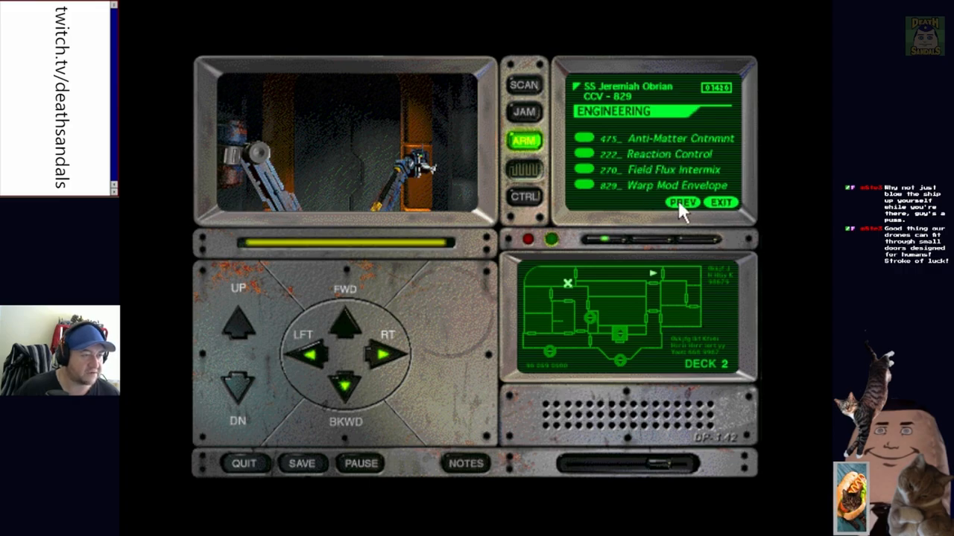
left_click(682, 203)
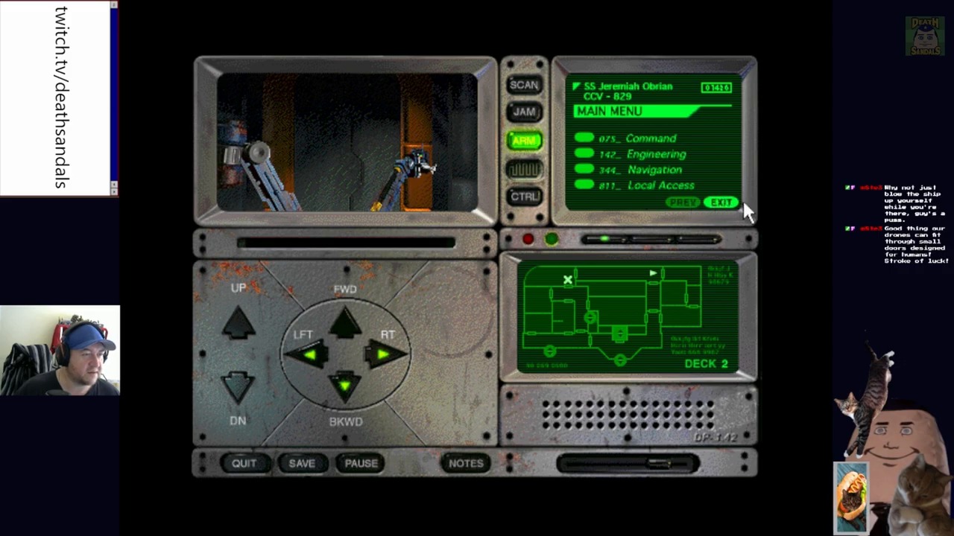
mouse_move(584, 197)
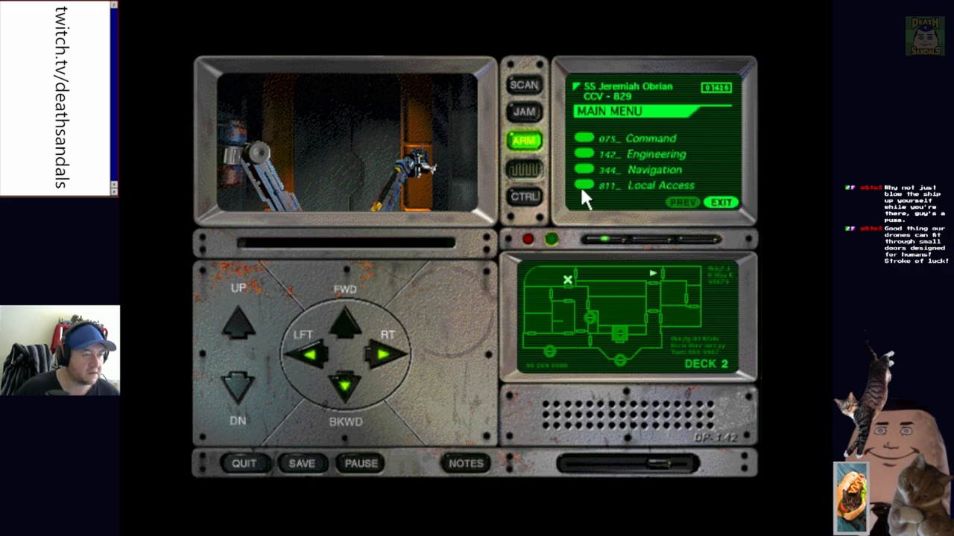
left_click(653, 185)
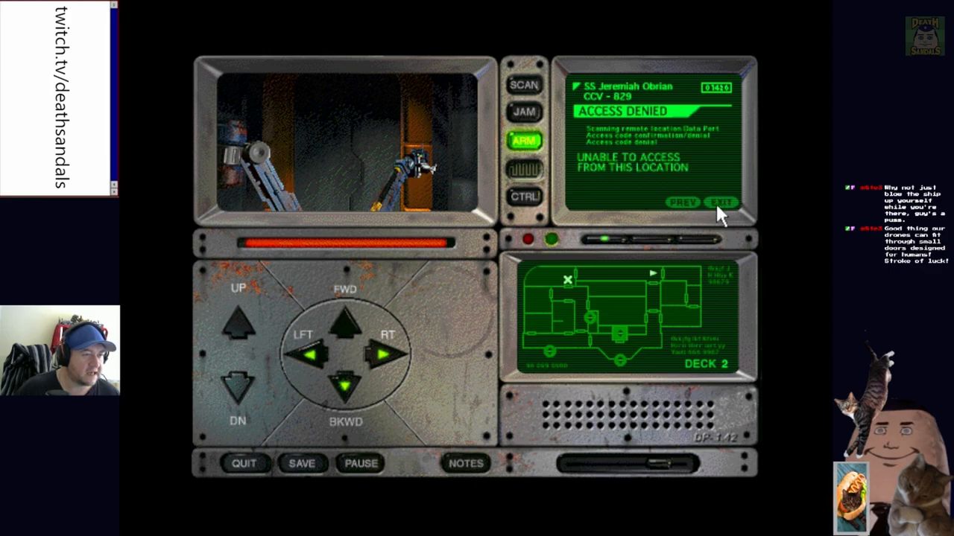
mouse_move(718, 203)
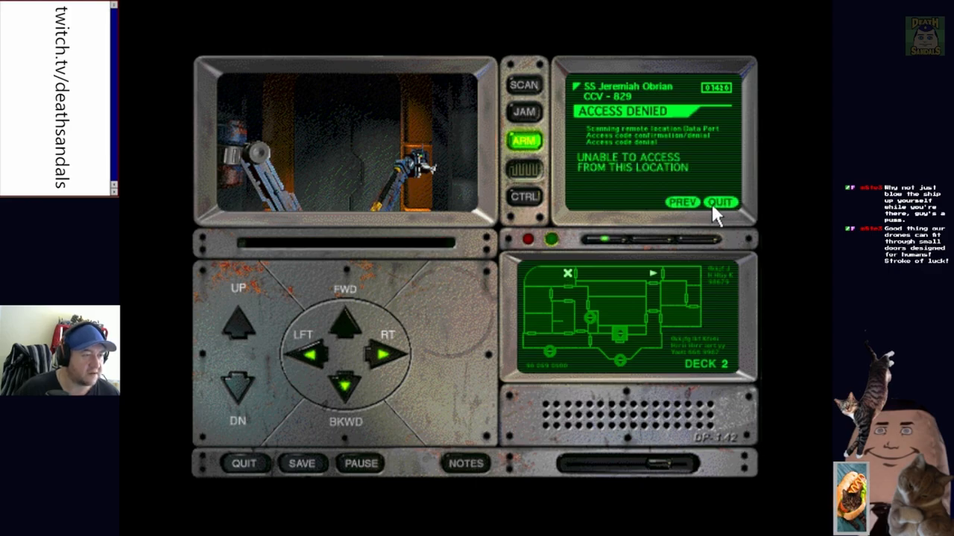
left_click(718, 203)
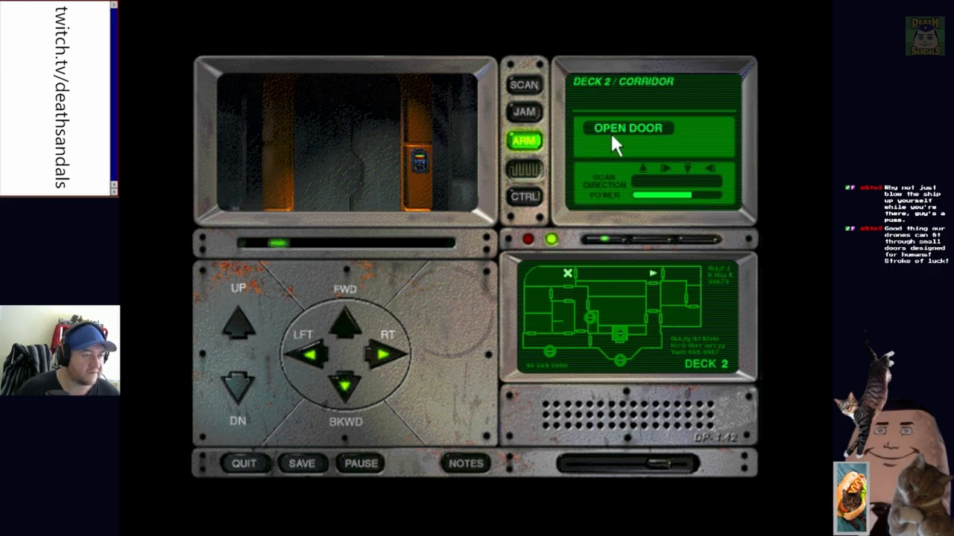
Cycle the Deck 2 bulkhead door open and closed, then pass through toward Deck 4
left_click(627, 128)
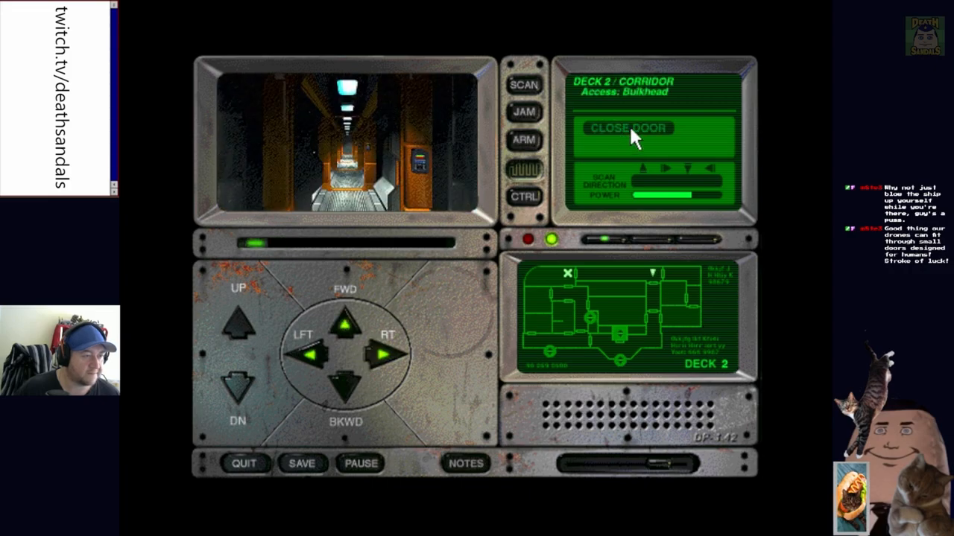
left_click(628, 128)
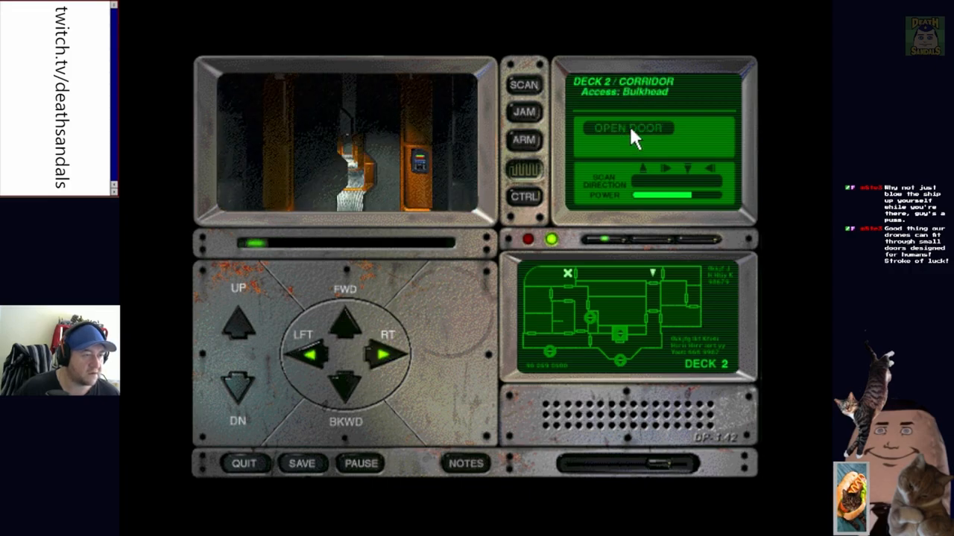
left_click(627, 128)
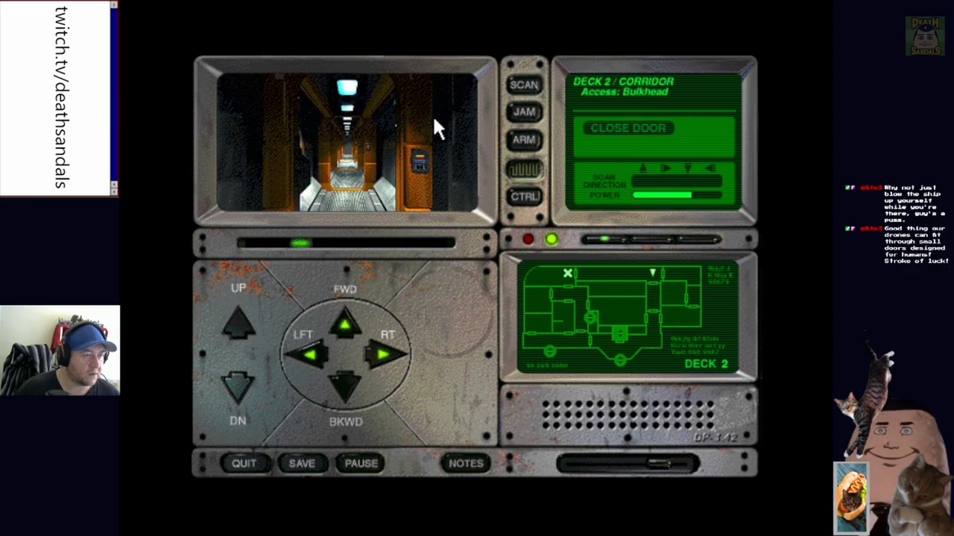
left_click(627, 129)
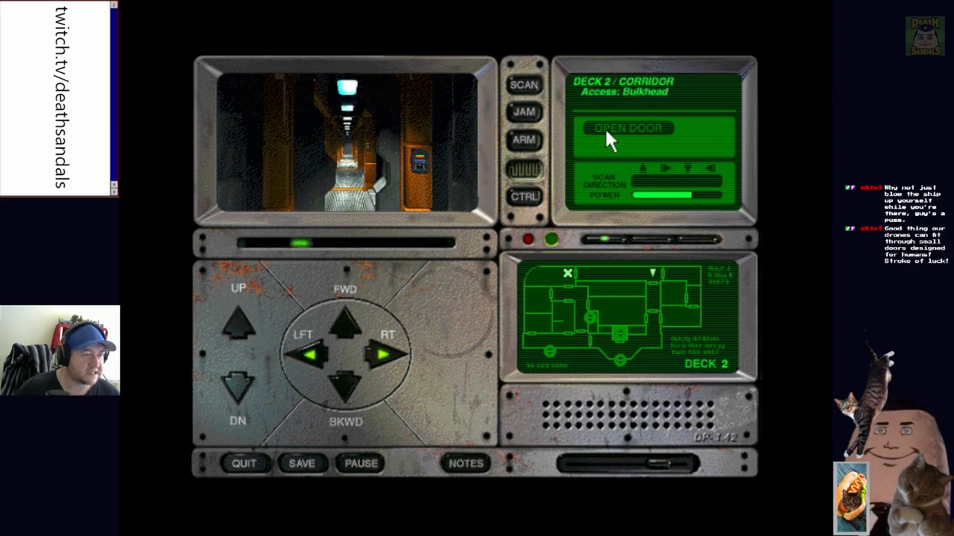
left_click(629, 128)
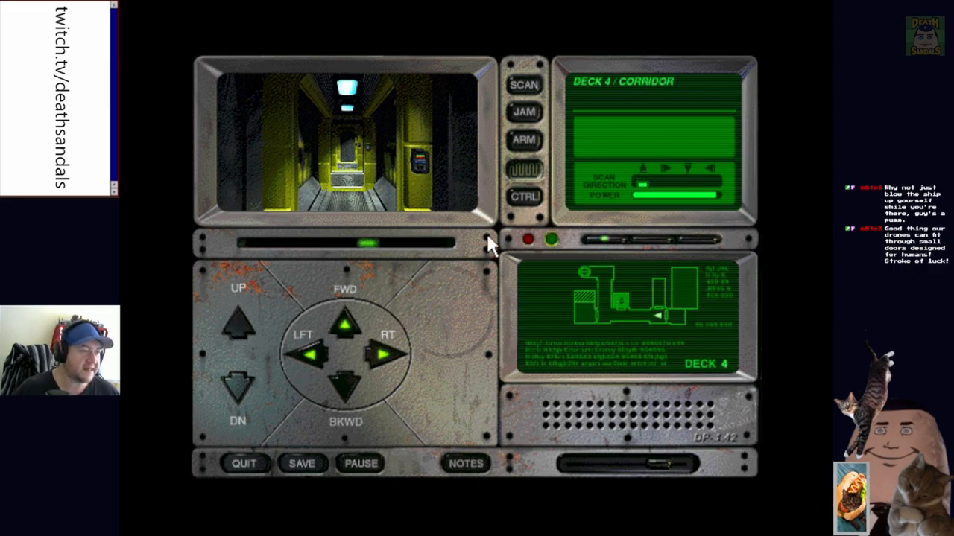
Advance along the Deck 4 corridor to a door and plug the arm into Obrian's terminal main menu
left_click(525, 196)
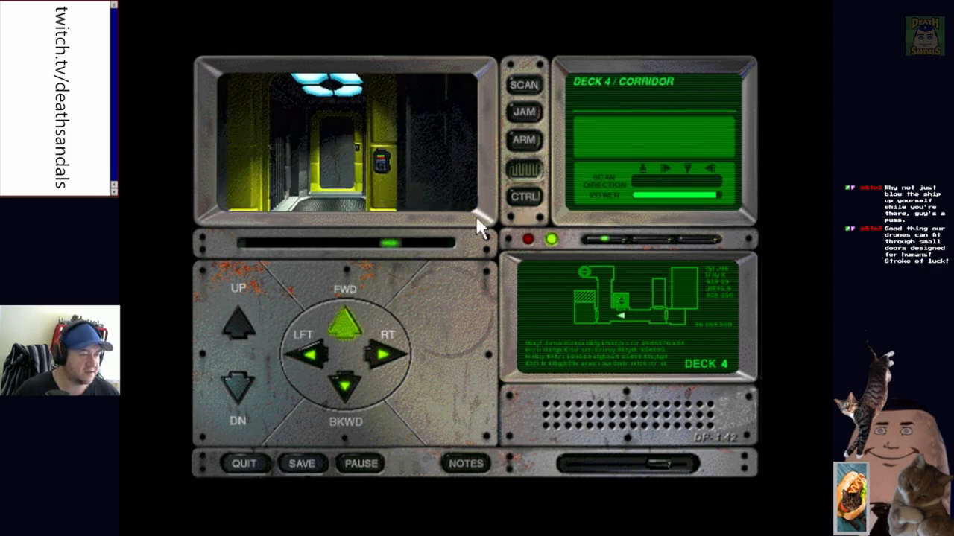
left_click(388, 355)
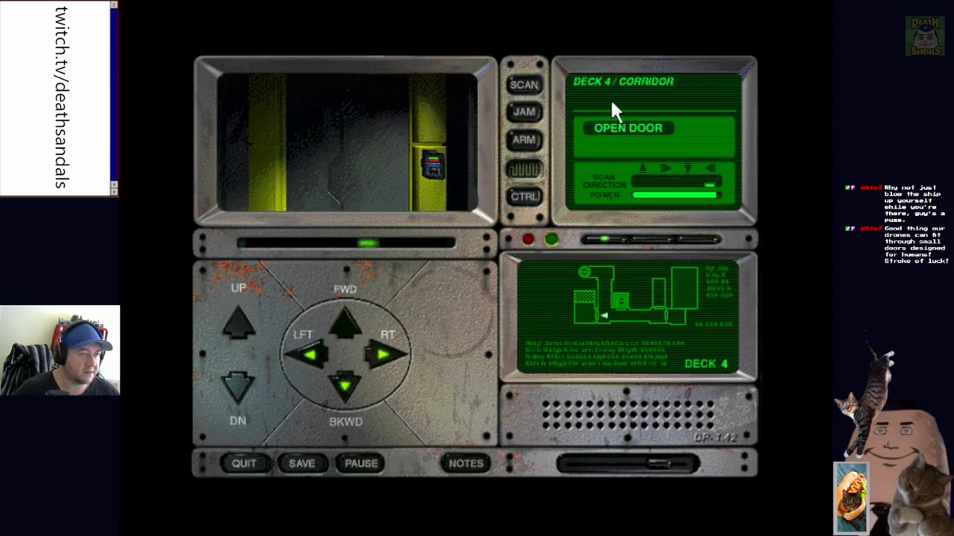
left_click(524, 140)
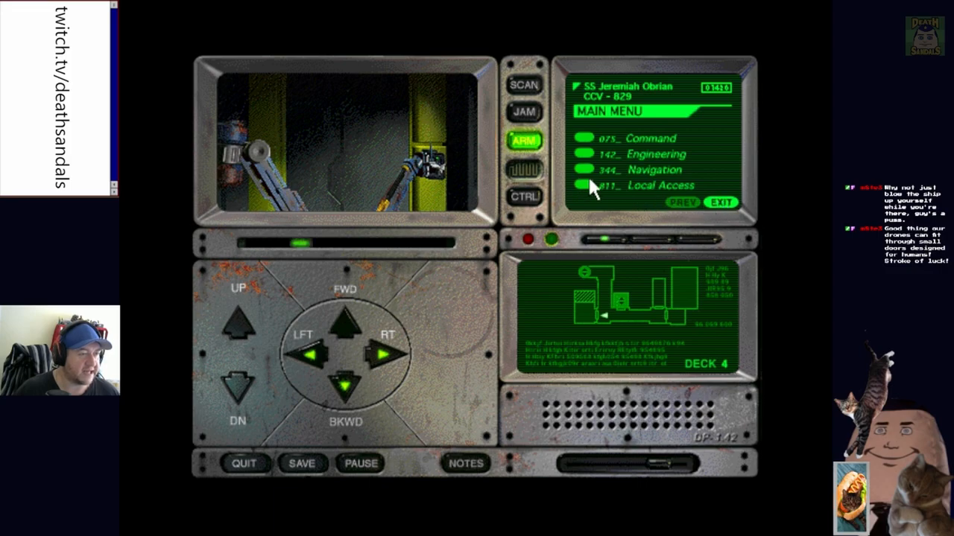
Browse the terminal's Command and Engineering sections, then log out back to the Deck 4 corridor
left_click(657, 185)
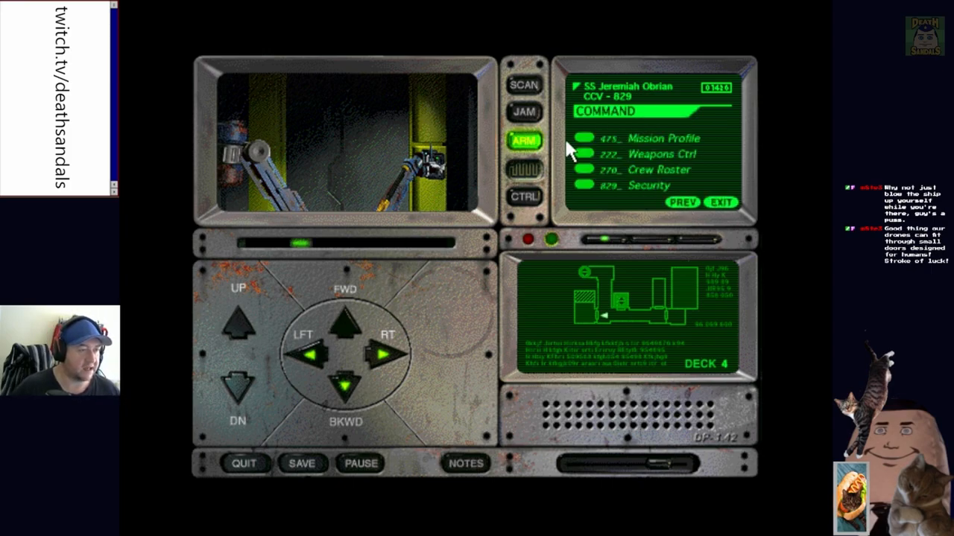
left_click(679, 203)
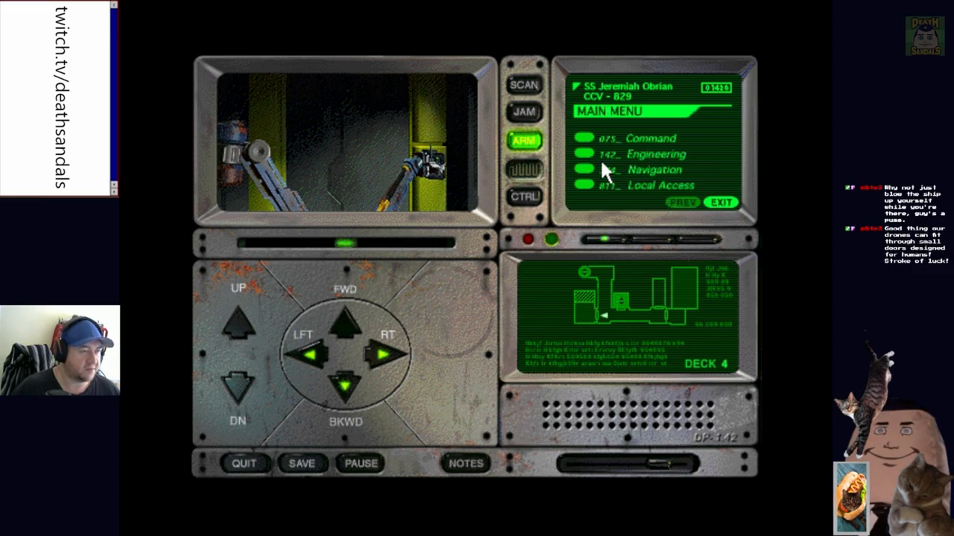
left_click(655, 153)
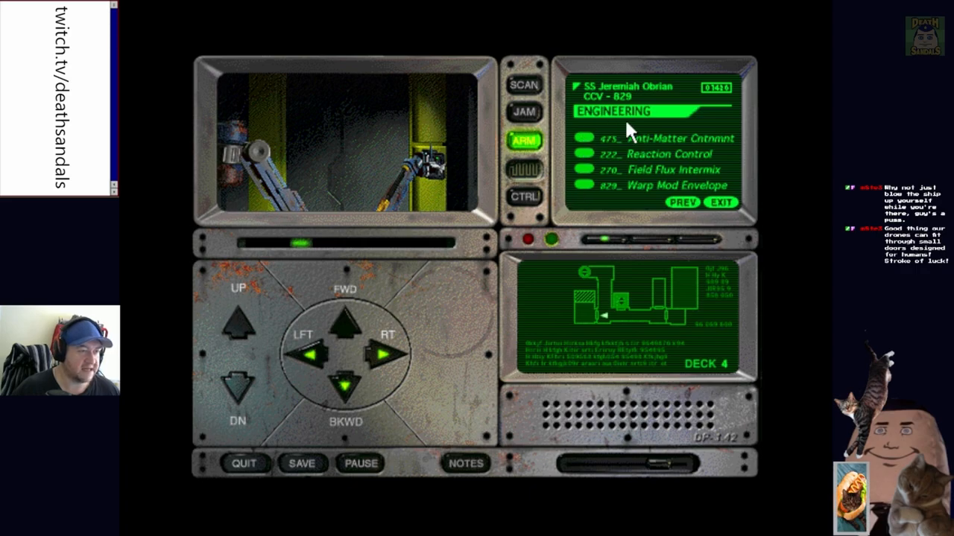
mouse_move(614, 176)
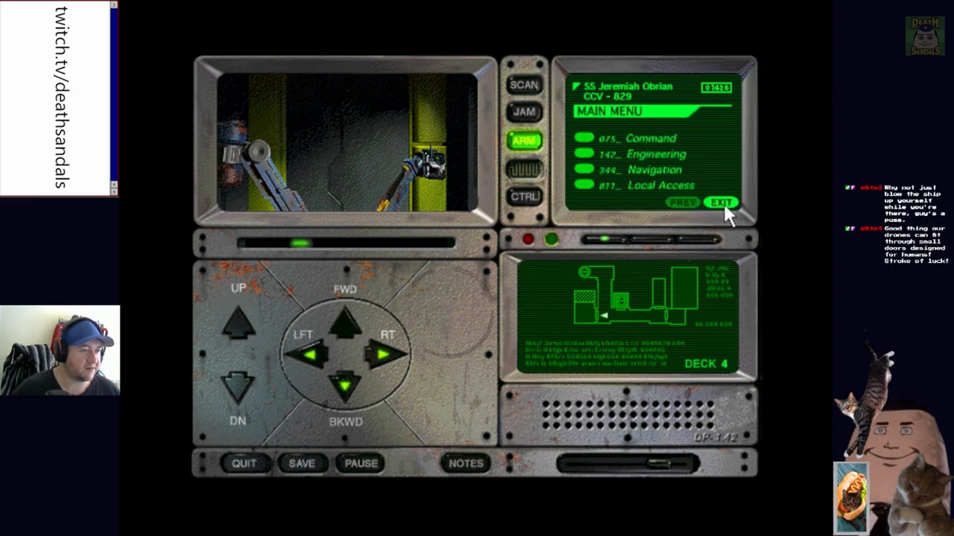
left_click(722, 202)
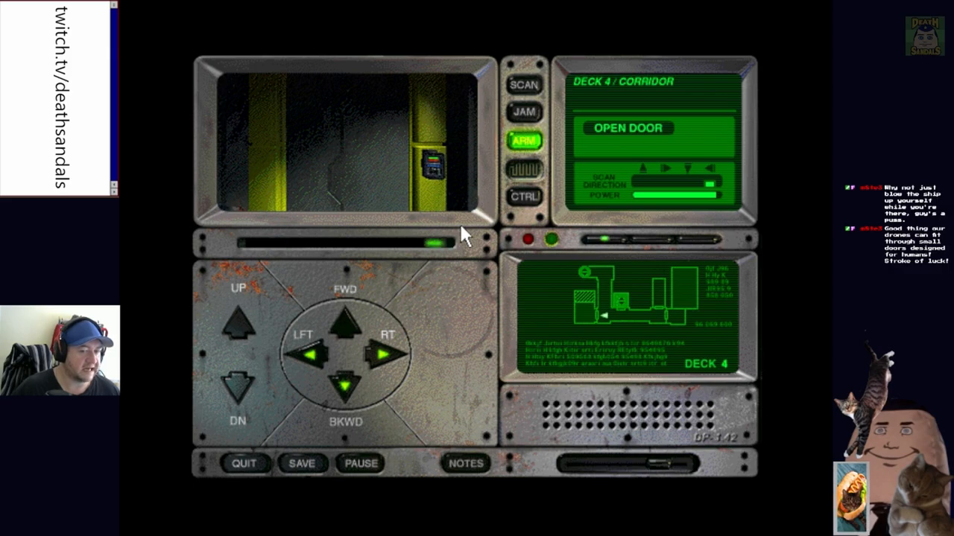
Advance to the ladder at the corridor's end and climb up past Deck 3 to Deck 2
left_click(345, 325)
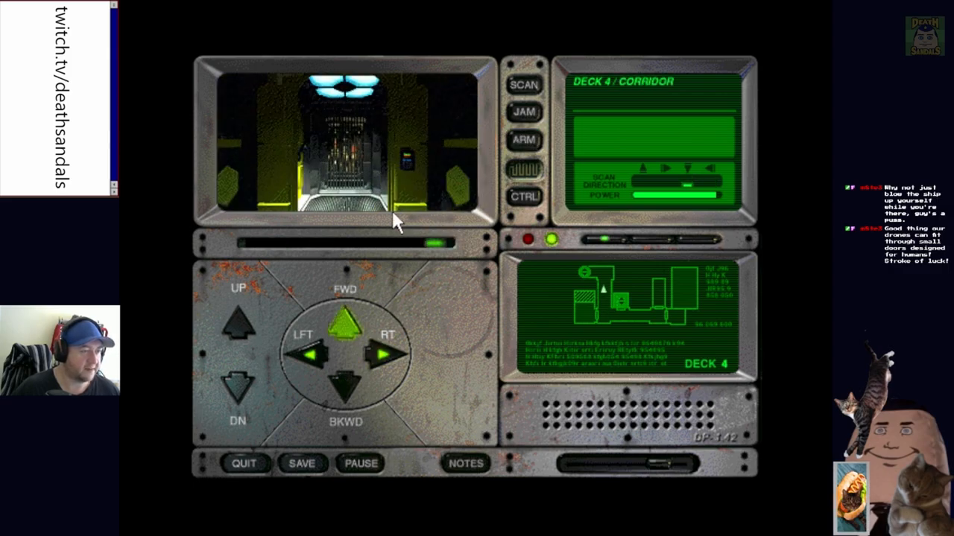
left_click(342, 322)
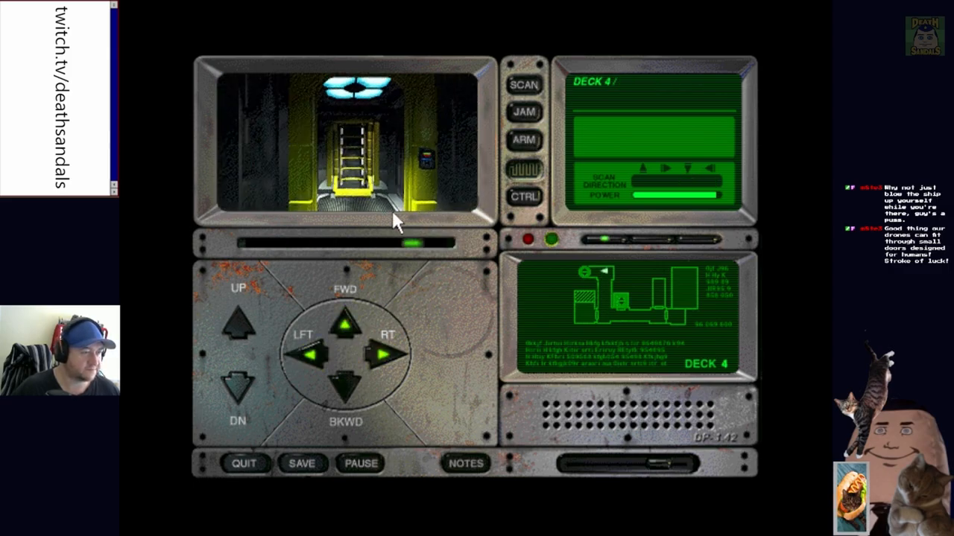
left_click(239, 326)
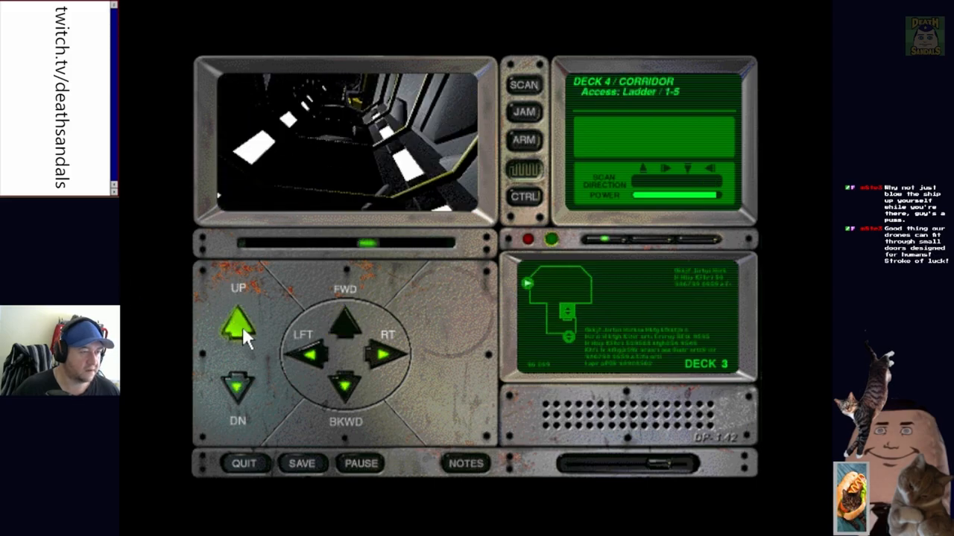
left_click(237, 322)
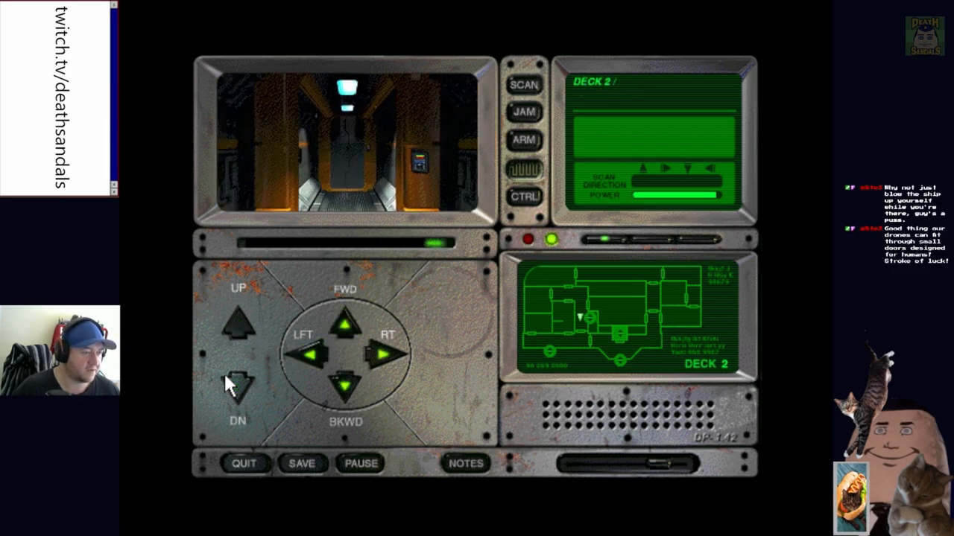
Advance down the Deck 2 corridor, turn left past the grating and reach the ladder to Deck 1
left_click(346, 320)
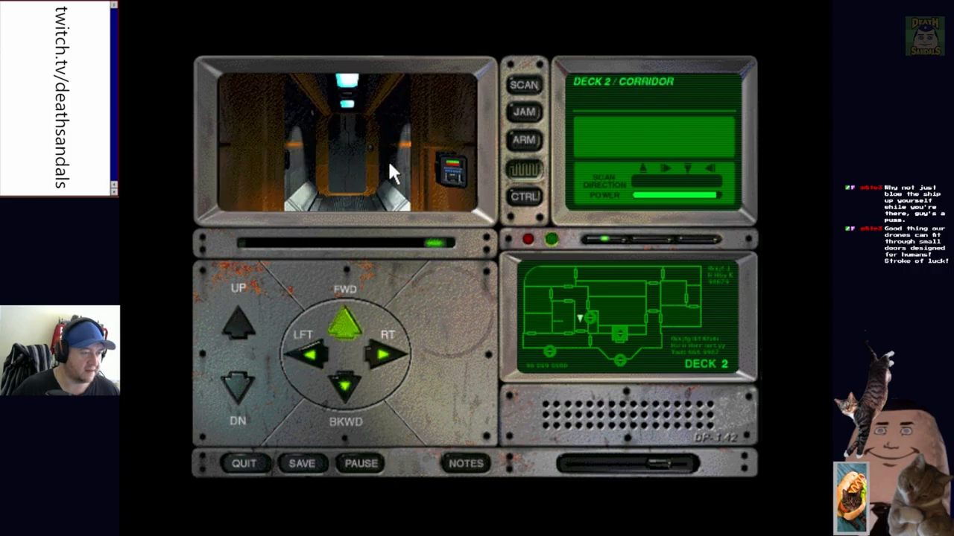
left_click(346, 321)
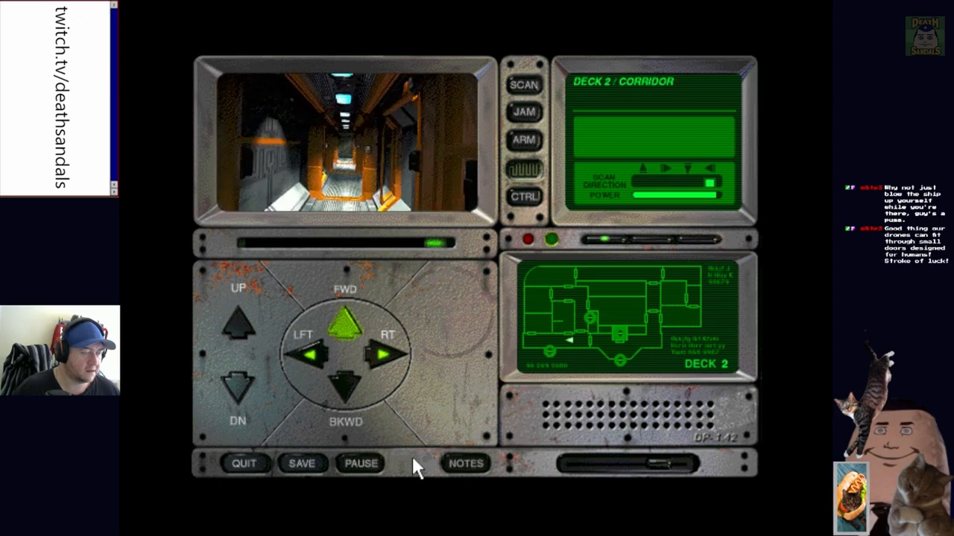
left_click(346, 316)
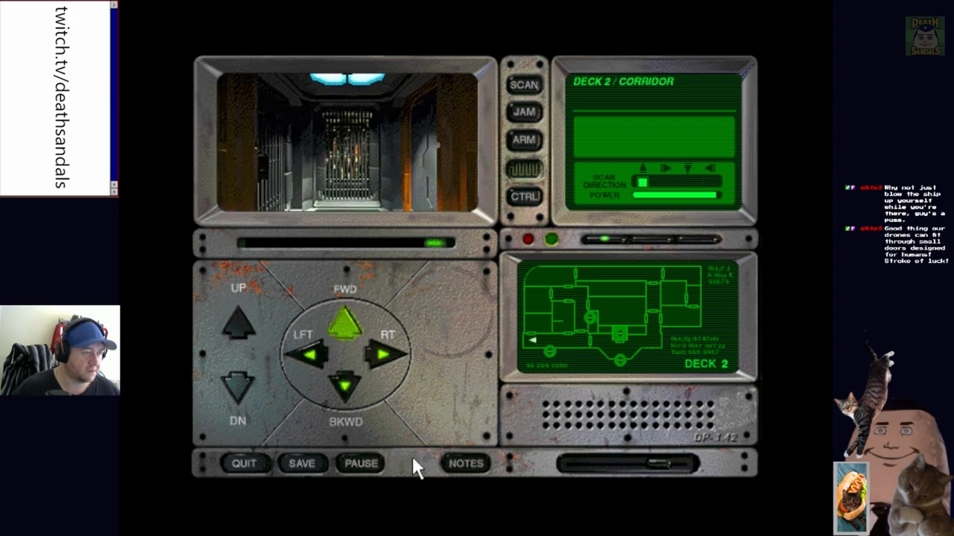
left_click(311, 355)
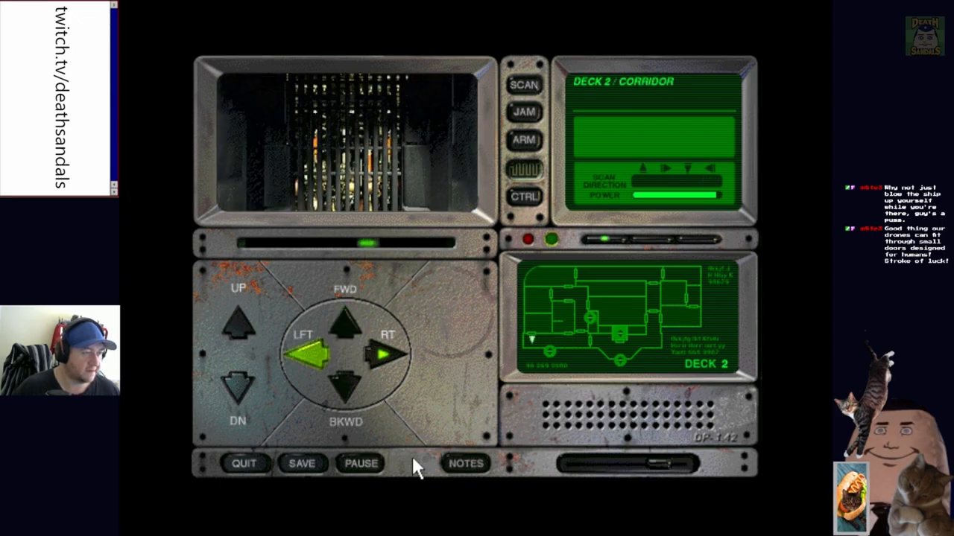
left_click(382, 354)
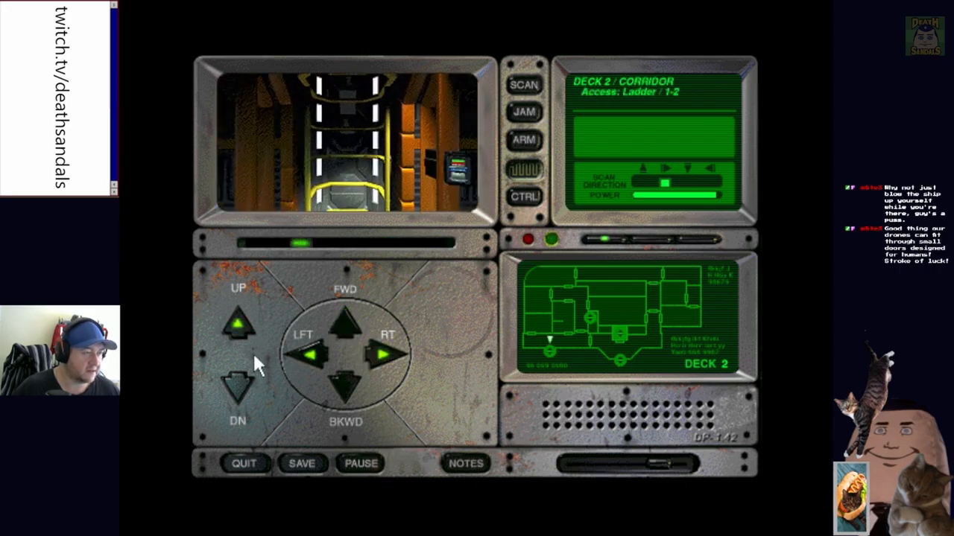
Climb the ladder to Deck 1, visit the restroom door and head back toward the ladder
left_click(238, 326)
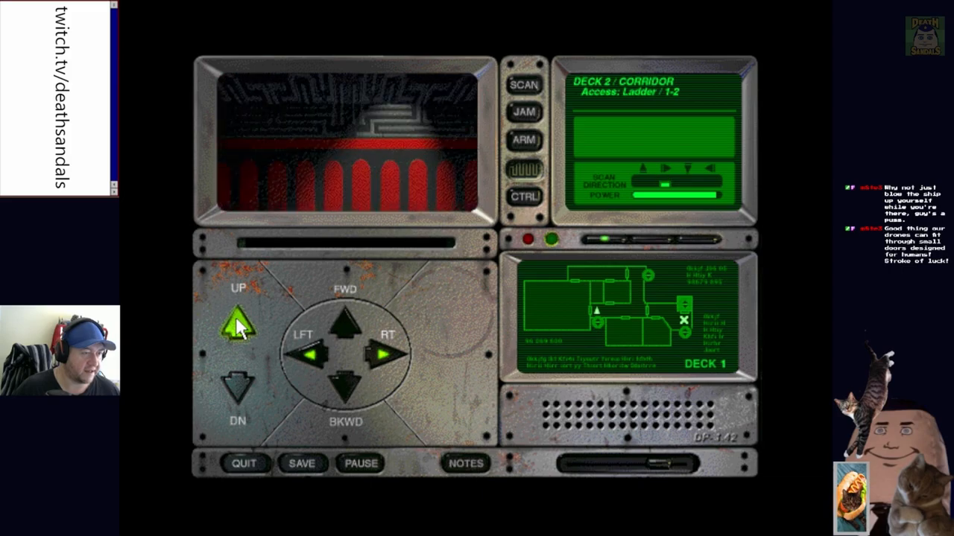
left_click(238, 322)
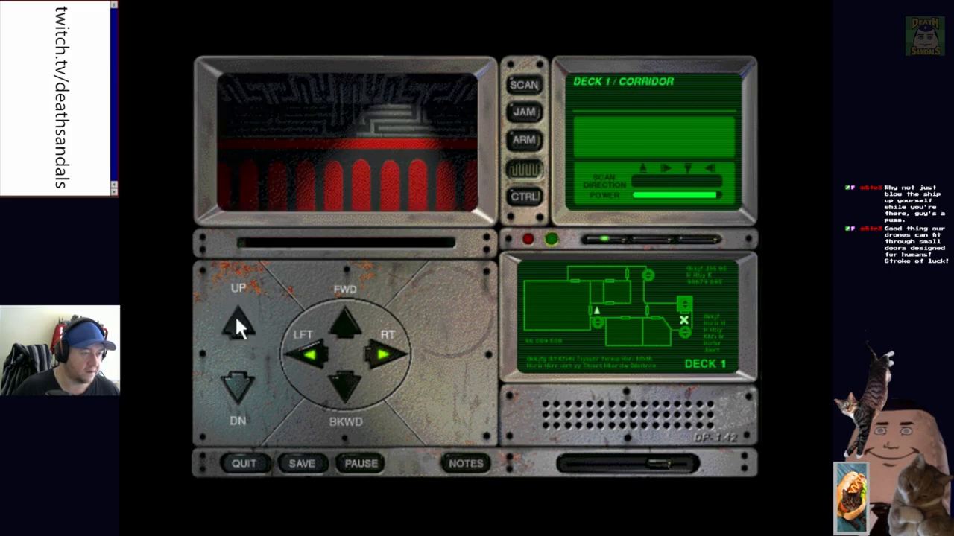
left_click(384, 355)
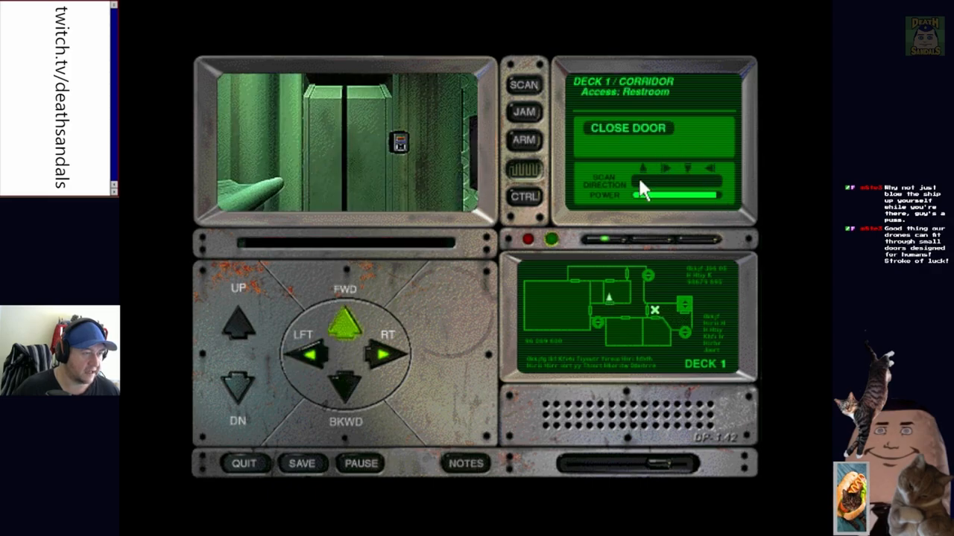
left_click(627, 128)
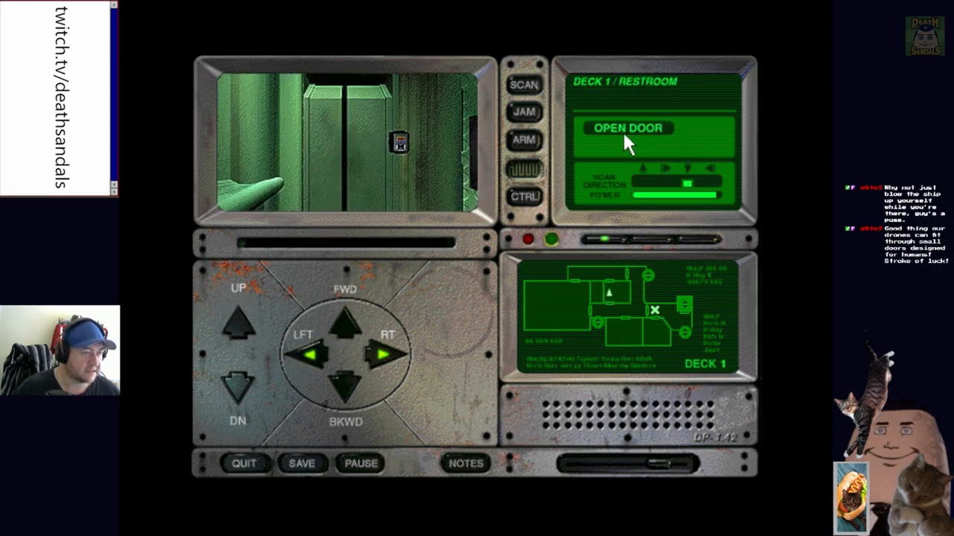
left_click(629, 129)
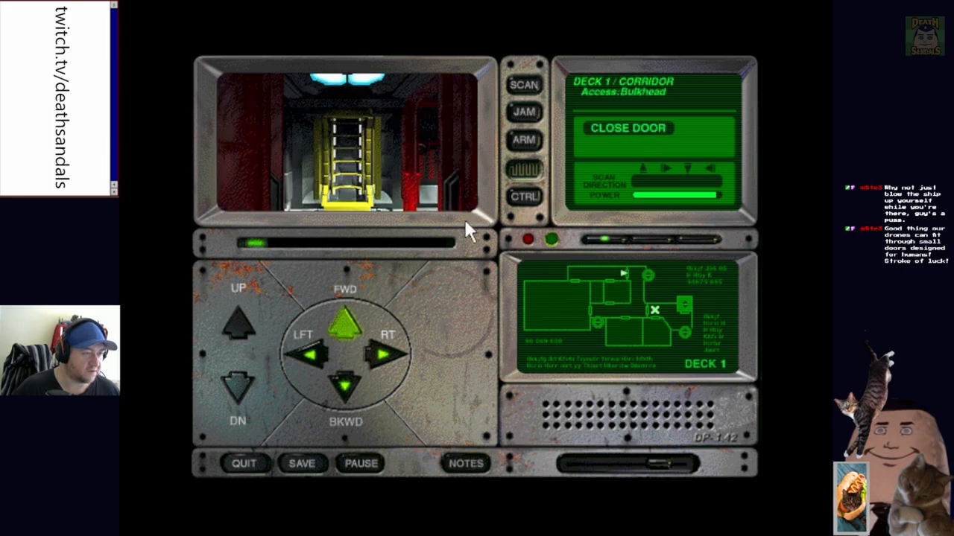
Descend to Deck 2 and pass through two bulkhead doors toward the elevator
left_click(238, 386)
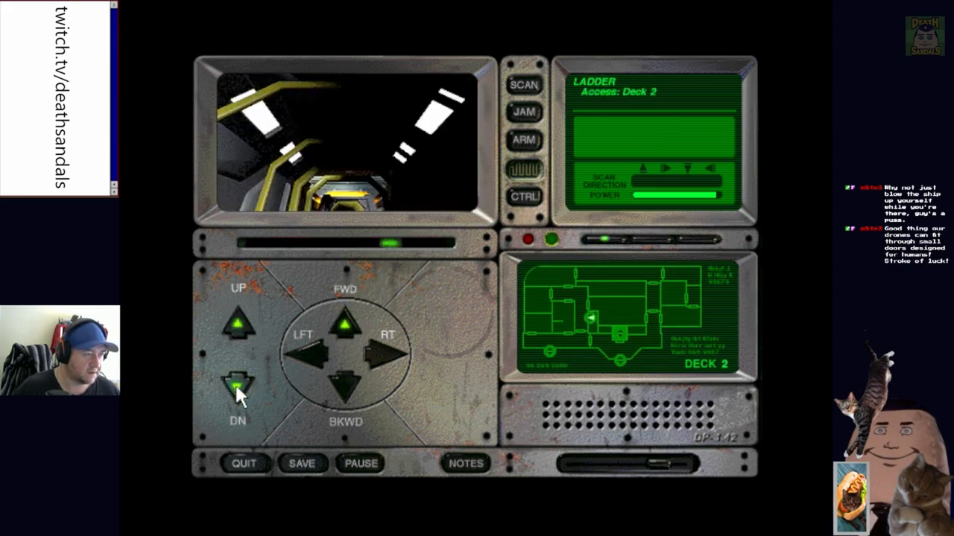
left_click(304, 355)
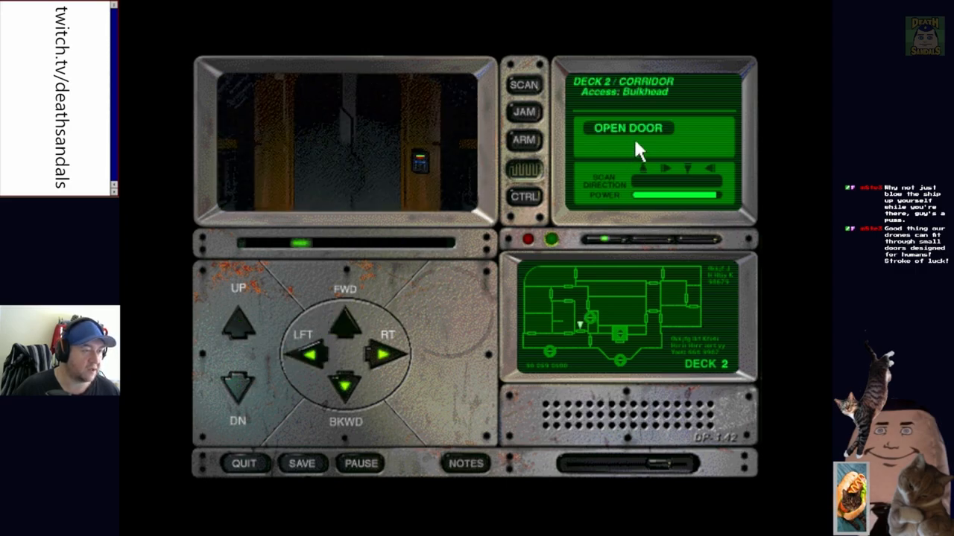
left_click(627, 128)
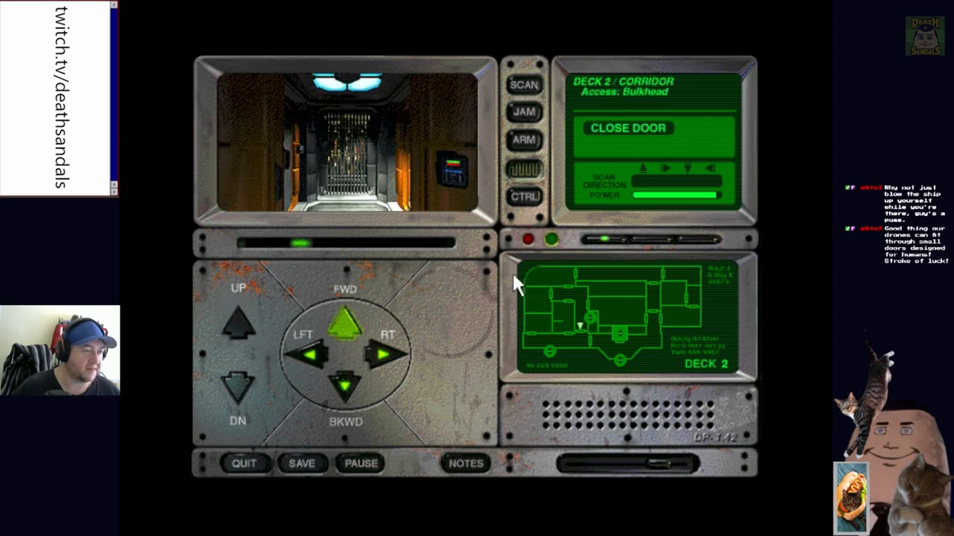
left_click(629, 128)
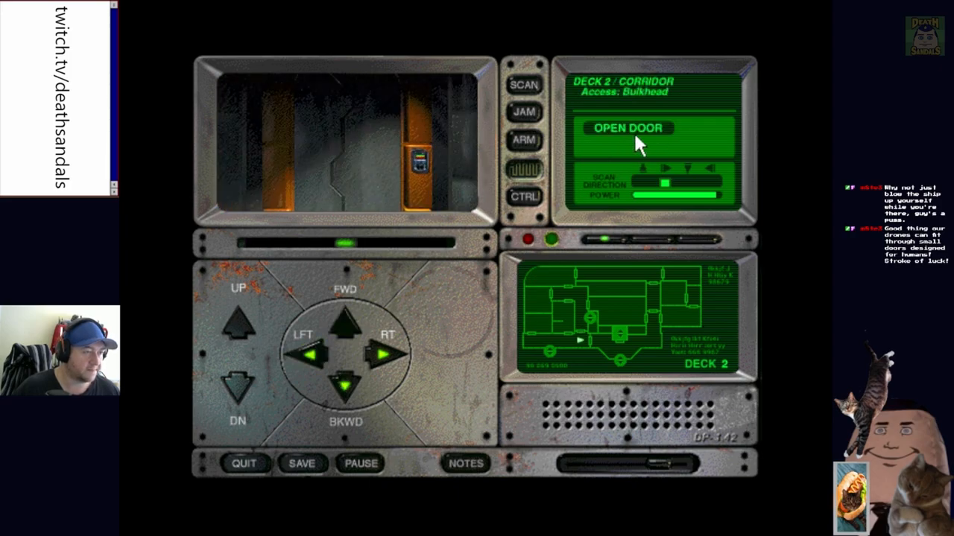
left_click(629, 128)
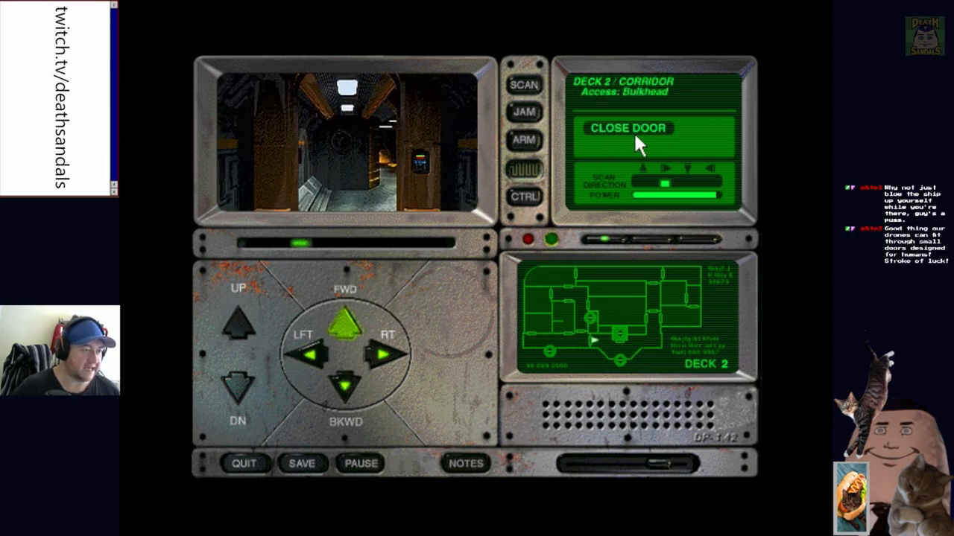
left_click(301, 351)
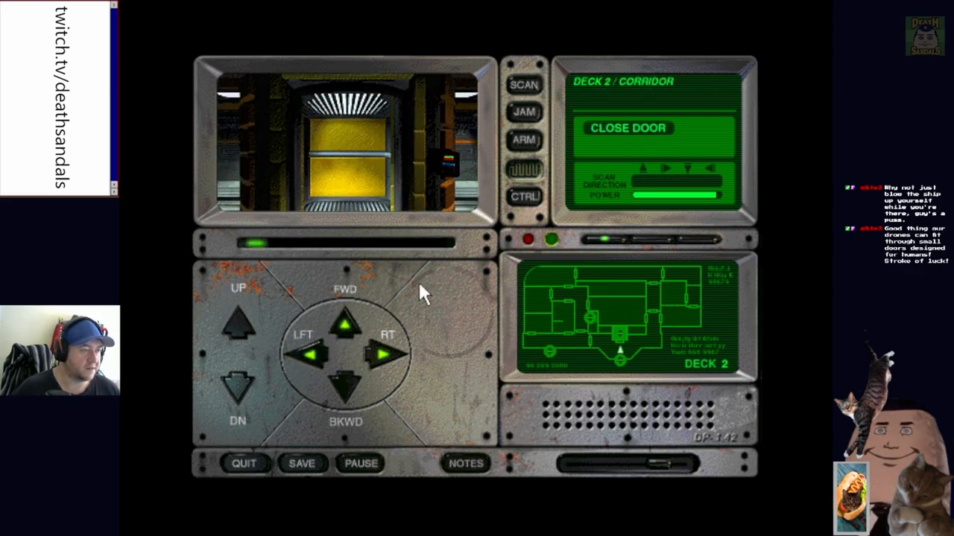
Enter the elevator, ride it down to Deck 6 and step out into the corridor
left_click(385, 355)
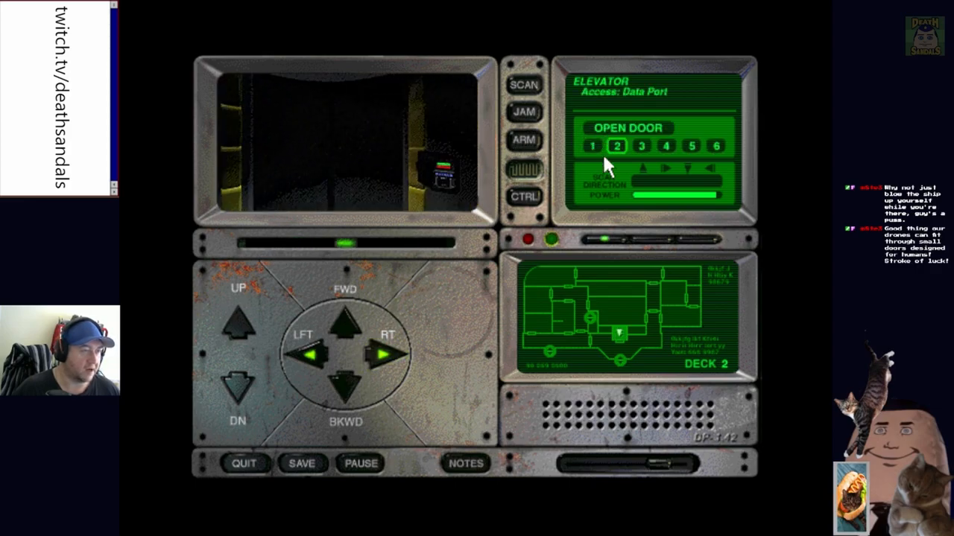
mouse_move(723, 152)
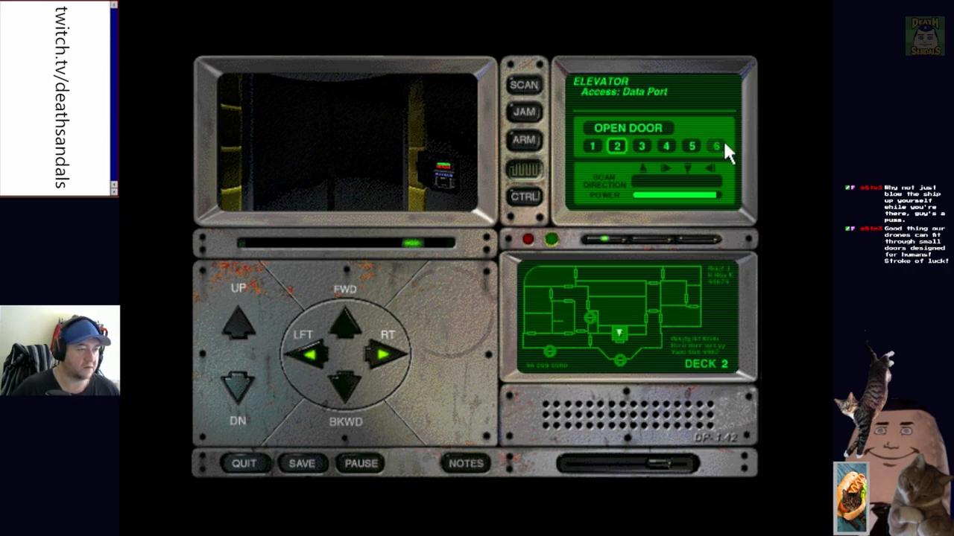
left_click(641, 146)
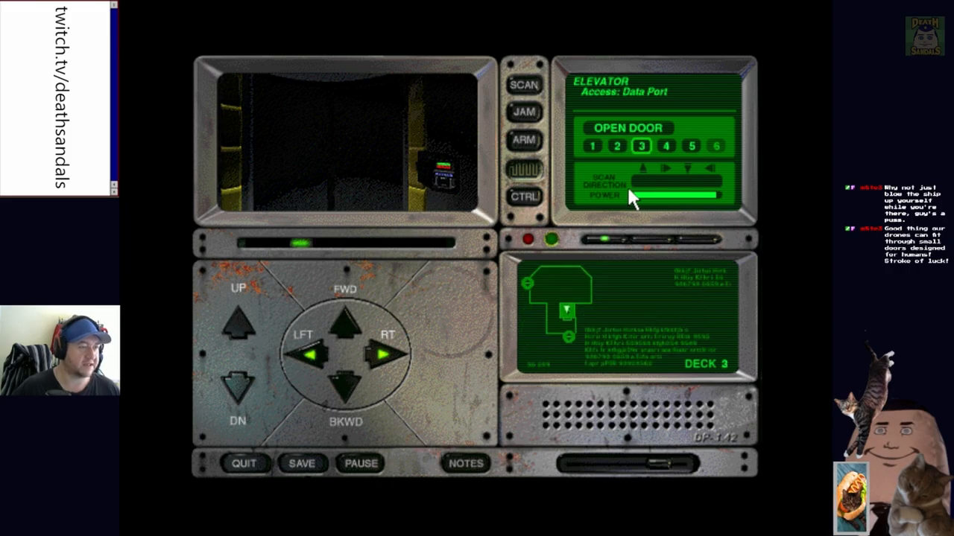
left_click(665, 146)
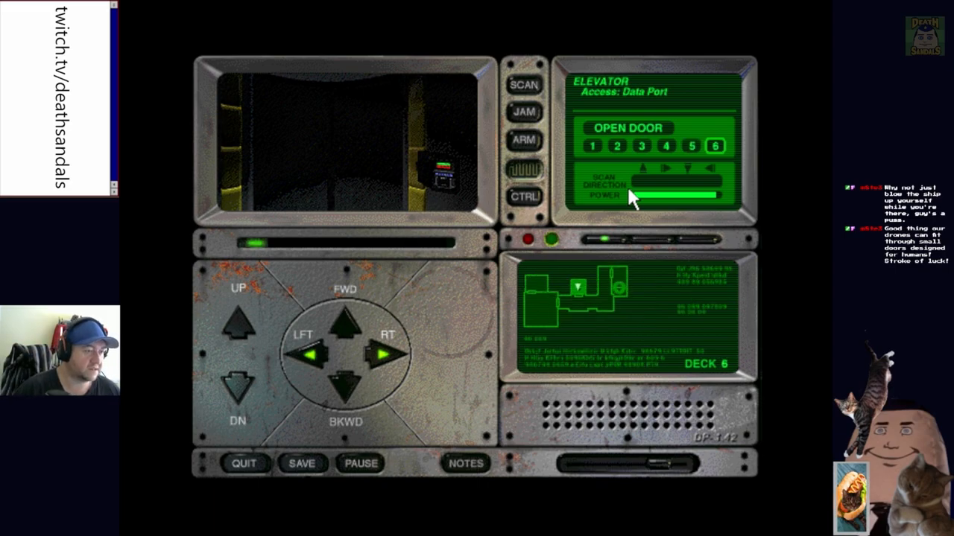
mouse_move(485, 161)
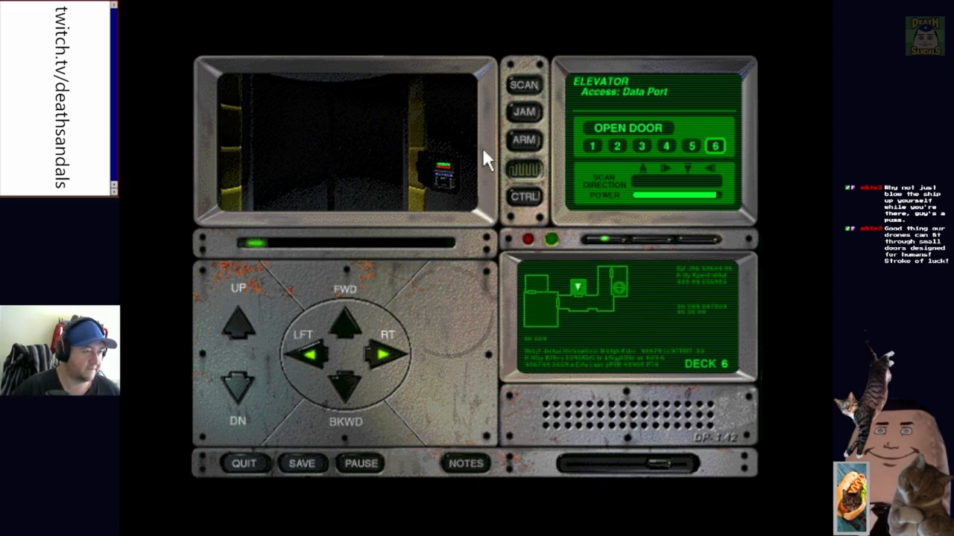
left_click(714, 146)
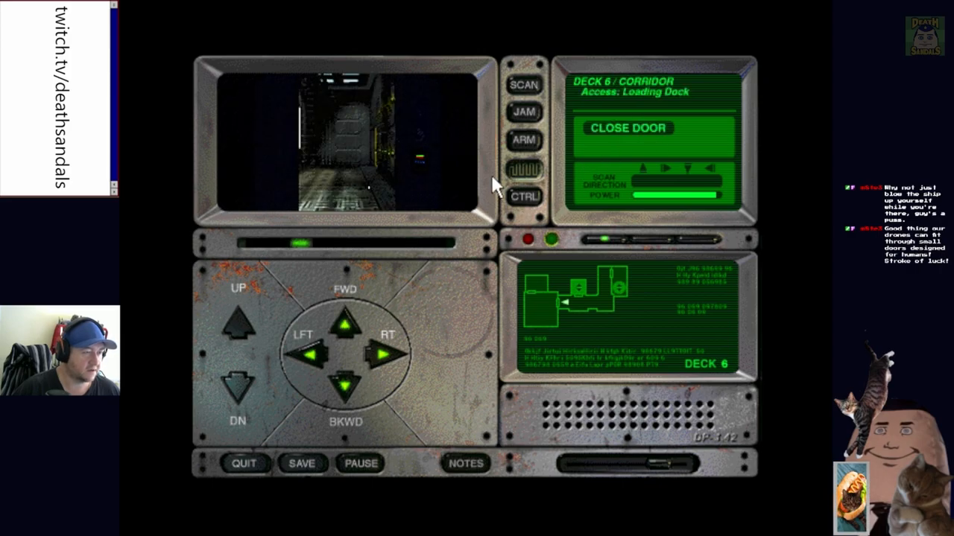
Cross the Deck 6 loading dock into the Control Room and plug into Obrian's terminal
left_click(346, 325)
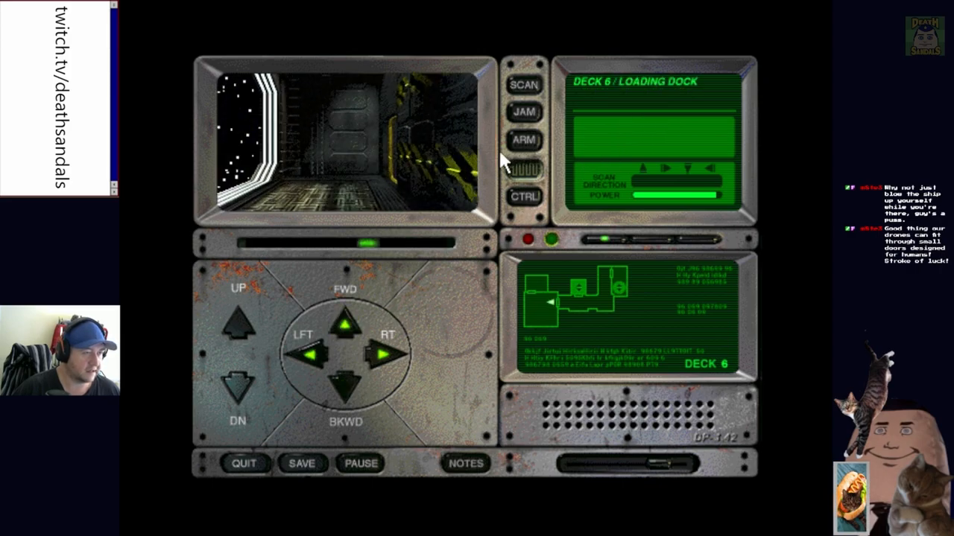
left_click(315, 354)
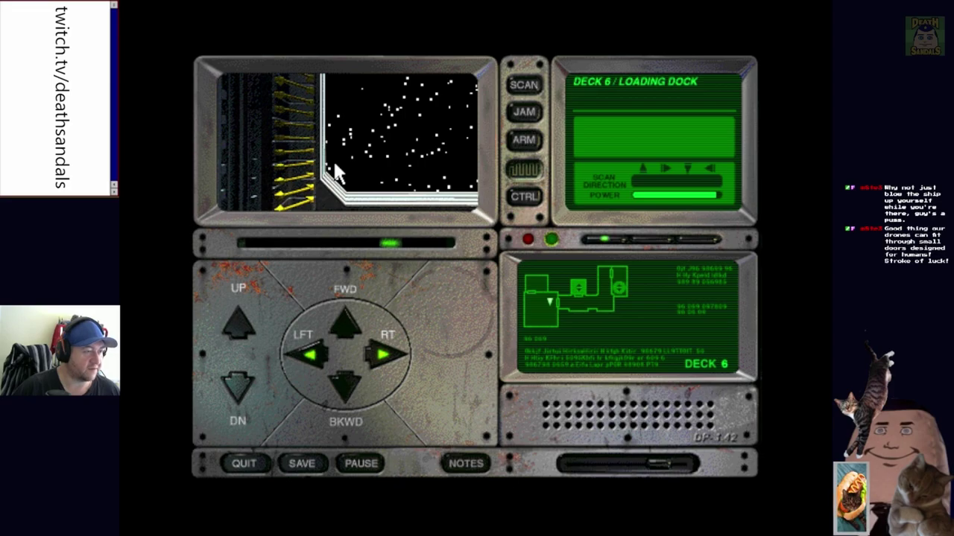
left_click(383, 355)
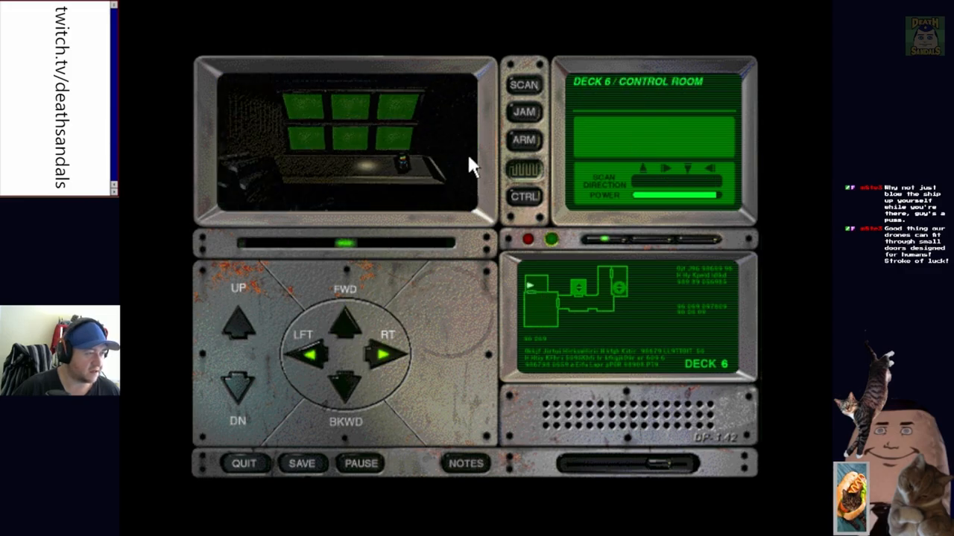
left_click(524, 140)
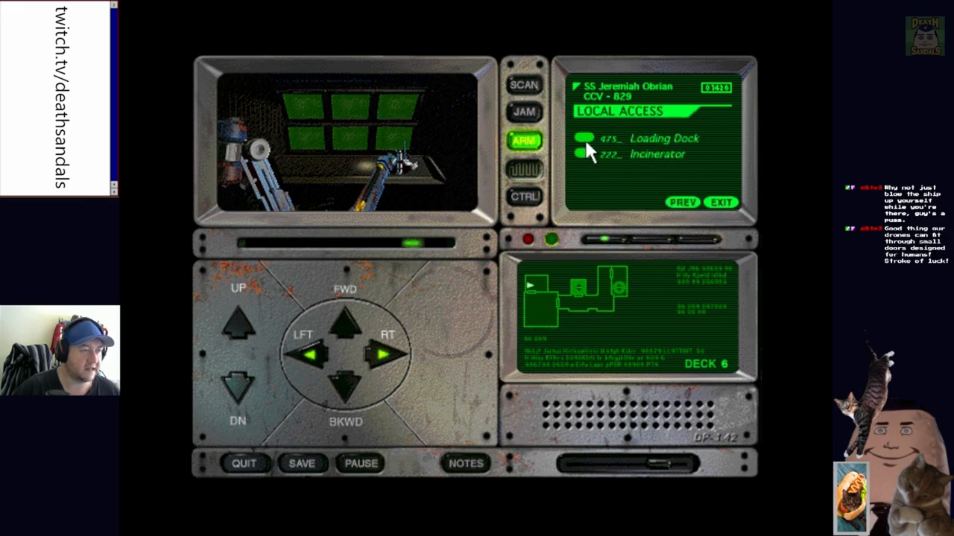
Try the Loading Dock lifting arm, cancel the authorization prompt and exit the terminal
left_click(640, 137)
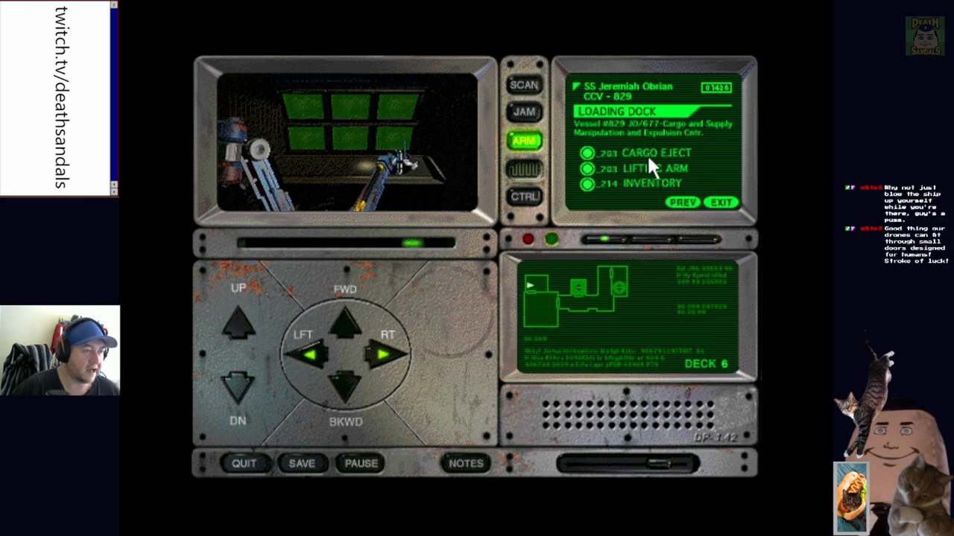
mouse_move(704, 161)
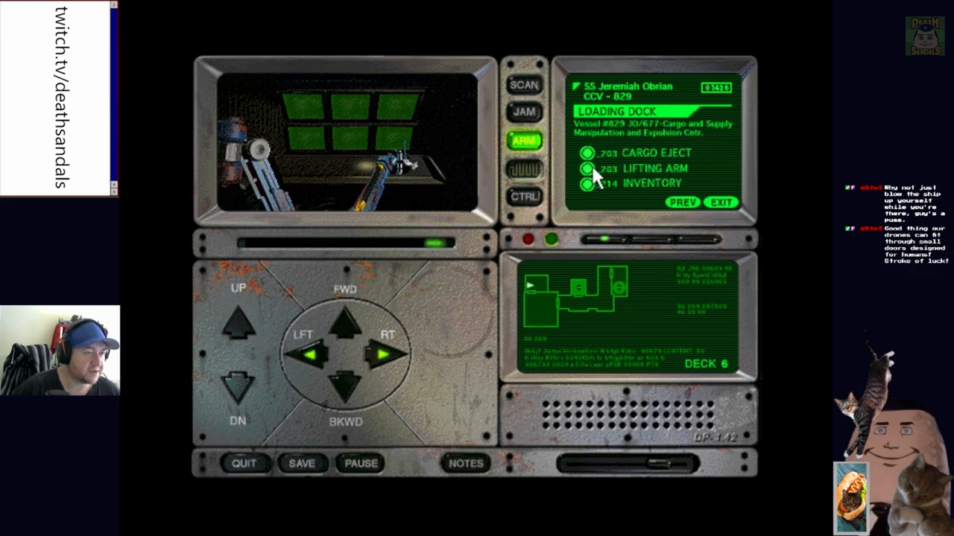
mouse_move(640, 186)
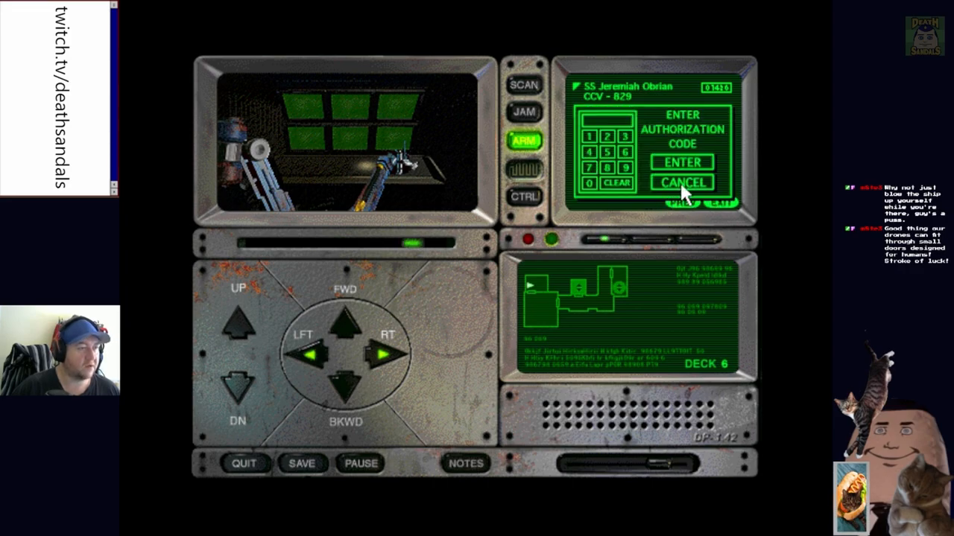
left_click(681, 161)
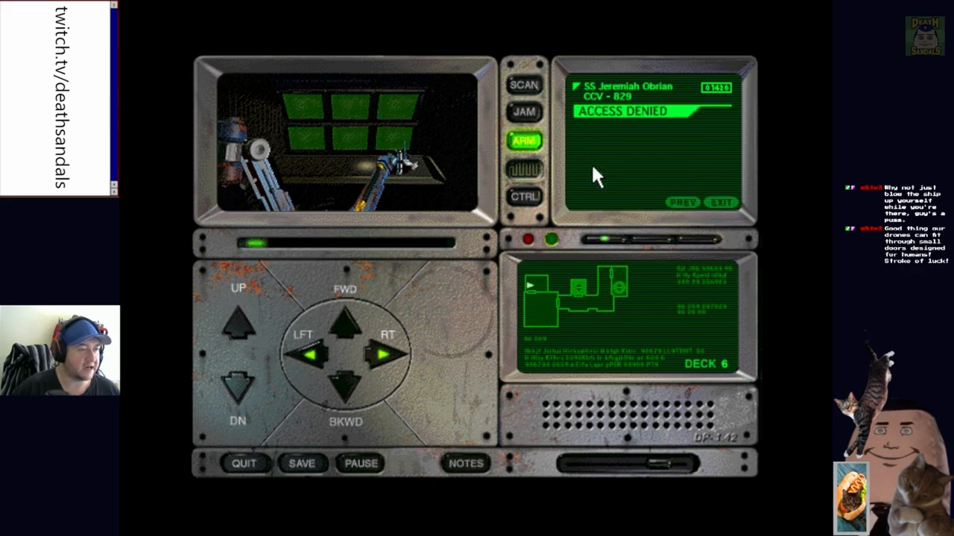
mouse_move(659, 176)
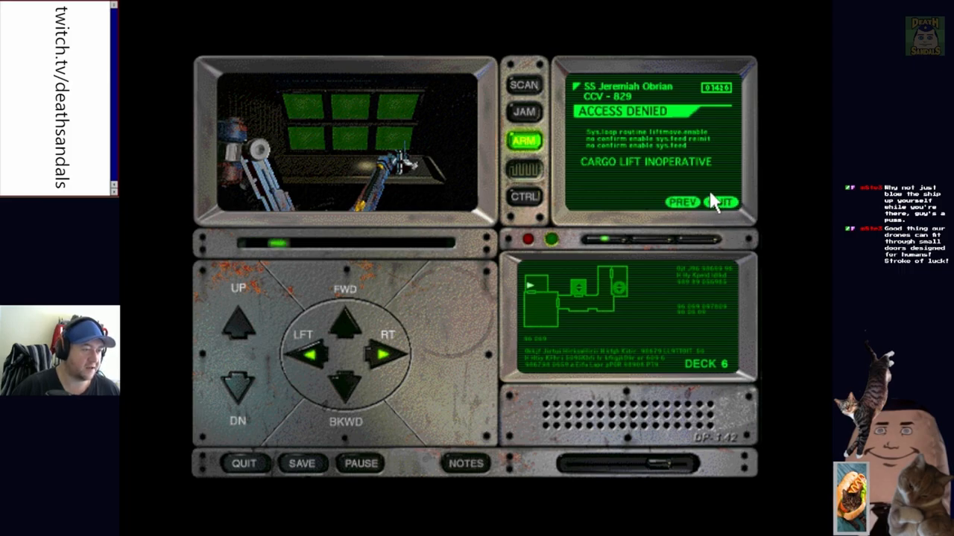
left_click(721, 201)
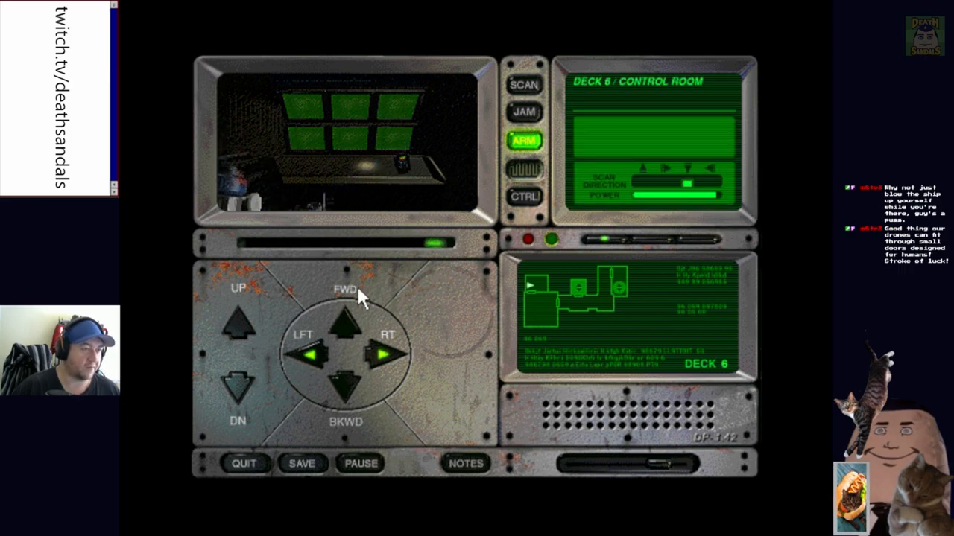
Turn right, reach the loading dock door and open it
left_click(381, 355)
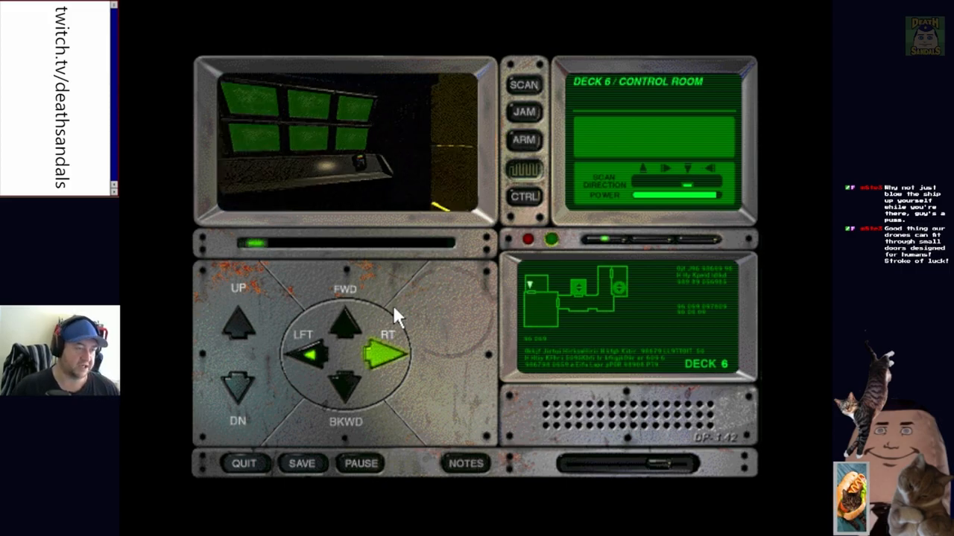
left_click(388, 355)
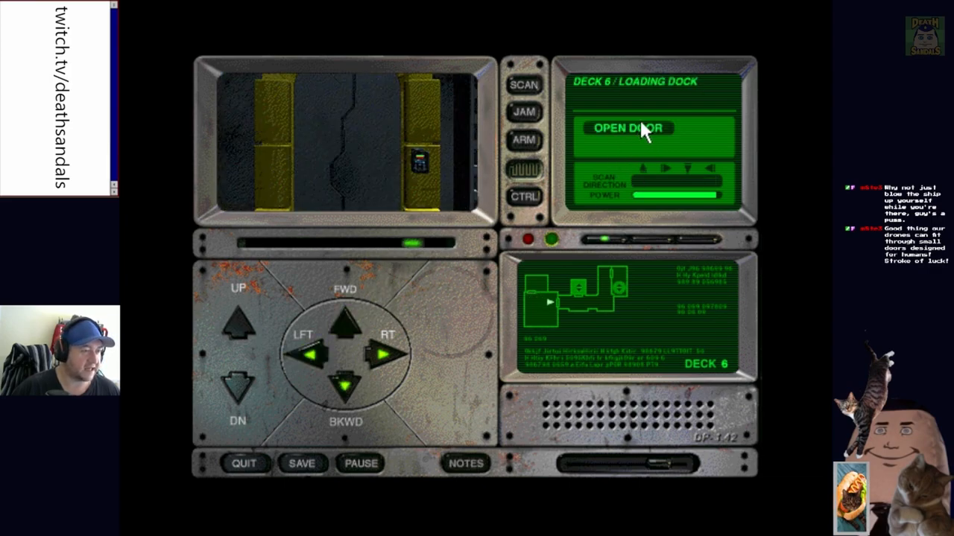
left_click(629, 129)
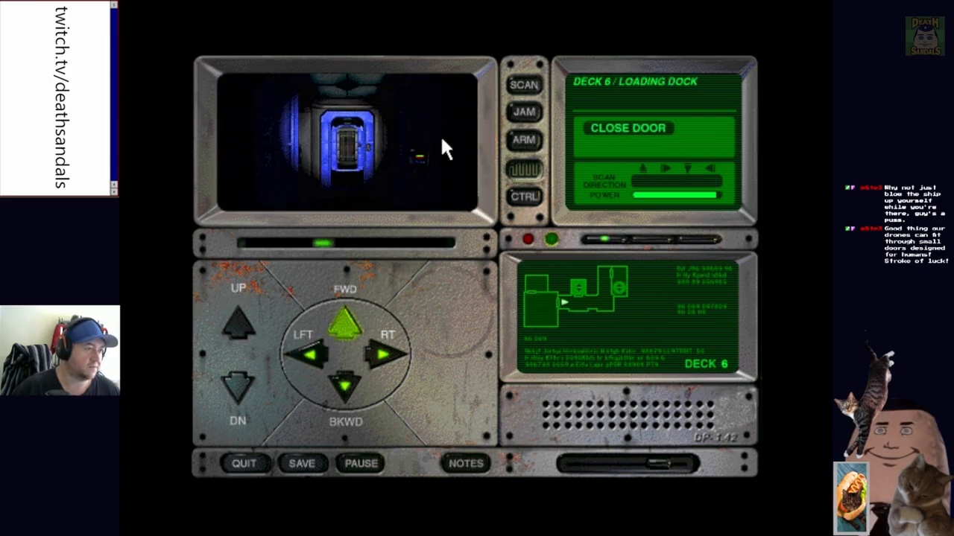
Follow the Deck 6 corridor to its far door and open it into the Dumpster
left_click(346, 319)
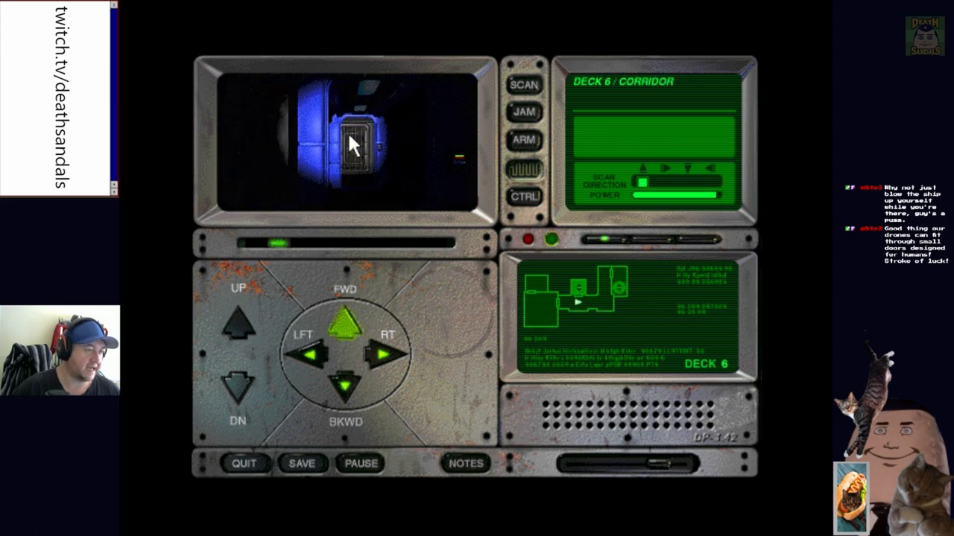
left_click(346, 320)
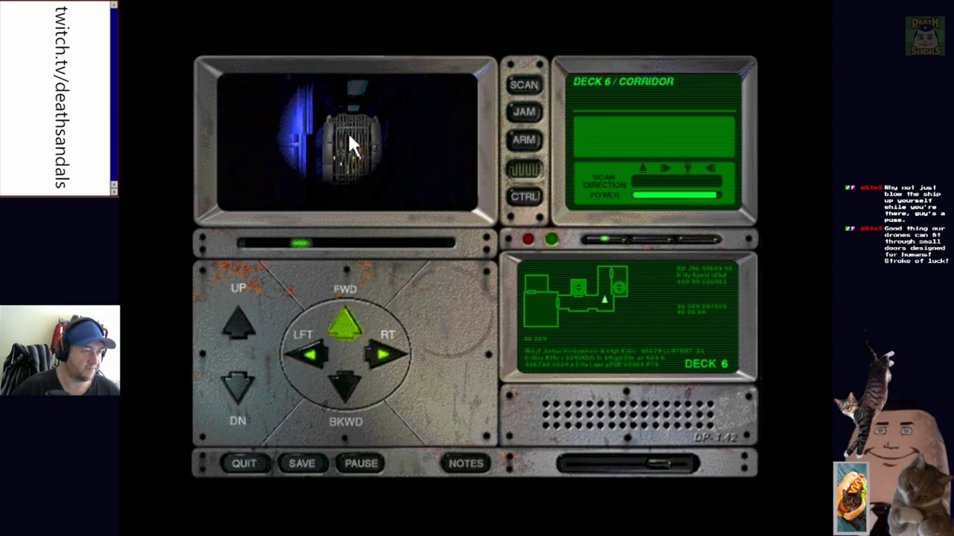
left_click(346, 317)
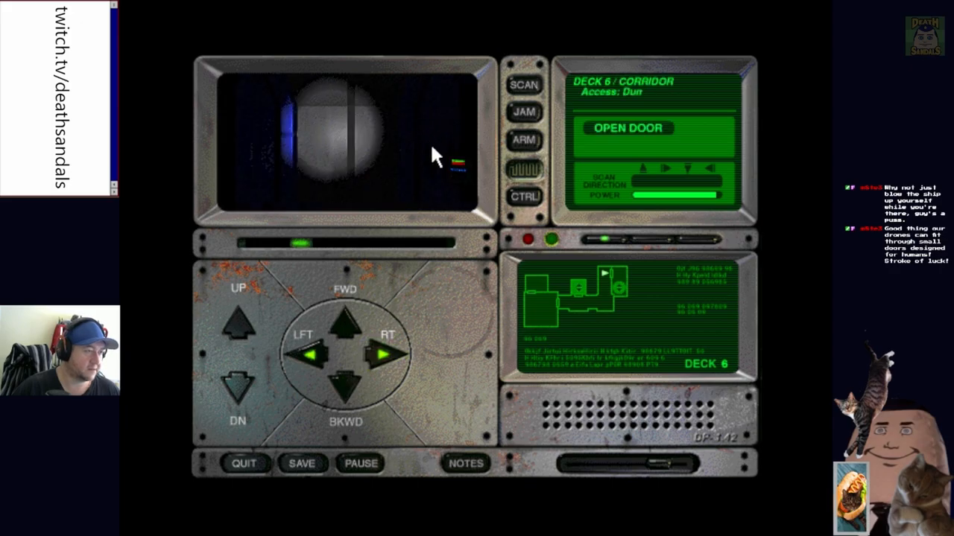
left_click(626, 128)
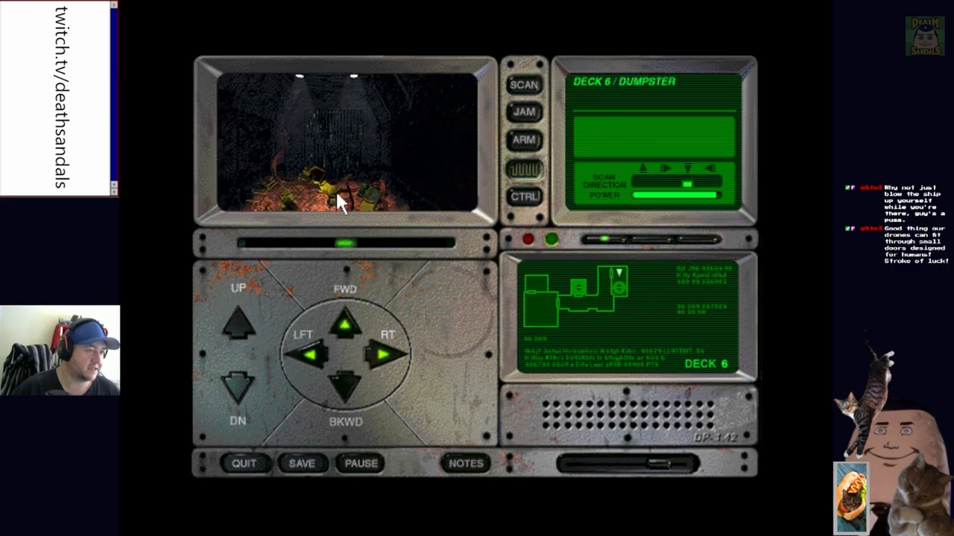
Scan the remains in the Dumpster and store Ensign T. Garrett's DNA in the Sample Data Bank
left_click(304, 350)
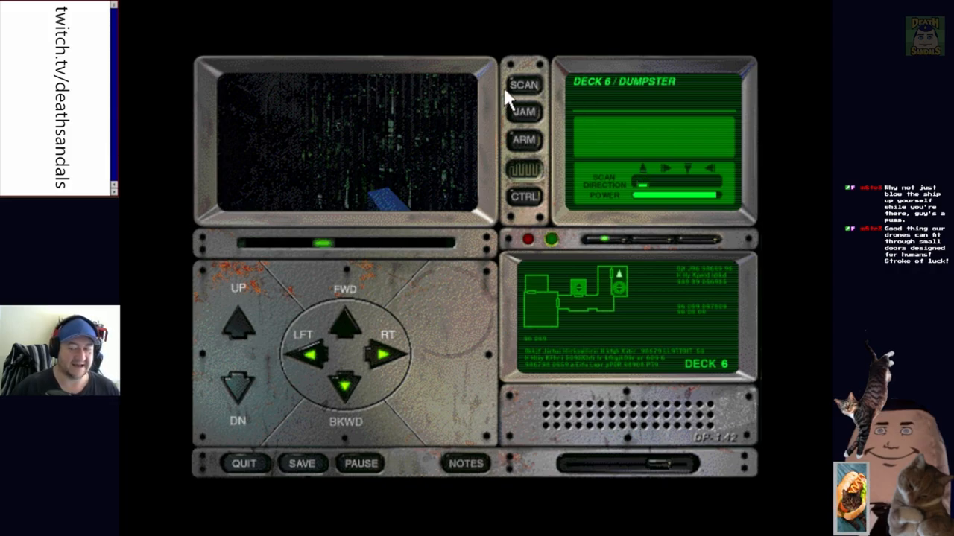
left_click(524, 83)
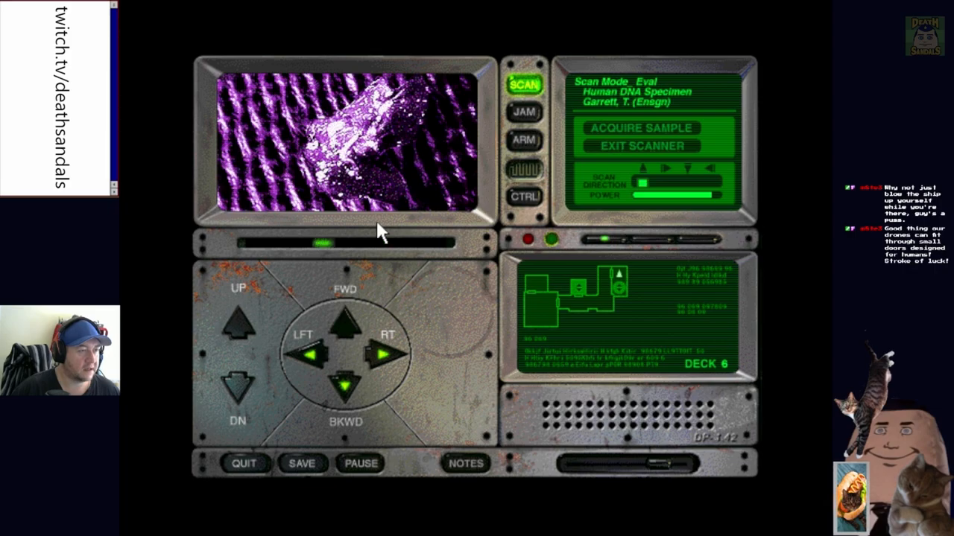
mouse_move(663, 152)
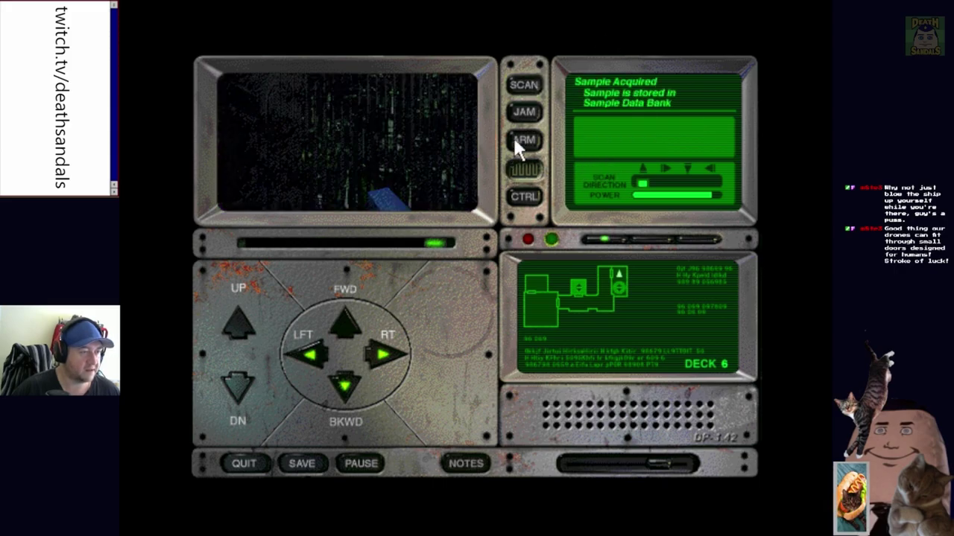
left_click(525, 197)
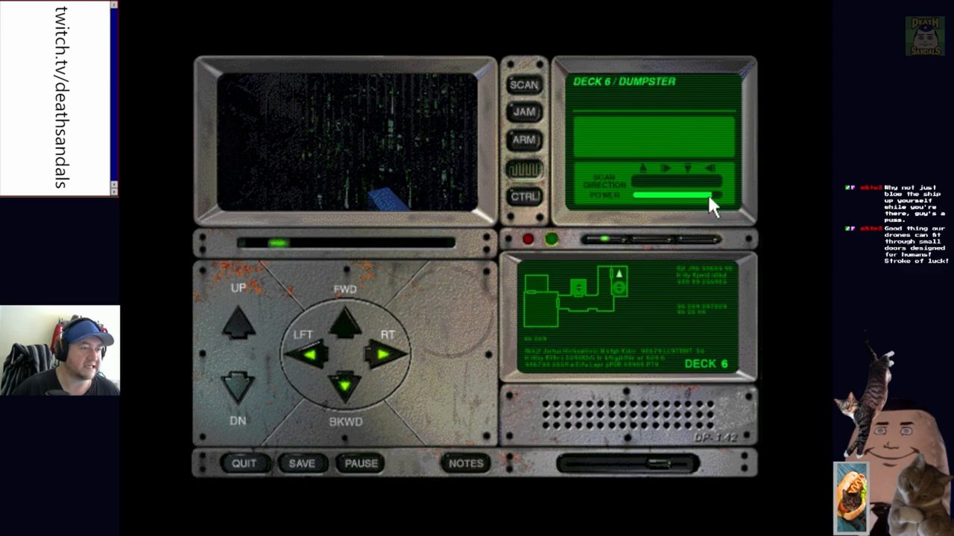
left_click(384, 354)
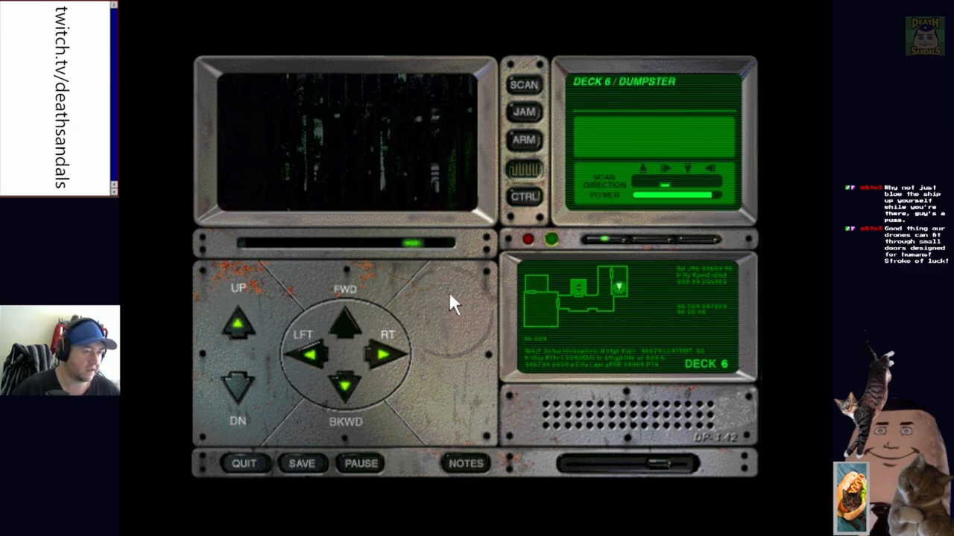
Ride up to Deck 5 and move forward through Engineering
left_click(238, 322)
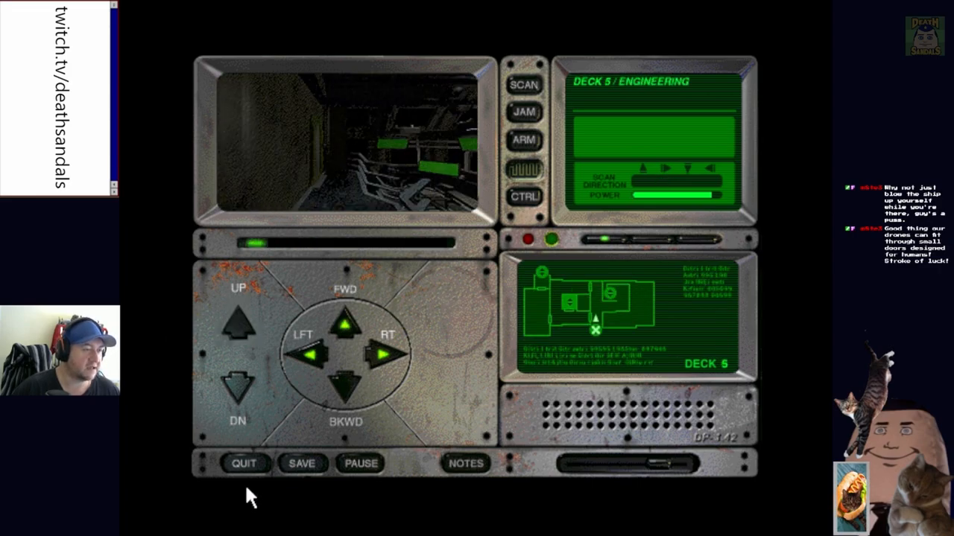
left_click(345, 328)
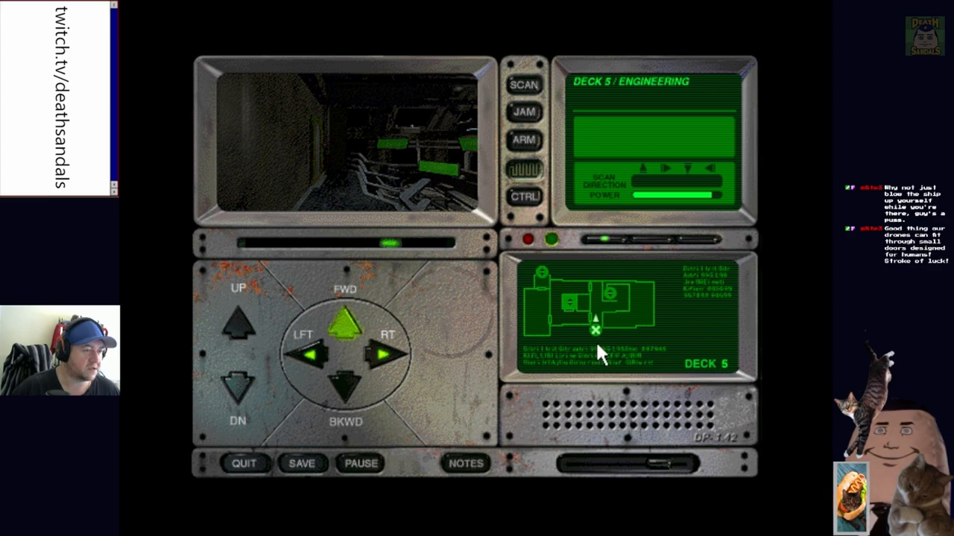
left_click(343, 322)
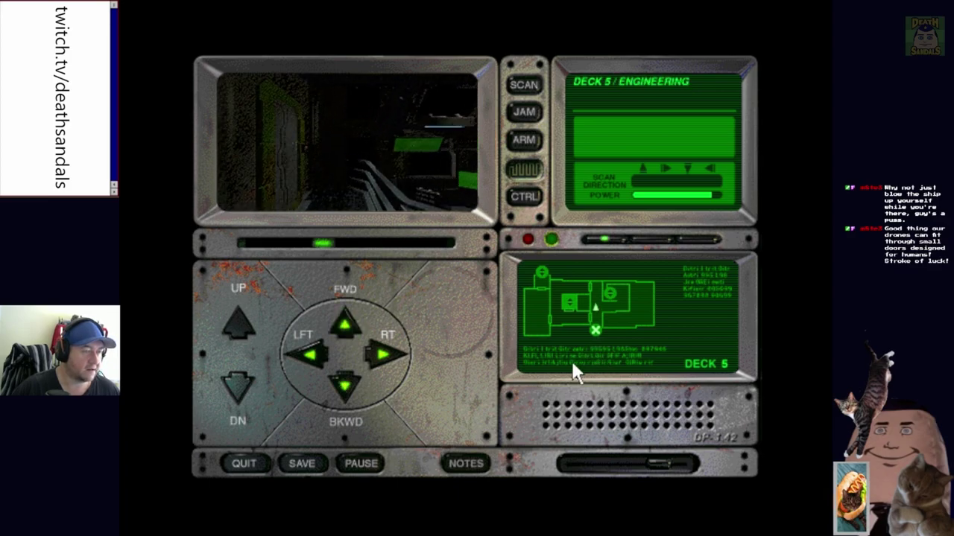
left_click(344, 327)
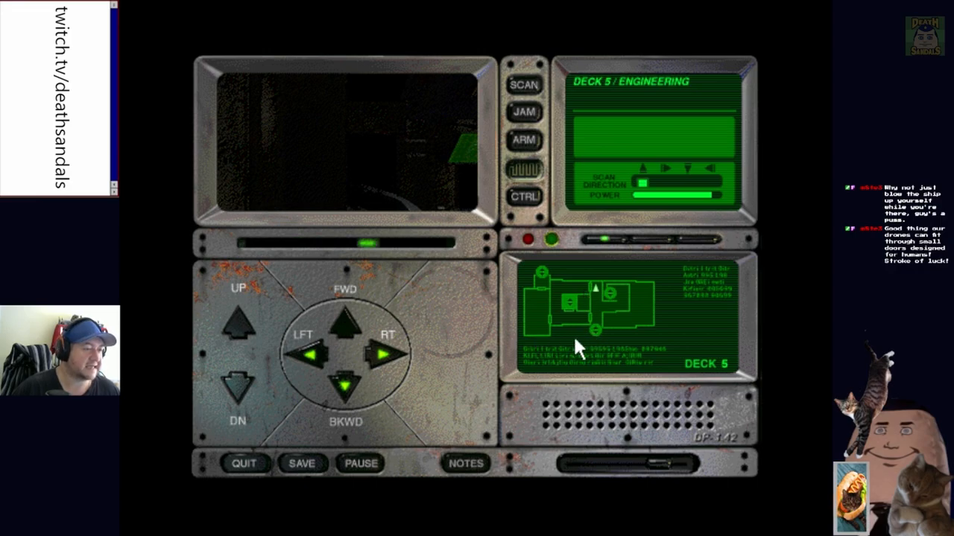
left_click(384, 355)
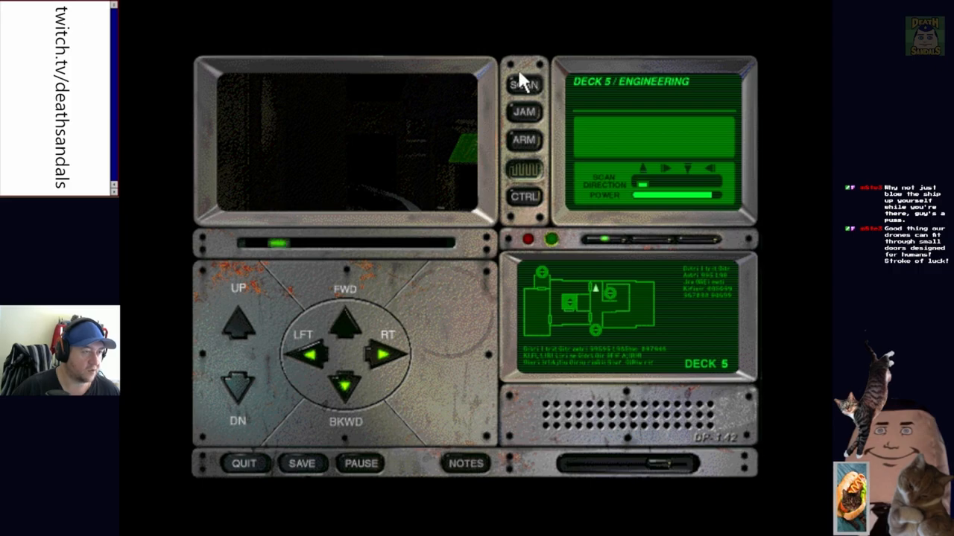
Scan the area, view the organic-material result and exit the scanner without sampling
left_click(525, 84)
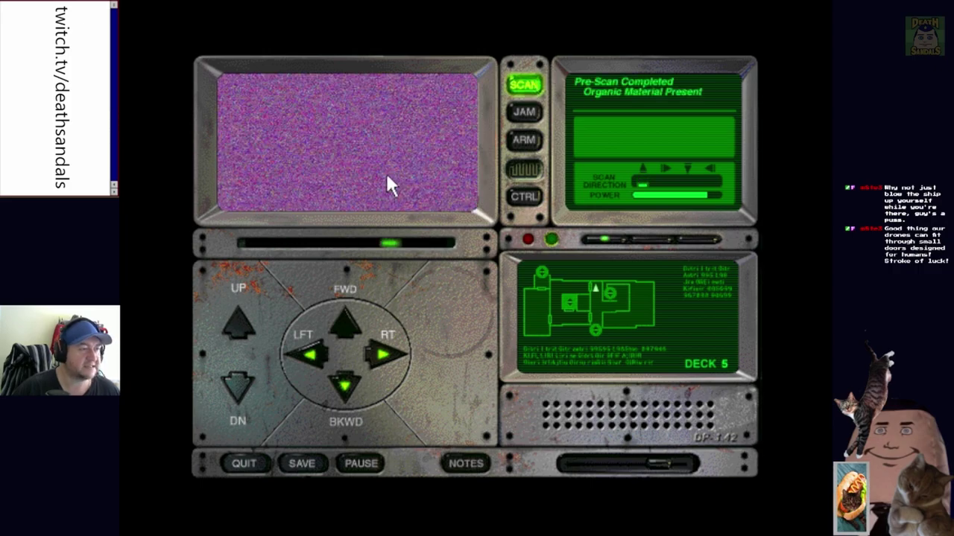
left_click(525, 85)
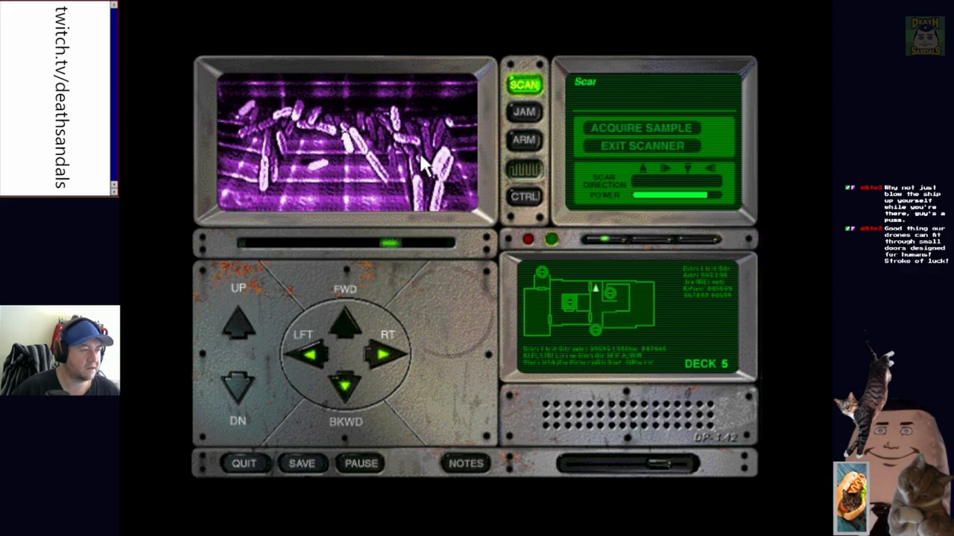
left_click(639, 146)
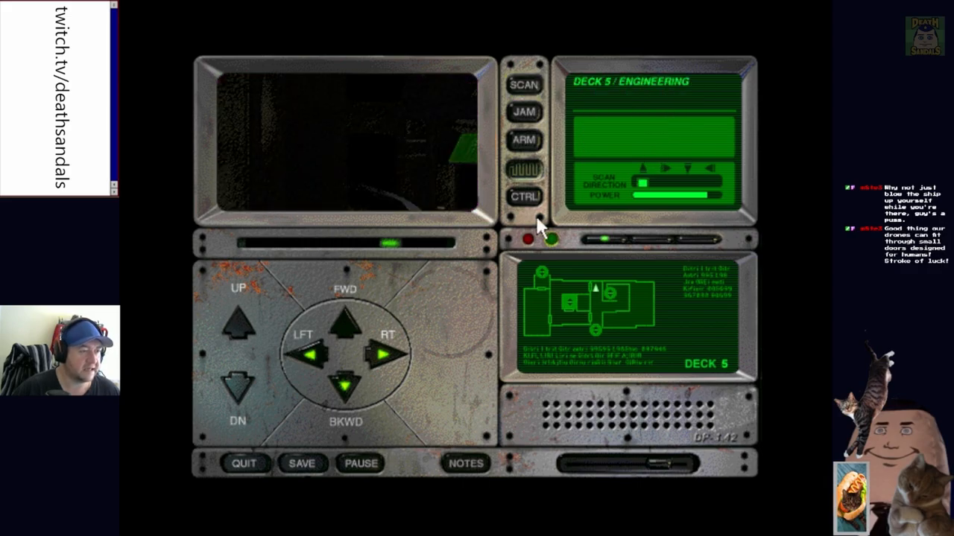
left_click(305, 354)
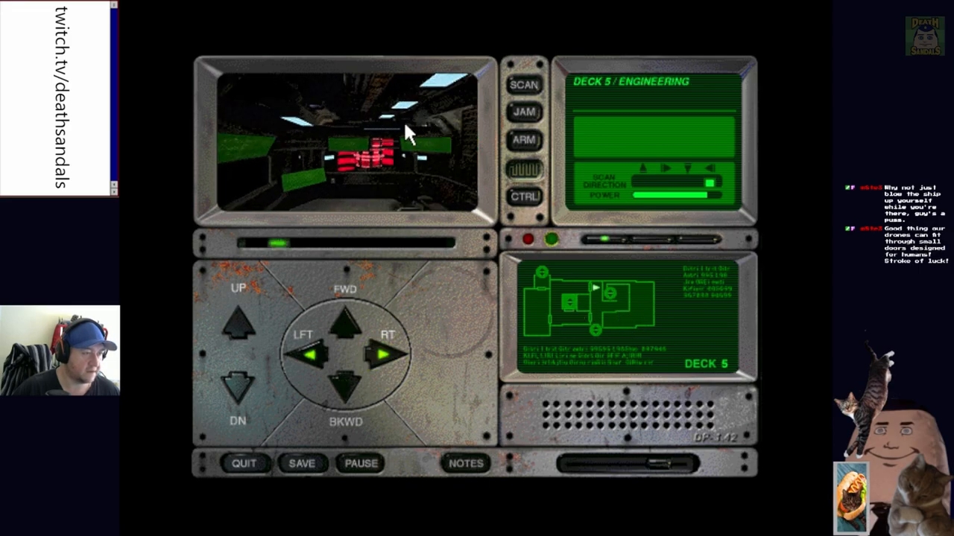
Move deeper into Engineering to the wall panel, ready the arm and scan T. Semenov's remains
left_click(346, 326)
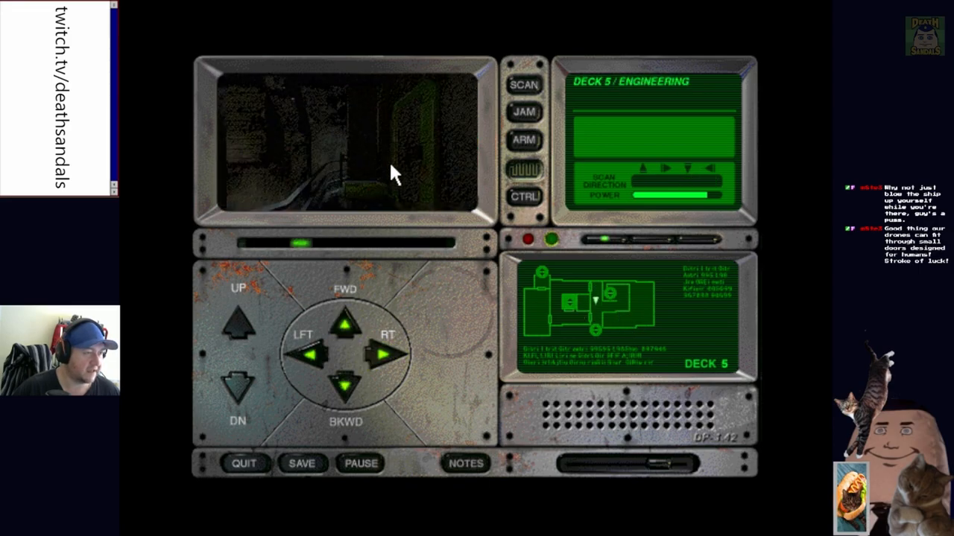
left_click(345, 325)
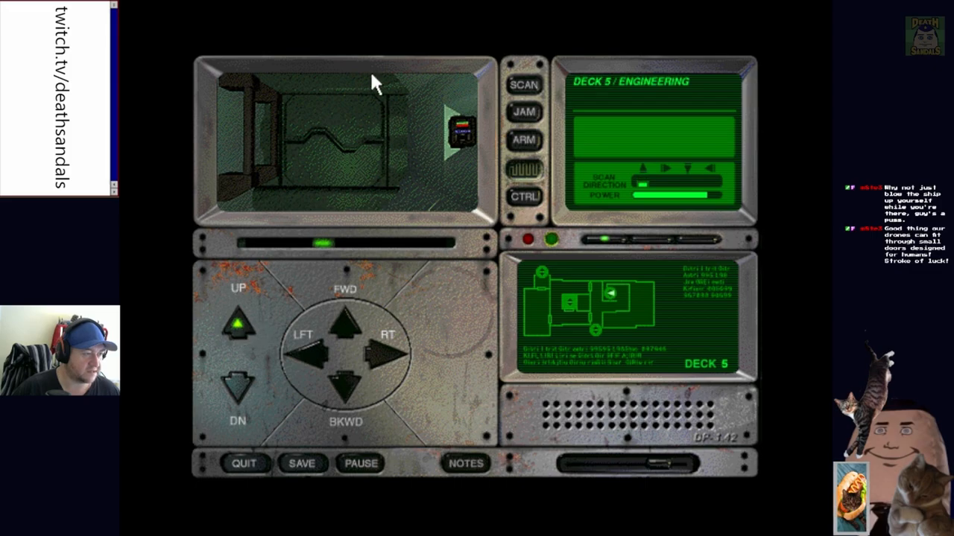
left_click(525, 141)
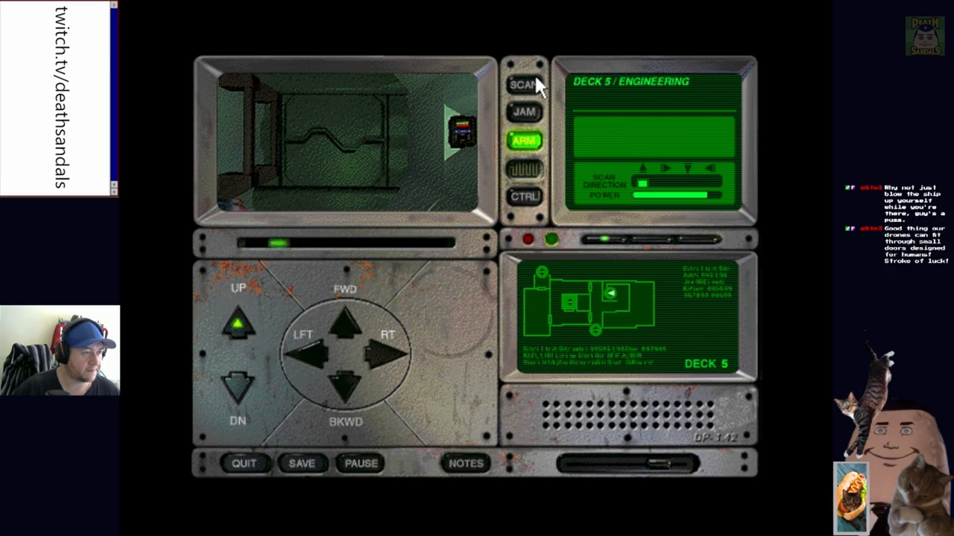
left_click(525, 83)
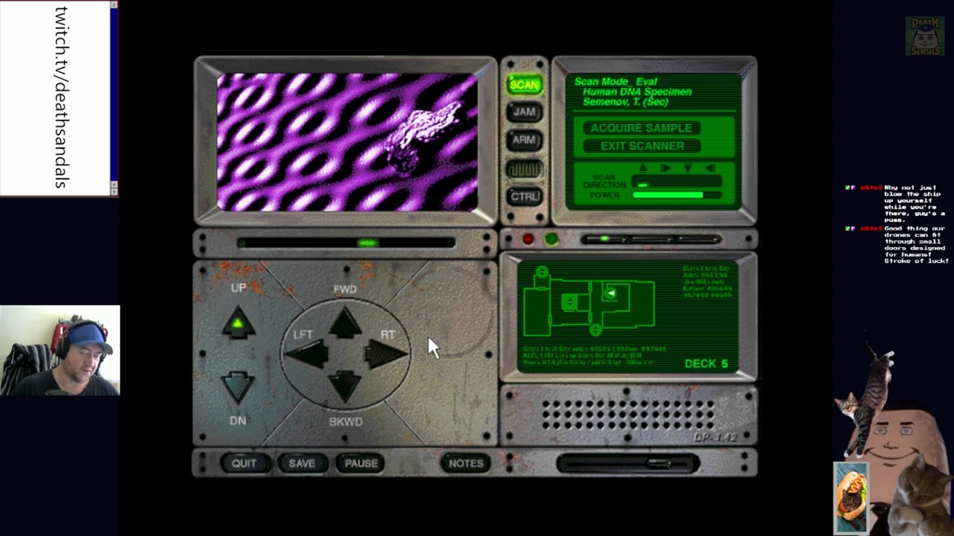
Acquire the Semenov DNA sample, leave scanning and toggle the probe's arm
left_click(639, 128)
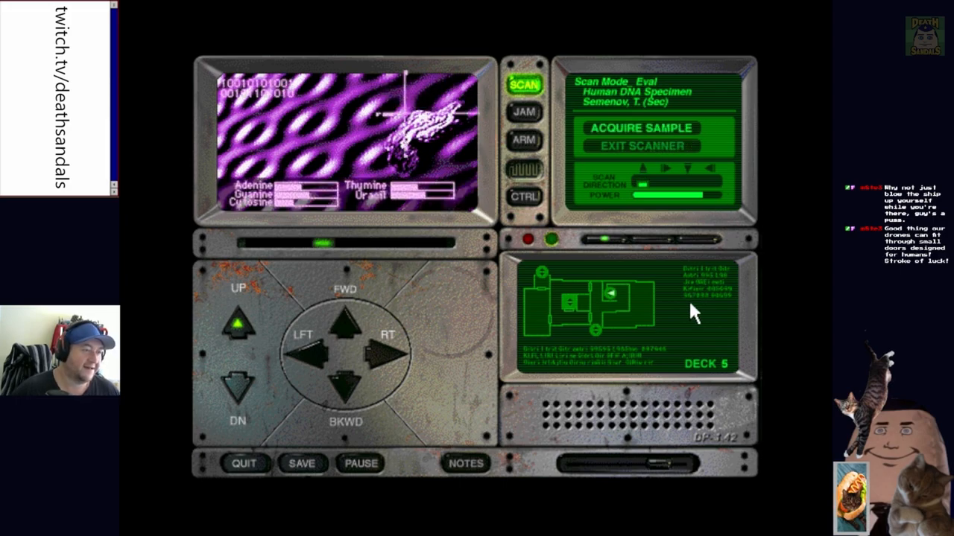
mouse_move(663, 280)
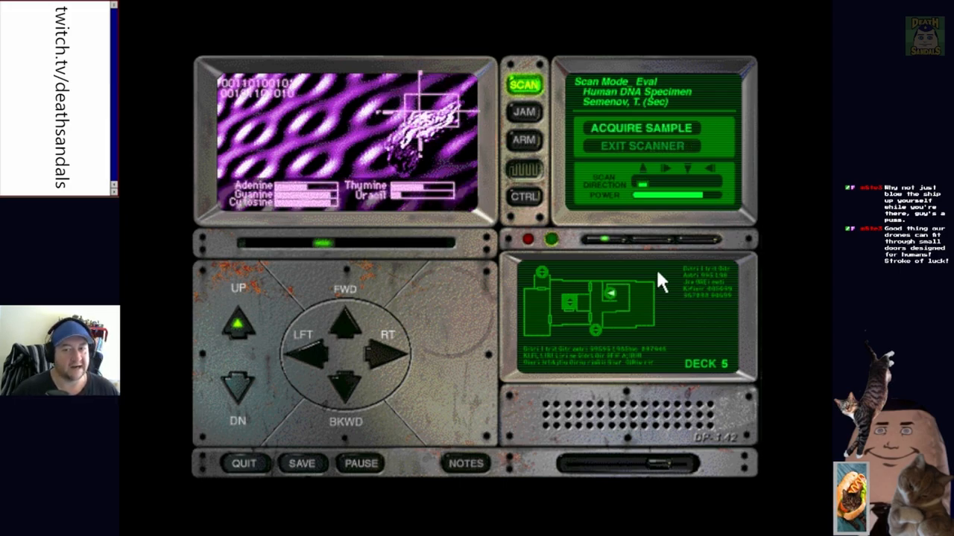
left_click(639, 128)
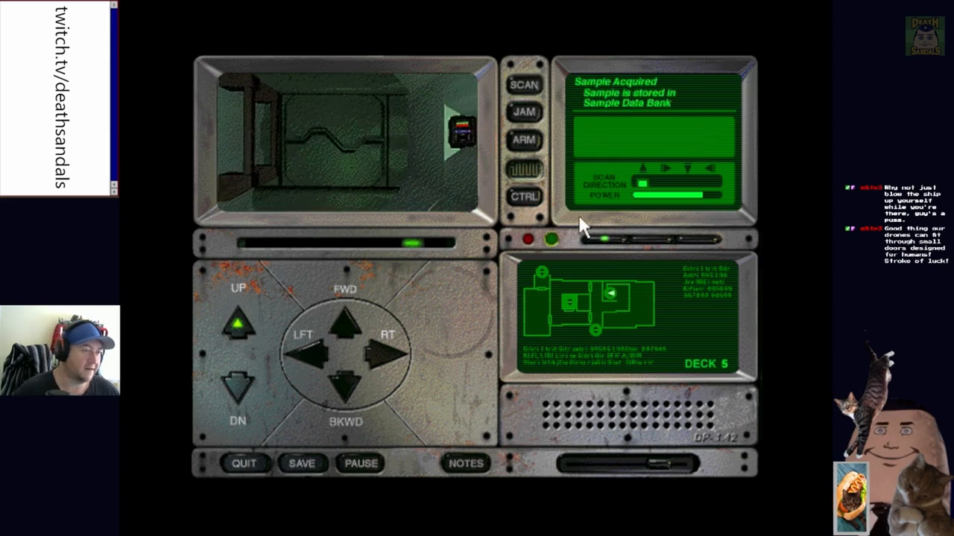
left_click(524, 140)
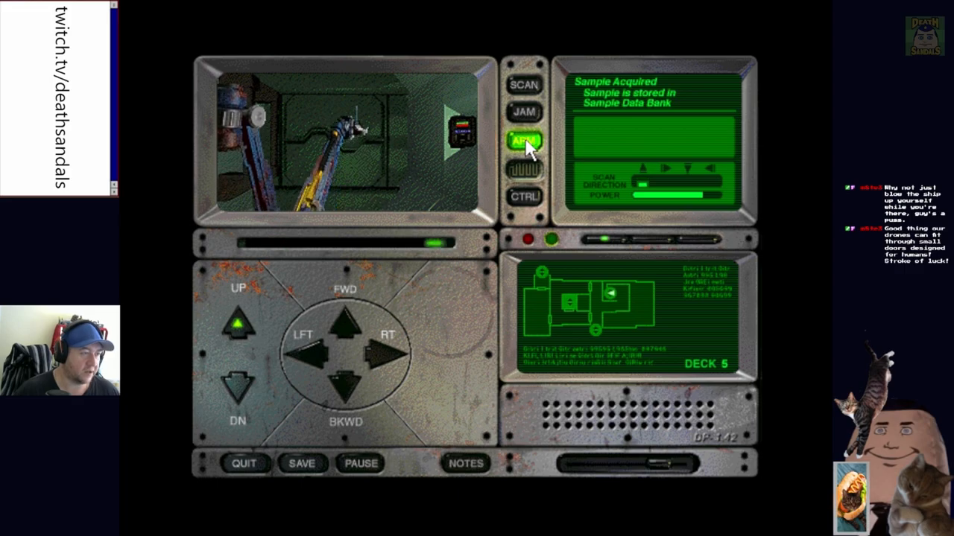
left_click(525, 142)
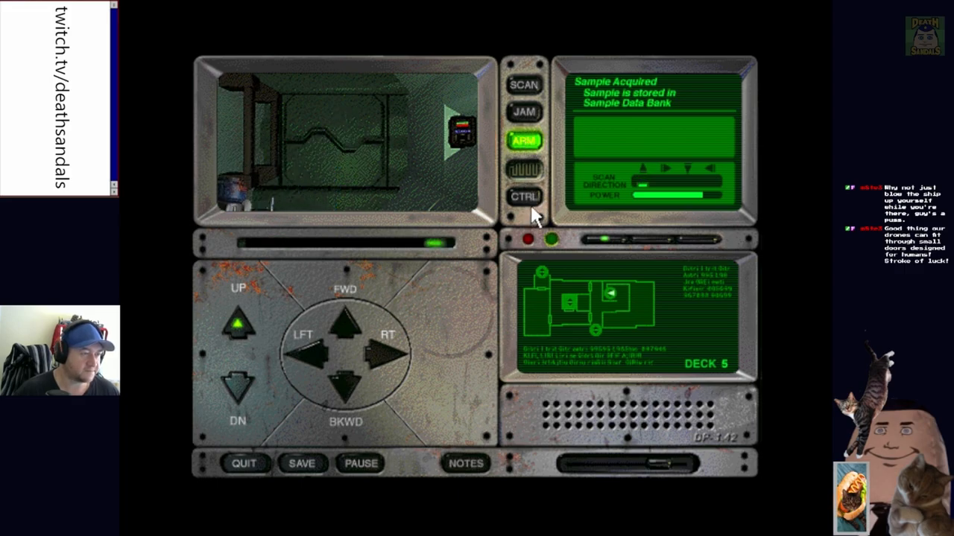
View the Sample Data Bank listing Zyzinski, Garrett and Semenov, then close it
left_click(524, 197)
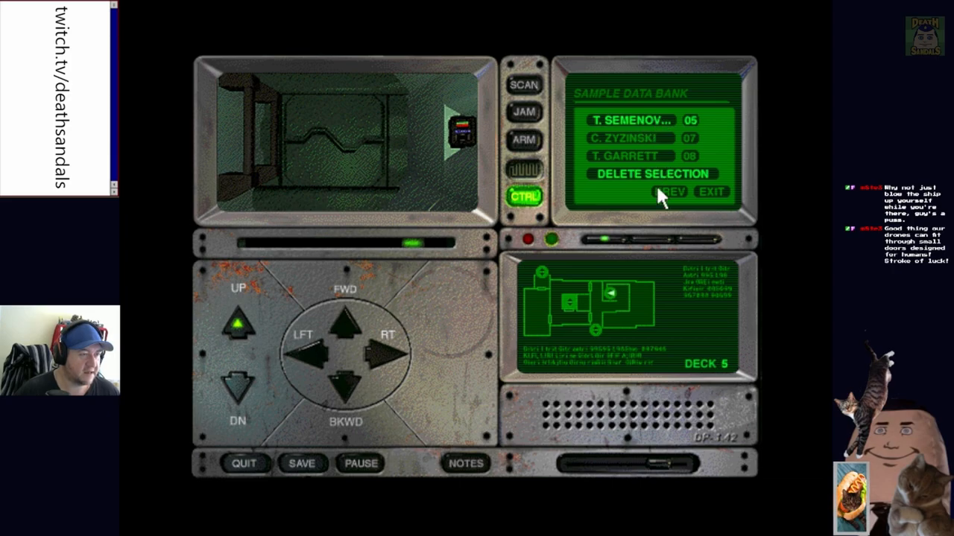
left_click(667, 191)
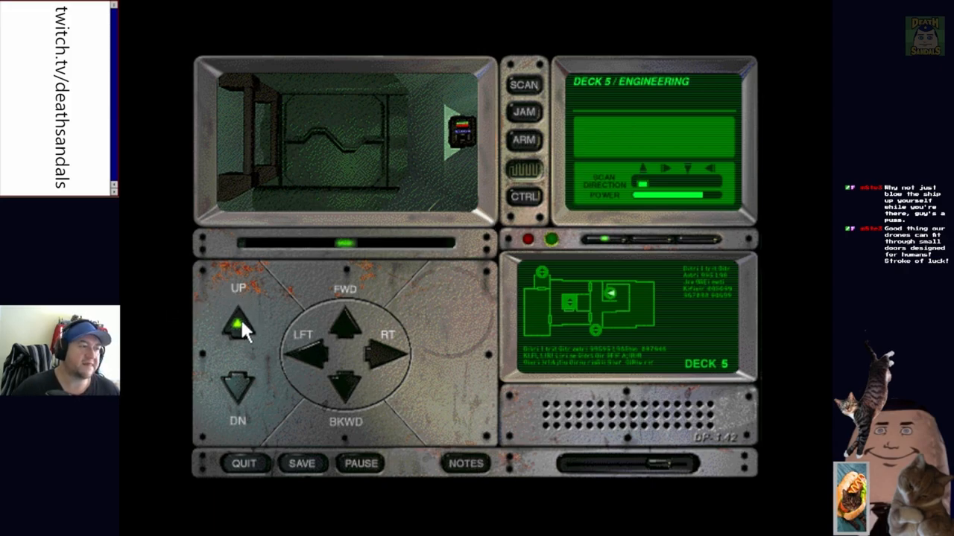
Raise the probe and turn it right toward the engineering room exit
left_click(237, 388)
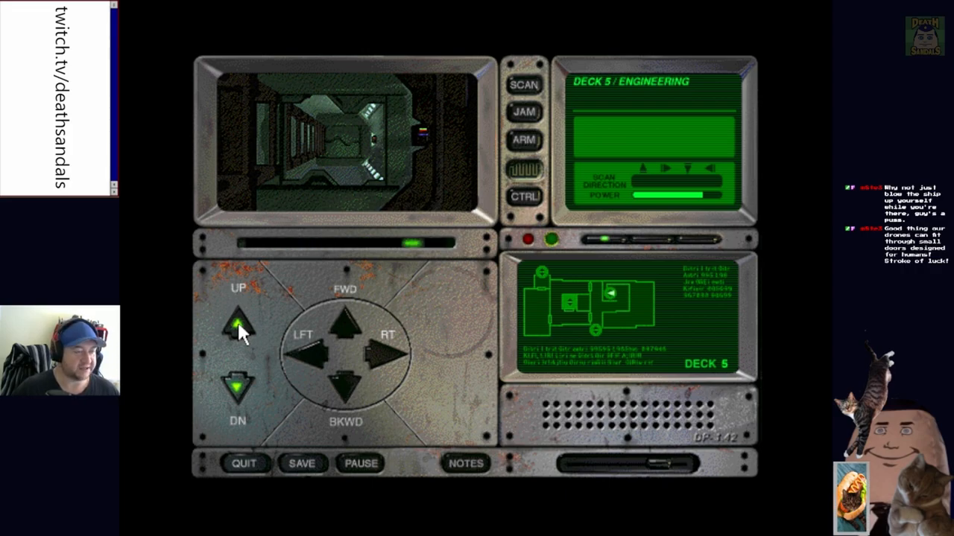
left_click(239, 327)
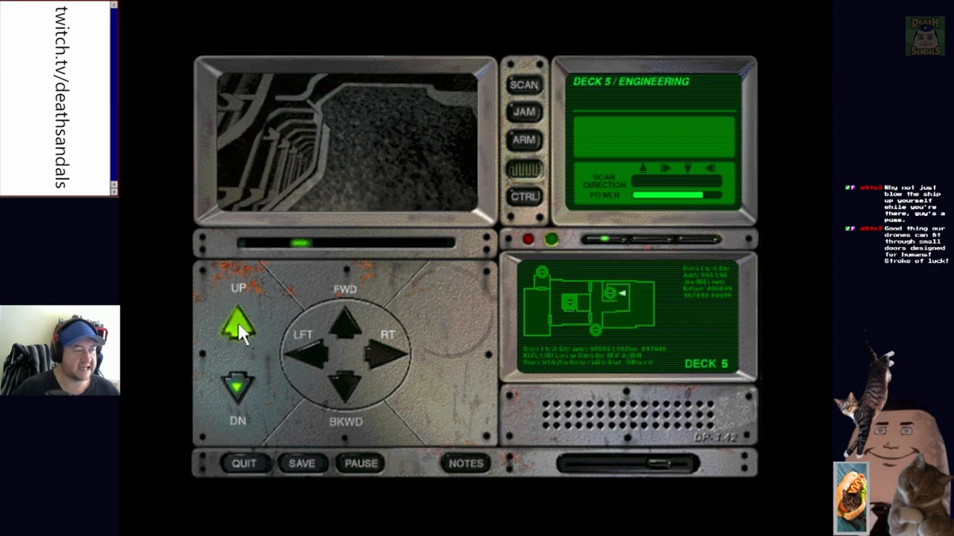
left_click(381, 355)
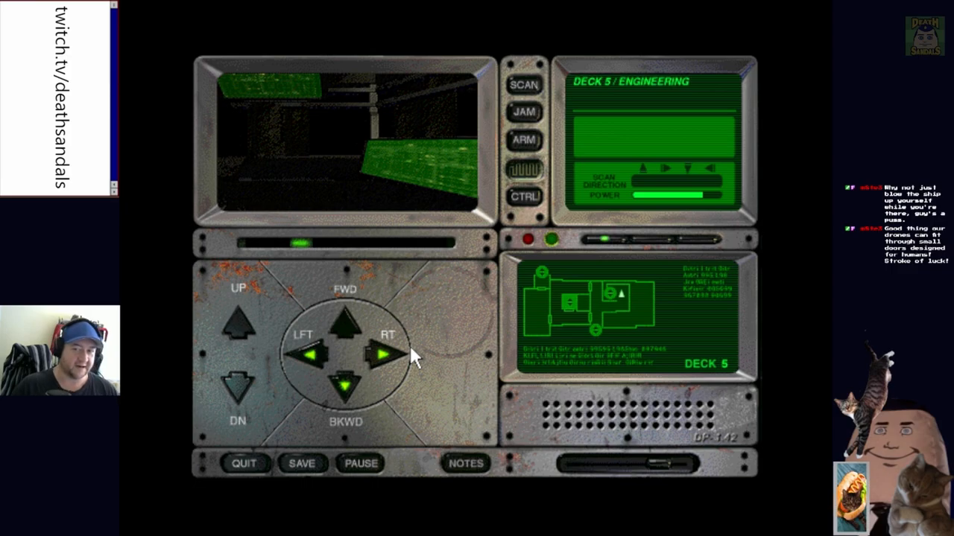
left_click(381, 354)
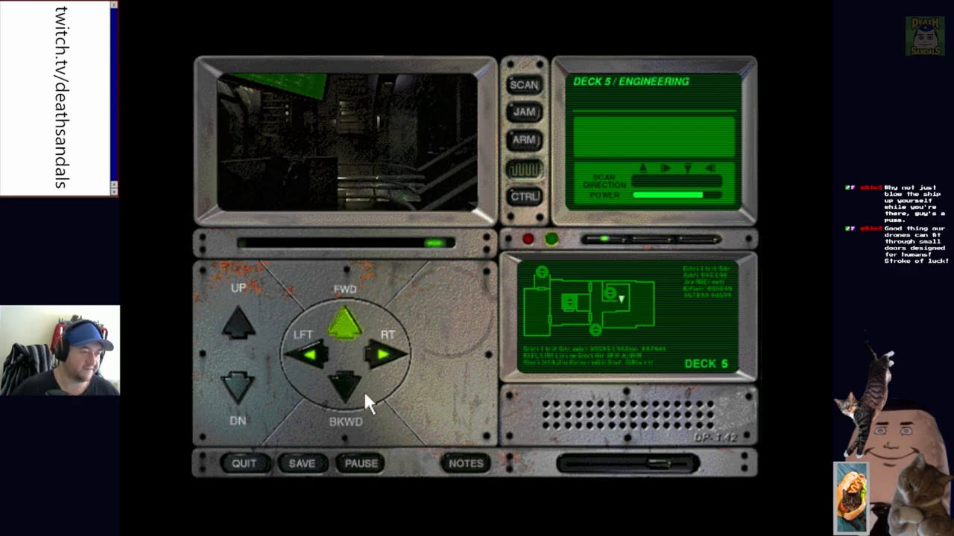
Move the probe to the door, face it, open it and pass through into the corridor
left_click(346, 319)
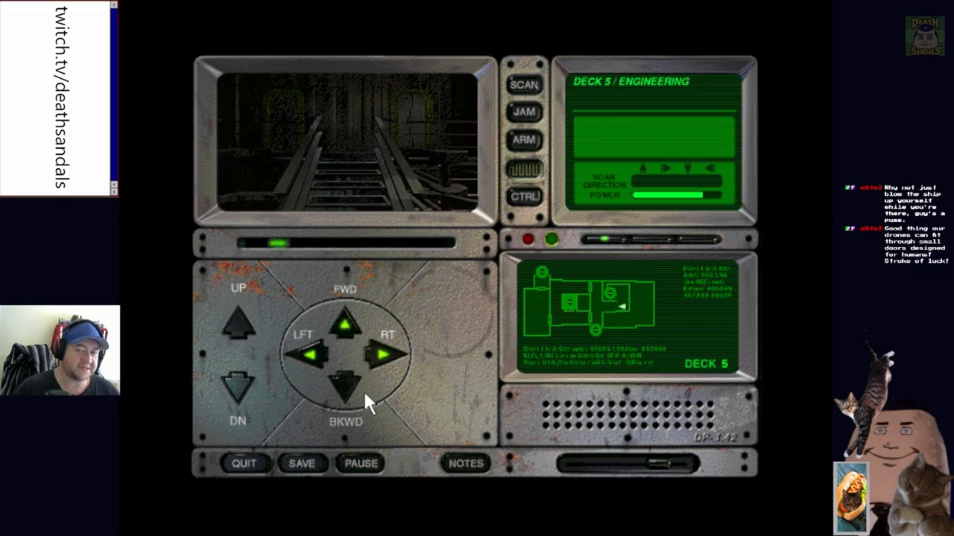
left_click(380, 354)
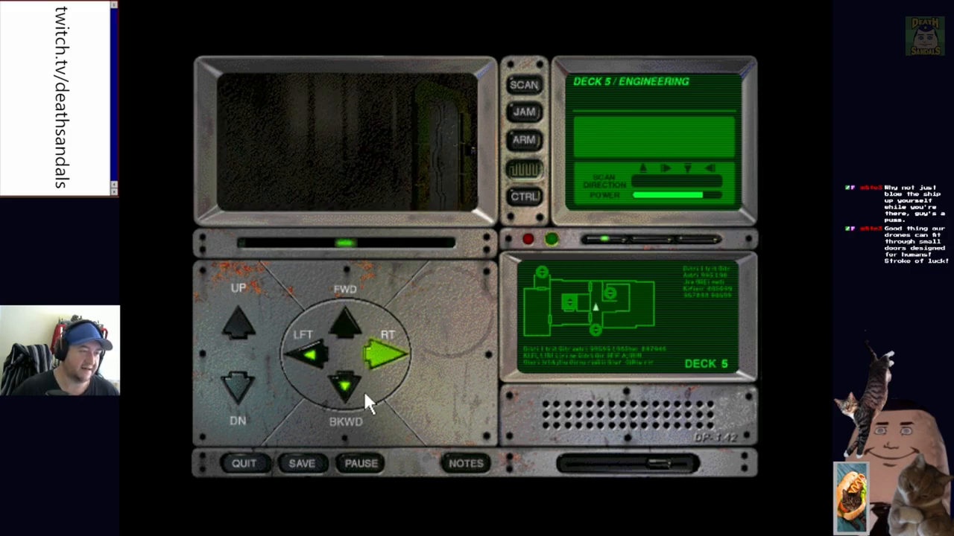
left_click(304, 355)
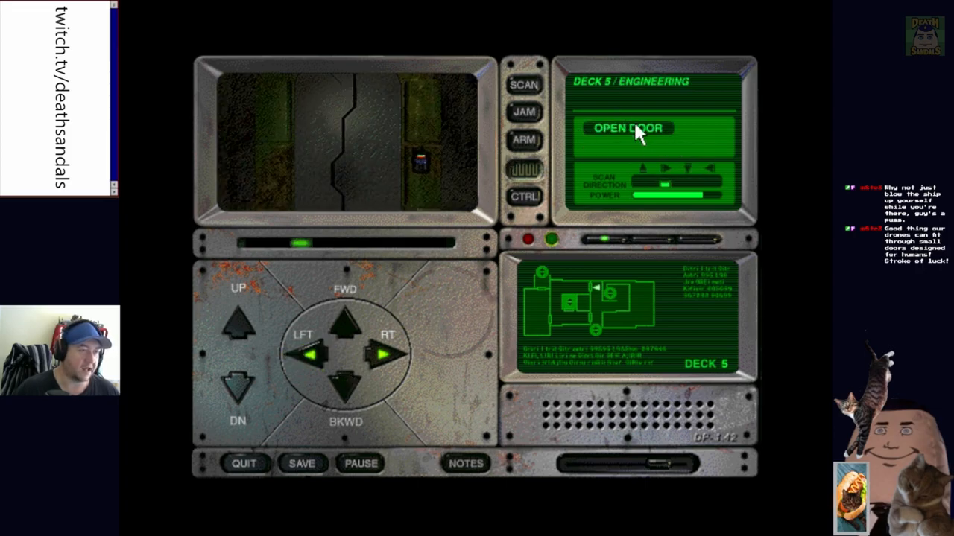
left_click(628, 128)
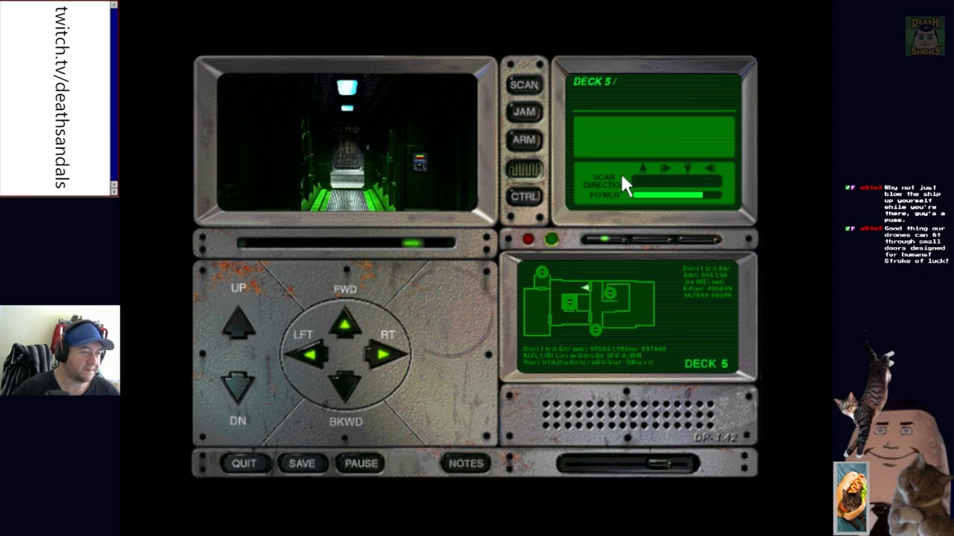
left_click(346, 316)
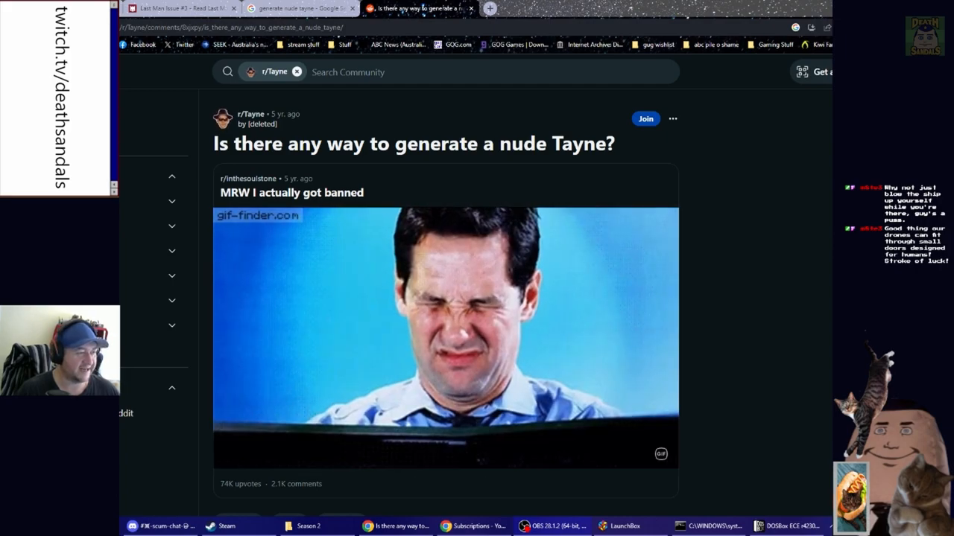
Scroll the r/Tayne thread down to its comments and back up
scroll("down", 3)
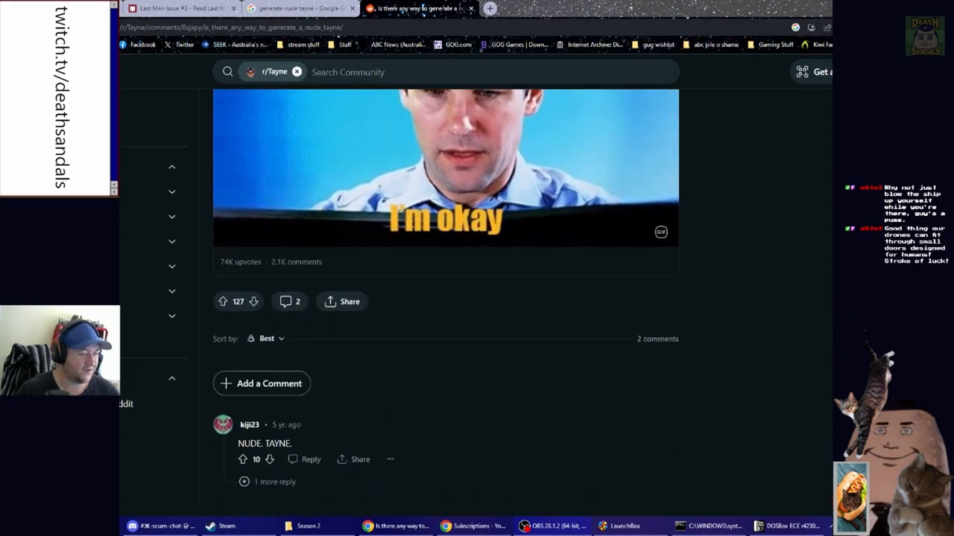
scroll("up", 3)
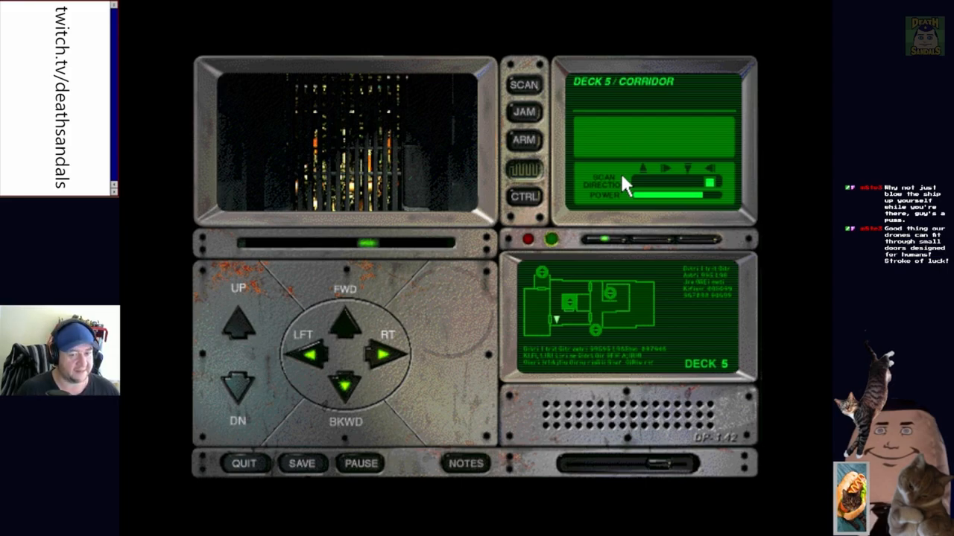
Turn left, advance down the Deck 5 corridor and open the Engineering access door
left_click(313, 355)
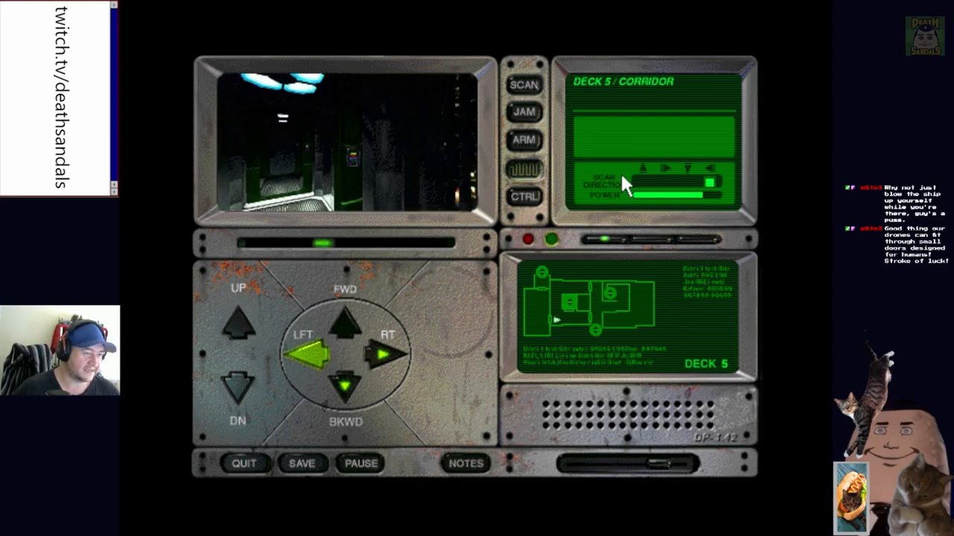
left_click(345, 326)
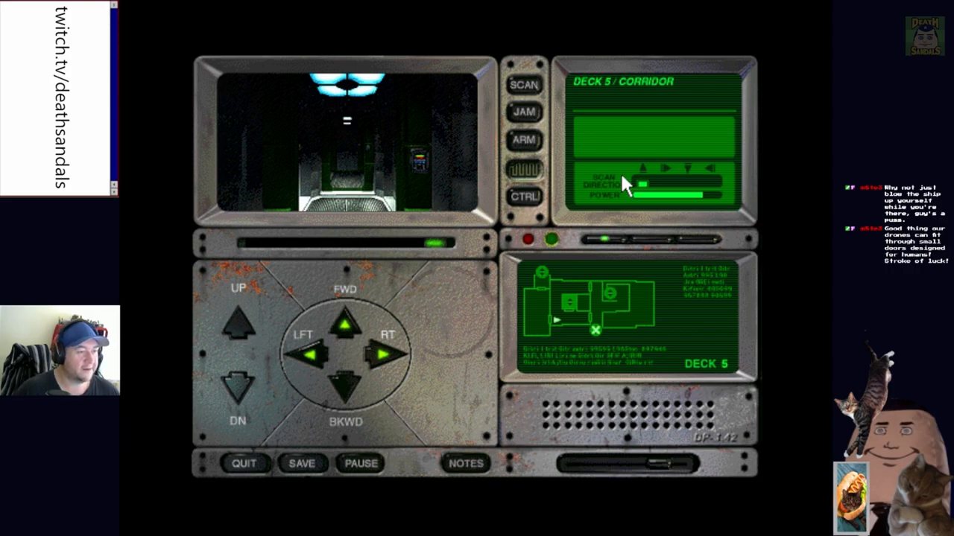
left_click(346, 327)
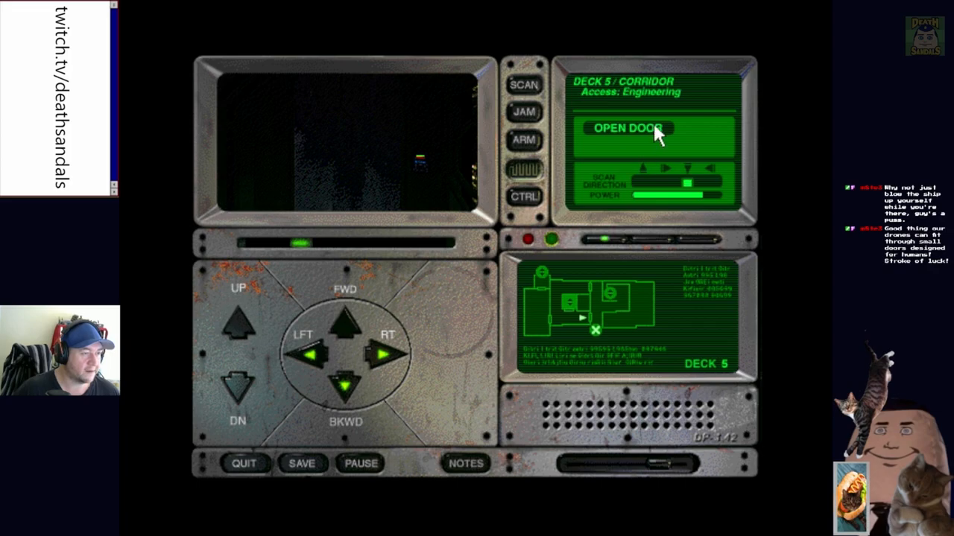
left_click(629, 128)
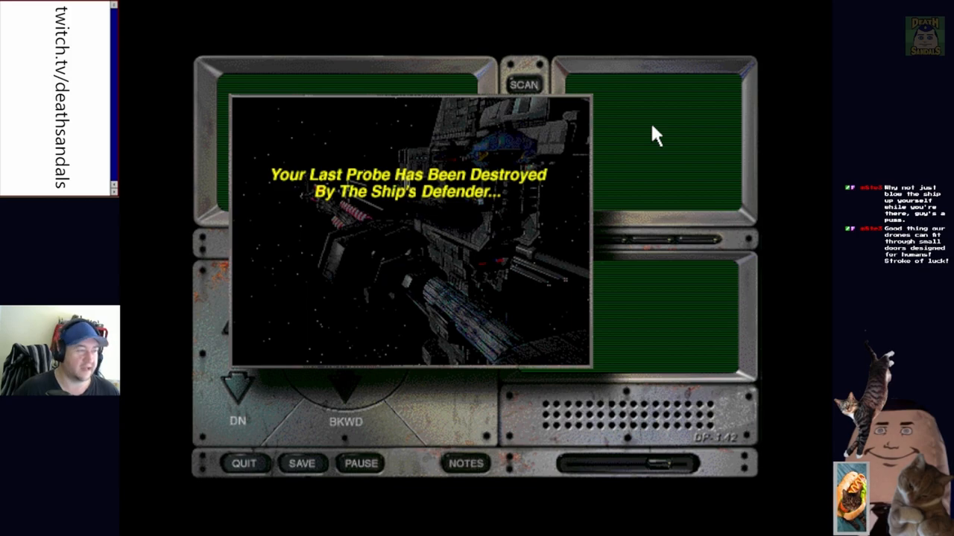
mouse_move(435, 384)
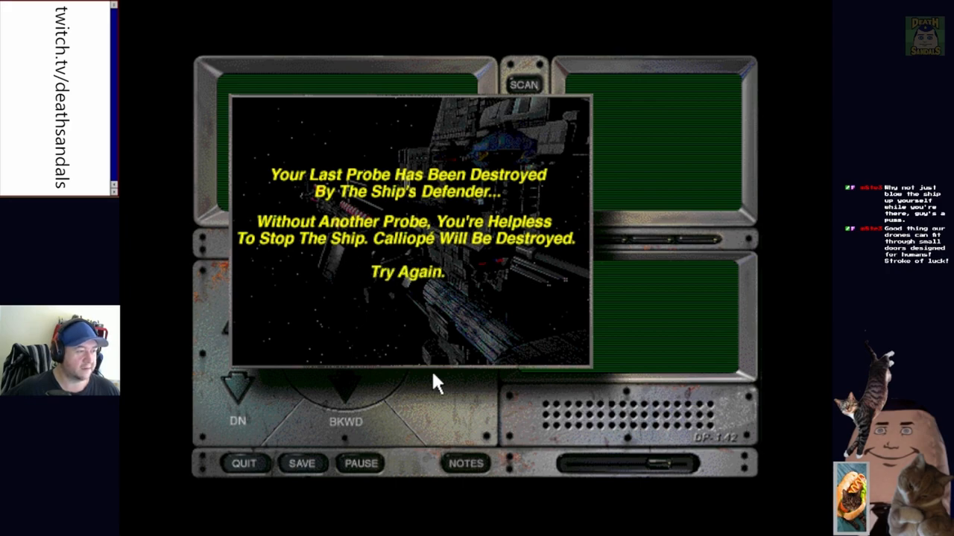
mouse_move(417, 375)
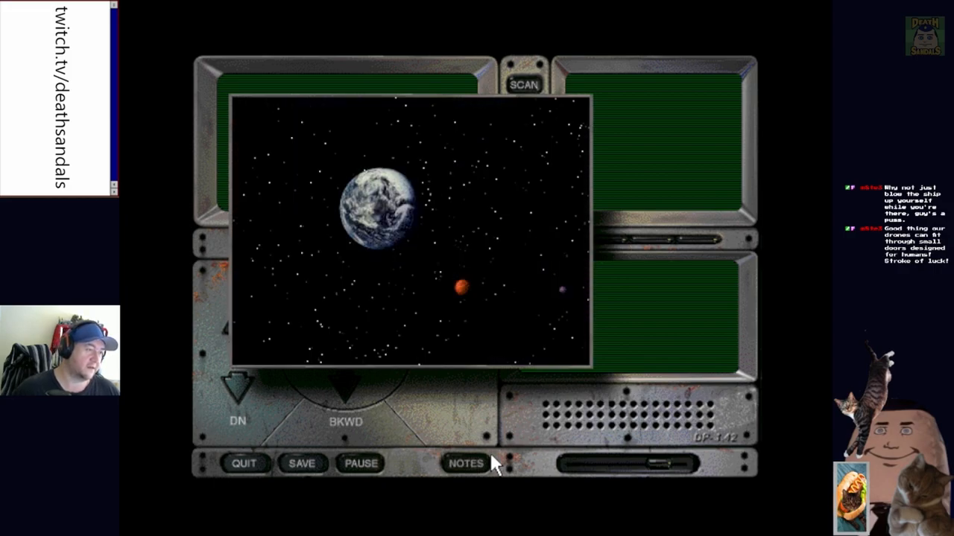
mouse_move(644, 534)
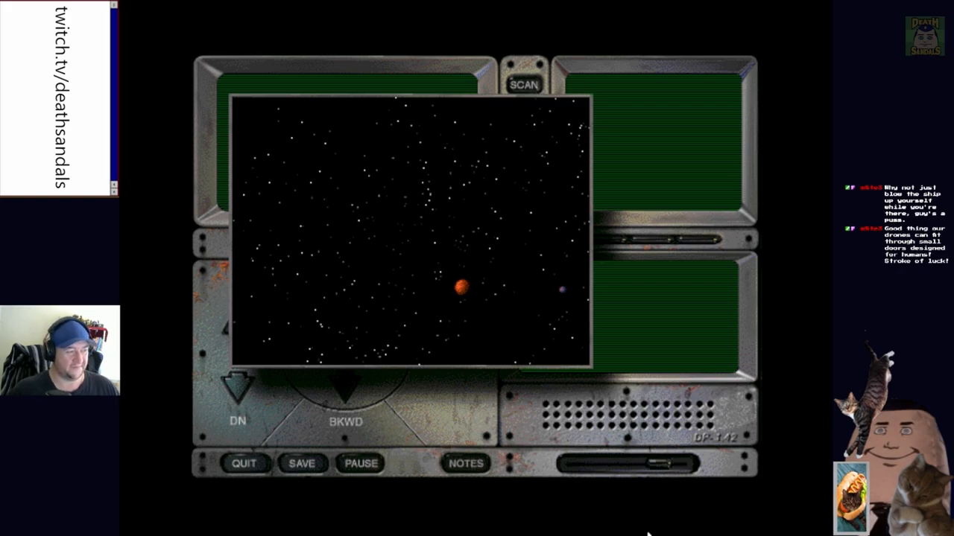
Advance past the 'Your Last Probe Has Been Destroyed' game-over sequence to the main menu
left_click(523, 83)
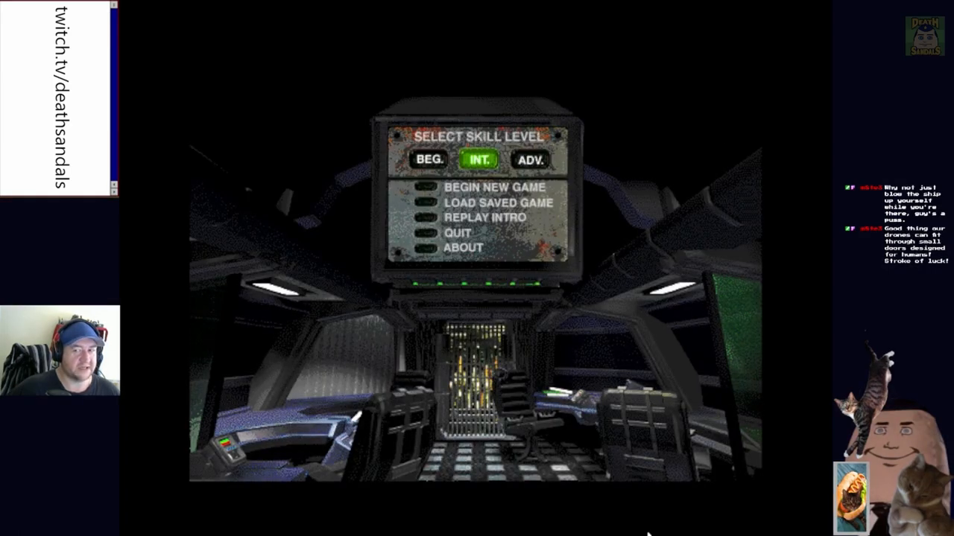
mouse_move(671, 522)
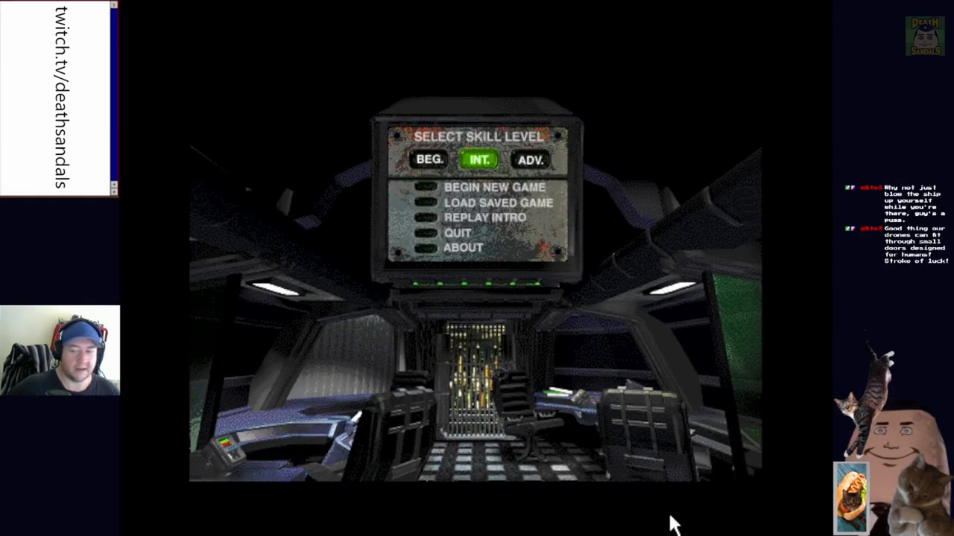
mouse_move(431, 251)
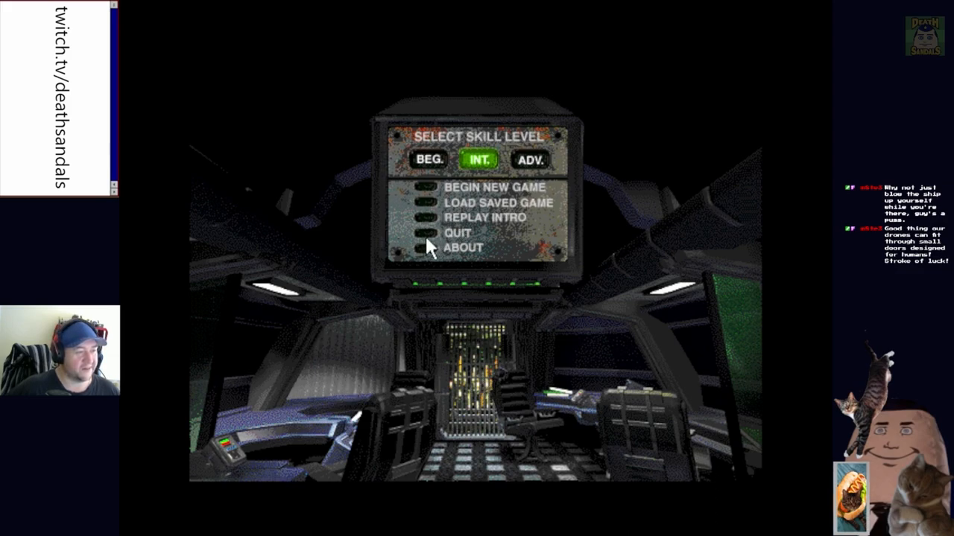